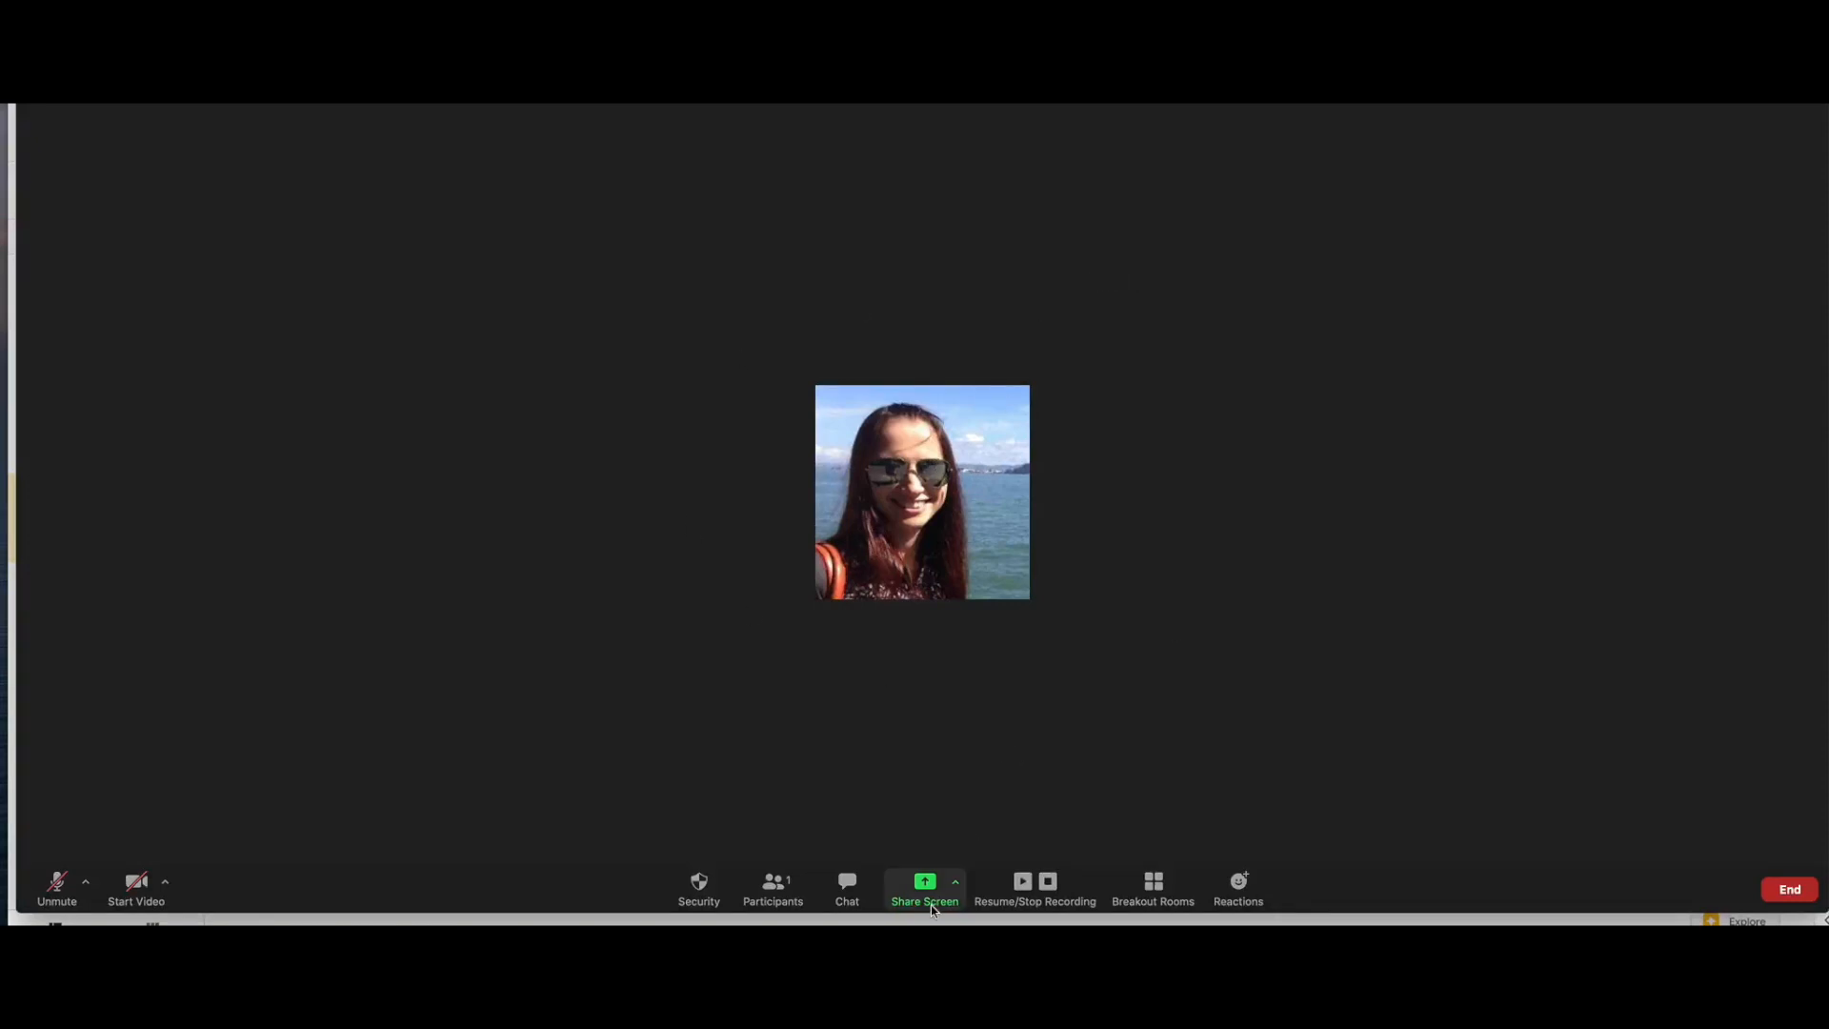
Step: Share the Google Chrome window with the exit-ticket slide to the Zoom meeting
left_click(924, 885)
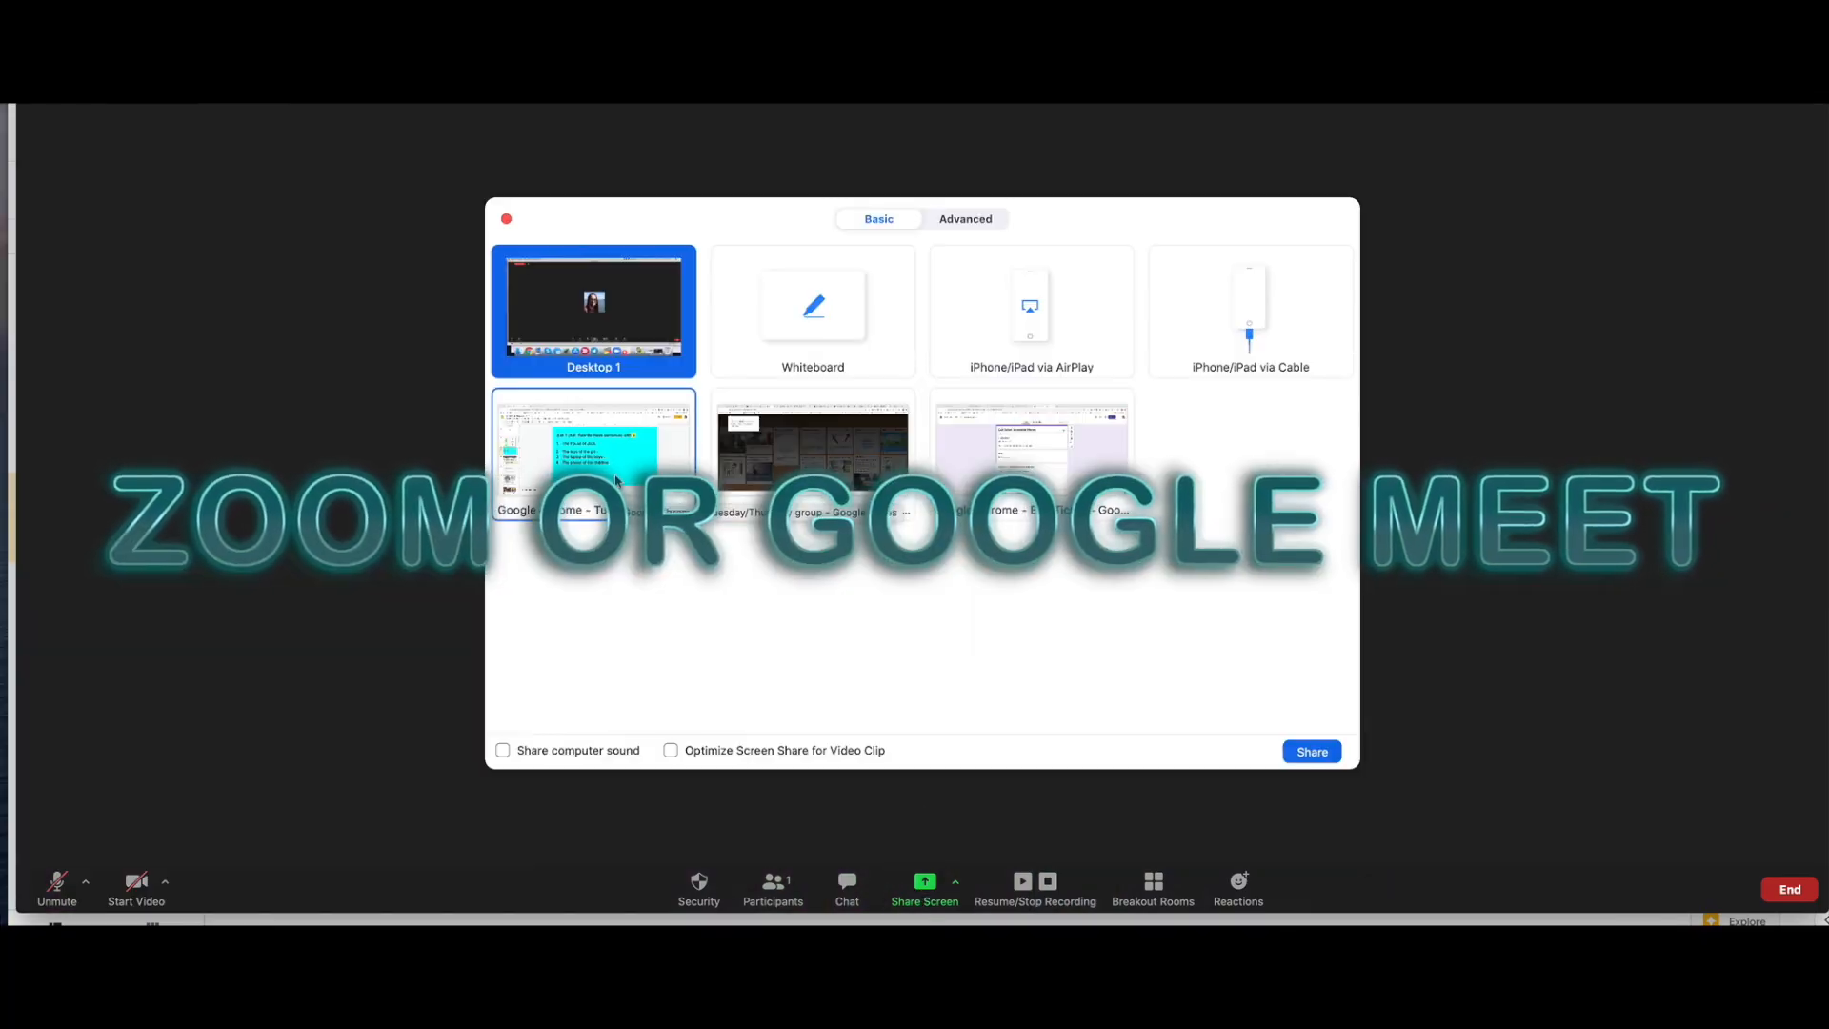
left_click(1311, 751)
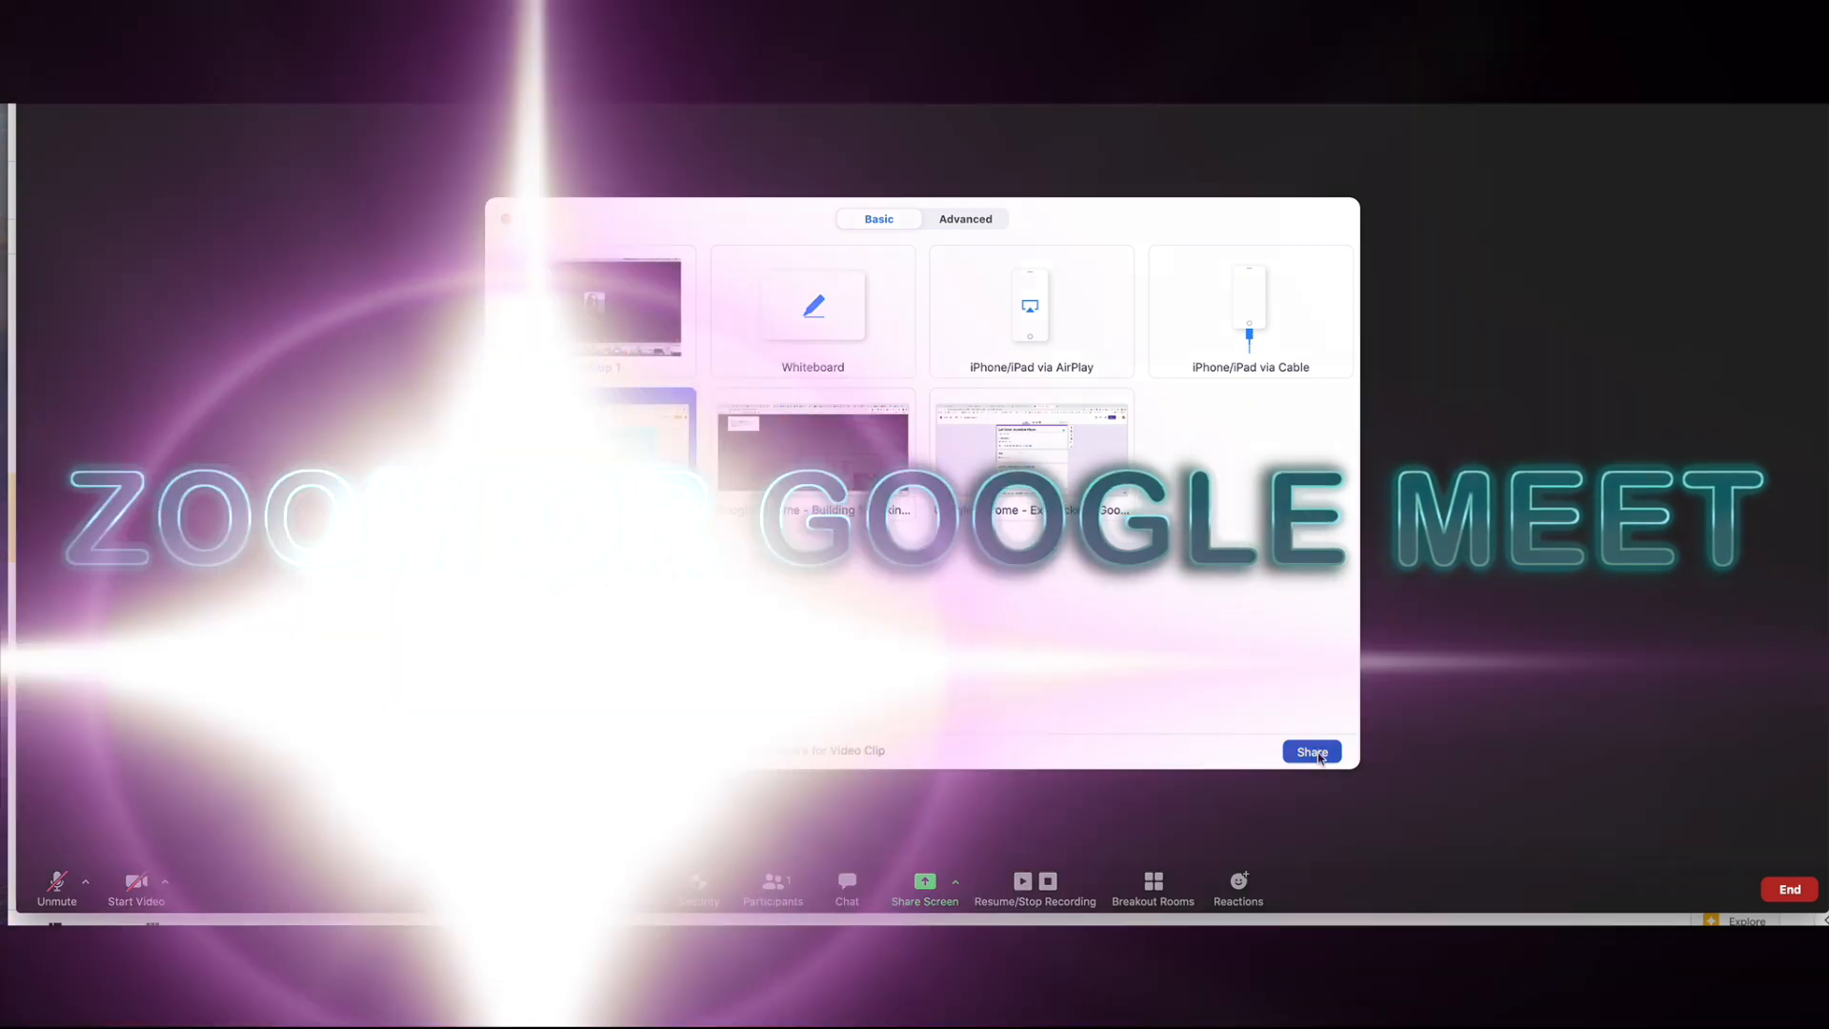
left_click(1311, 750)
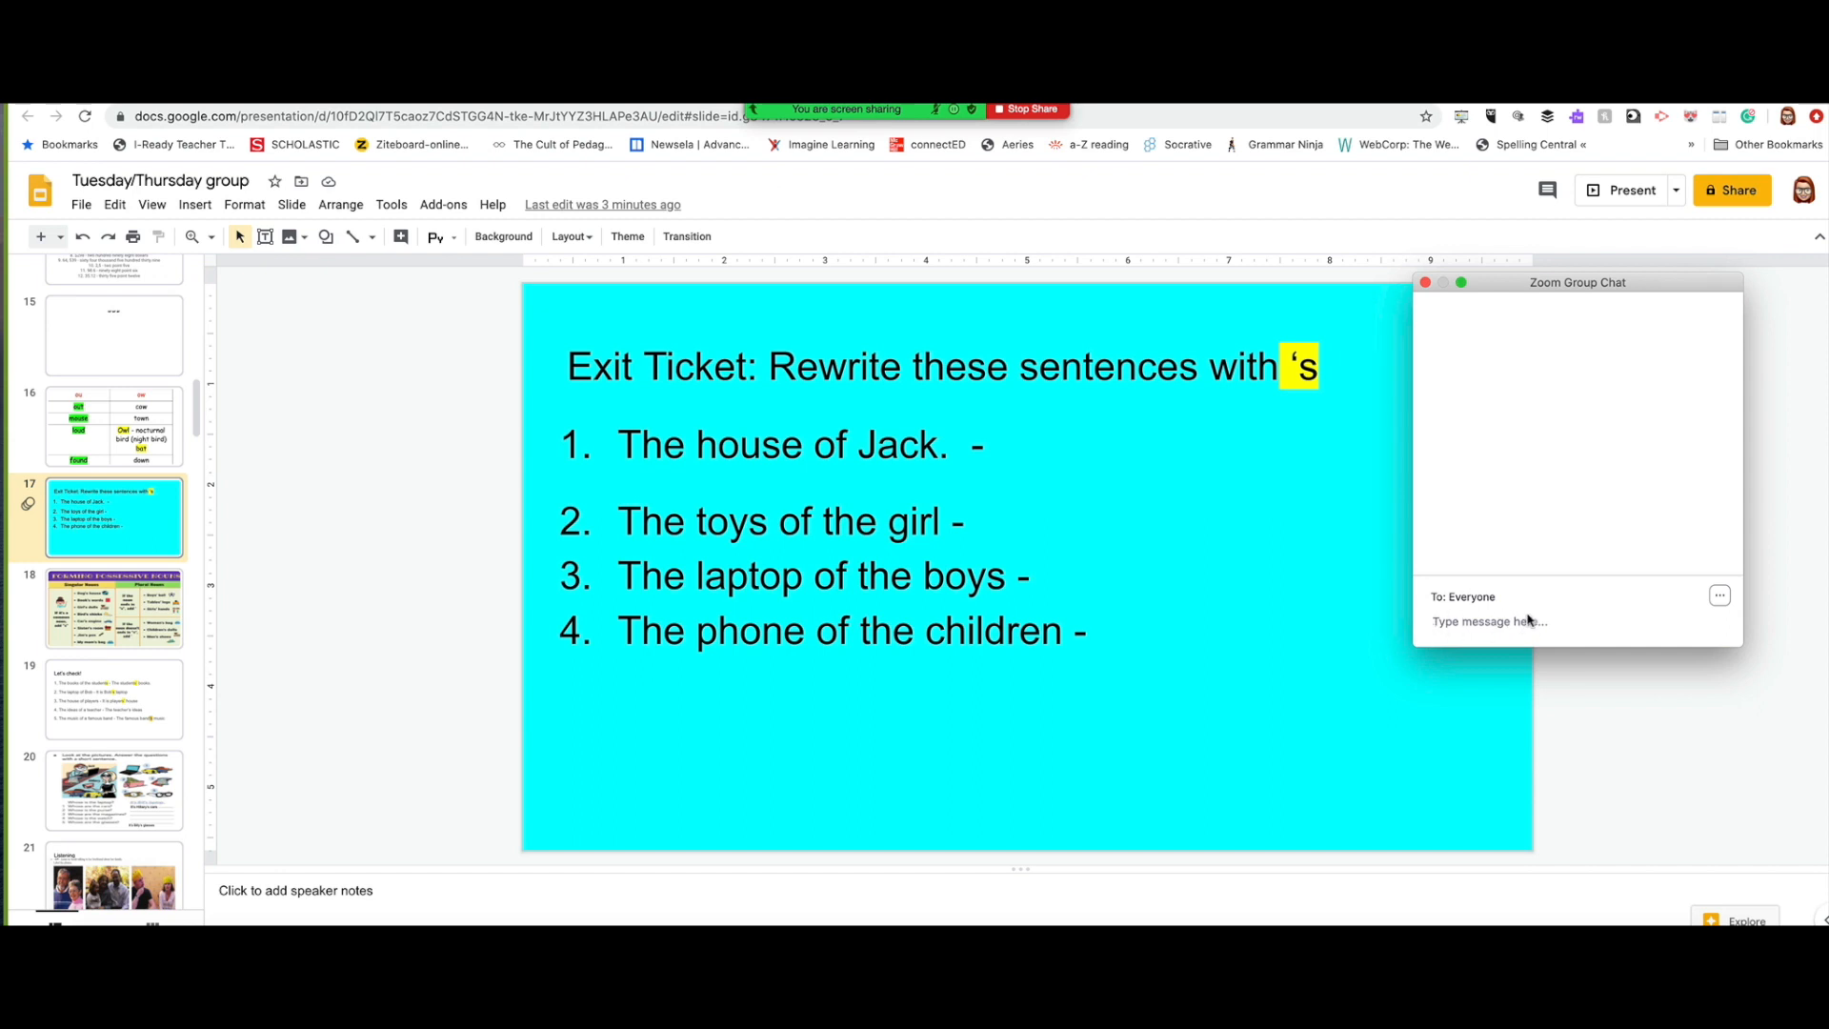
left_click(1516, 621)
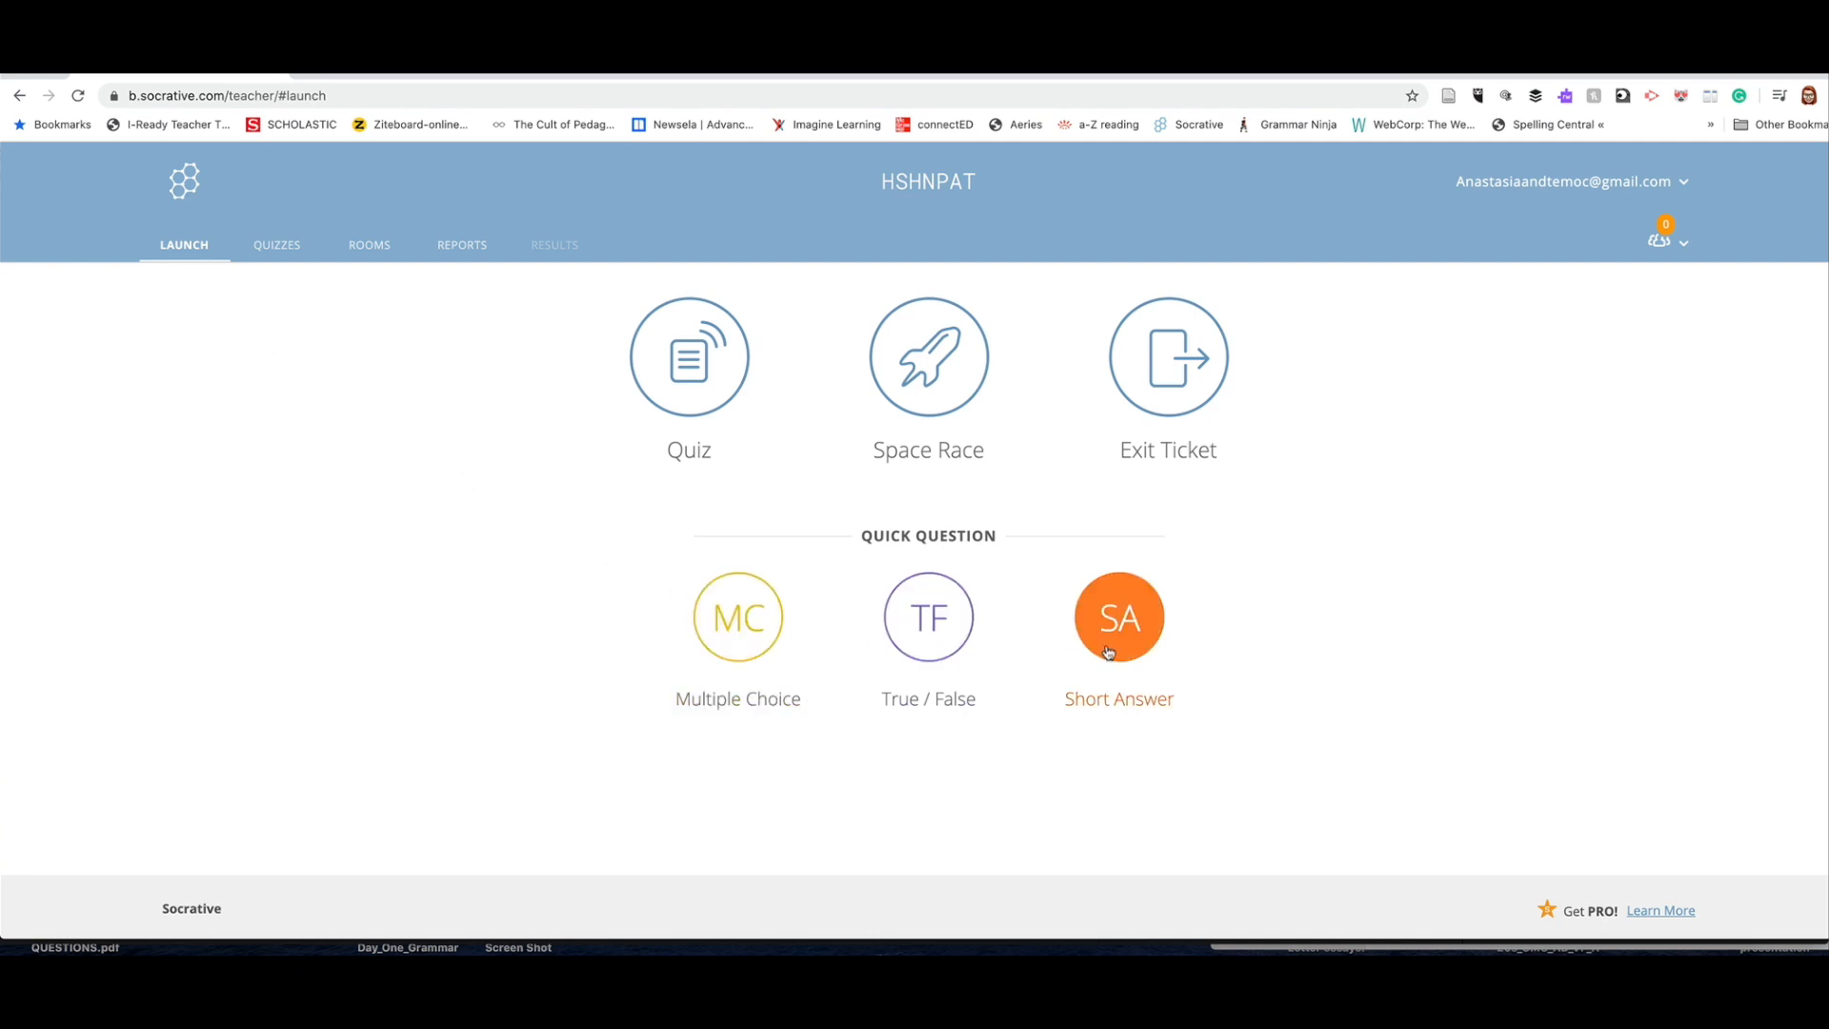
mouse_move(927, 356)
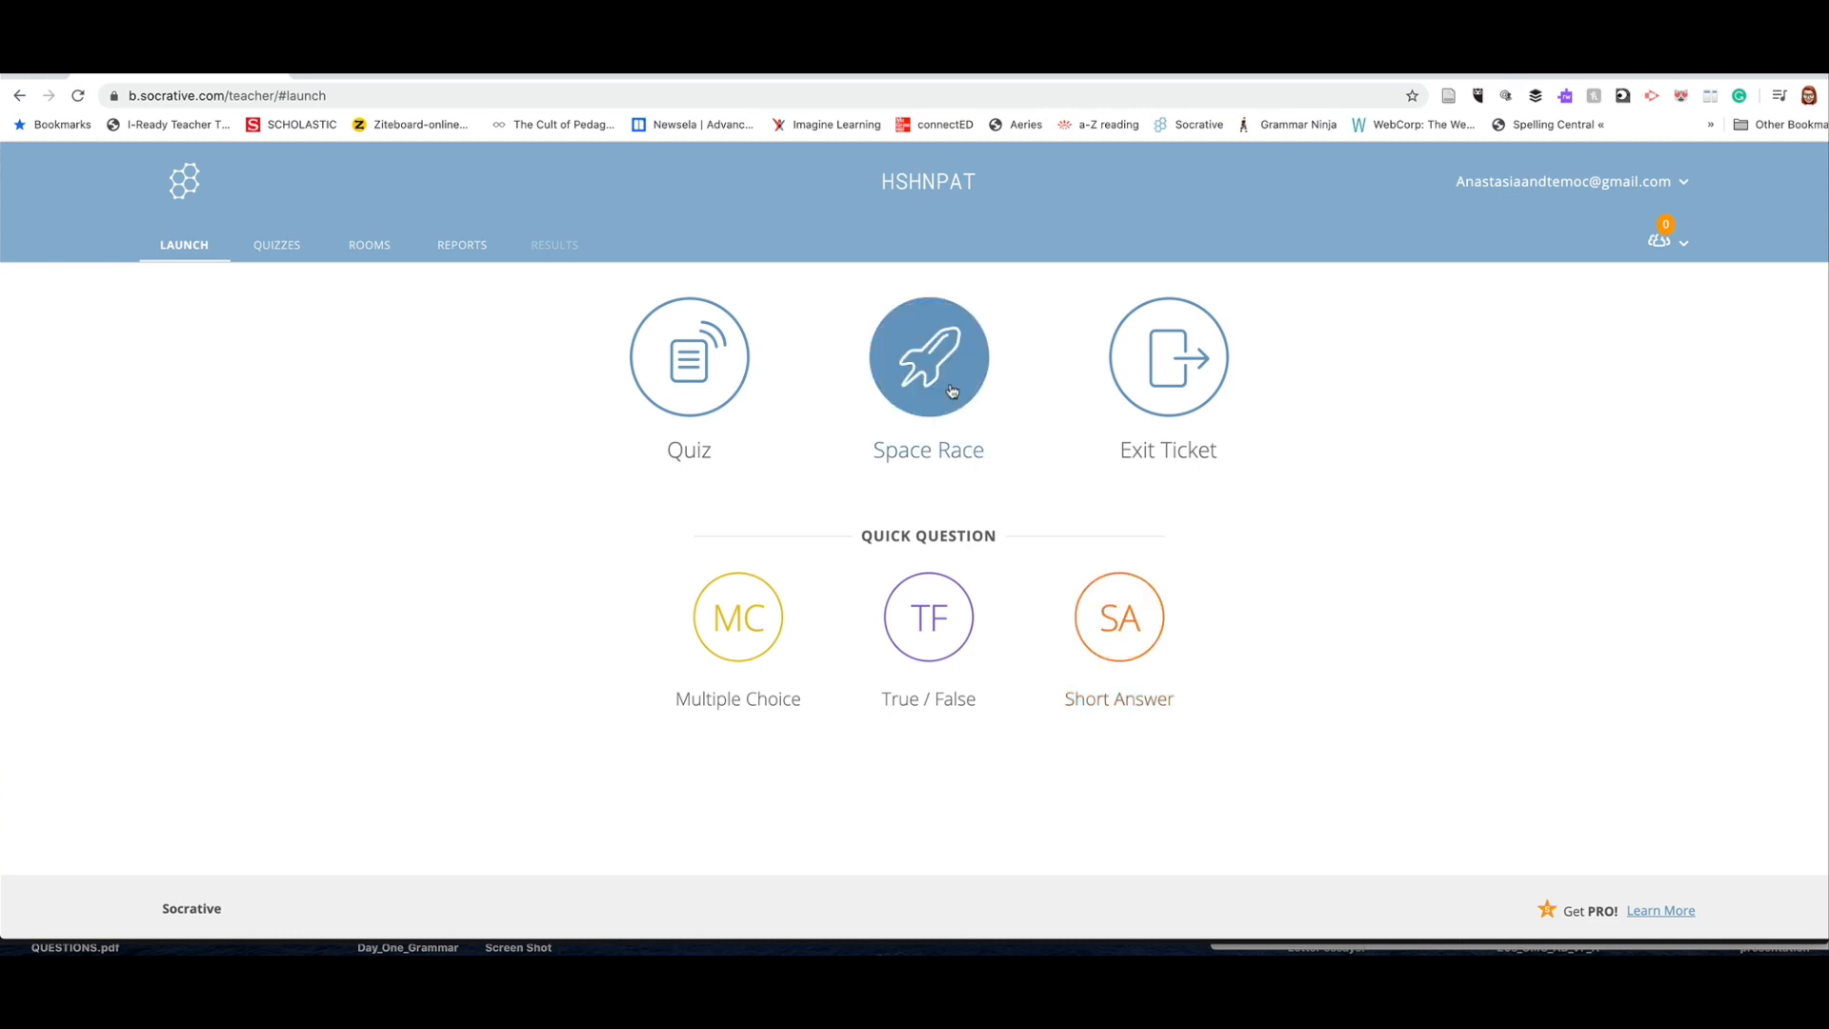
mouse_move(1168, 357)
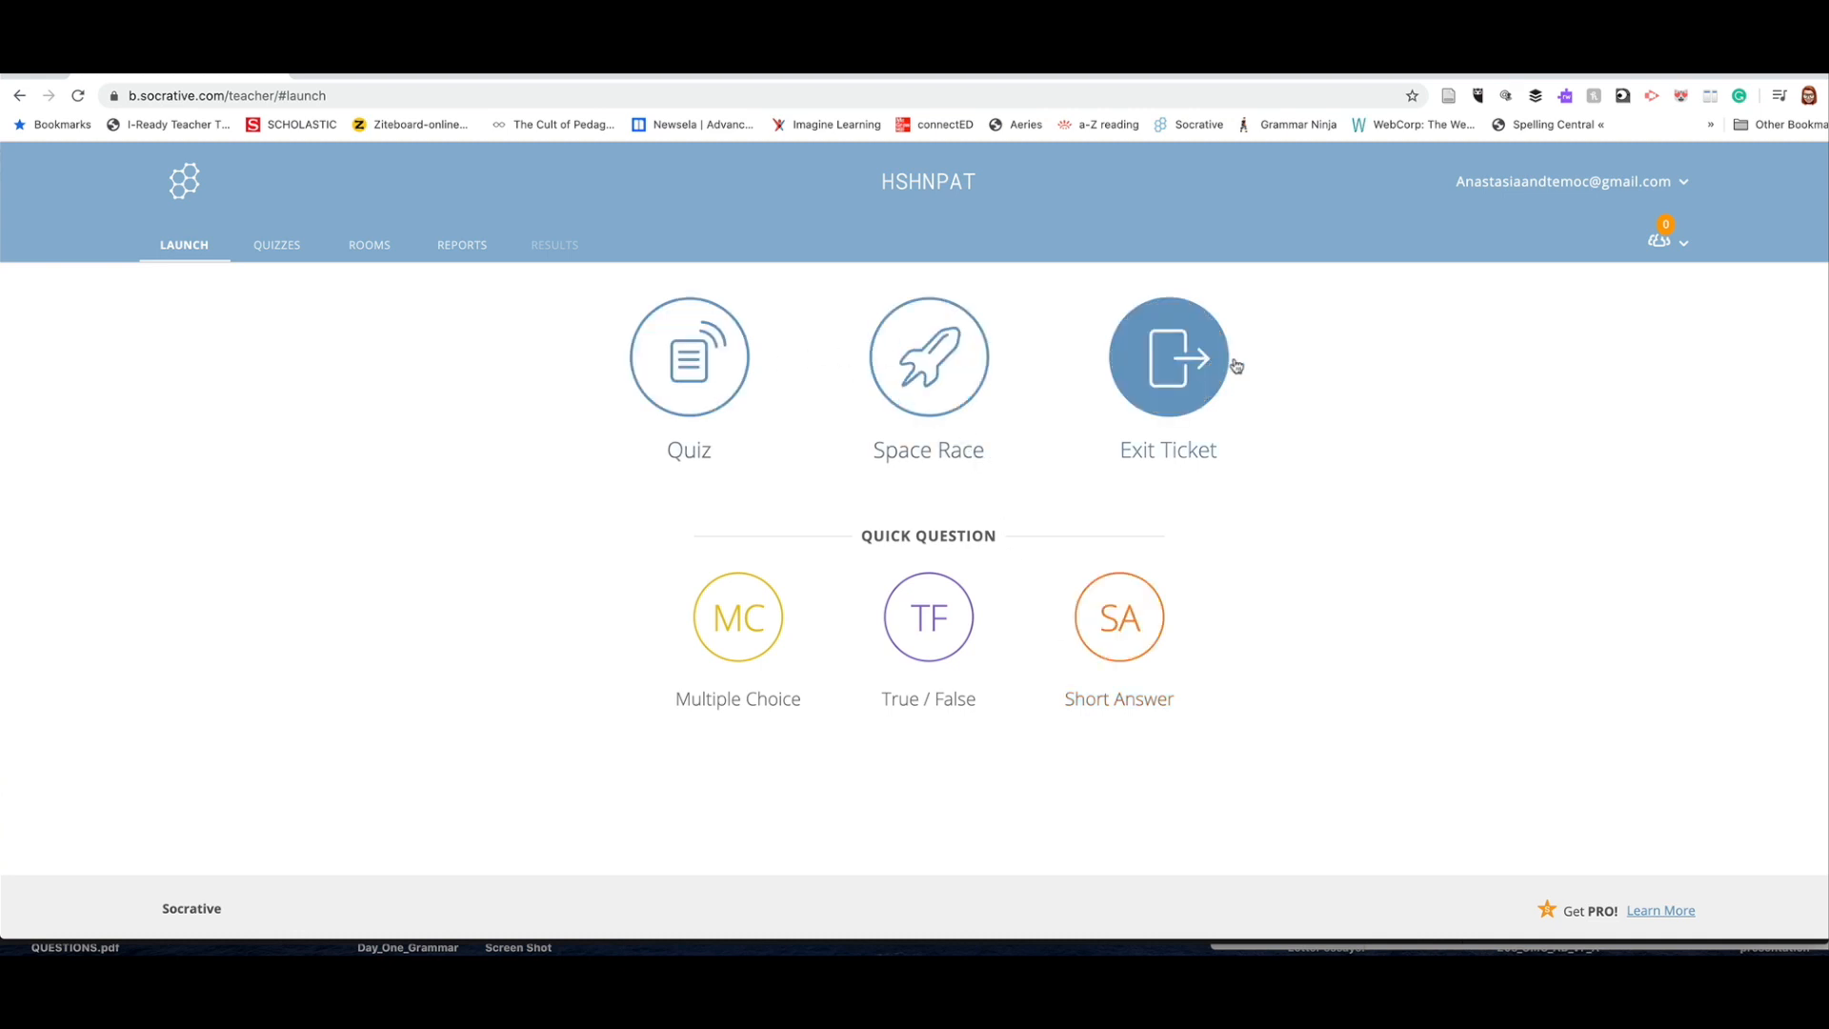
mouse_move(758, 385)
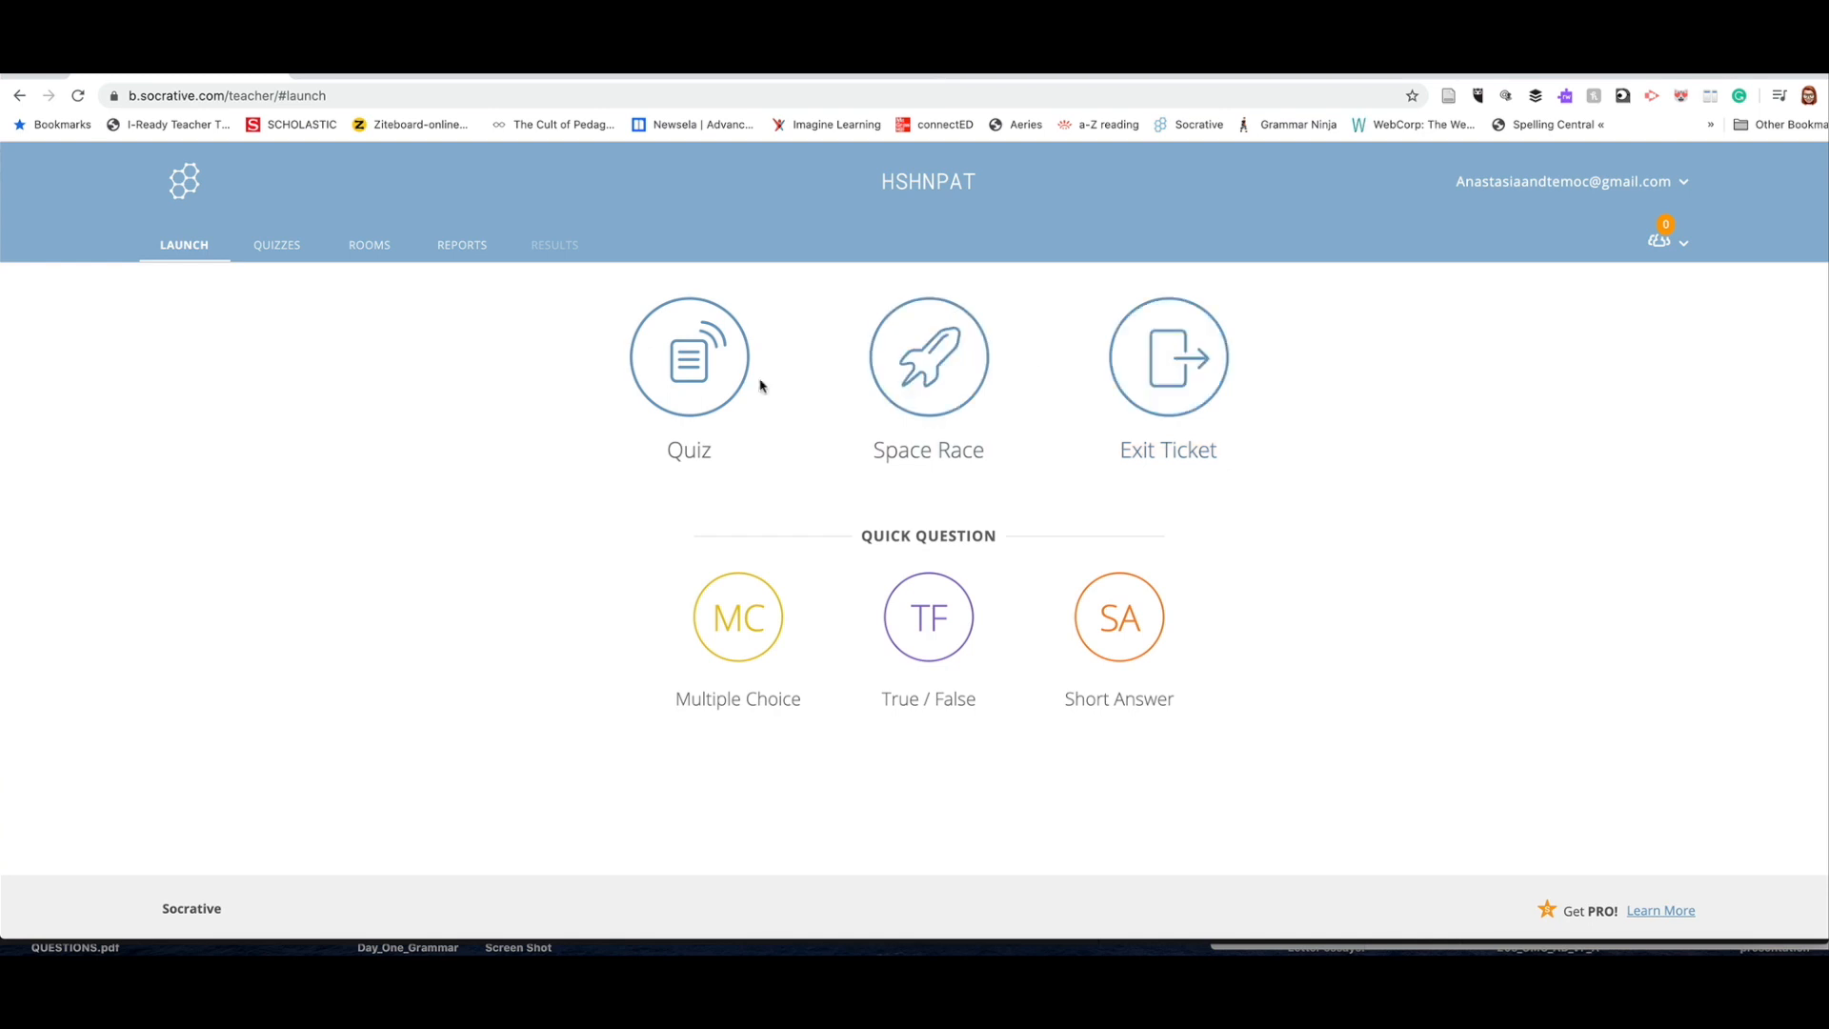
mouse_move(542, 322)
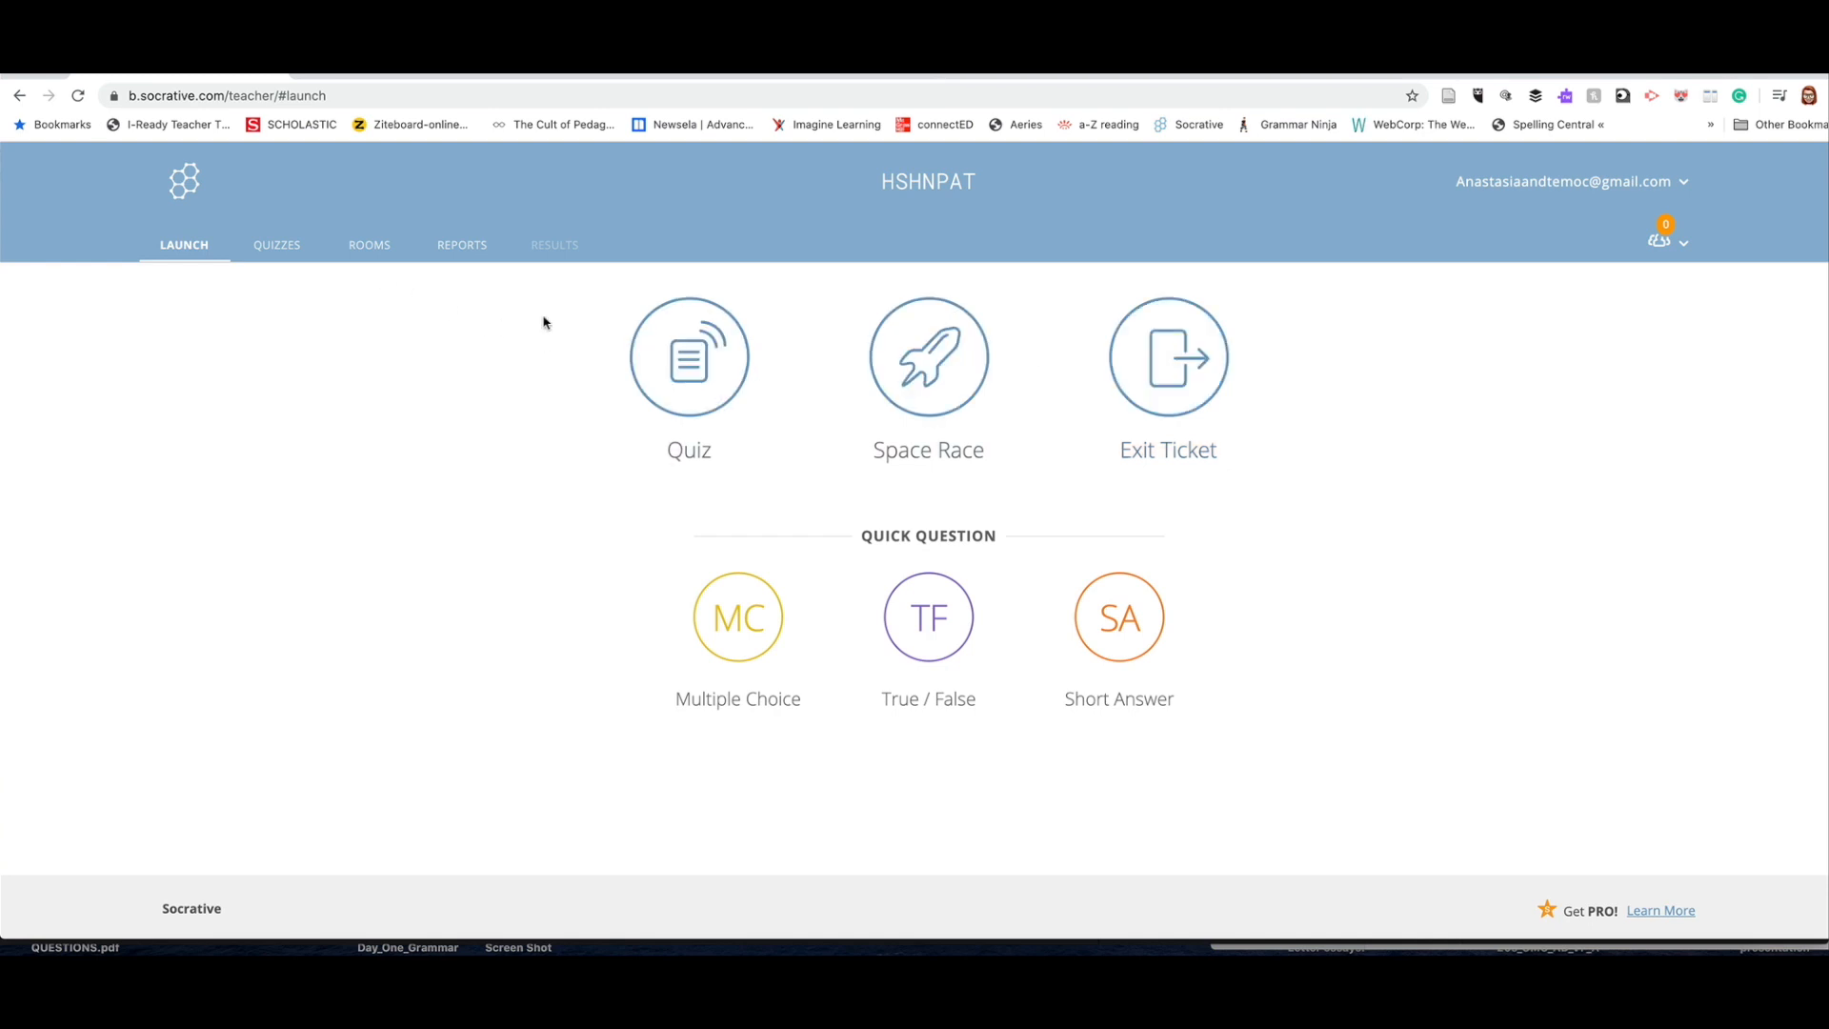
Step: Show the saved Socrative quizzes list with Exit ticket and World Facts Quiz
left_click(276, 246)
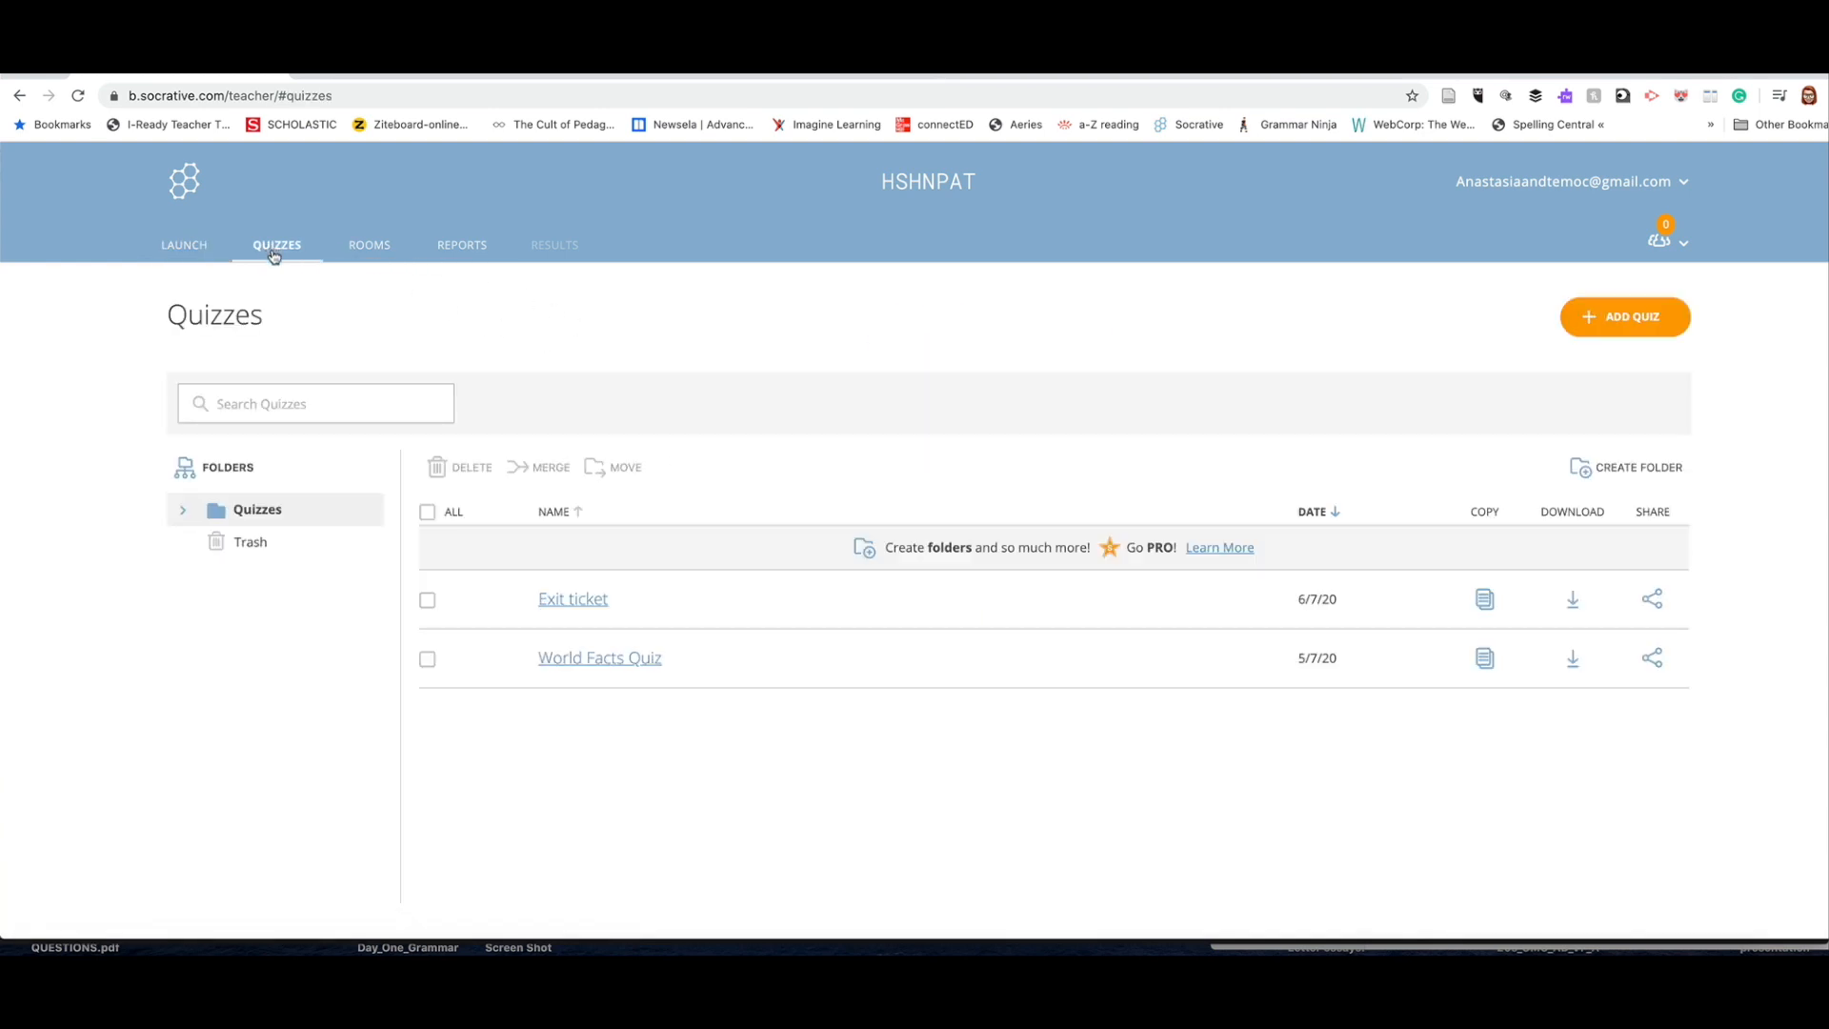
mouse_move(528, 596)
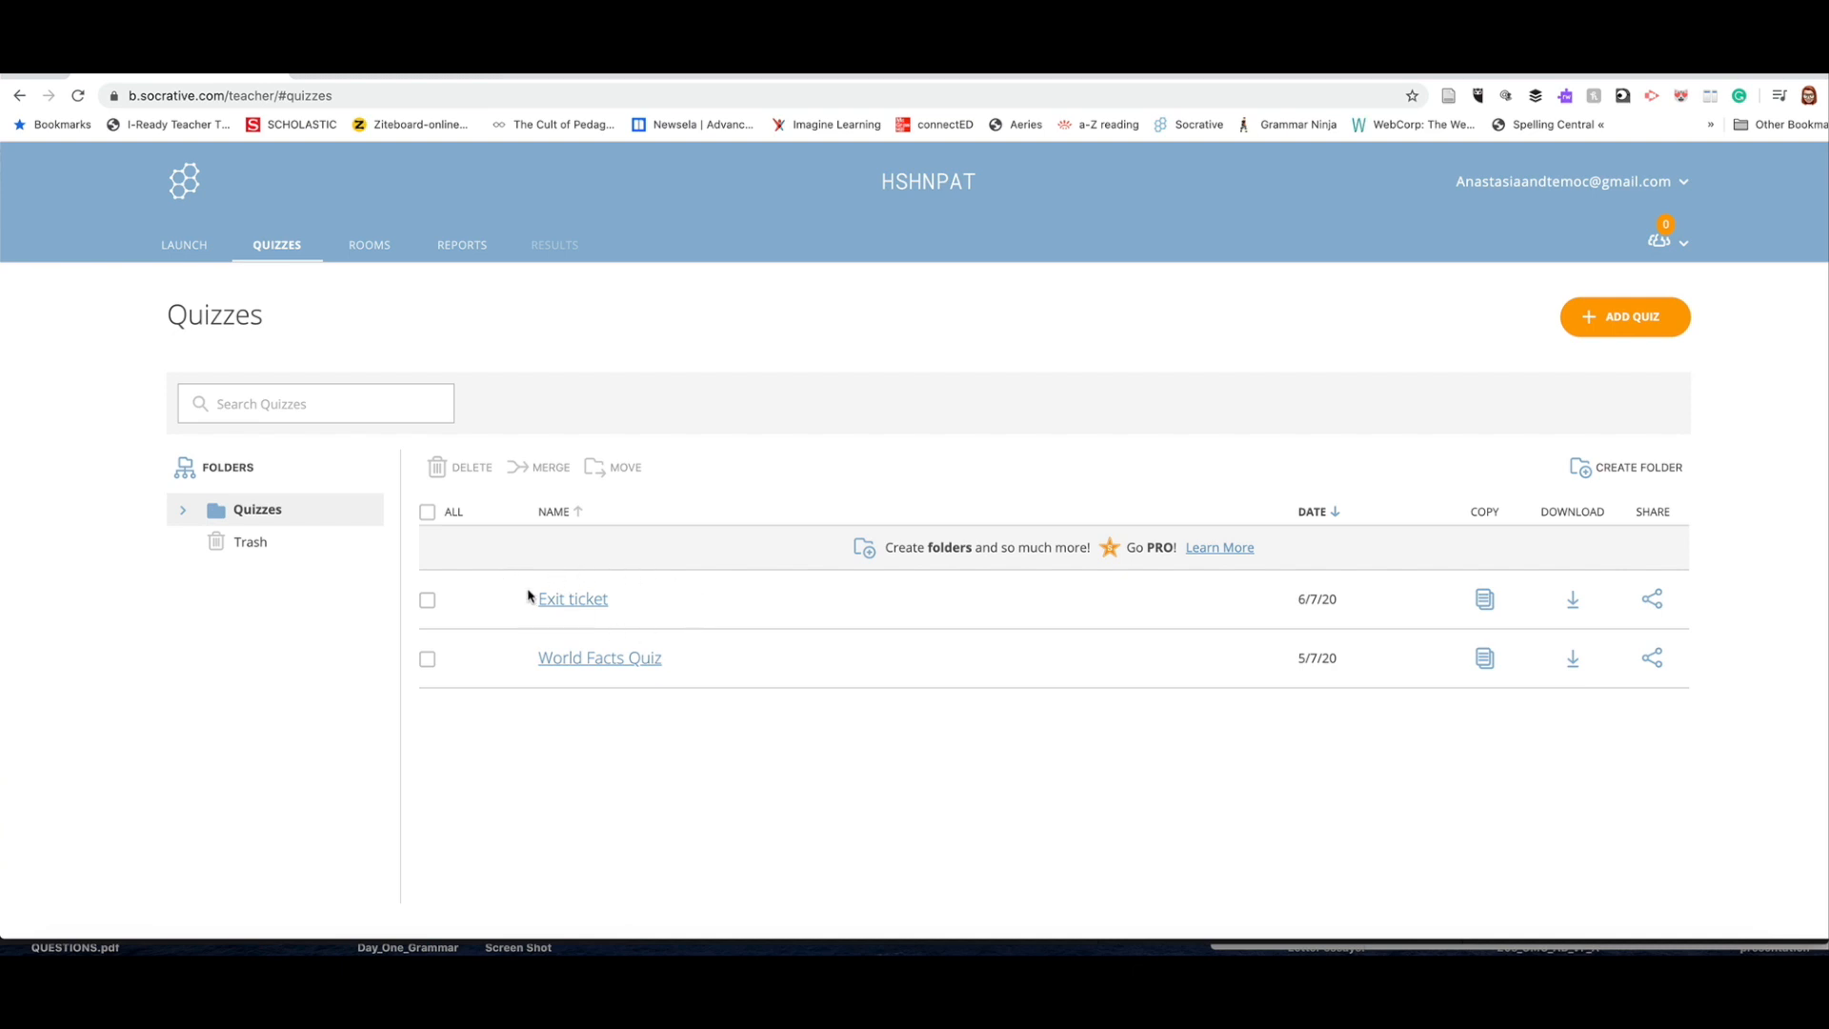
mouse_move(1684, 304)
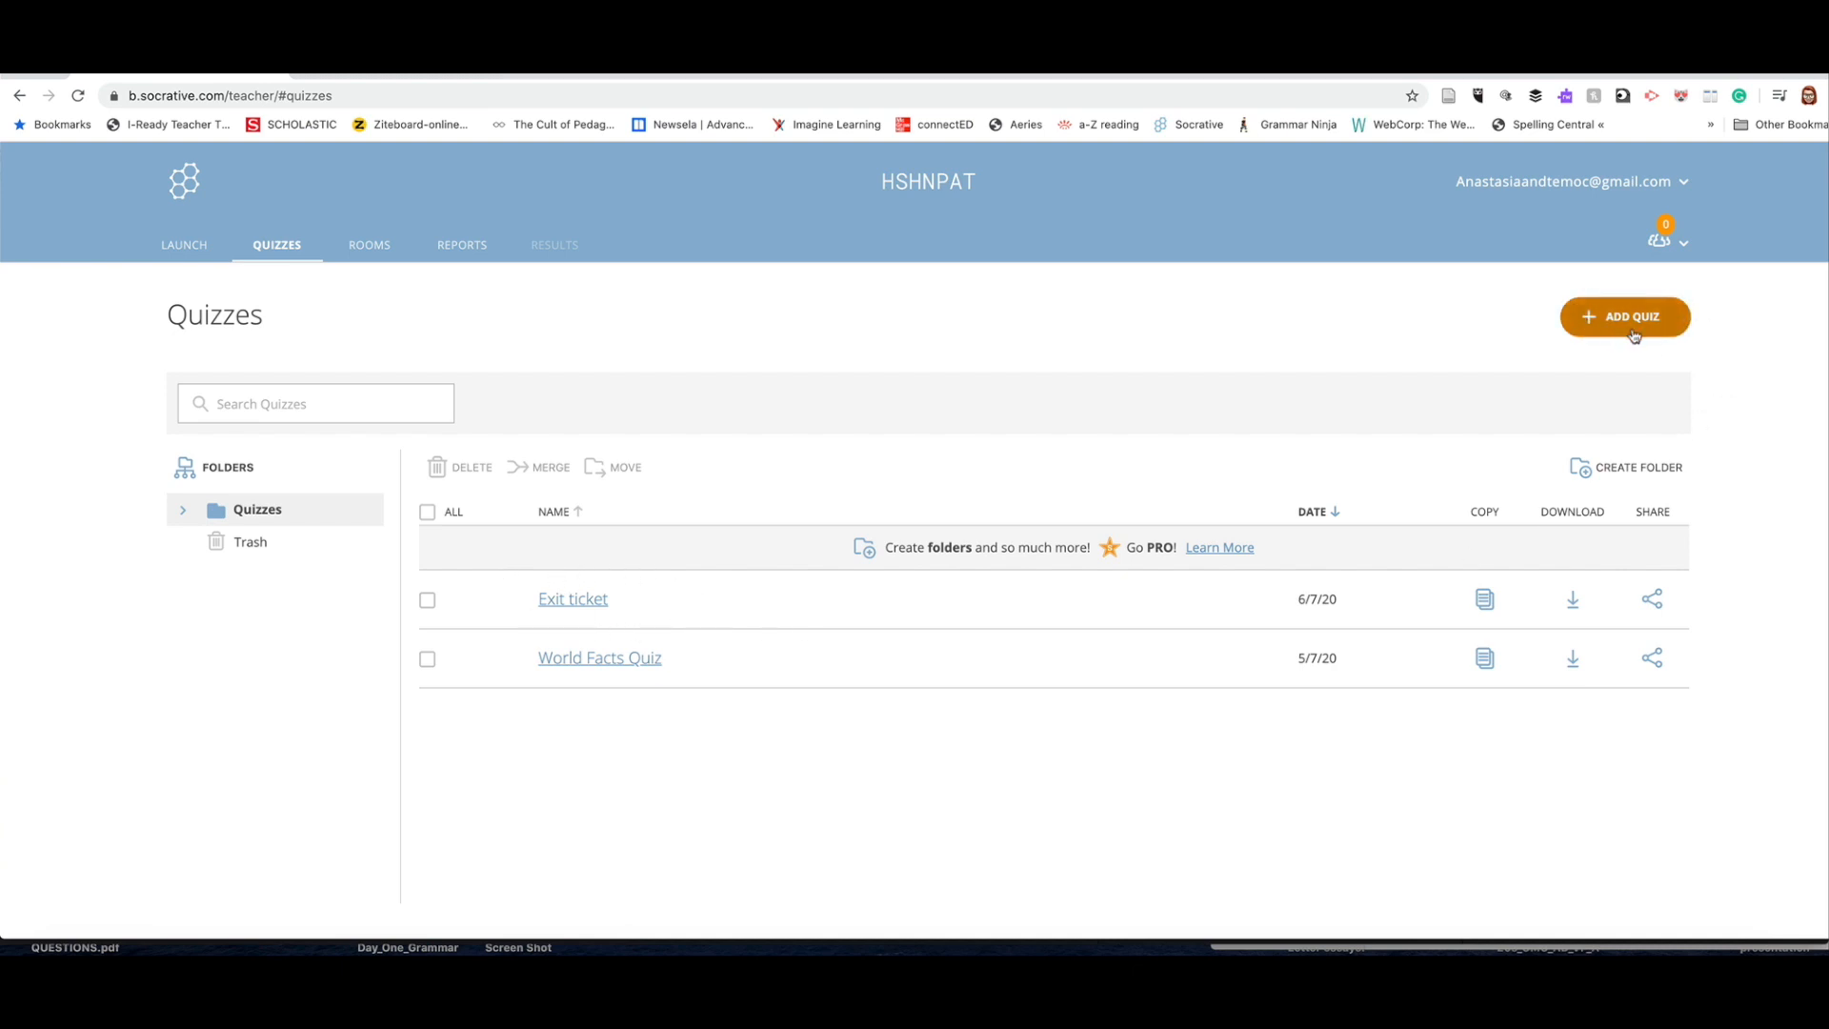
mouse_move(589, 575)
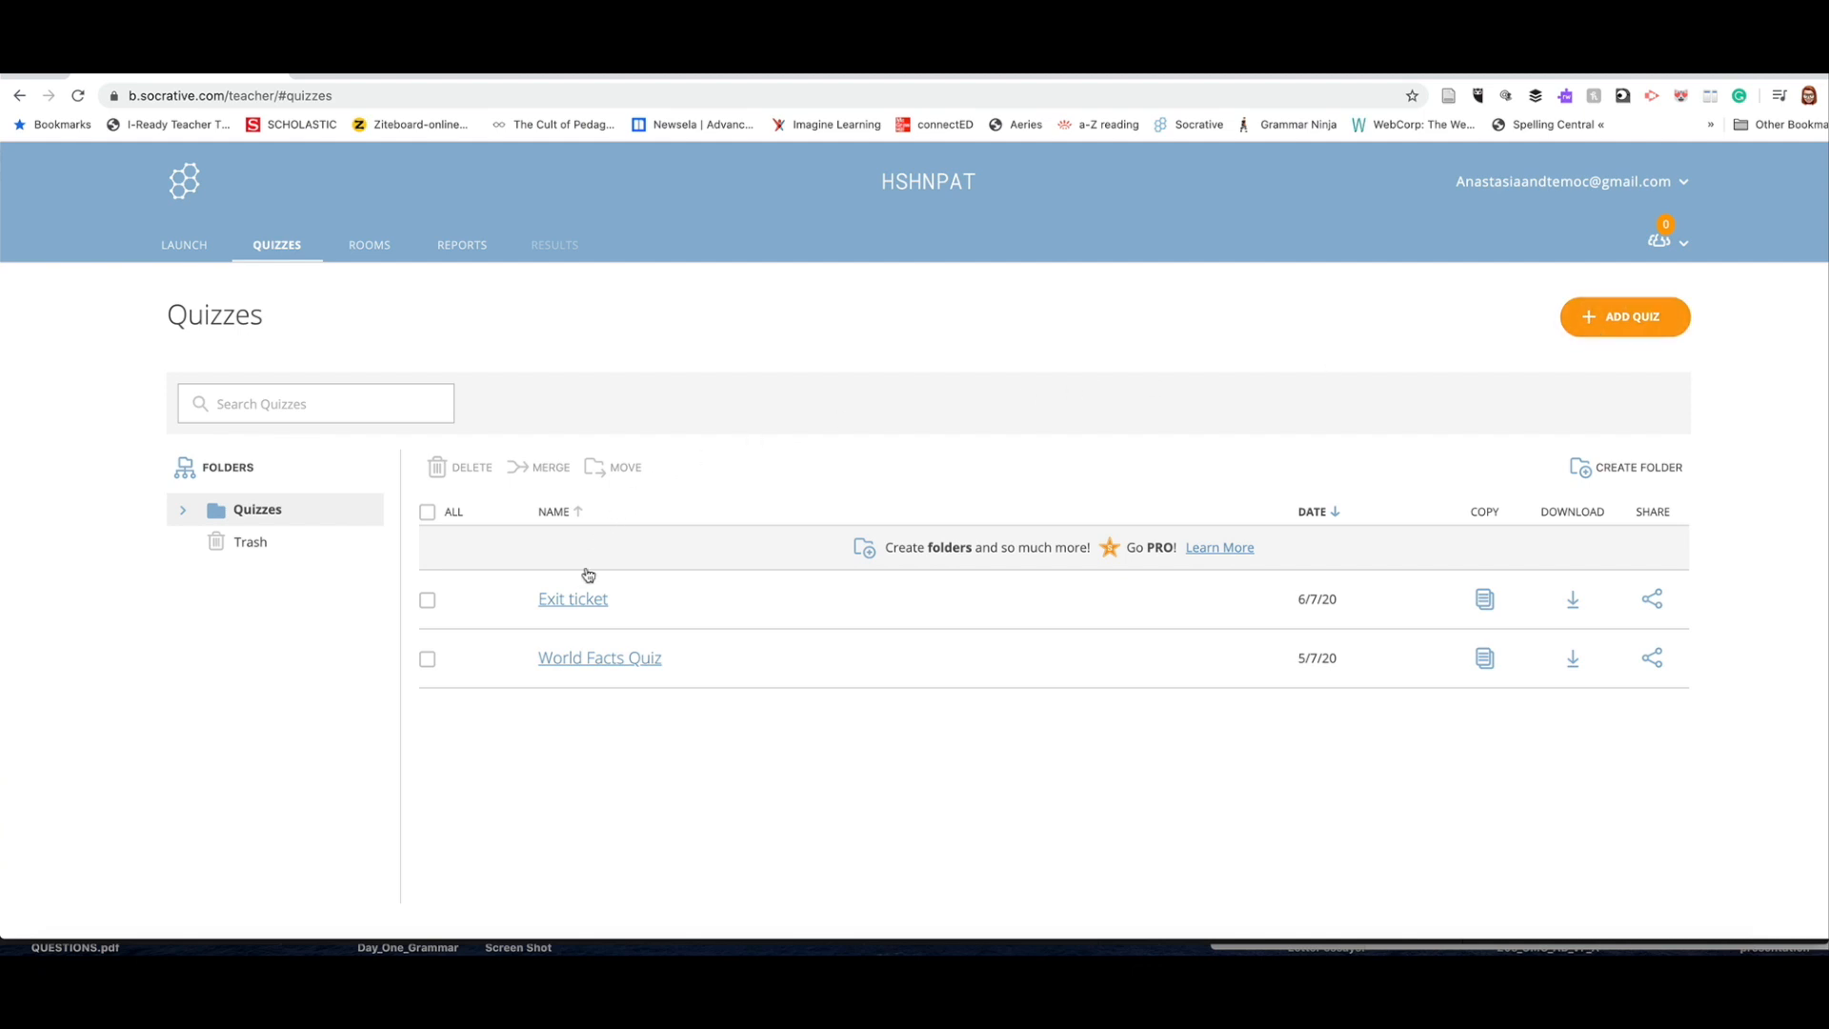
Step: Review the Exit ticket quiz's two questions in the Socrative editor
left_click(572, 598)
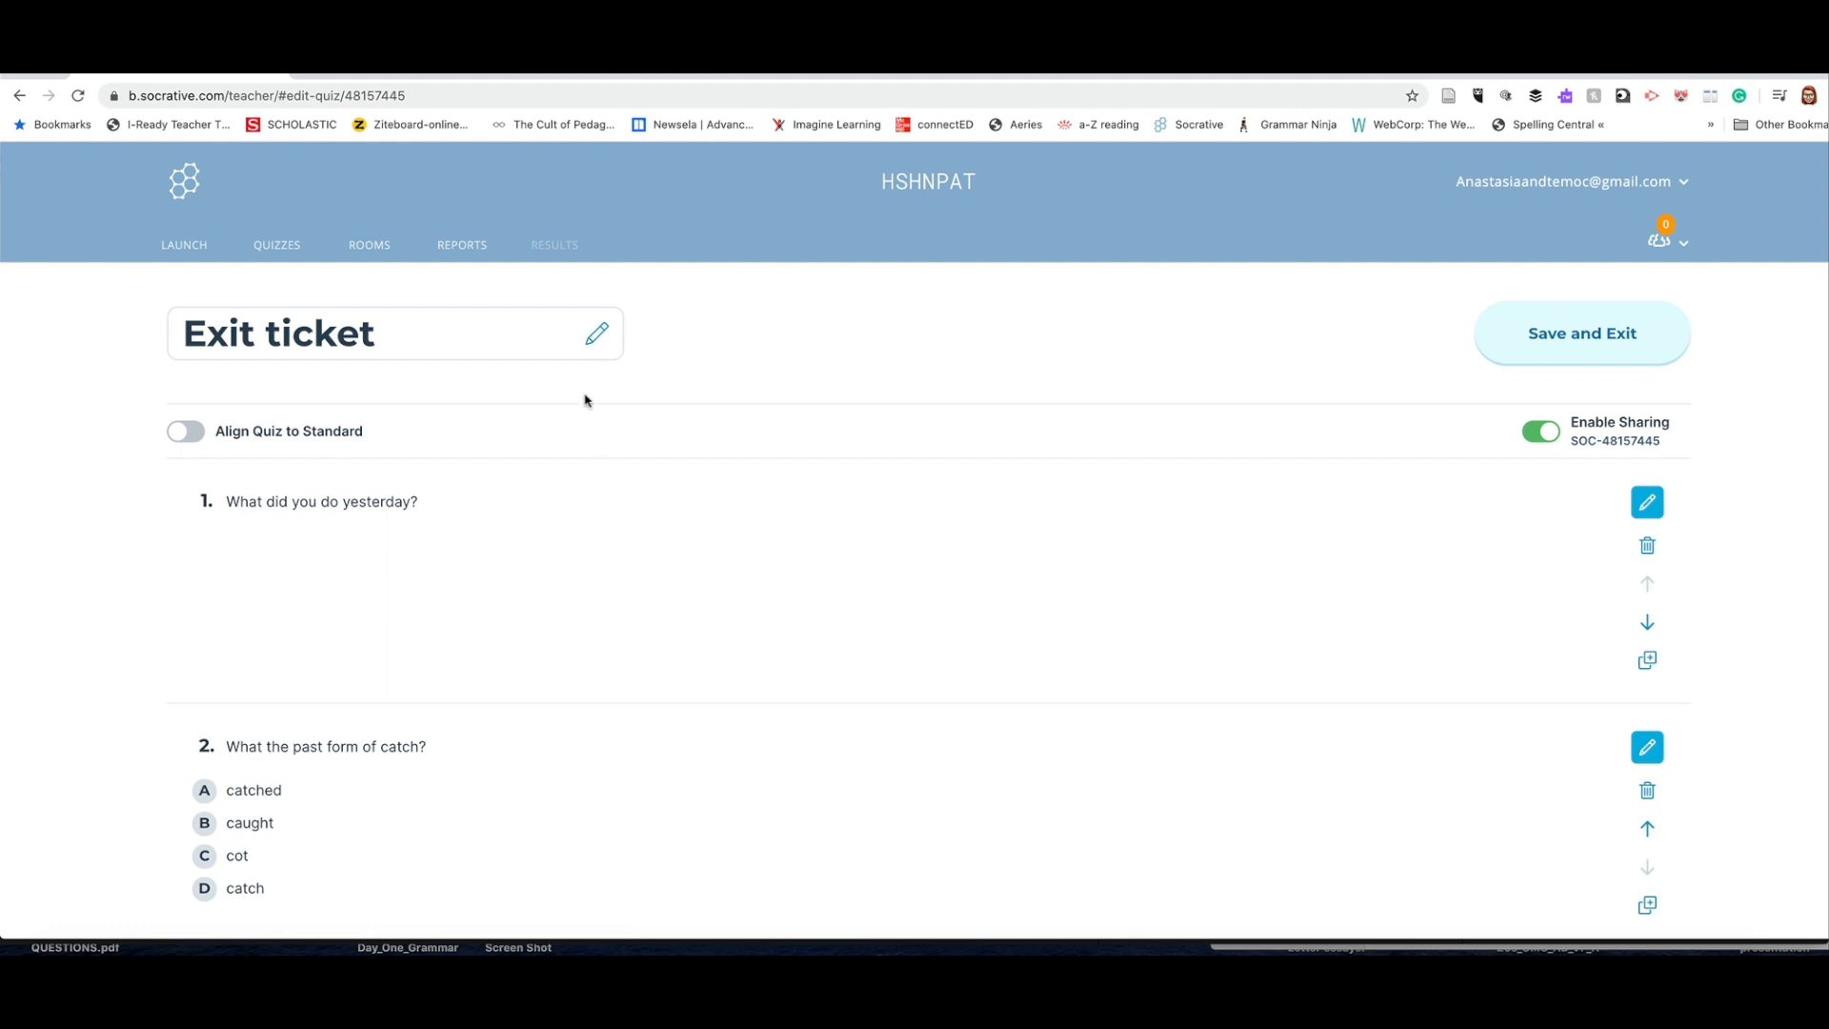
mouse_move(366, 431)
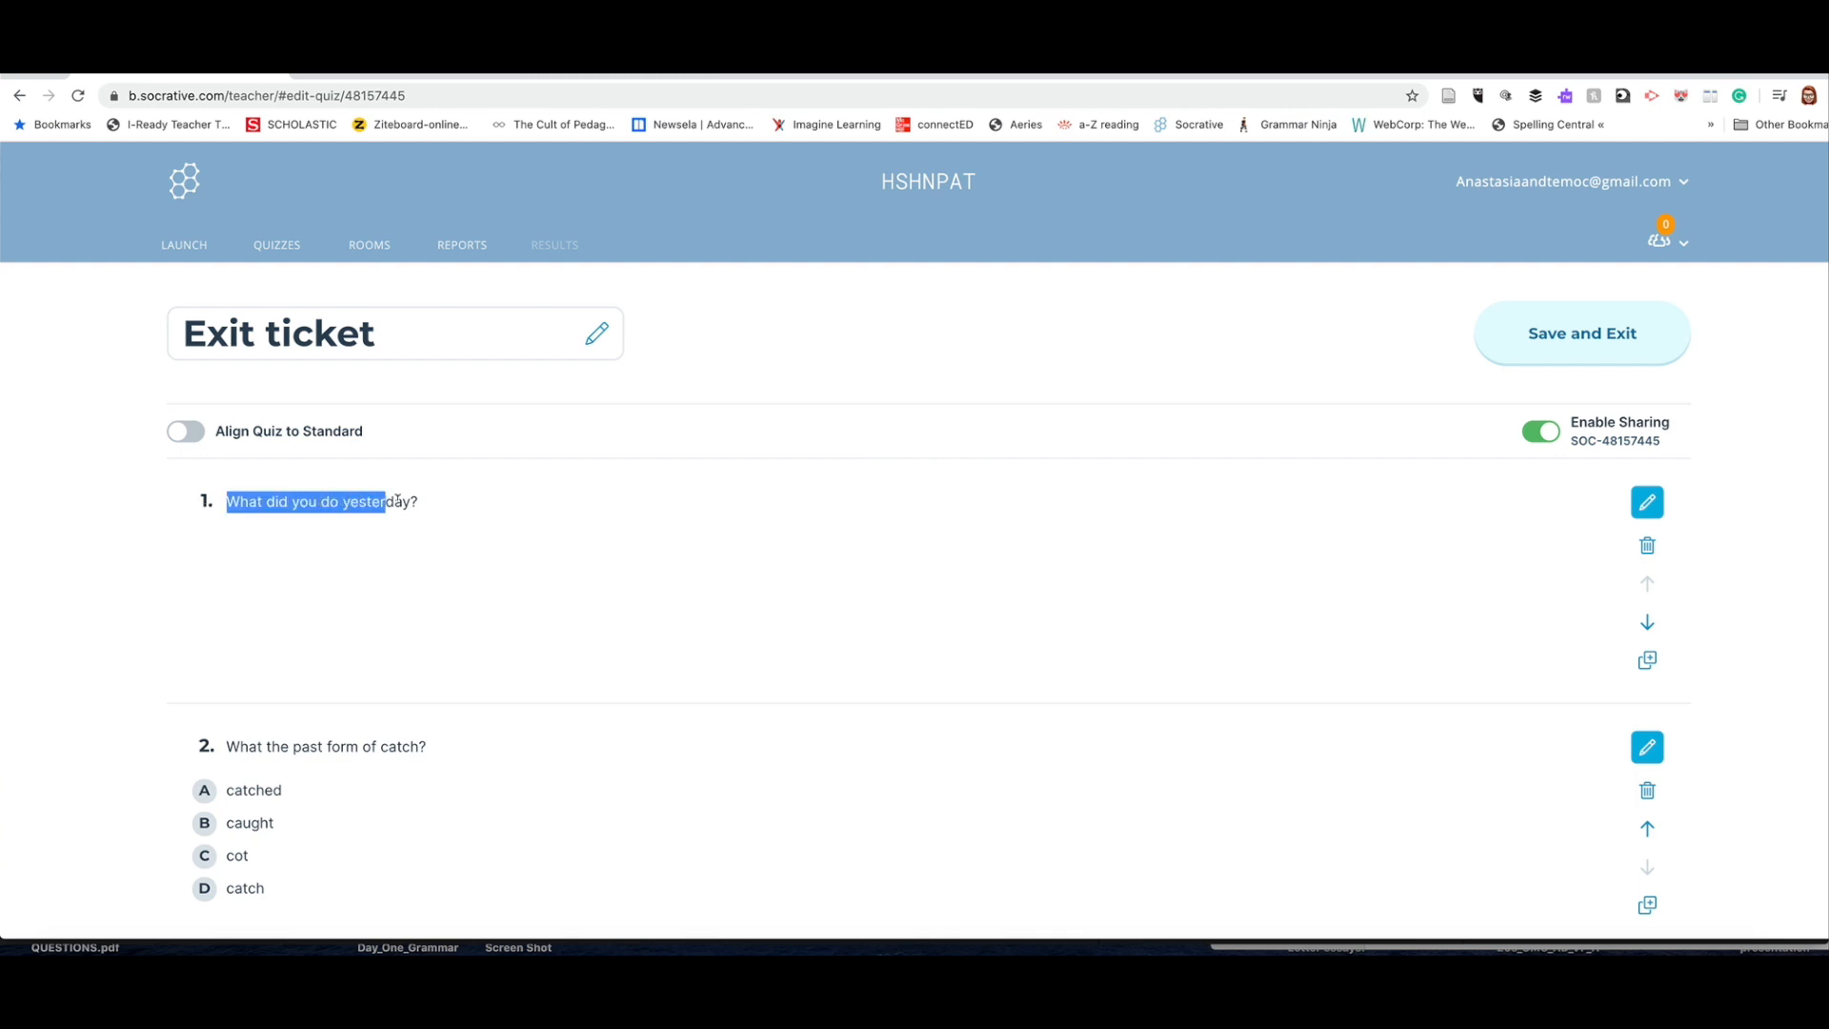
scroll("down", 3)
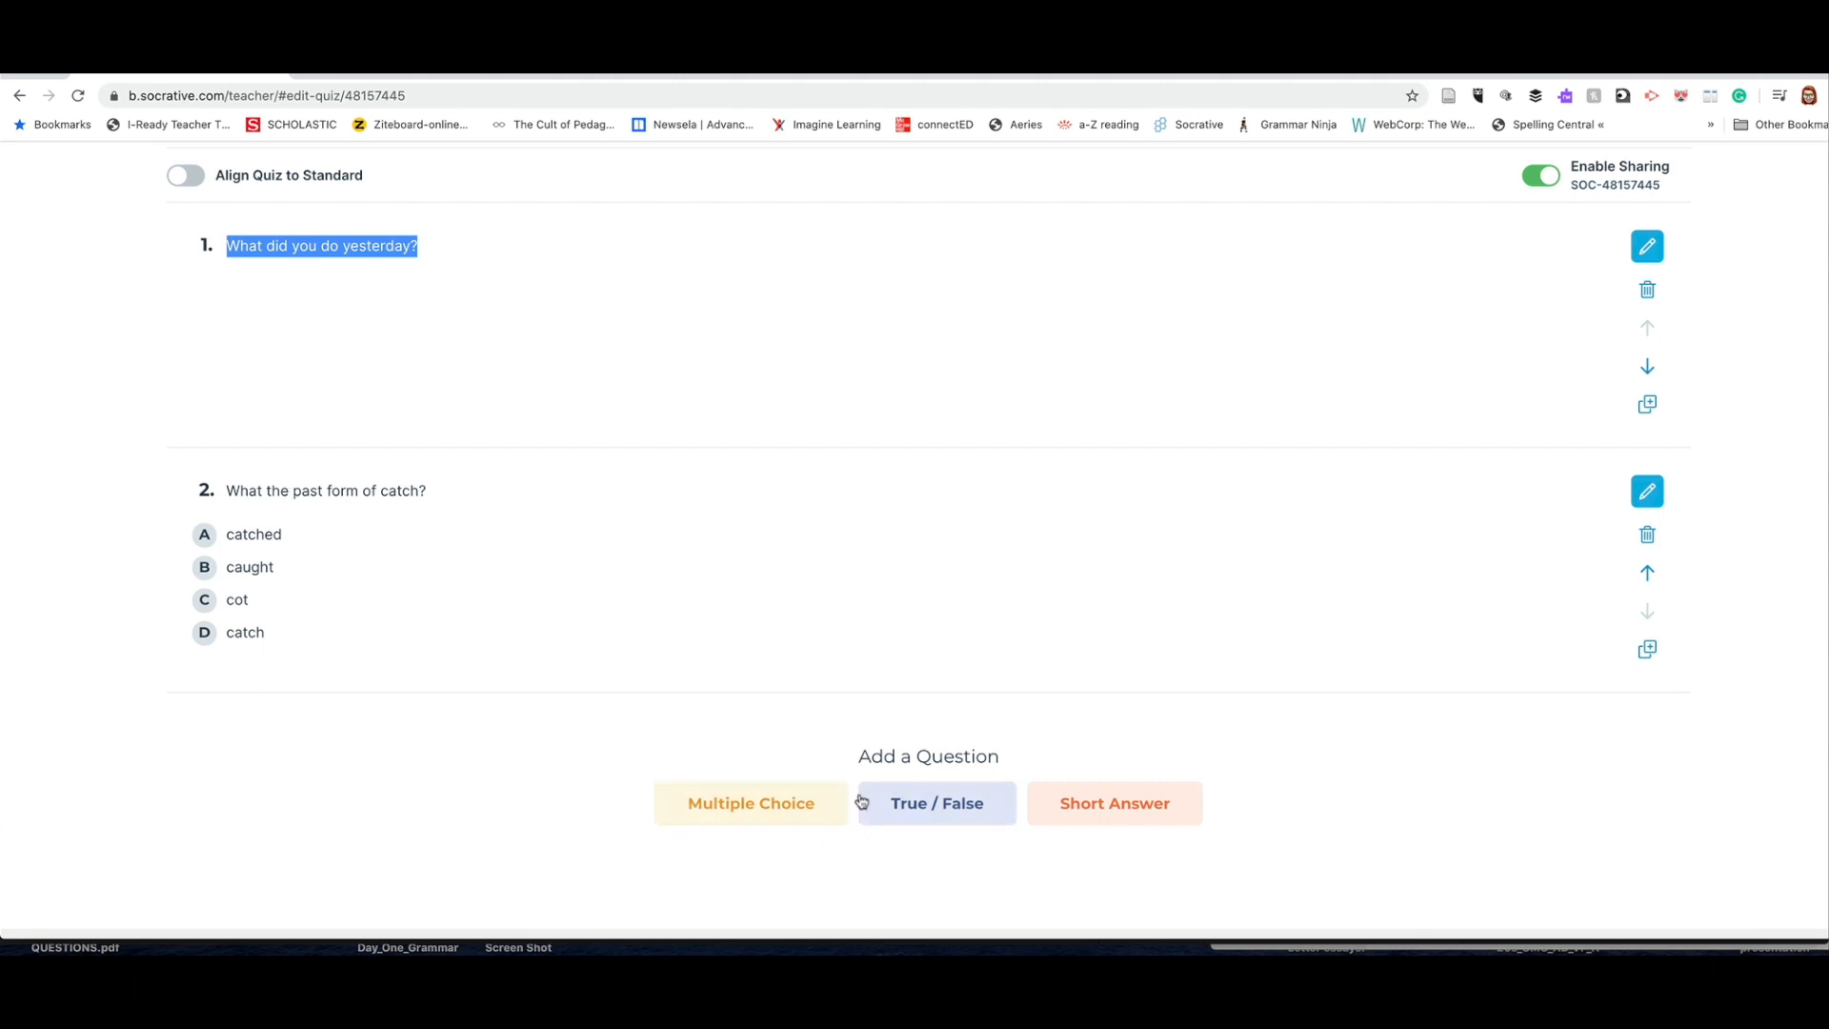
mouse_move(1257, 824)
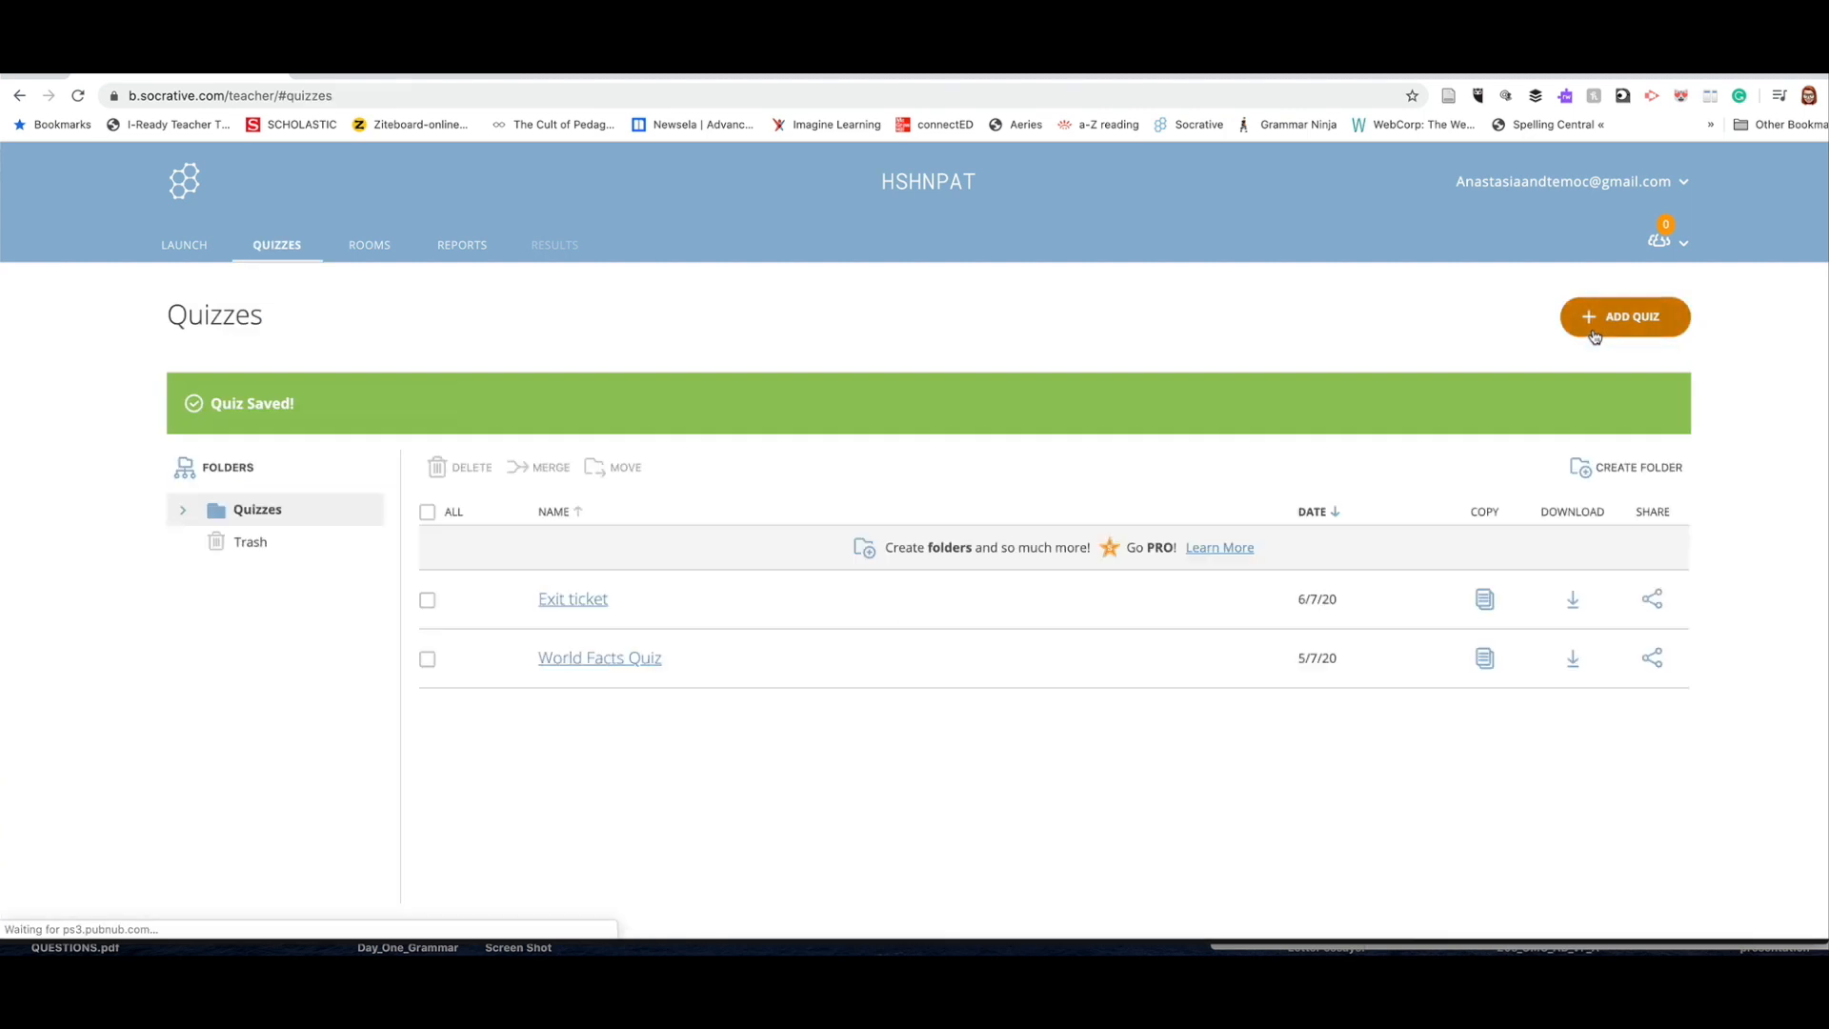
mouse_move(240, 298)
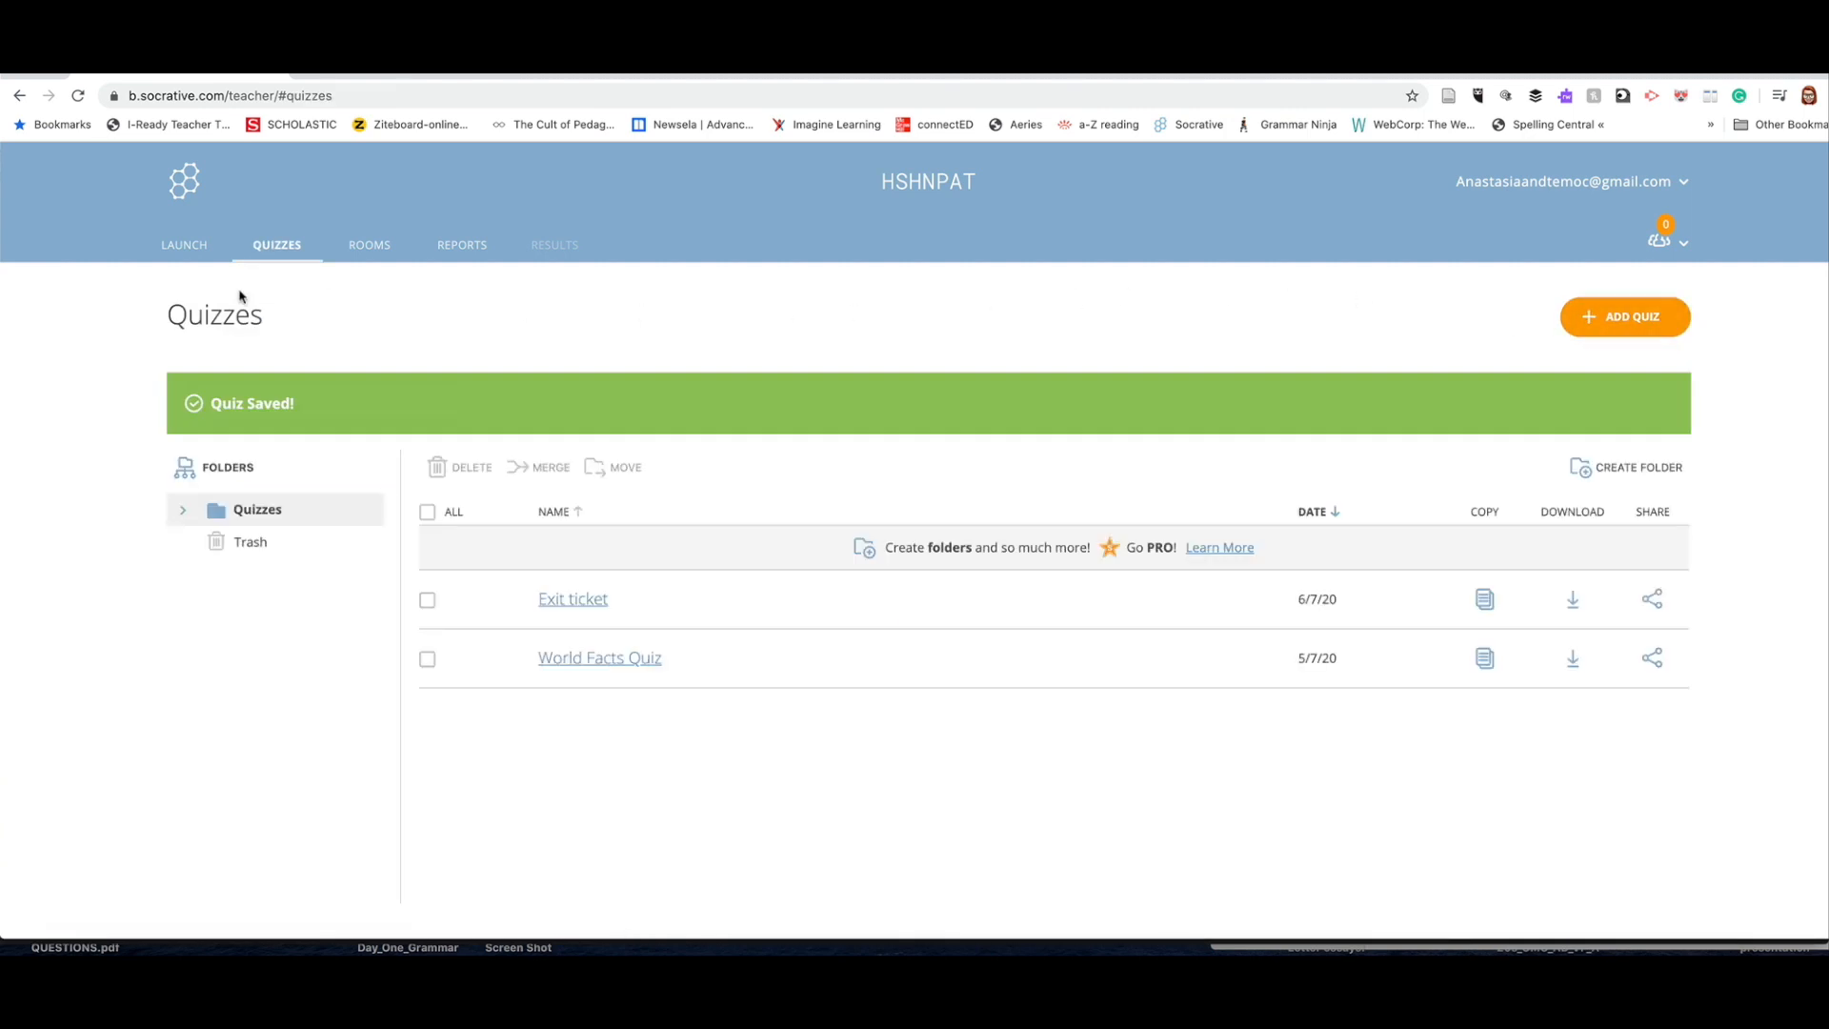
Step: Begin a Space Race using the Exit ticket quiz and reach its race settings
left_click(182, 245)
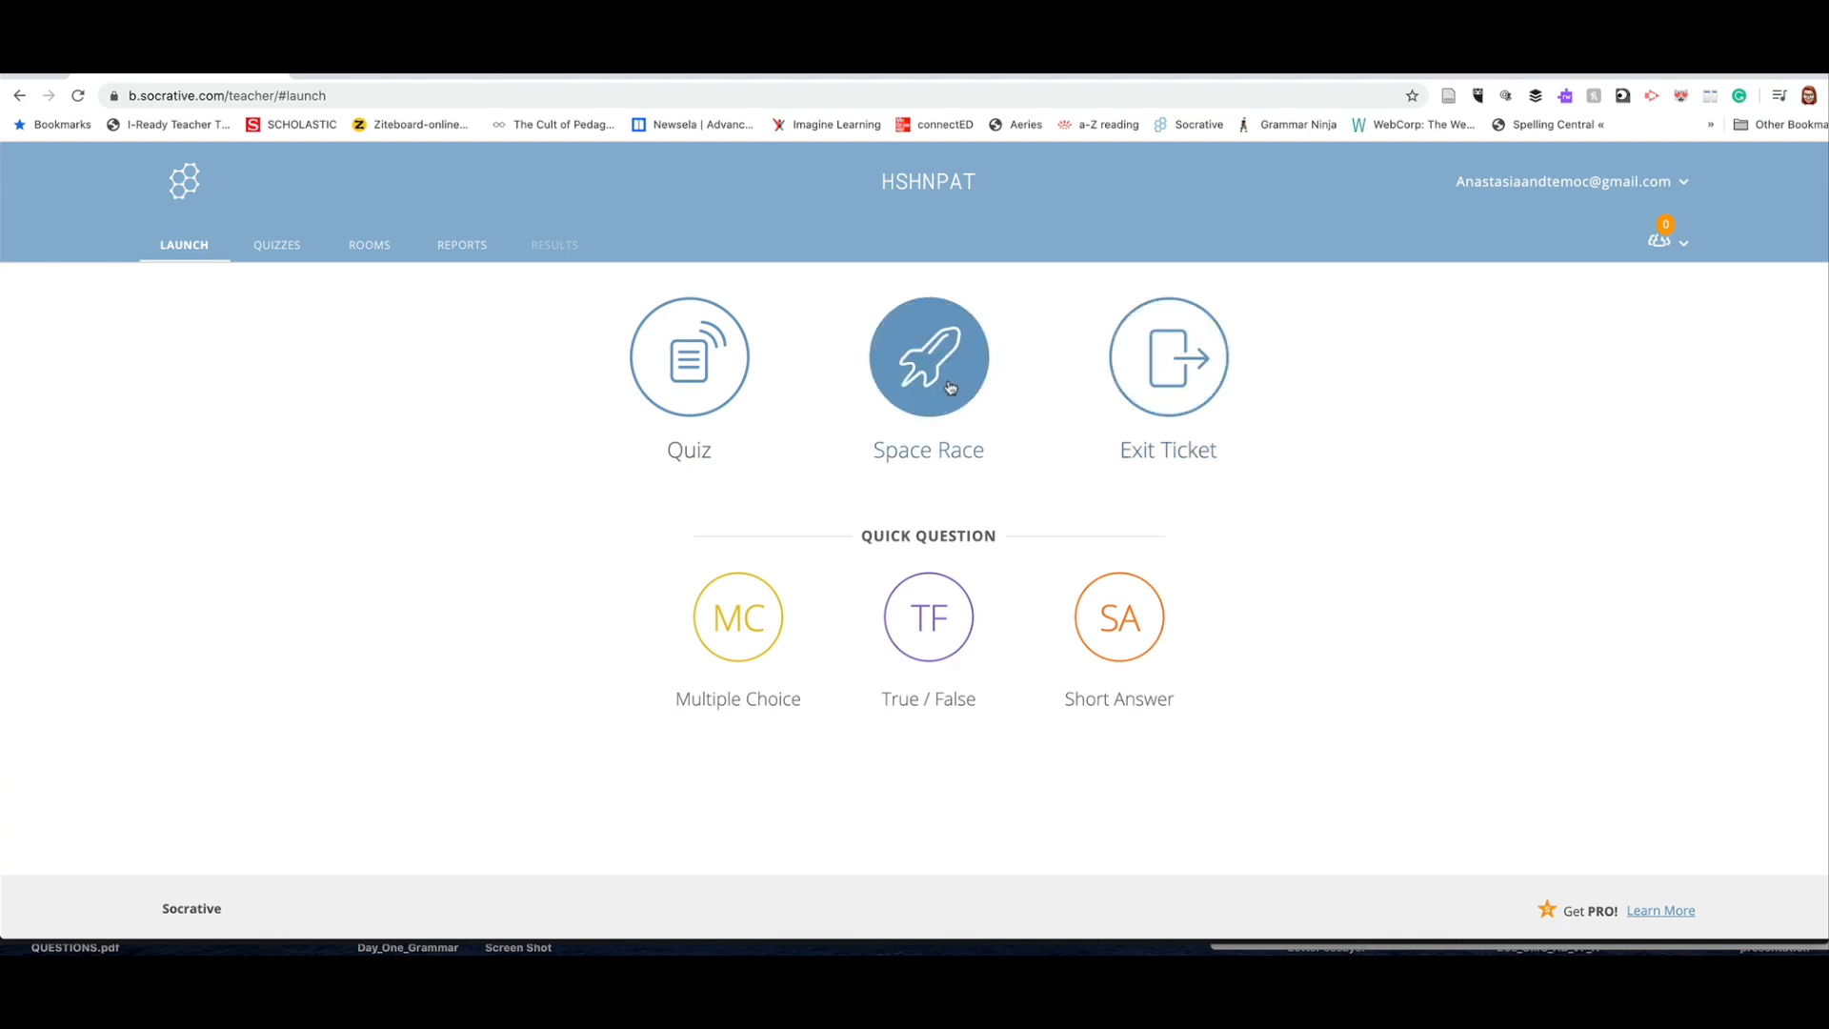
left_click(927, 356)
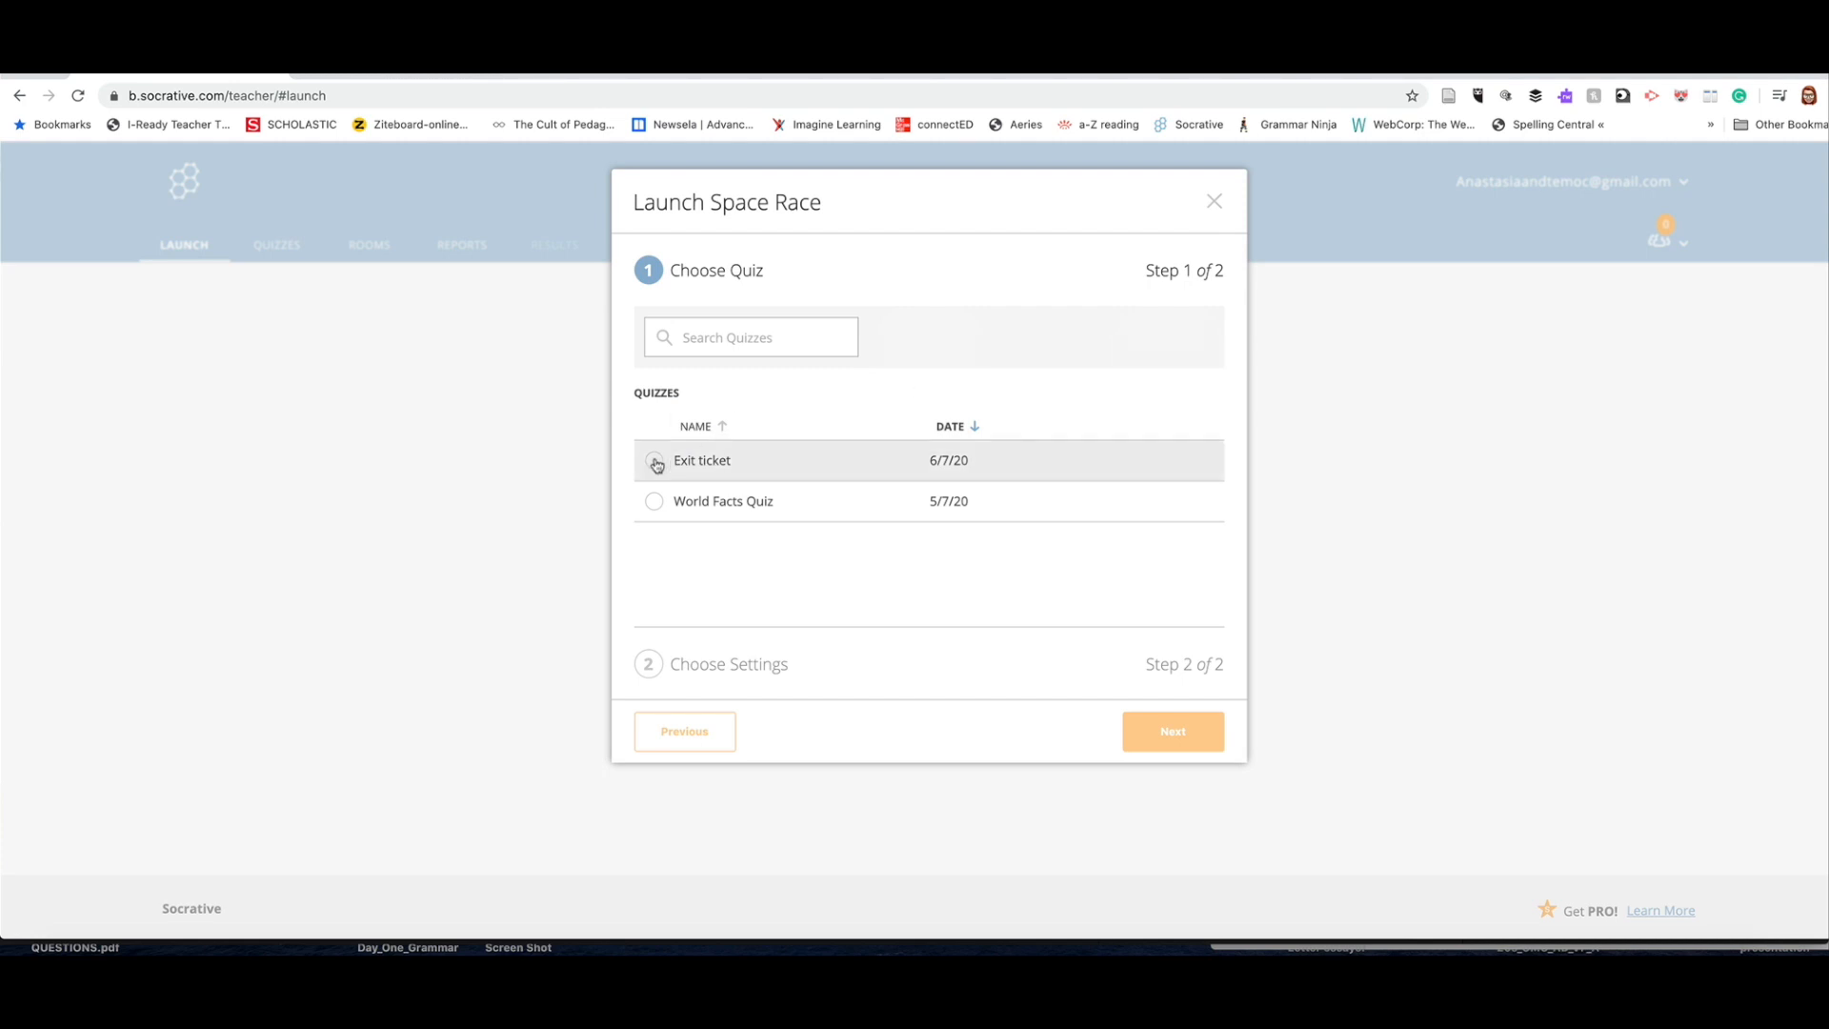
left_click(654, 459)
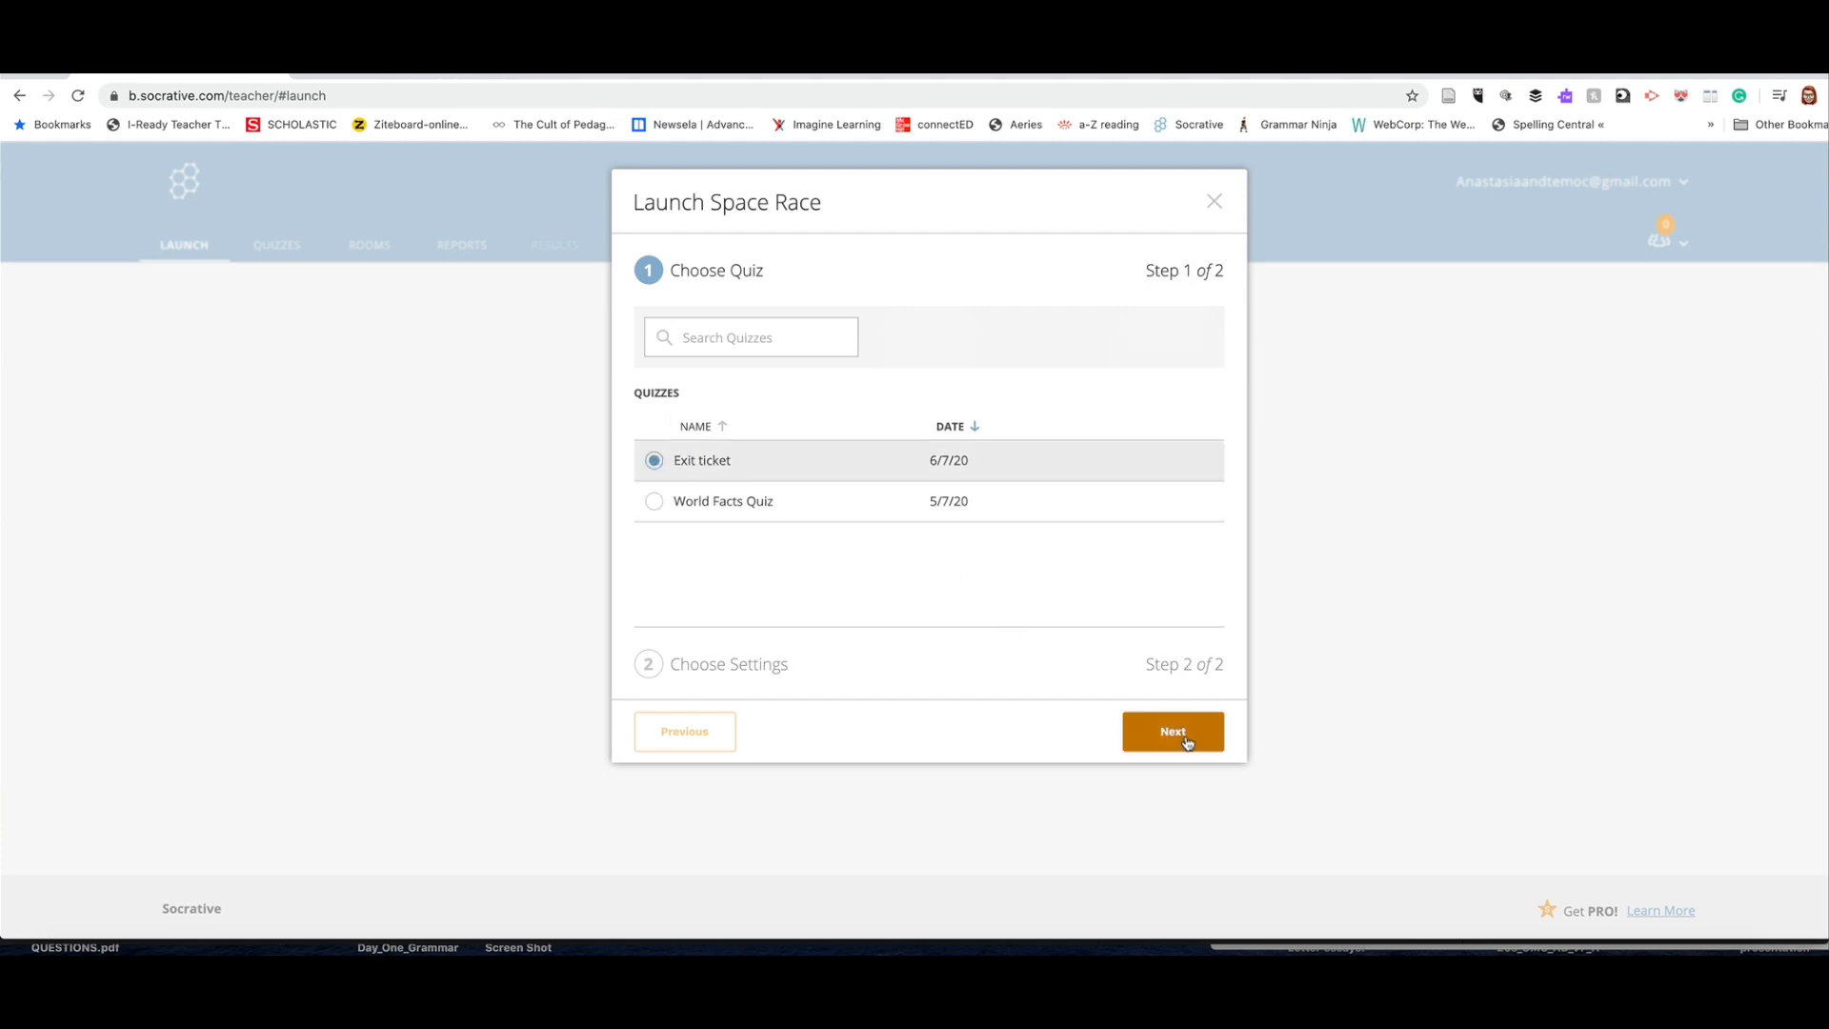
left_click(1172, 731)
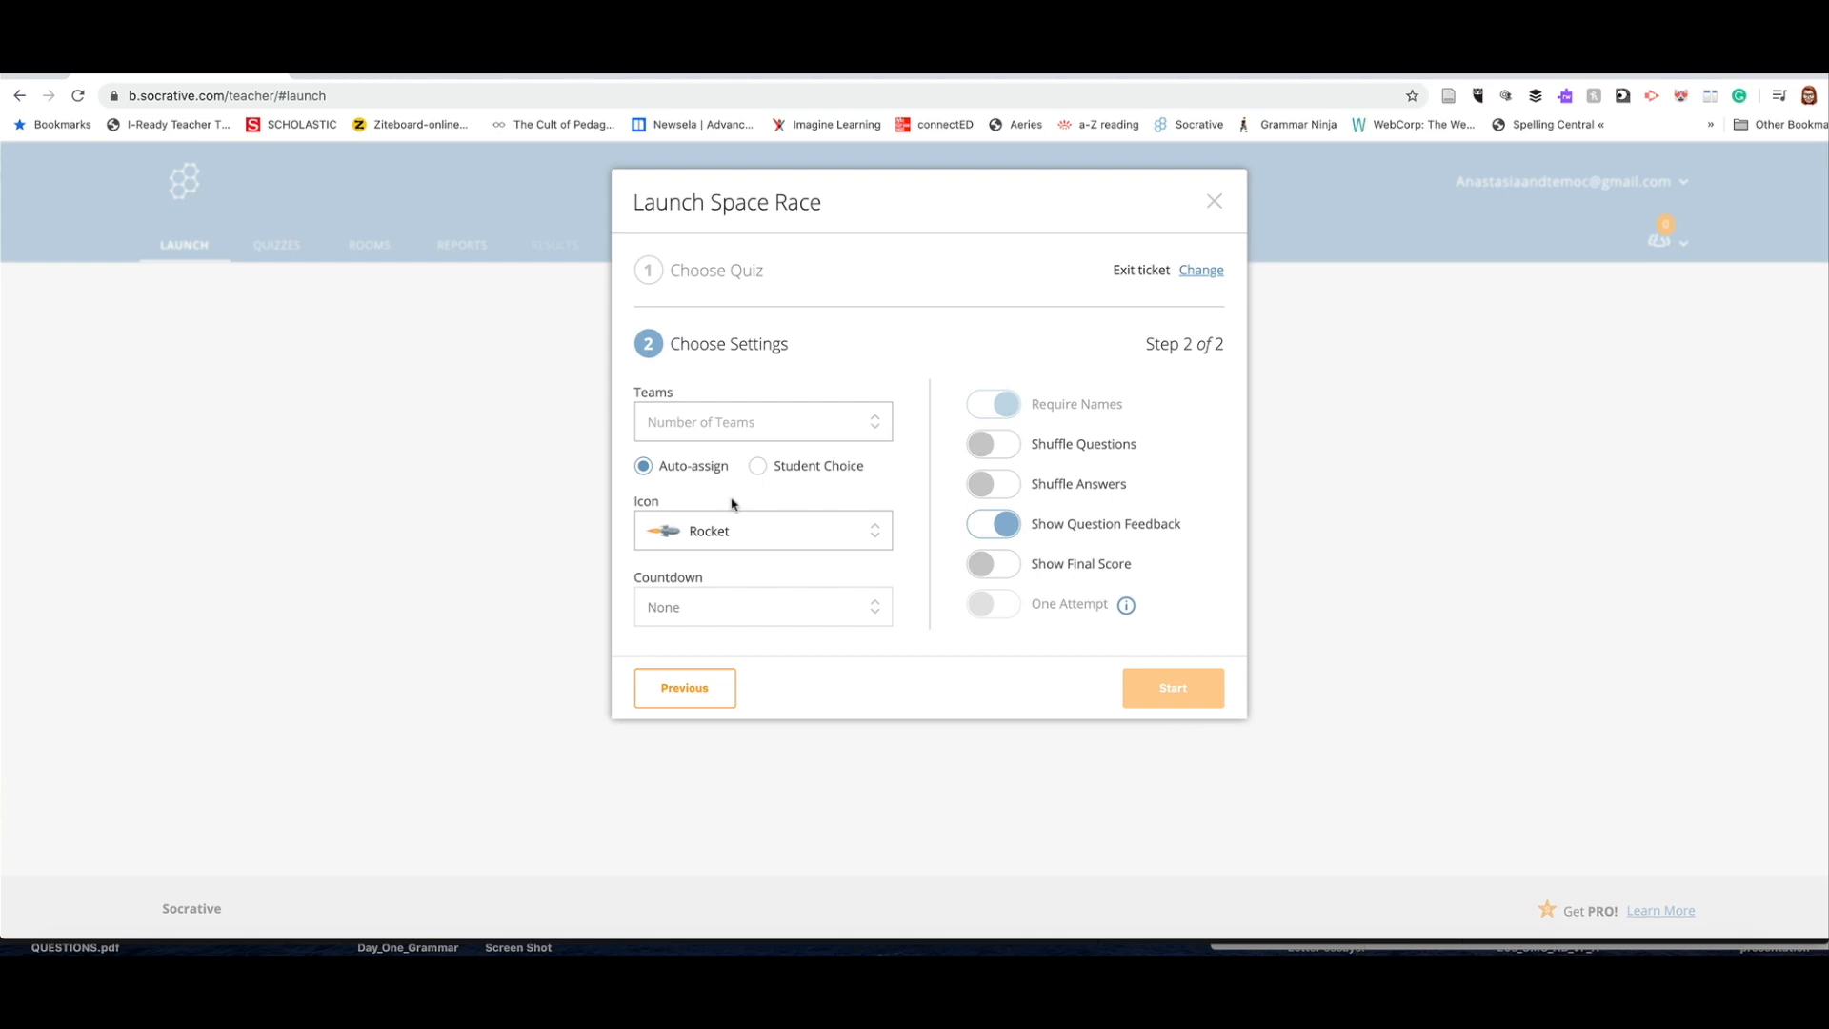
Step: Start the Space Race with three teams and shuffled questions
left_click(762, 532)
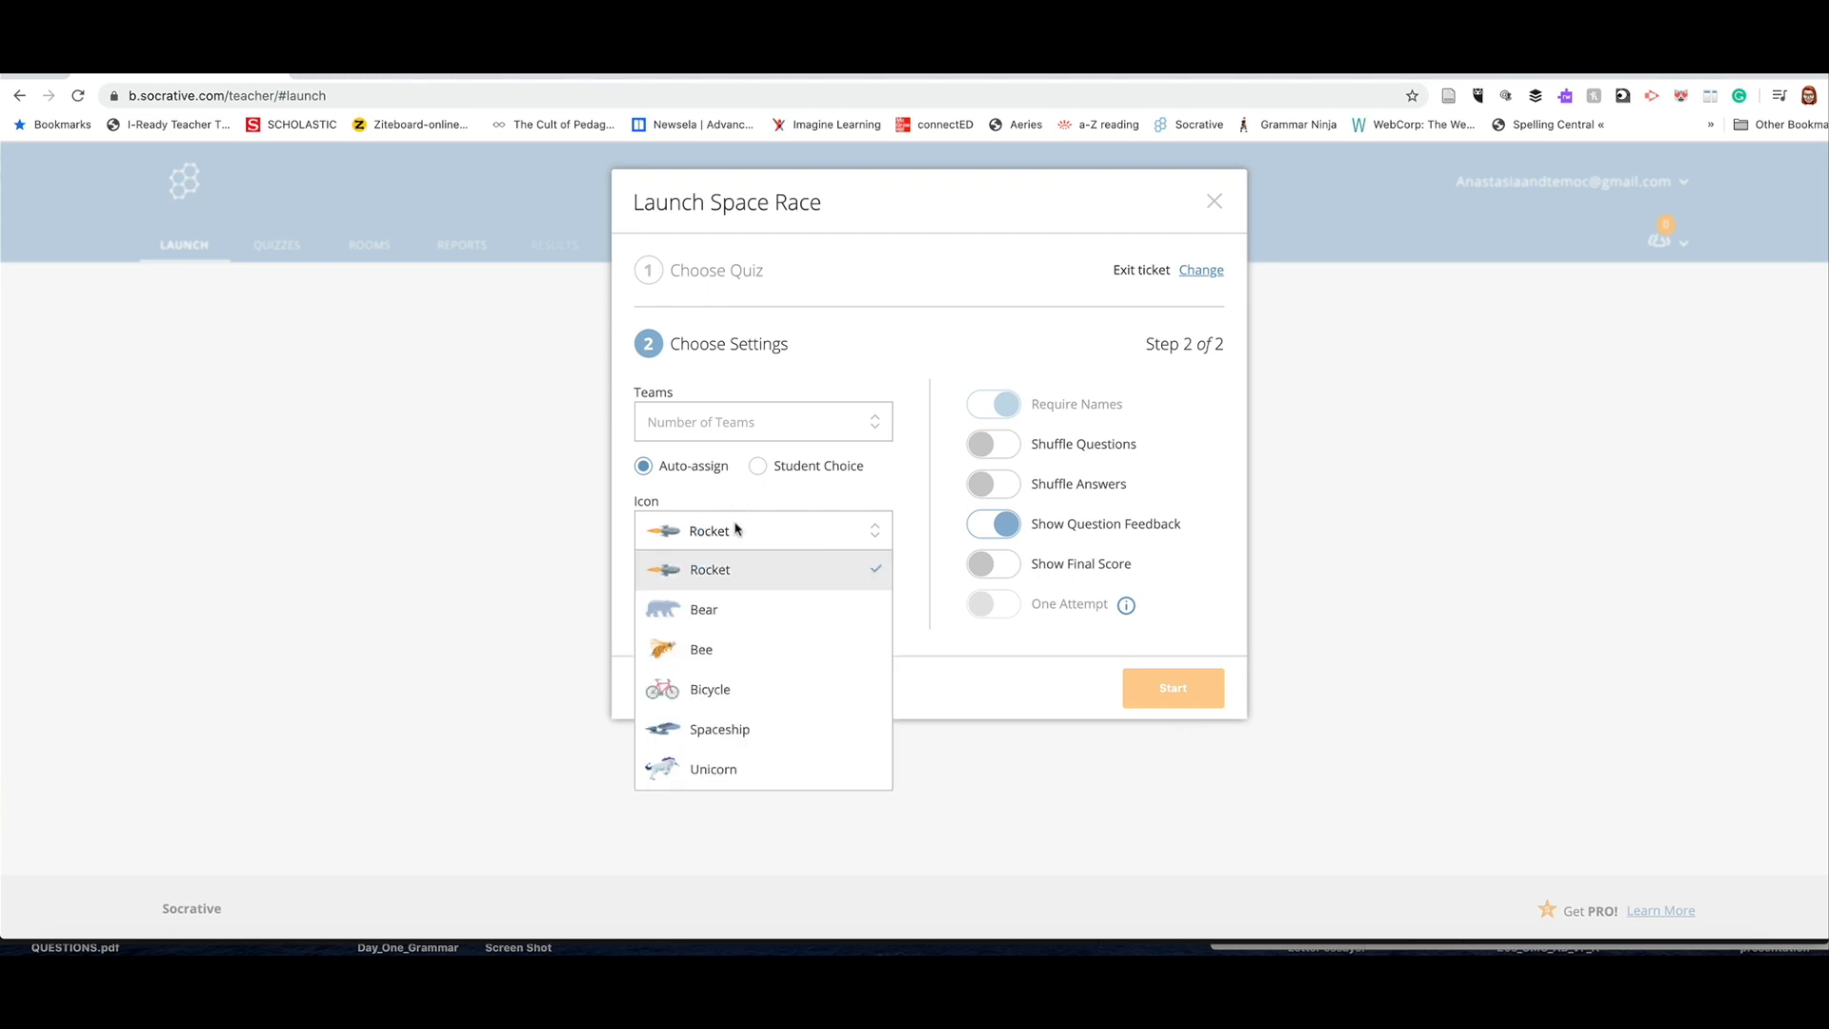
mouse_move(762, 547)
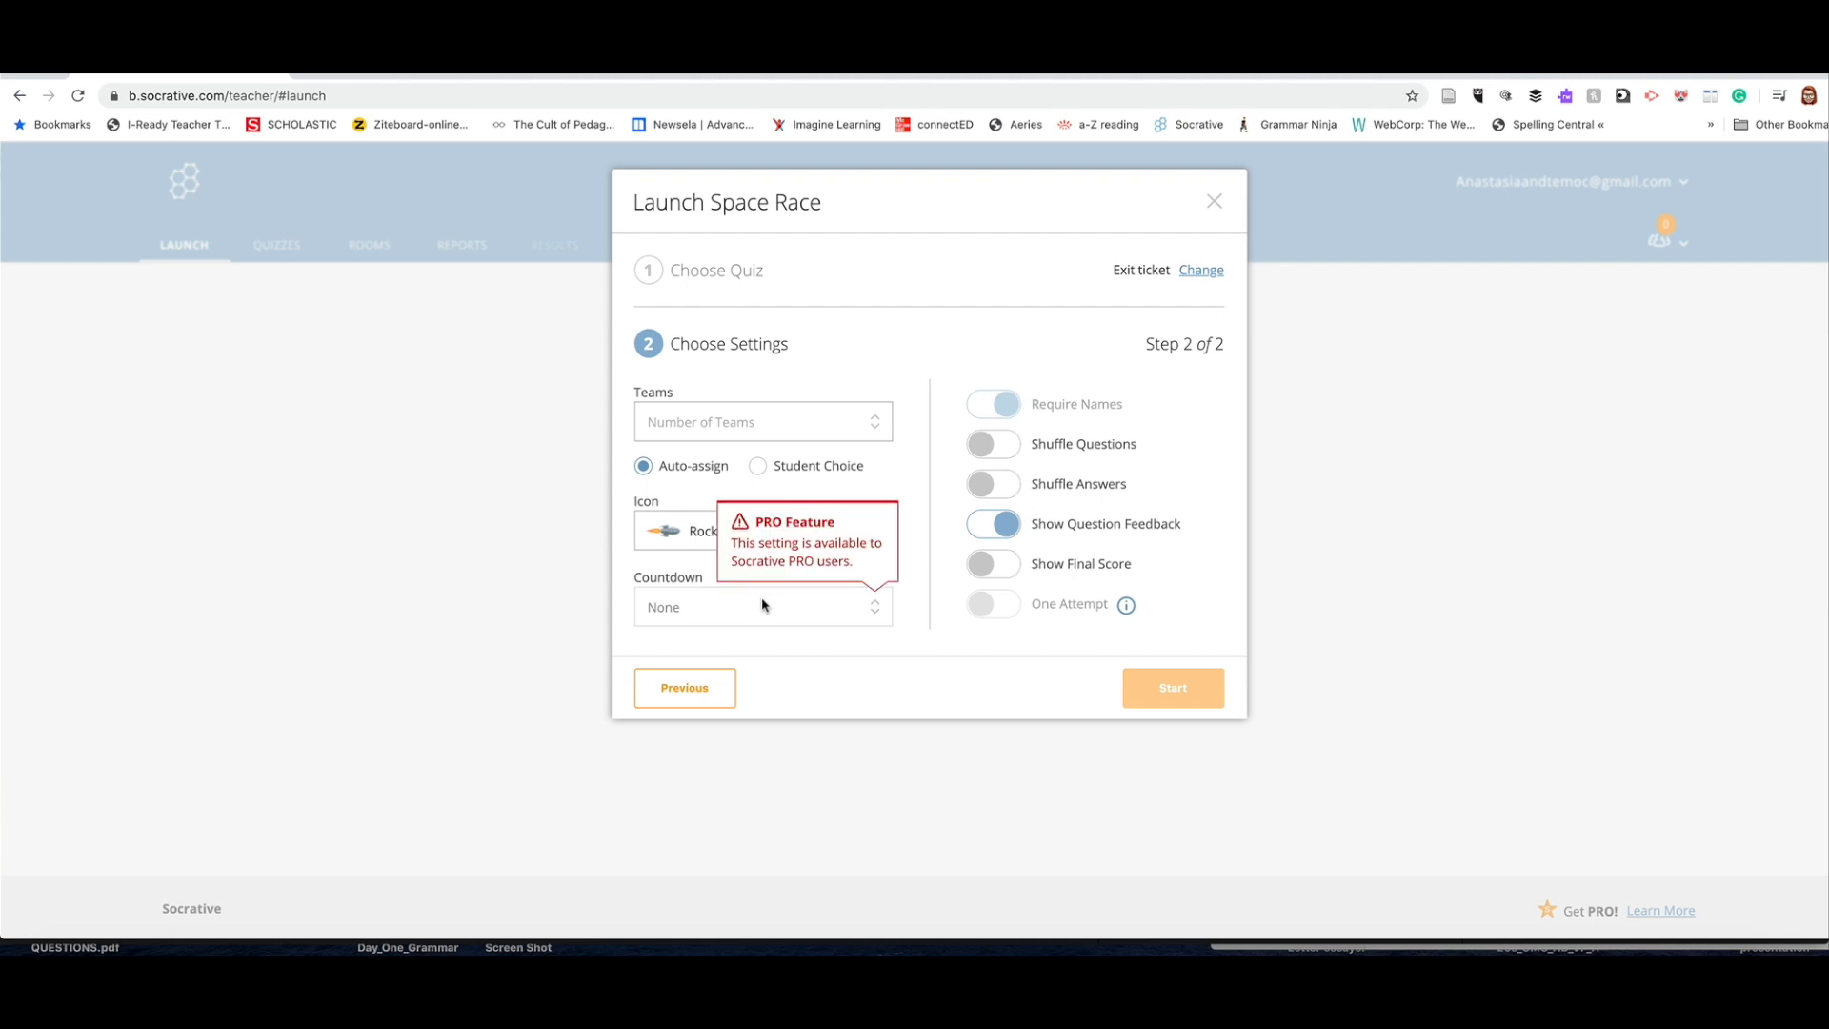
mouse_move(791, 513)
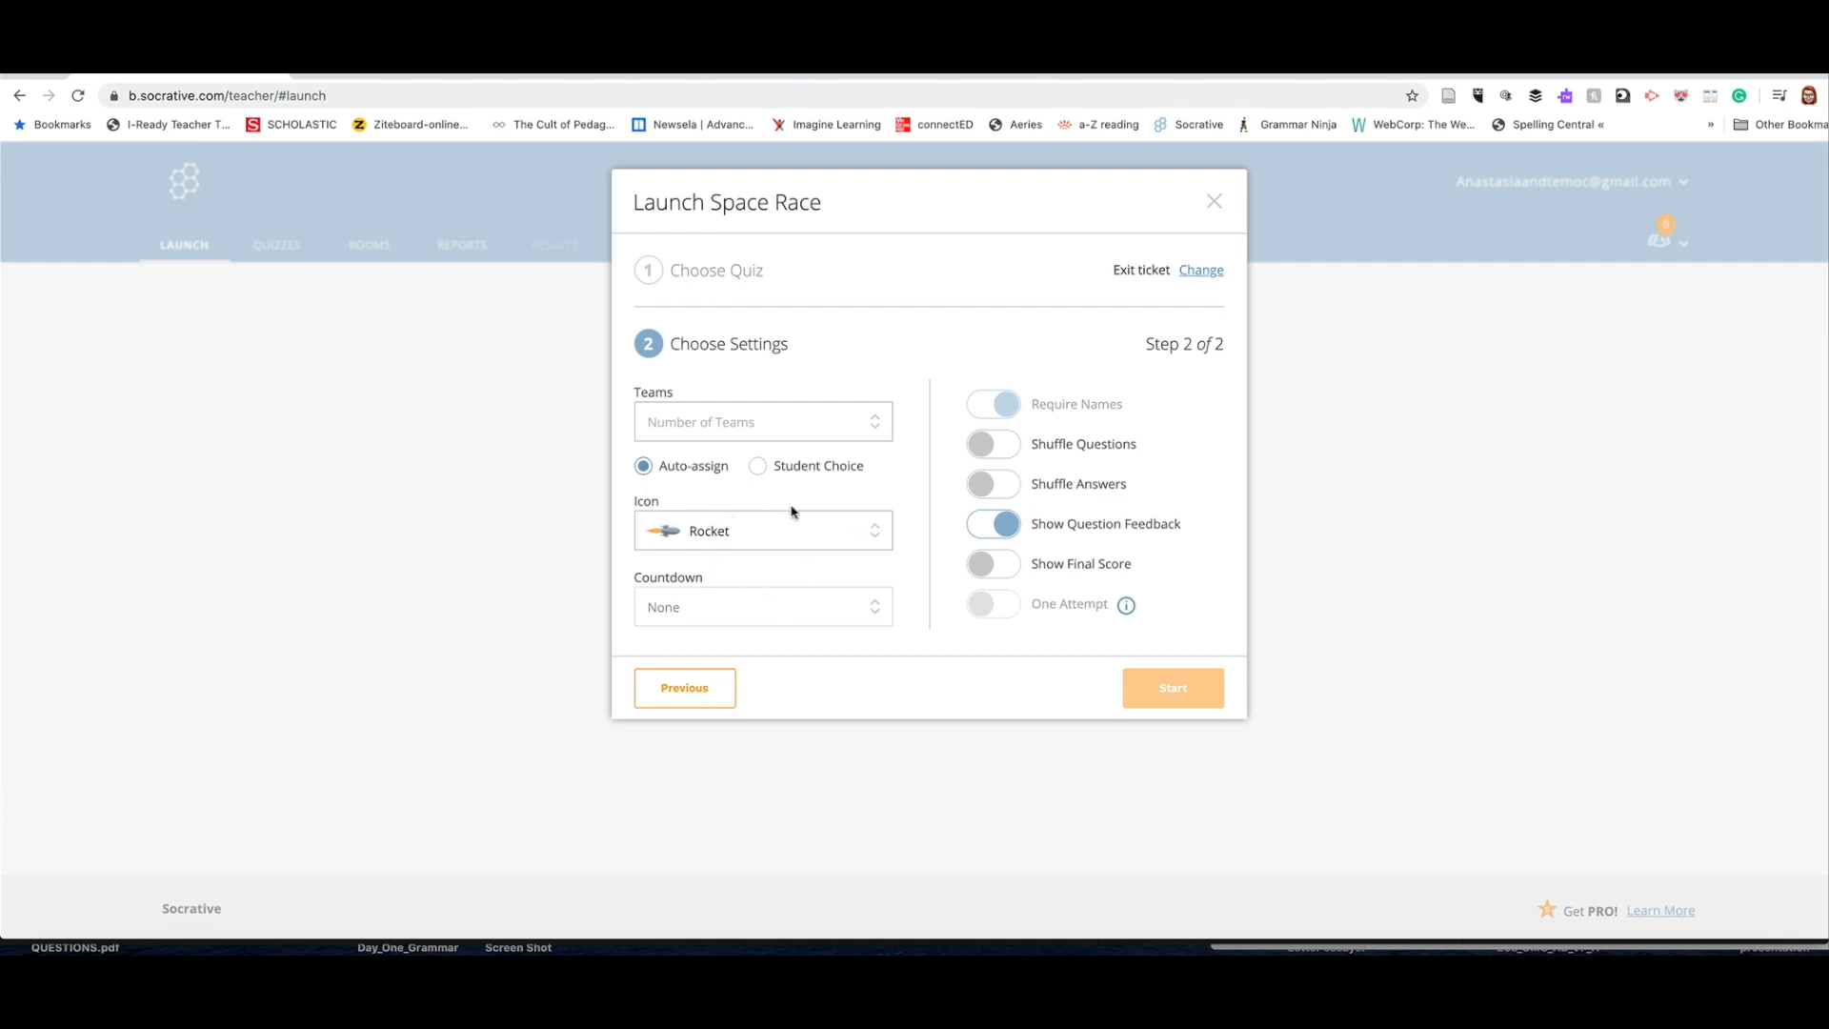
left_click(762, 421)
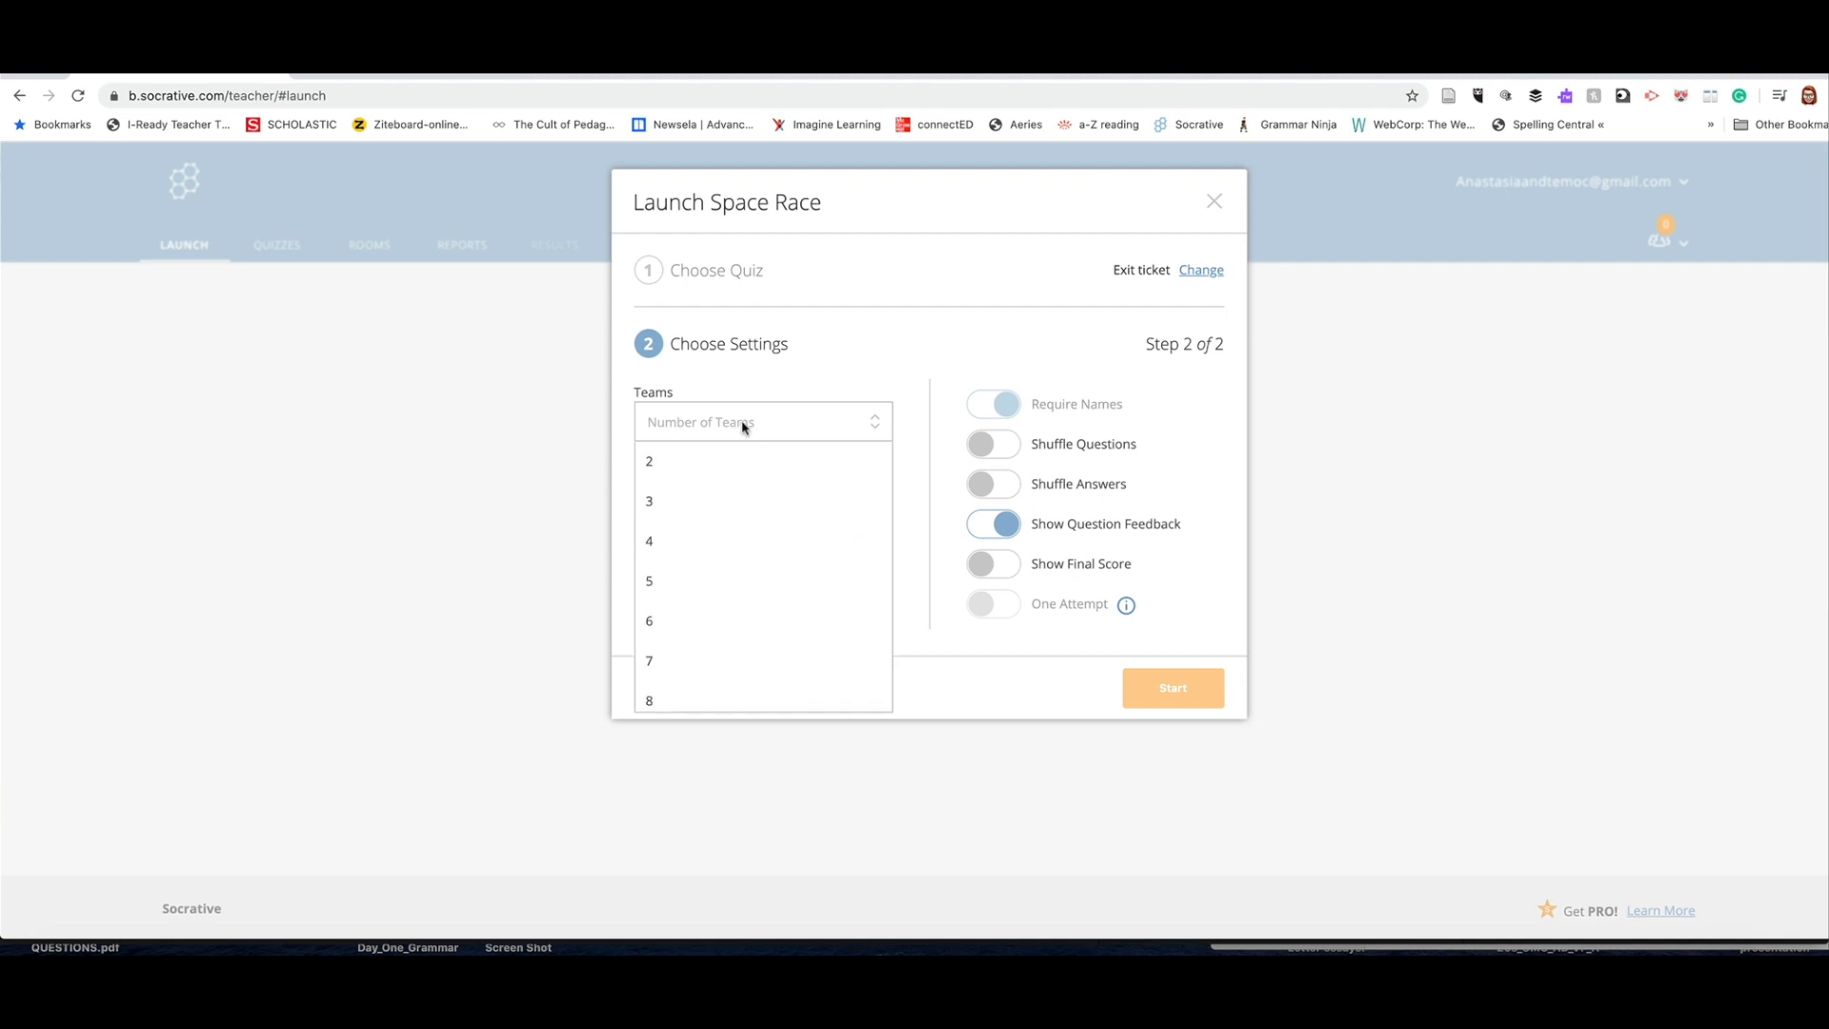
left_click(648, 501)
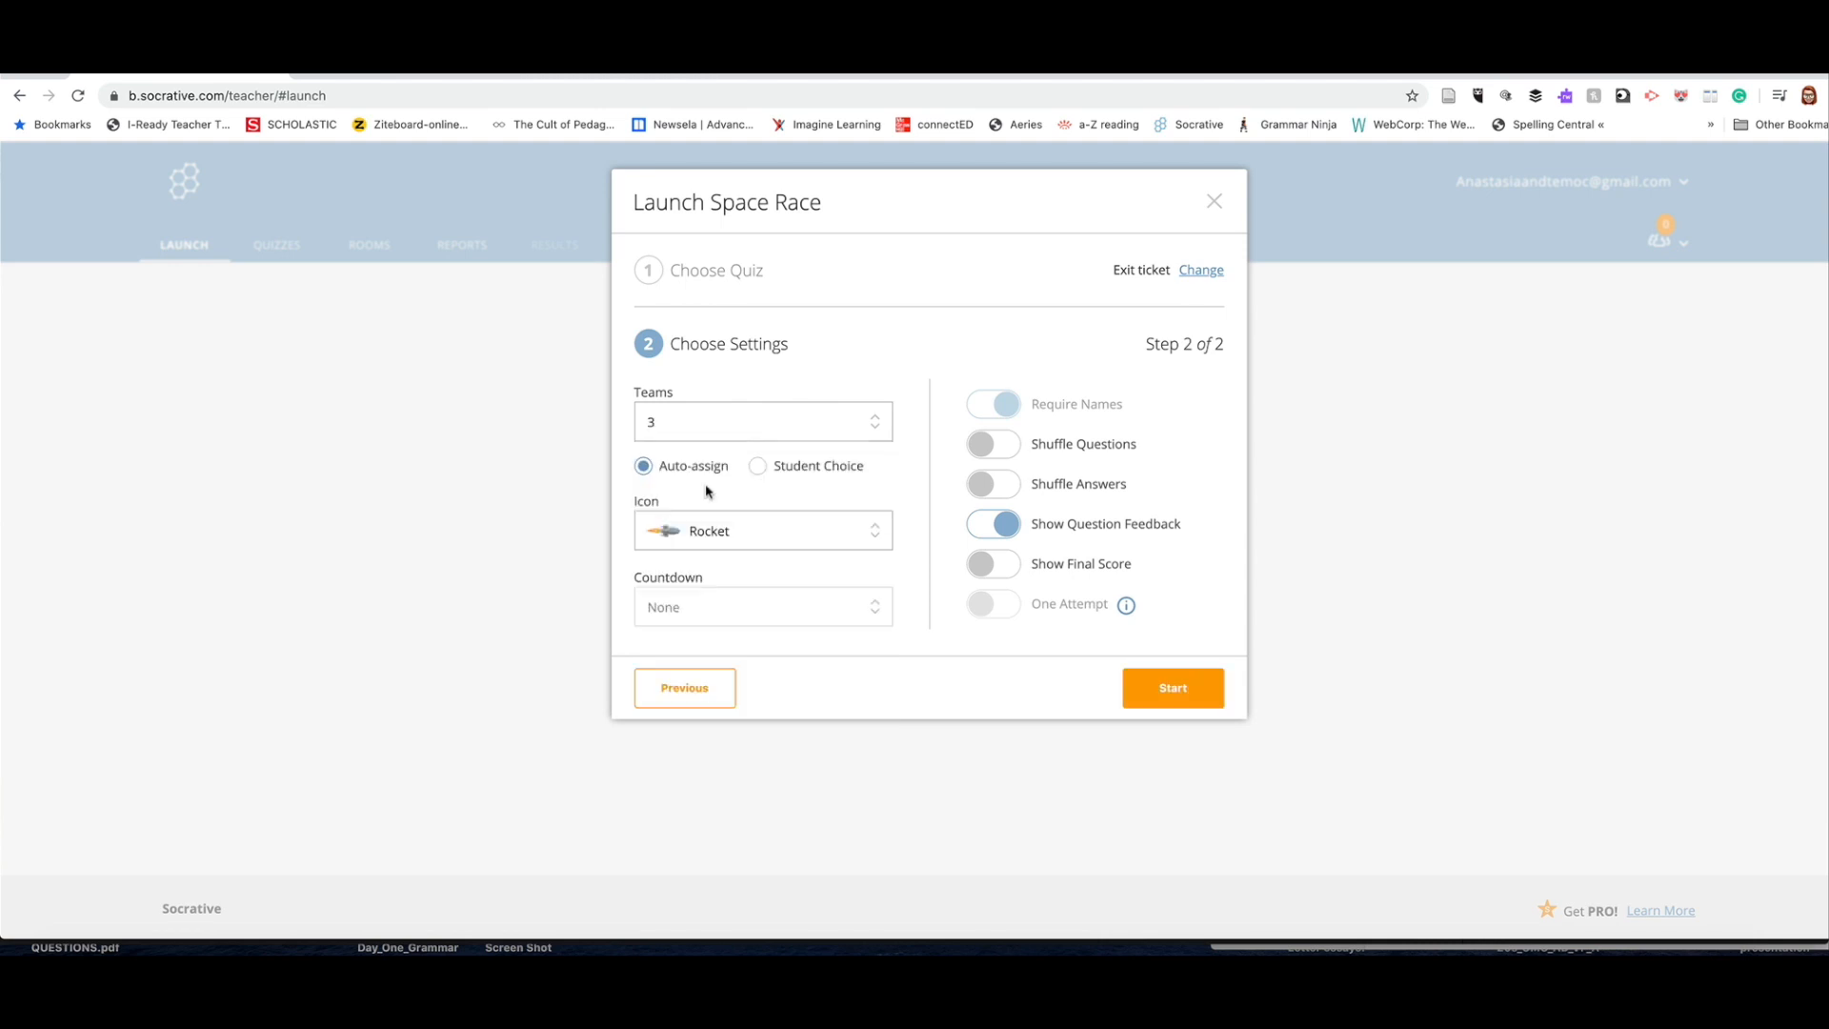
mouse_move(939, 478)
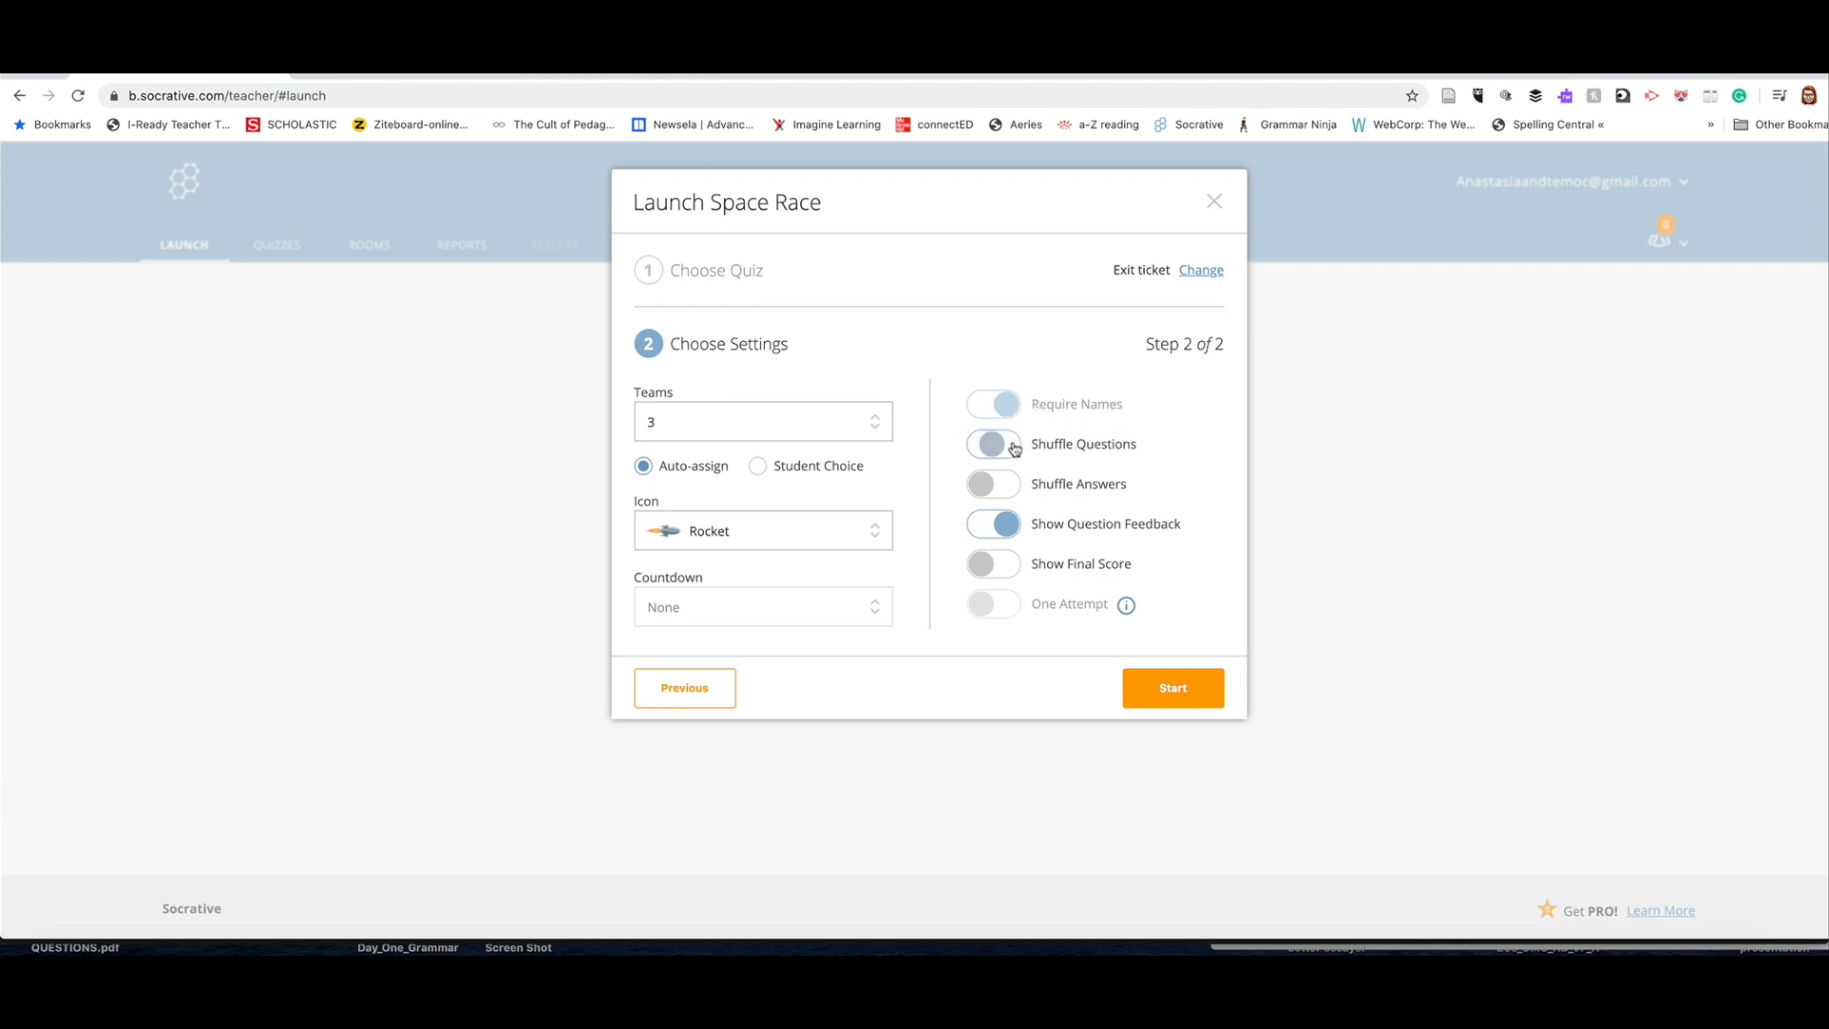
left_click(992, 444)
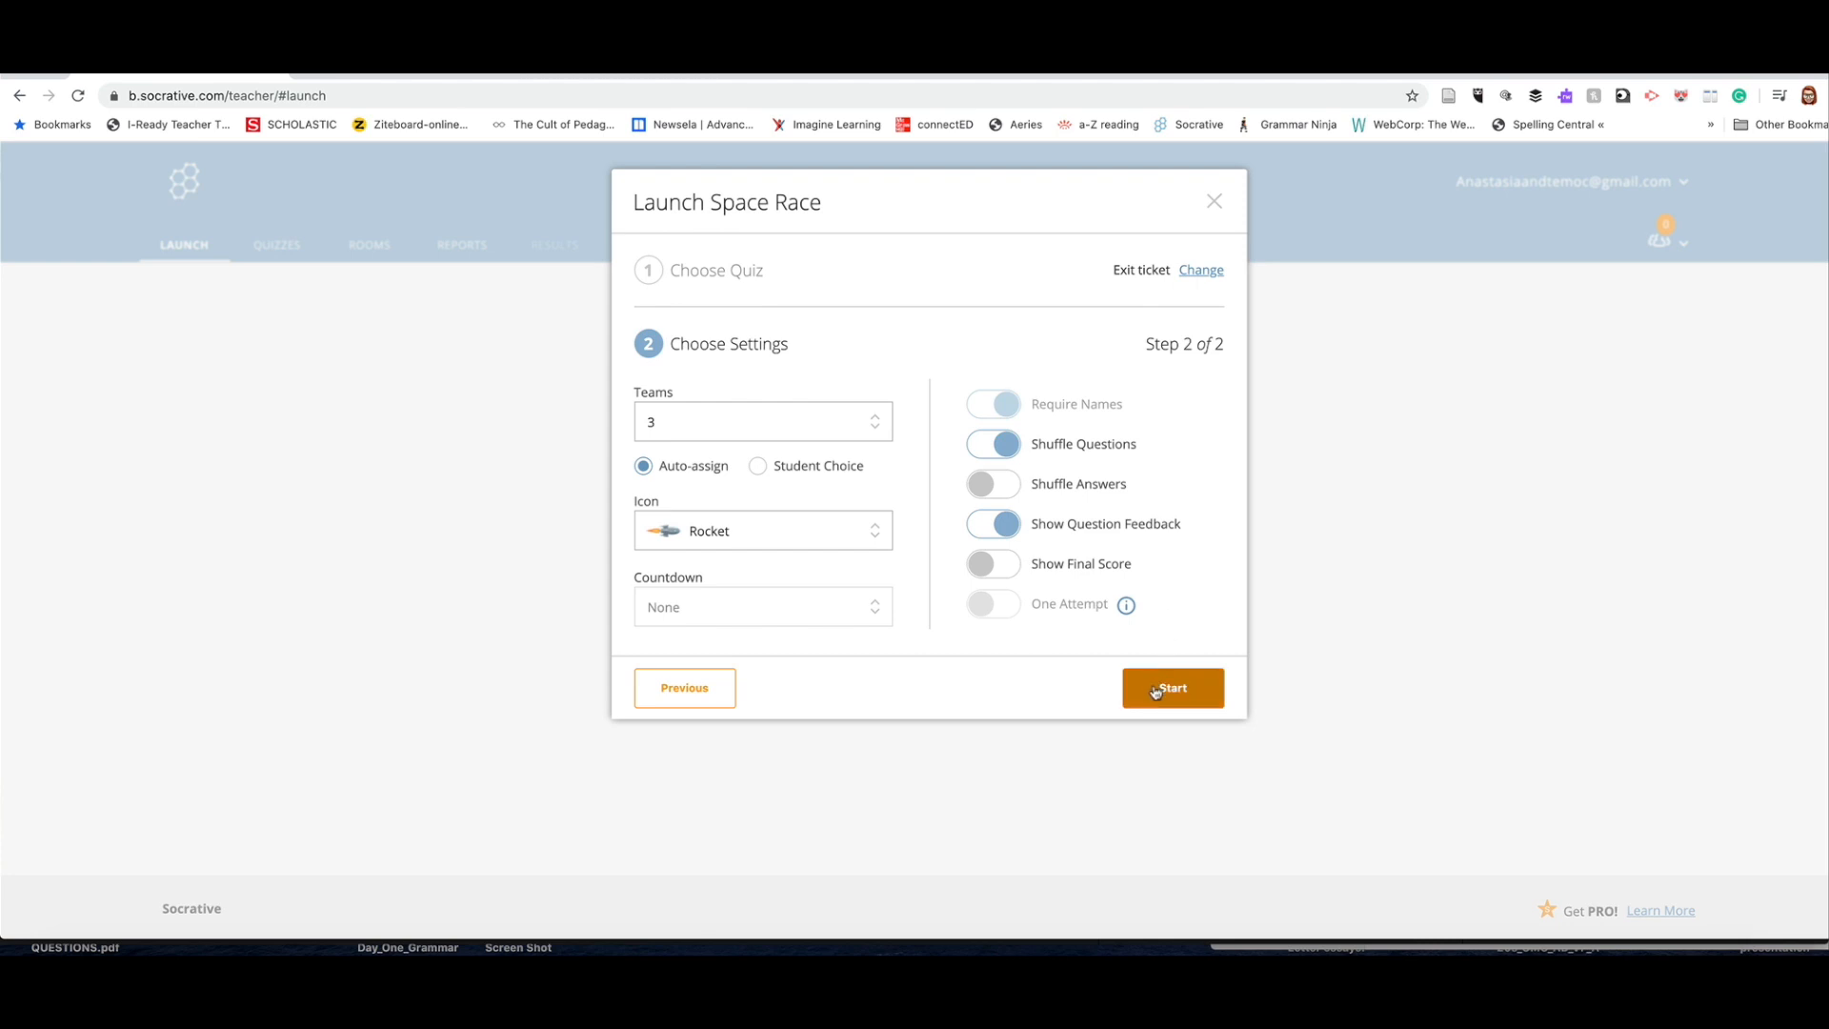
left_click(1172, 687)
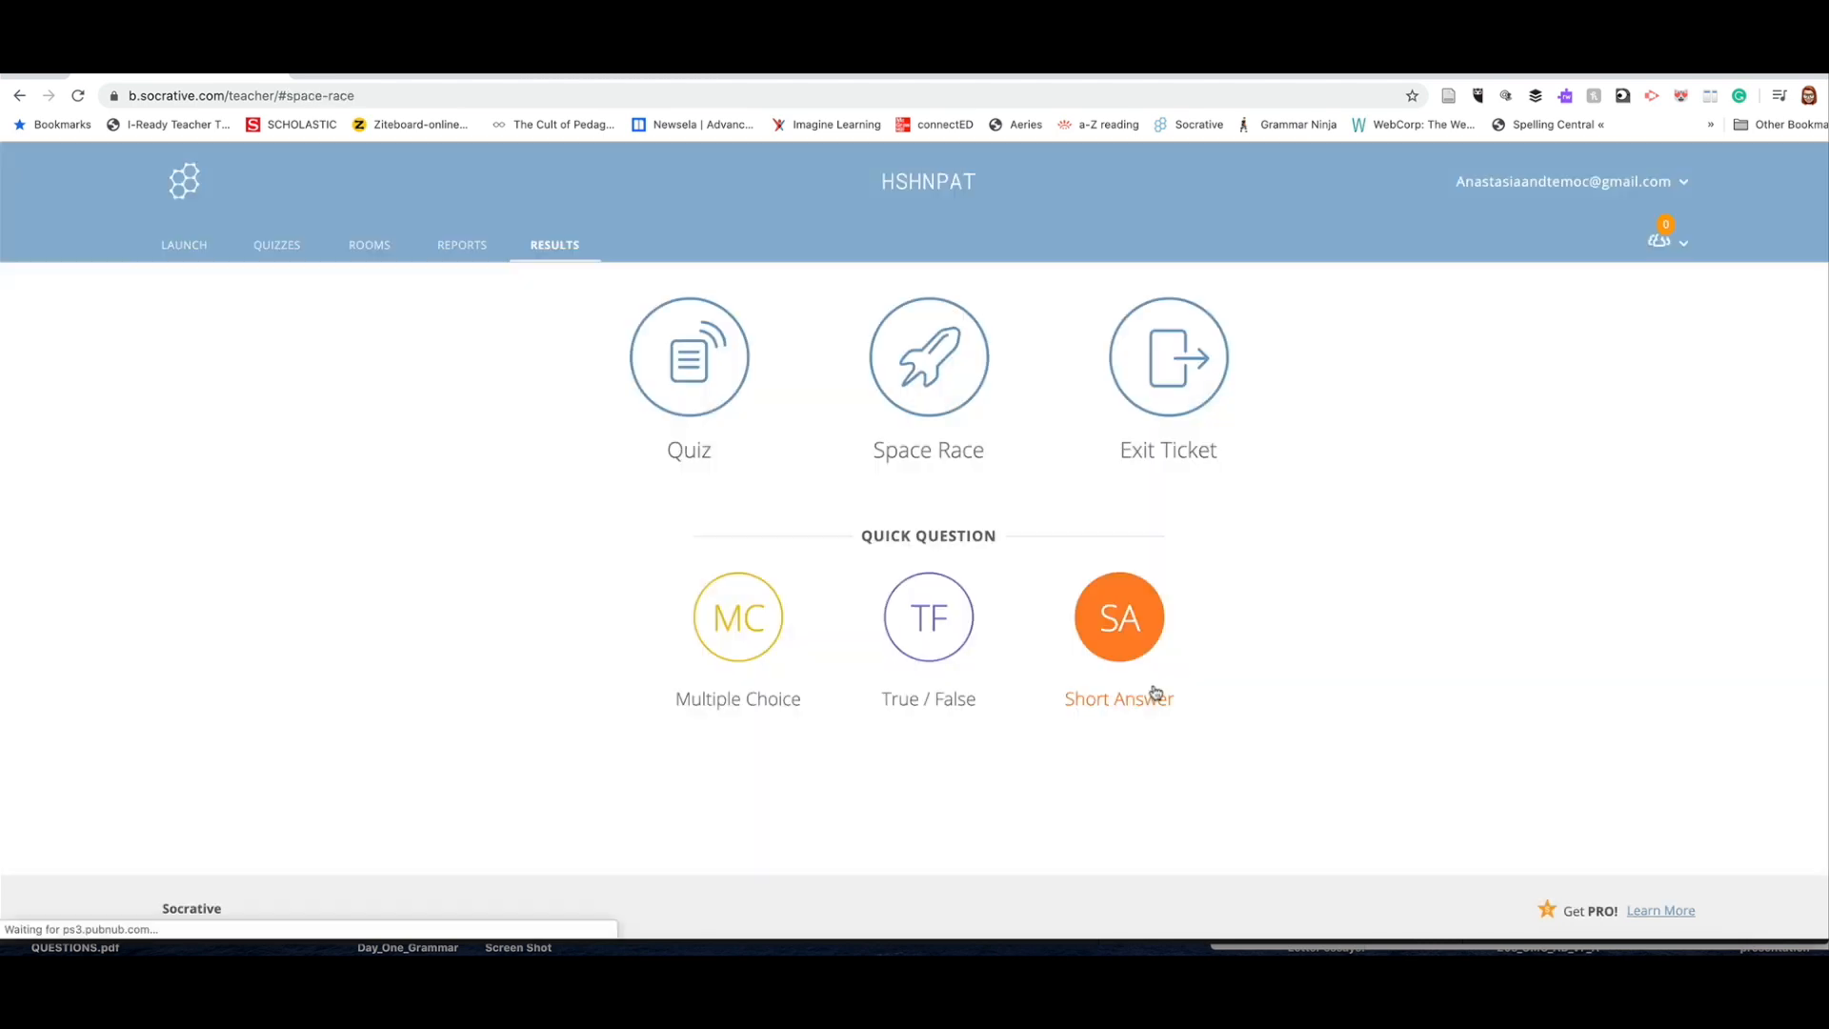
Step: Reach the Socrative student login page from a new tab's search results
left_click(927, 356)
type("socrative")
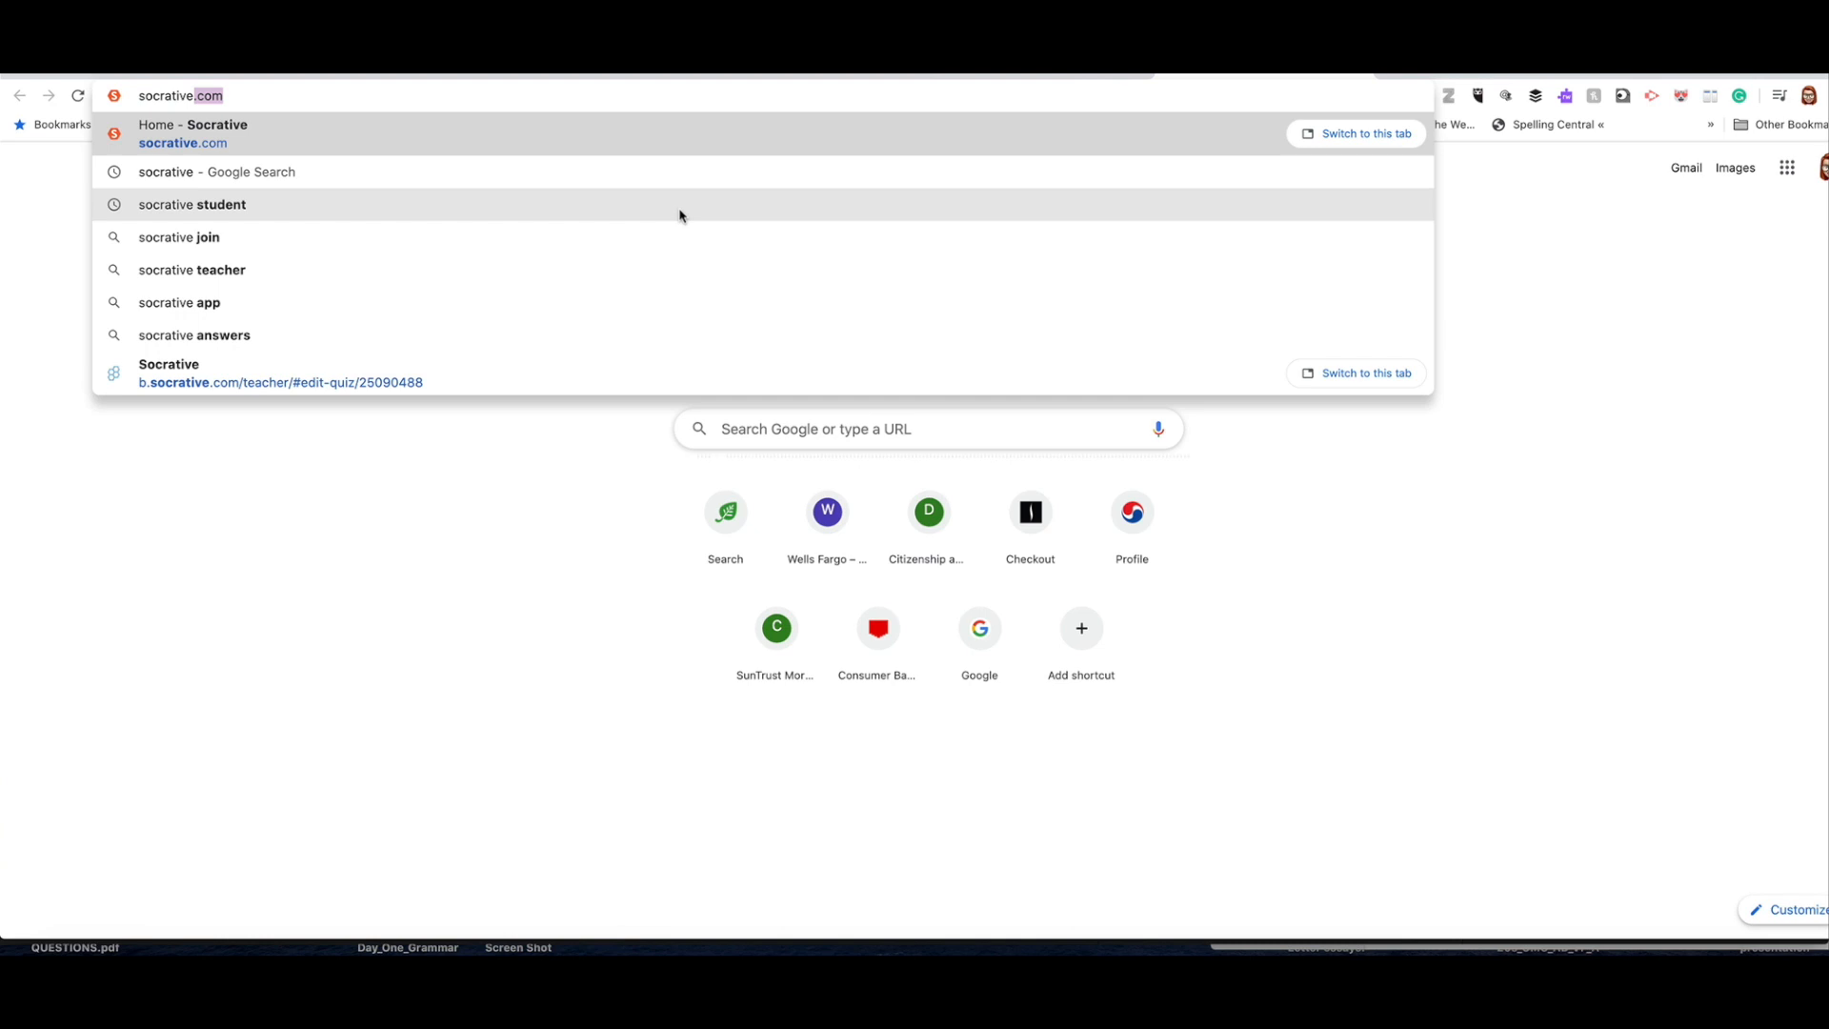
left_click(190, 204)
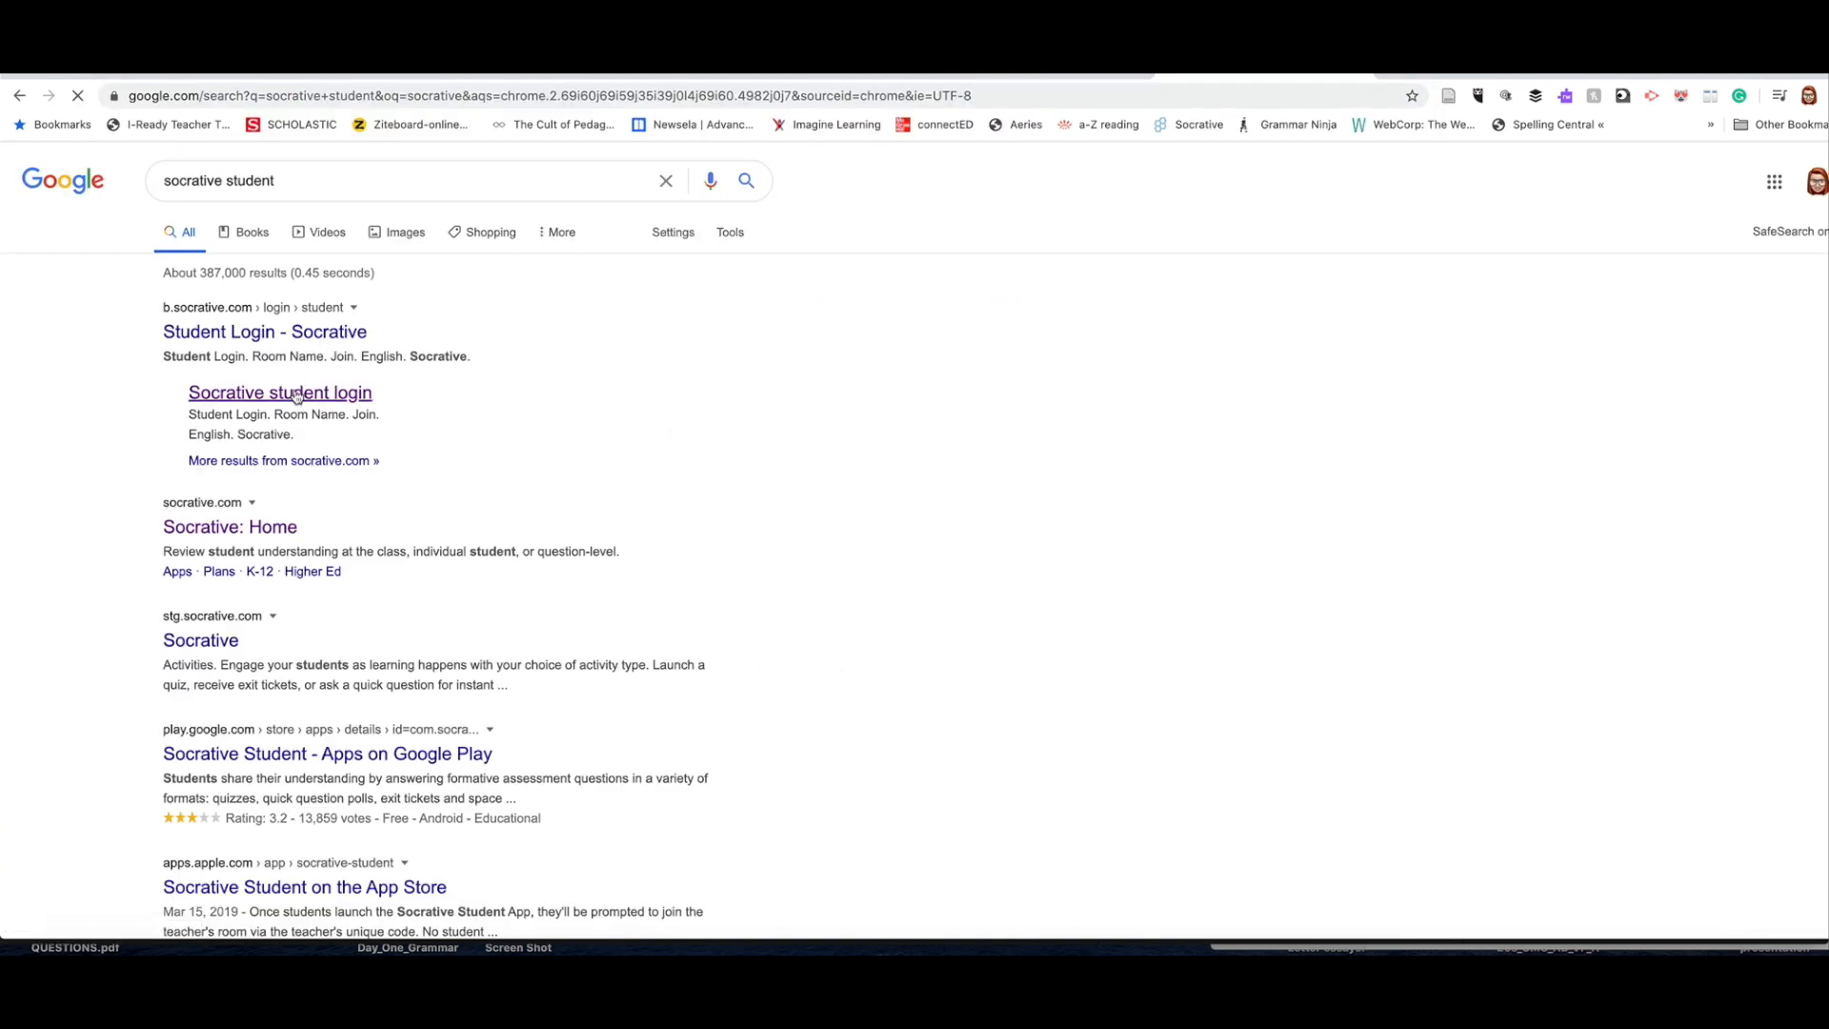
left_click(280, 392)
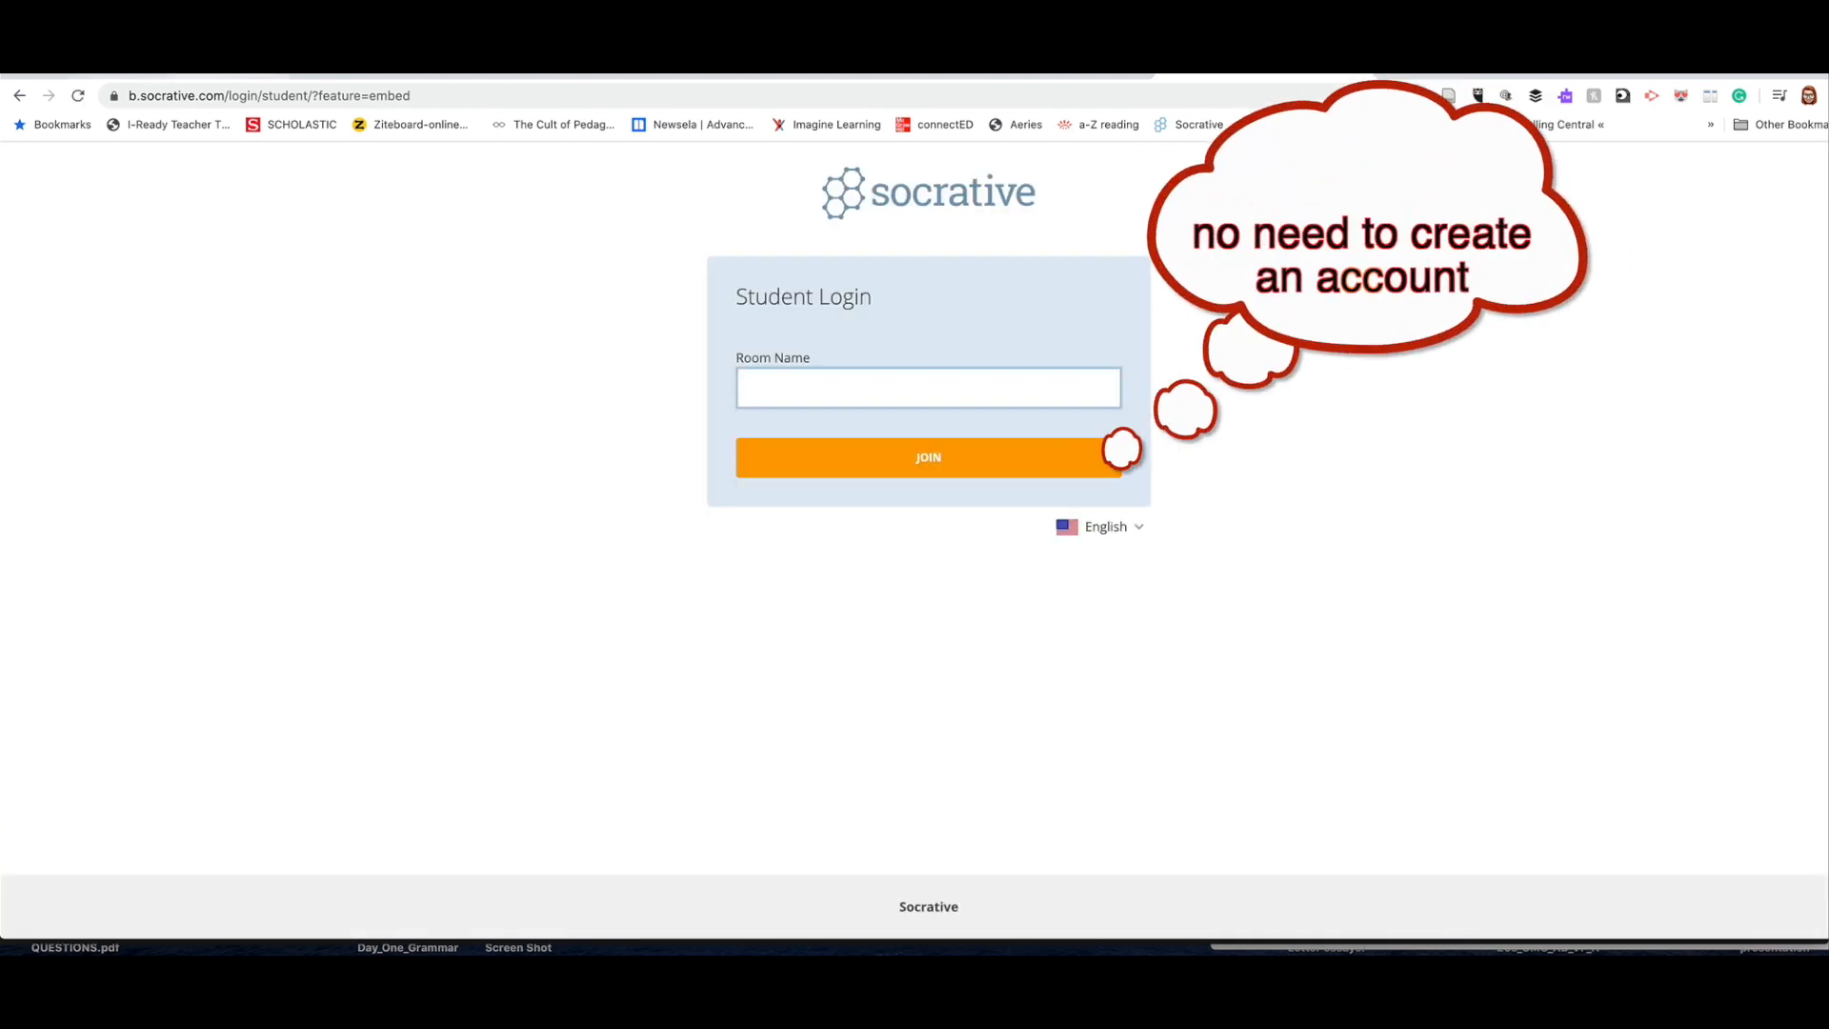
Step: Join room HSHNPAT as student 'B' and reach the first question
type("HSHNPAT")
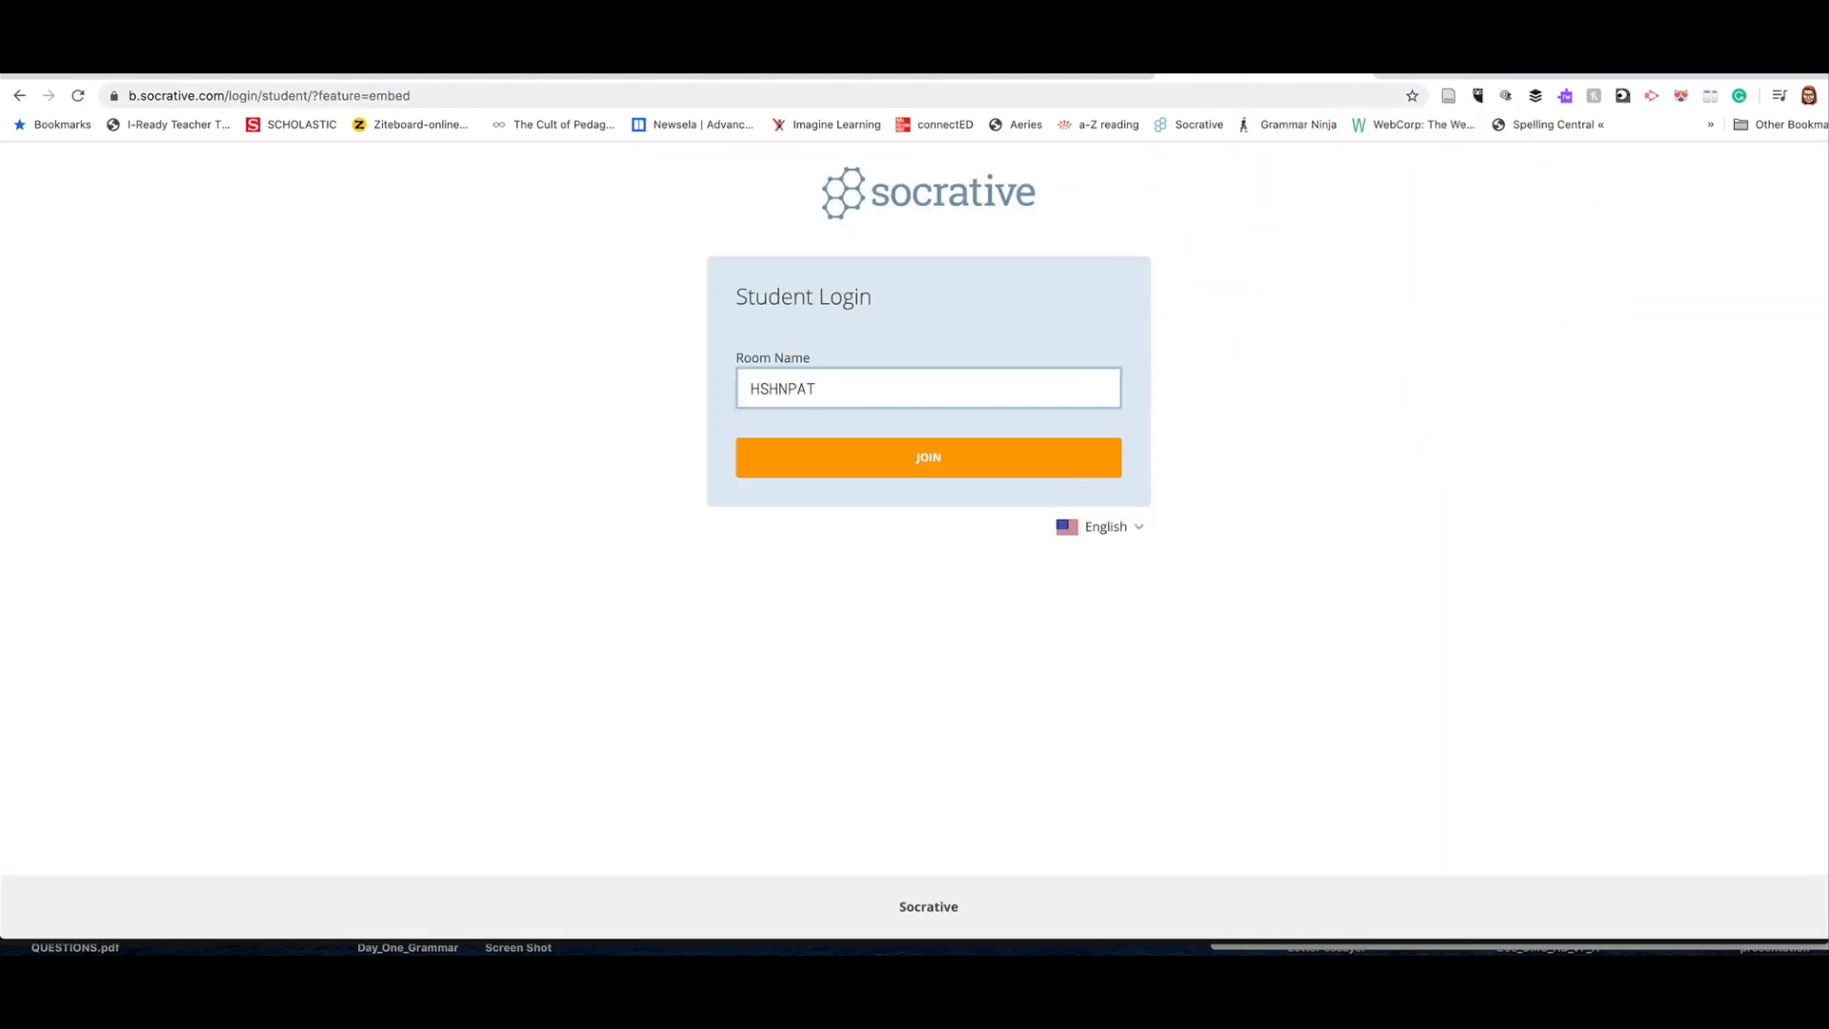
left_click(927, 455)
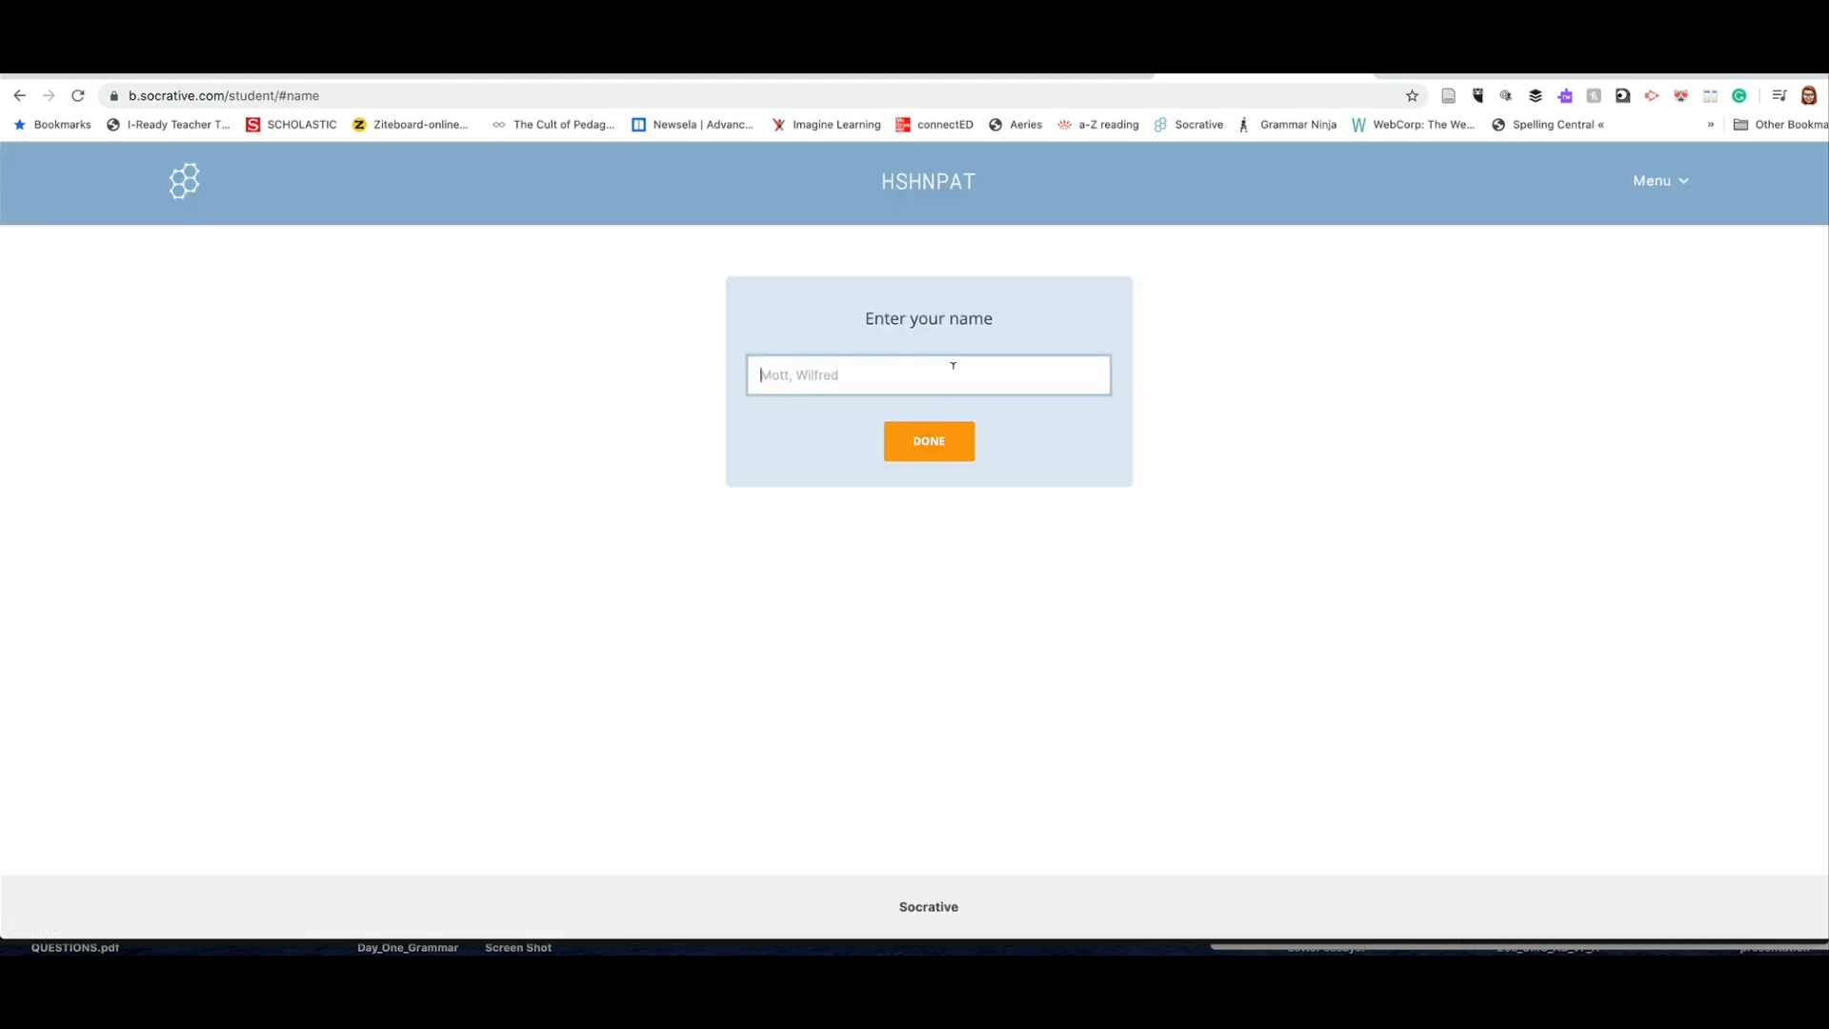
type("B")
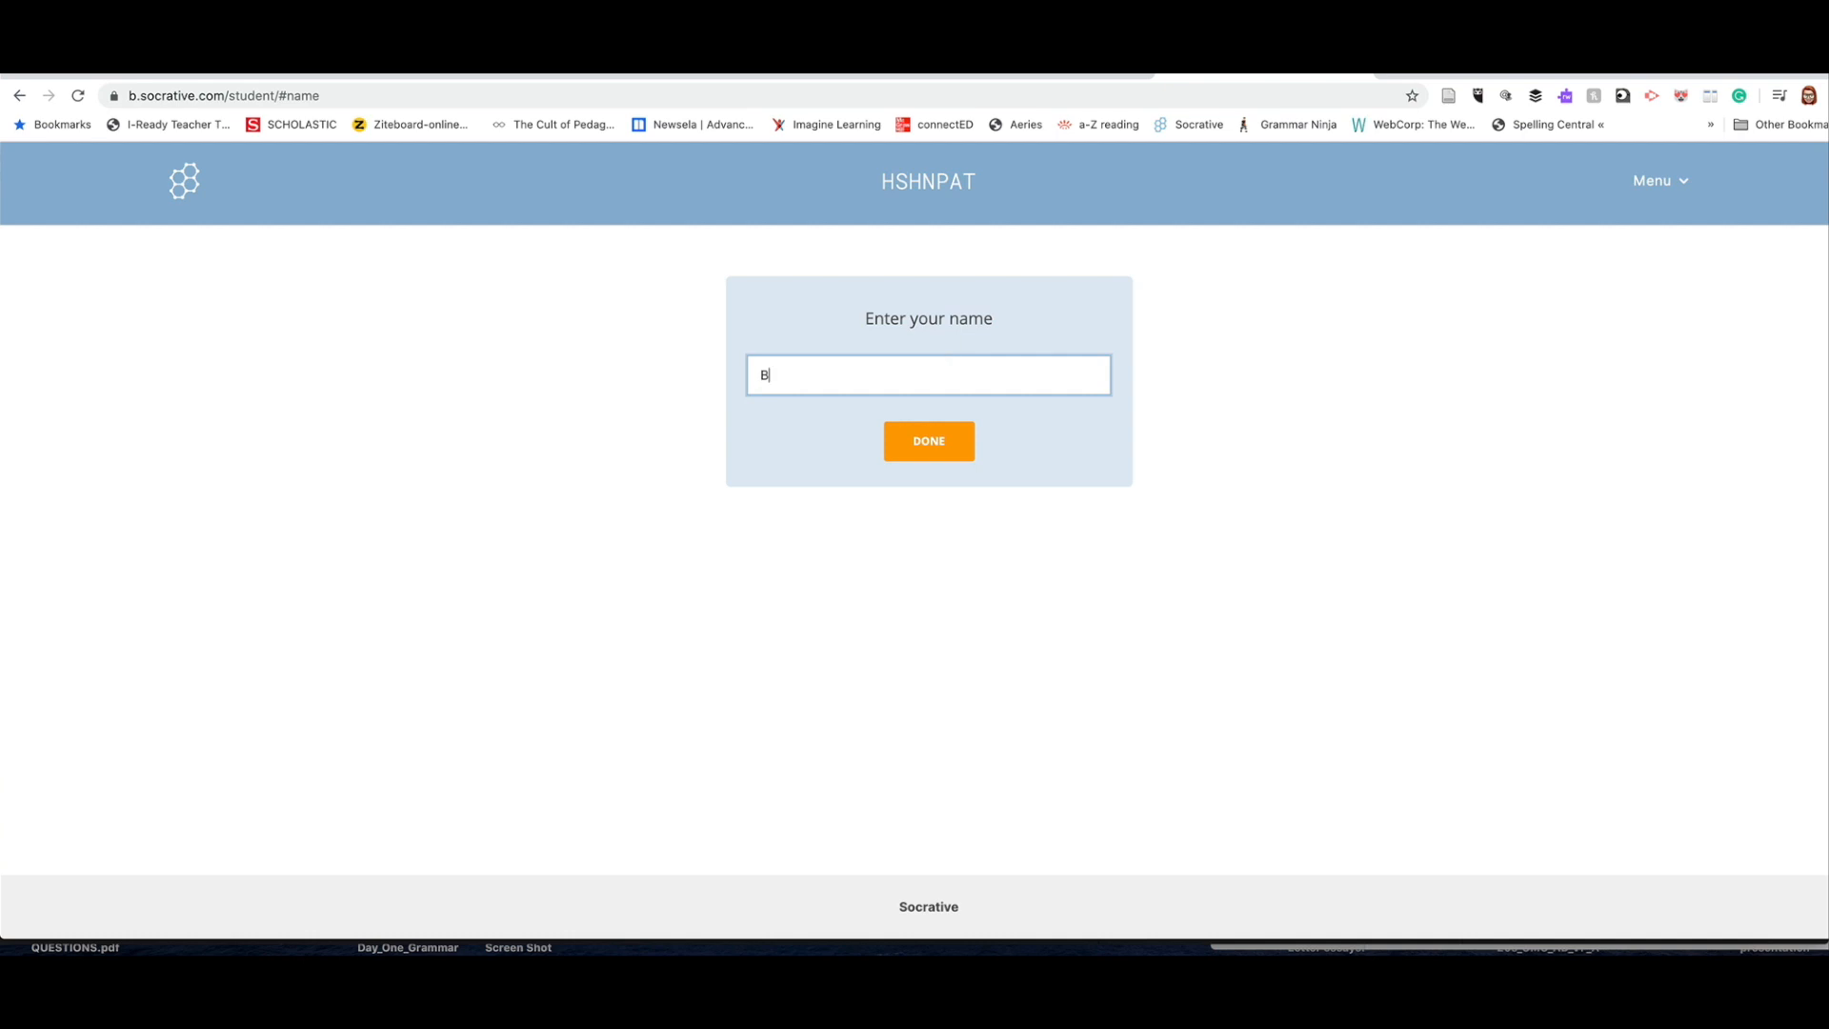
left_click(928, 440)
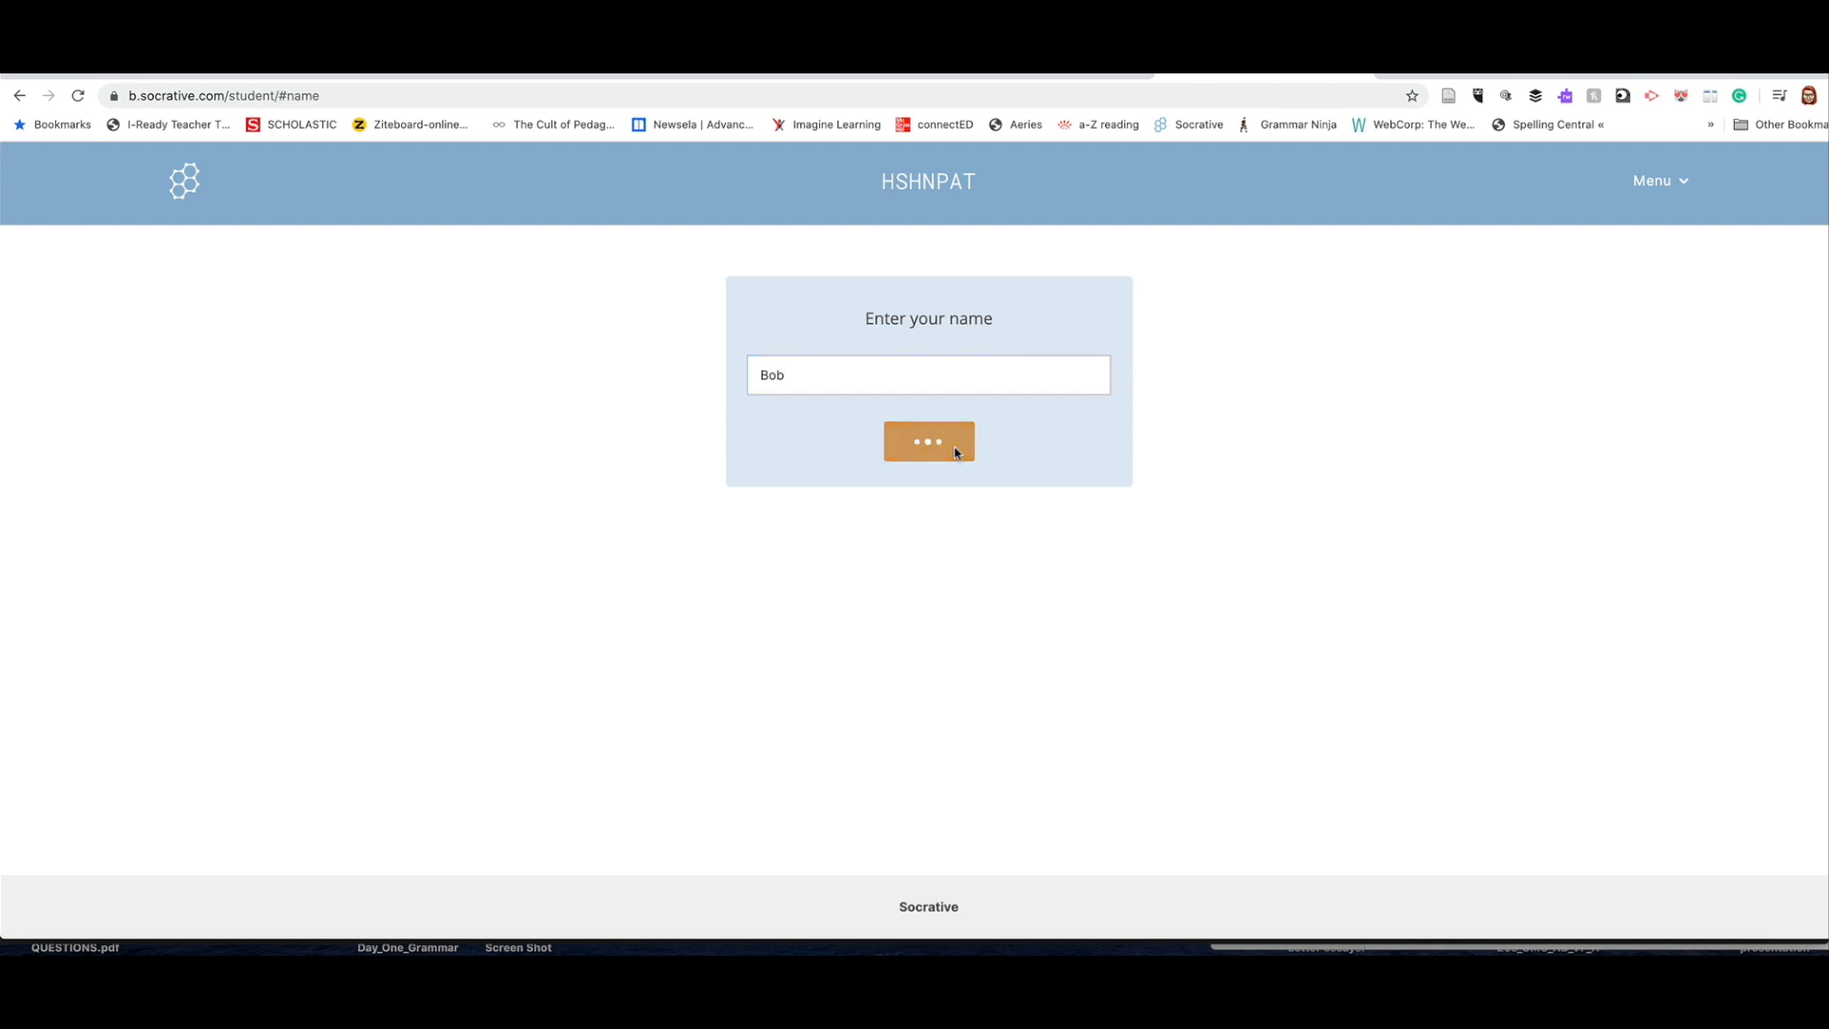
left_click(928, 440)
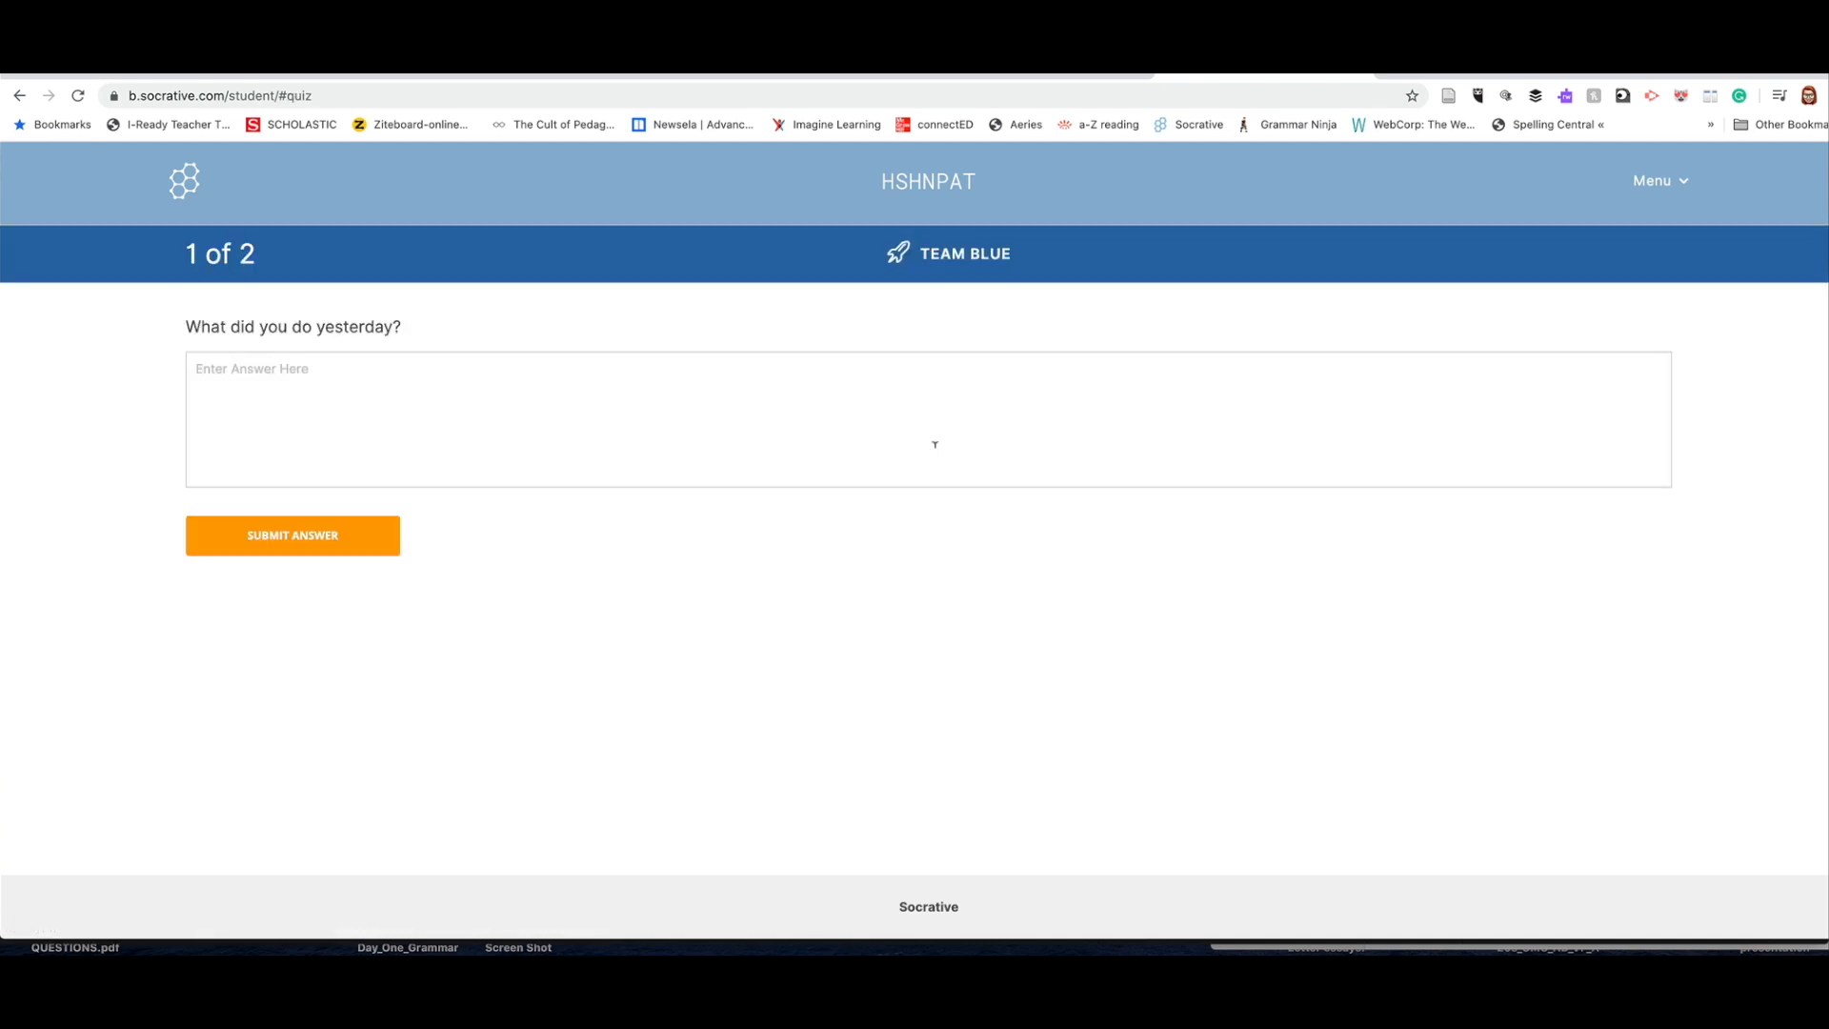
left_click_drag(265, 326, 402, 326)
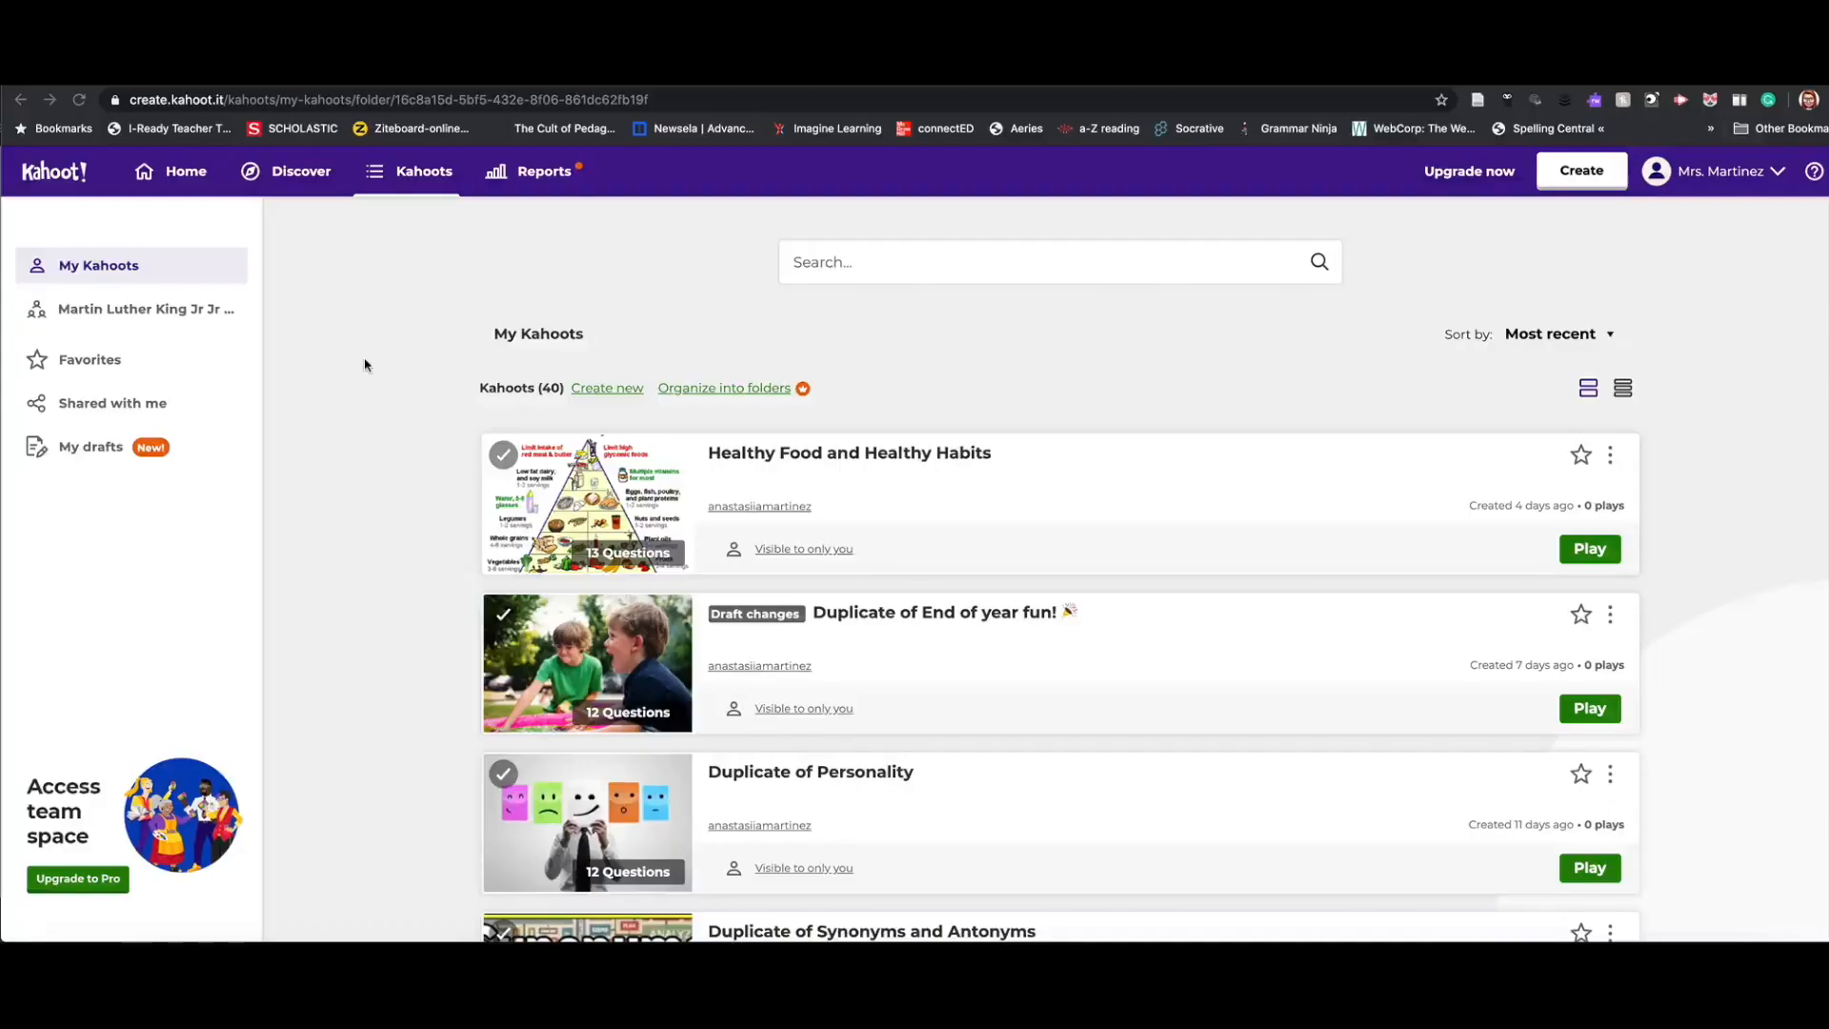
mouse_move(238, 137)
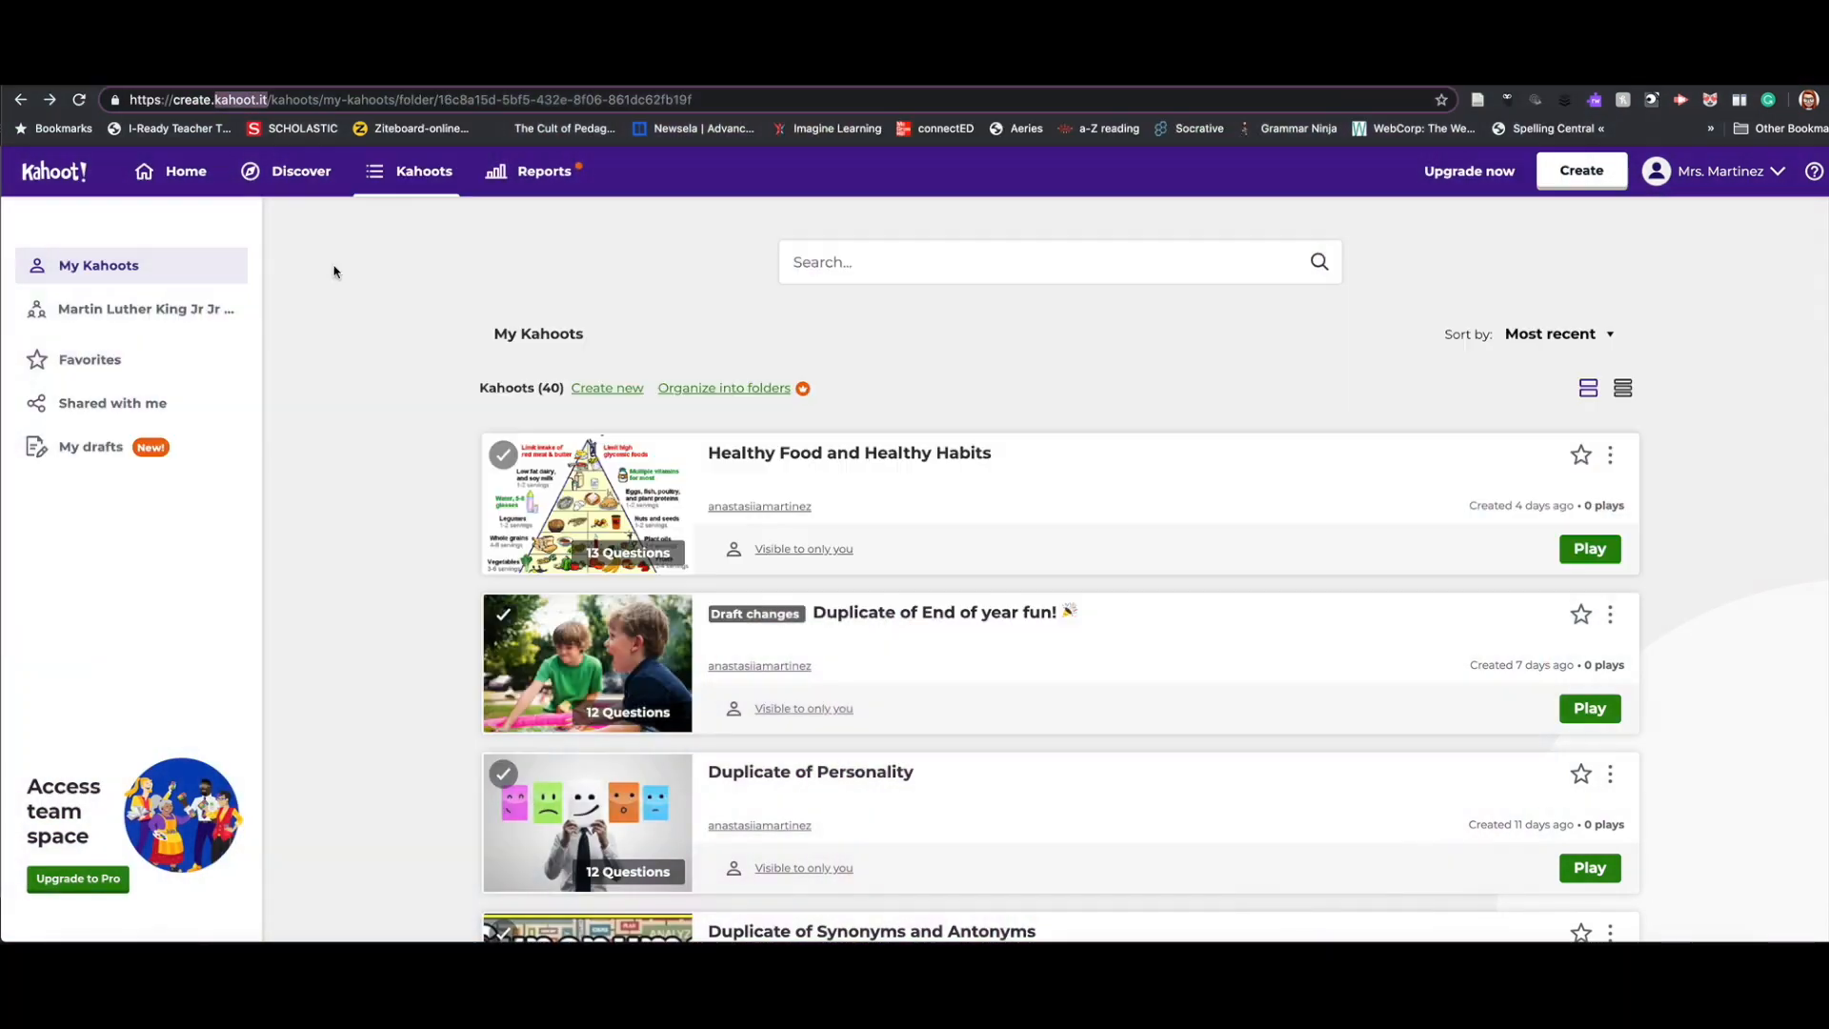
mouse_move(314, 356)
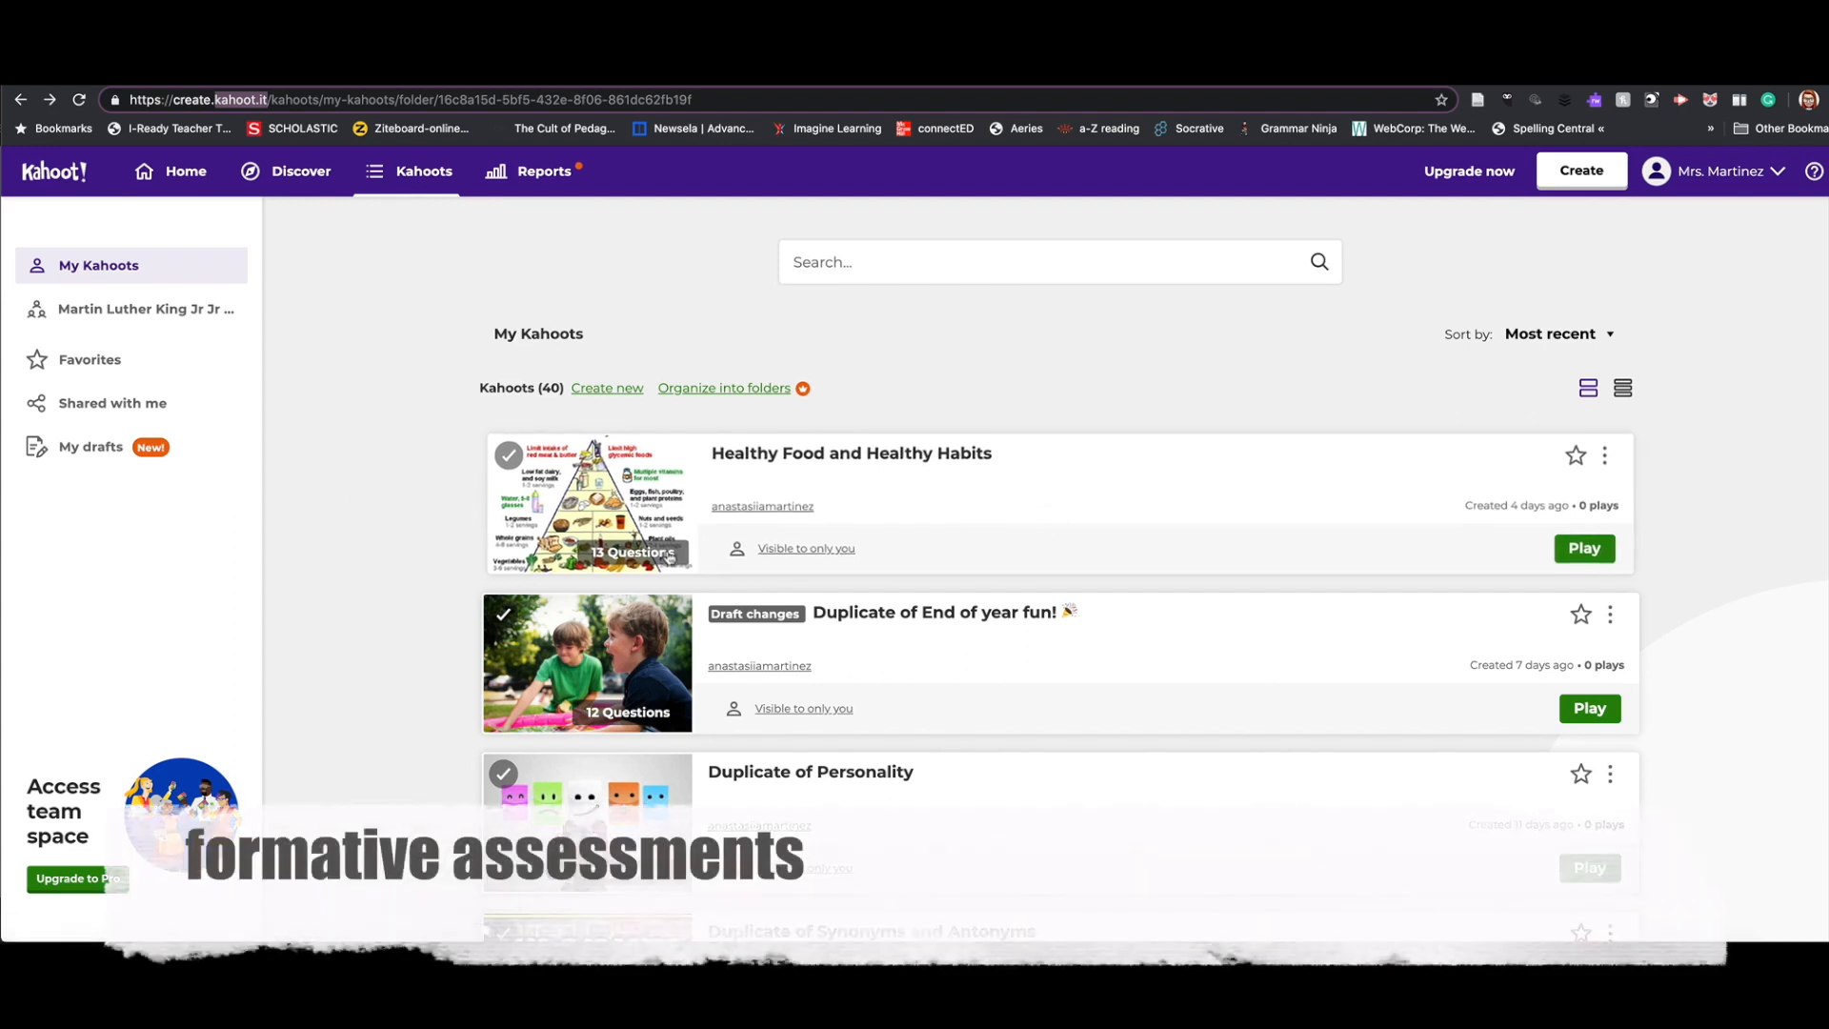
mouse_move(849, 453)
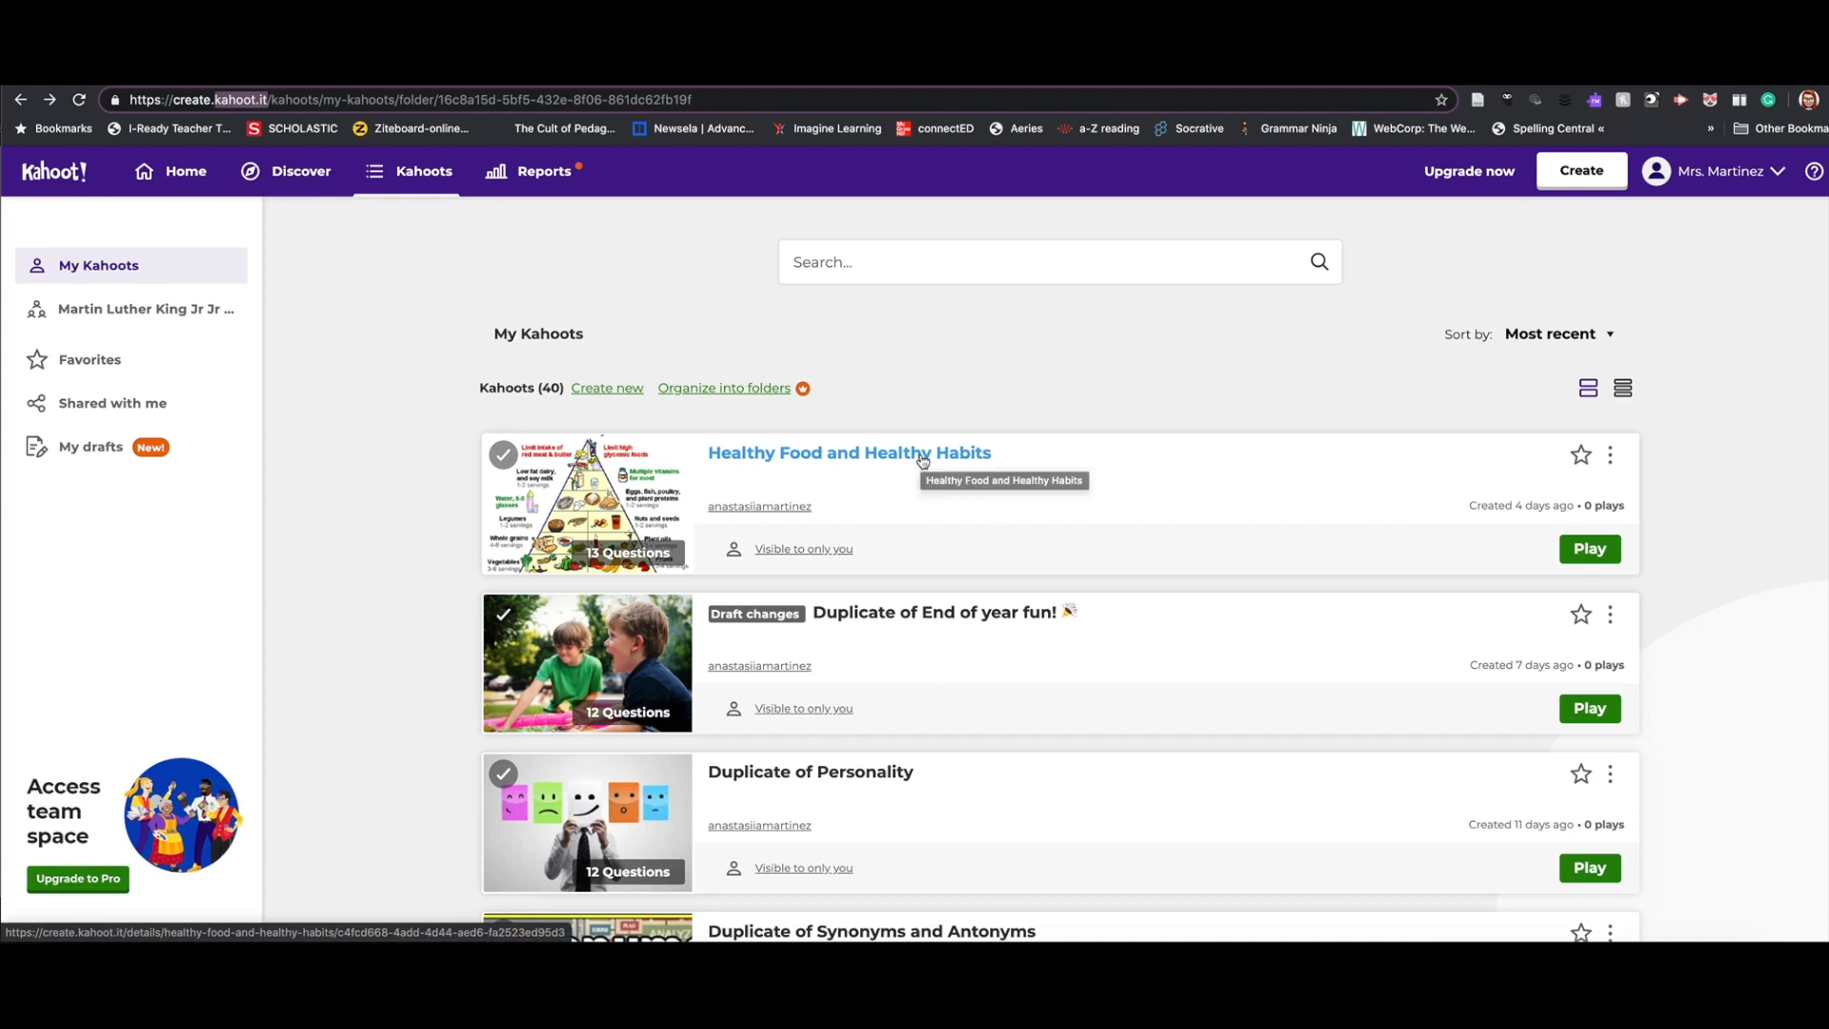
Step: Show the Healthy Food and Healthy Habits kahoot's 13-question details page
left_click(849, 453)
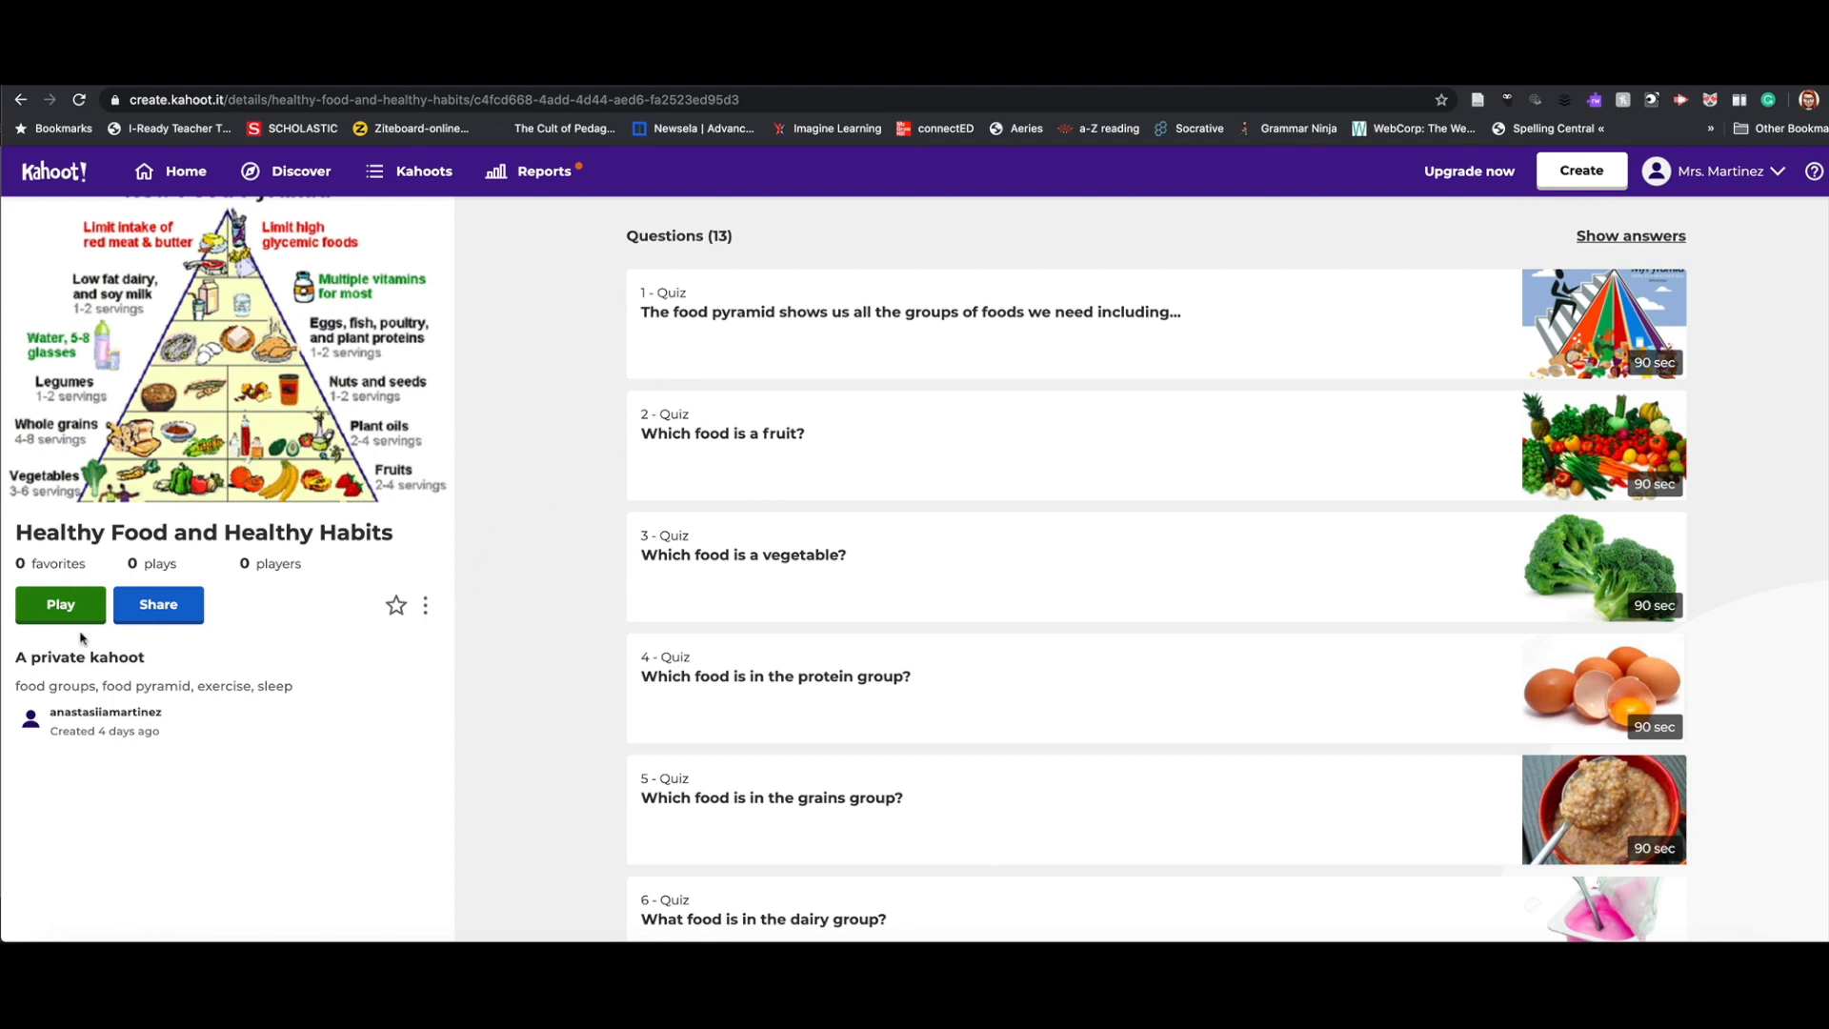
Step: Choose to teach Healthy Food and Healthy Habits live, reaching game mode options
left_click(59, 604)
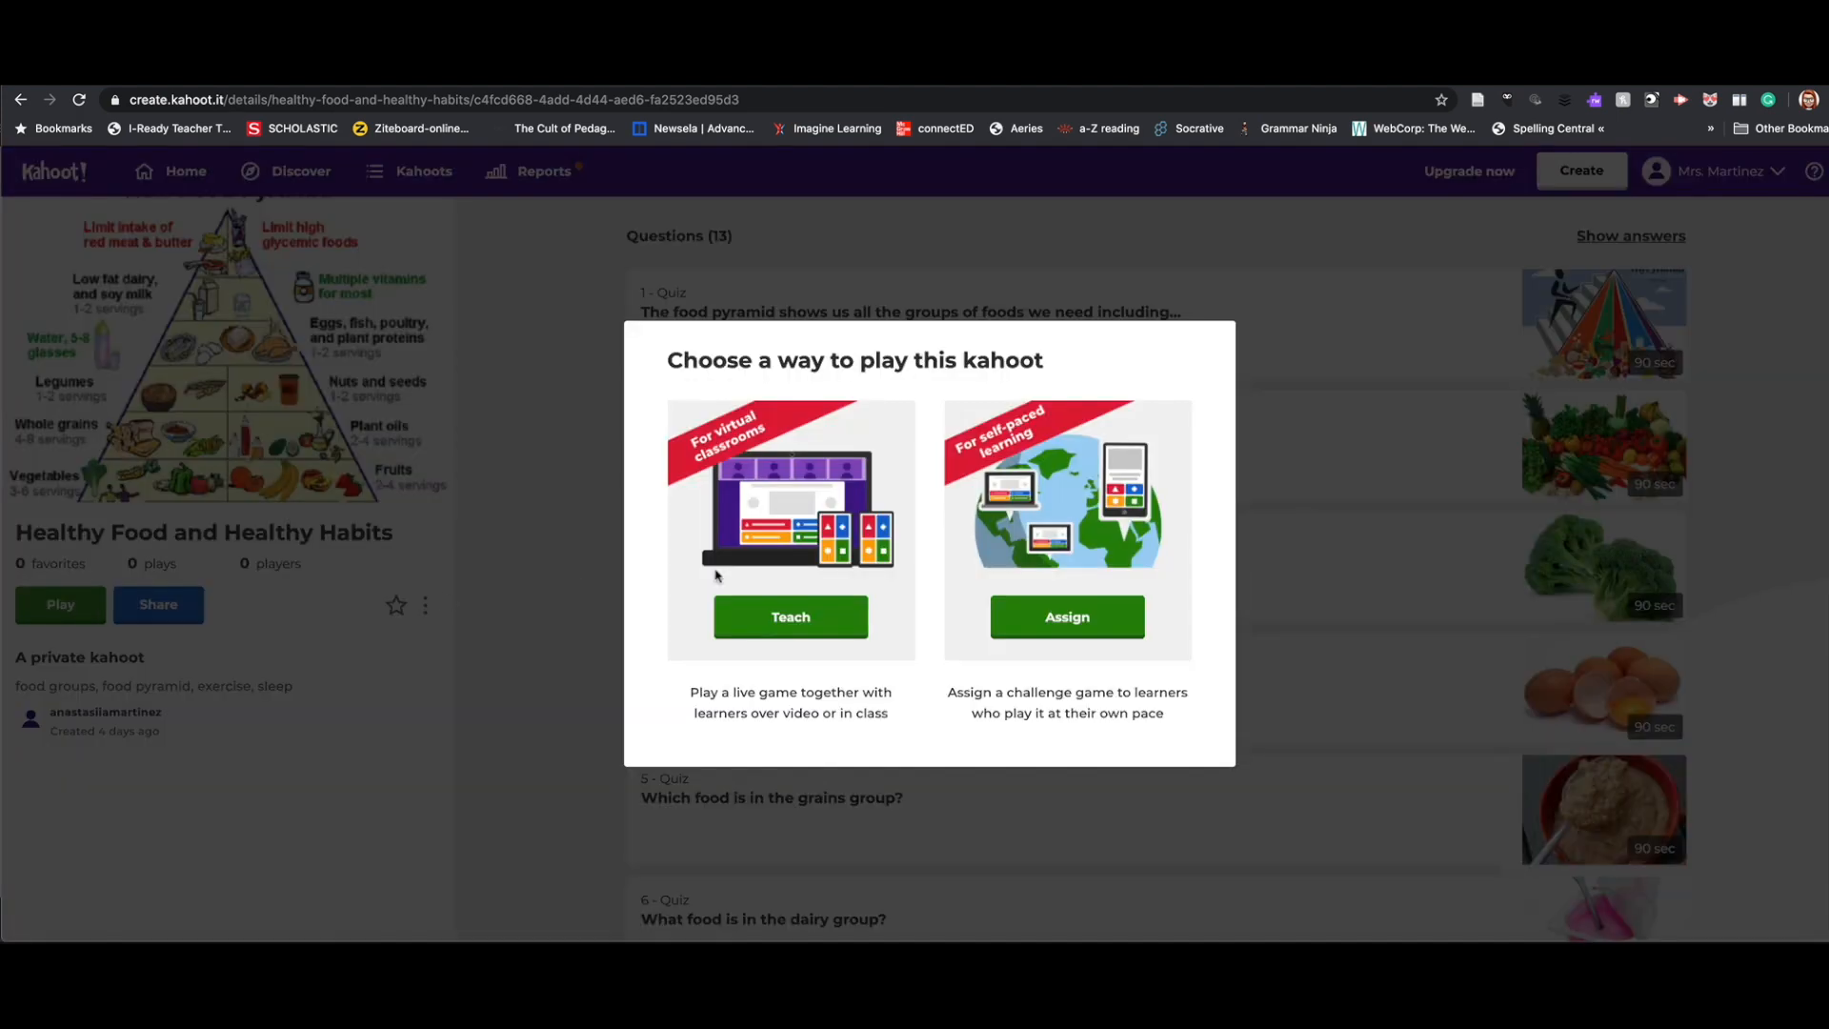
mouse_move(943, 453)
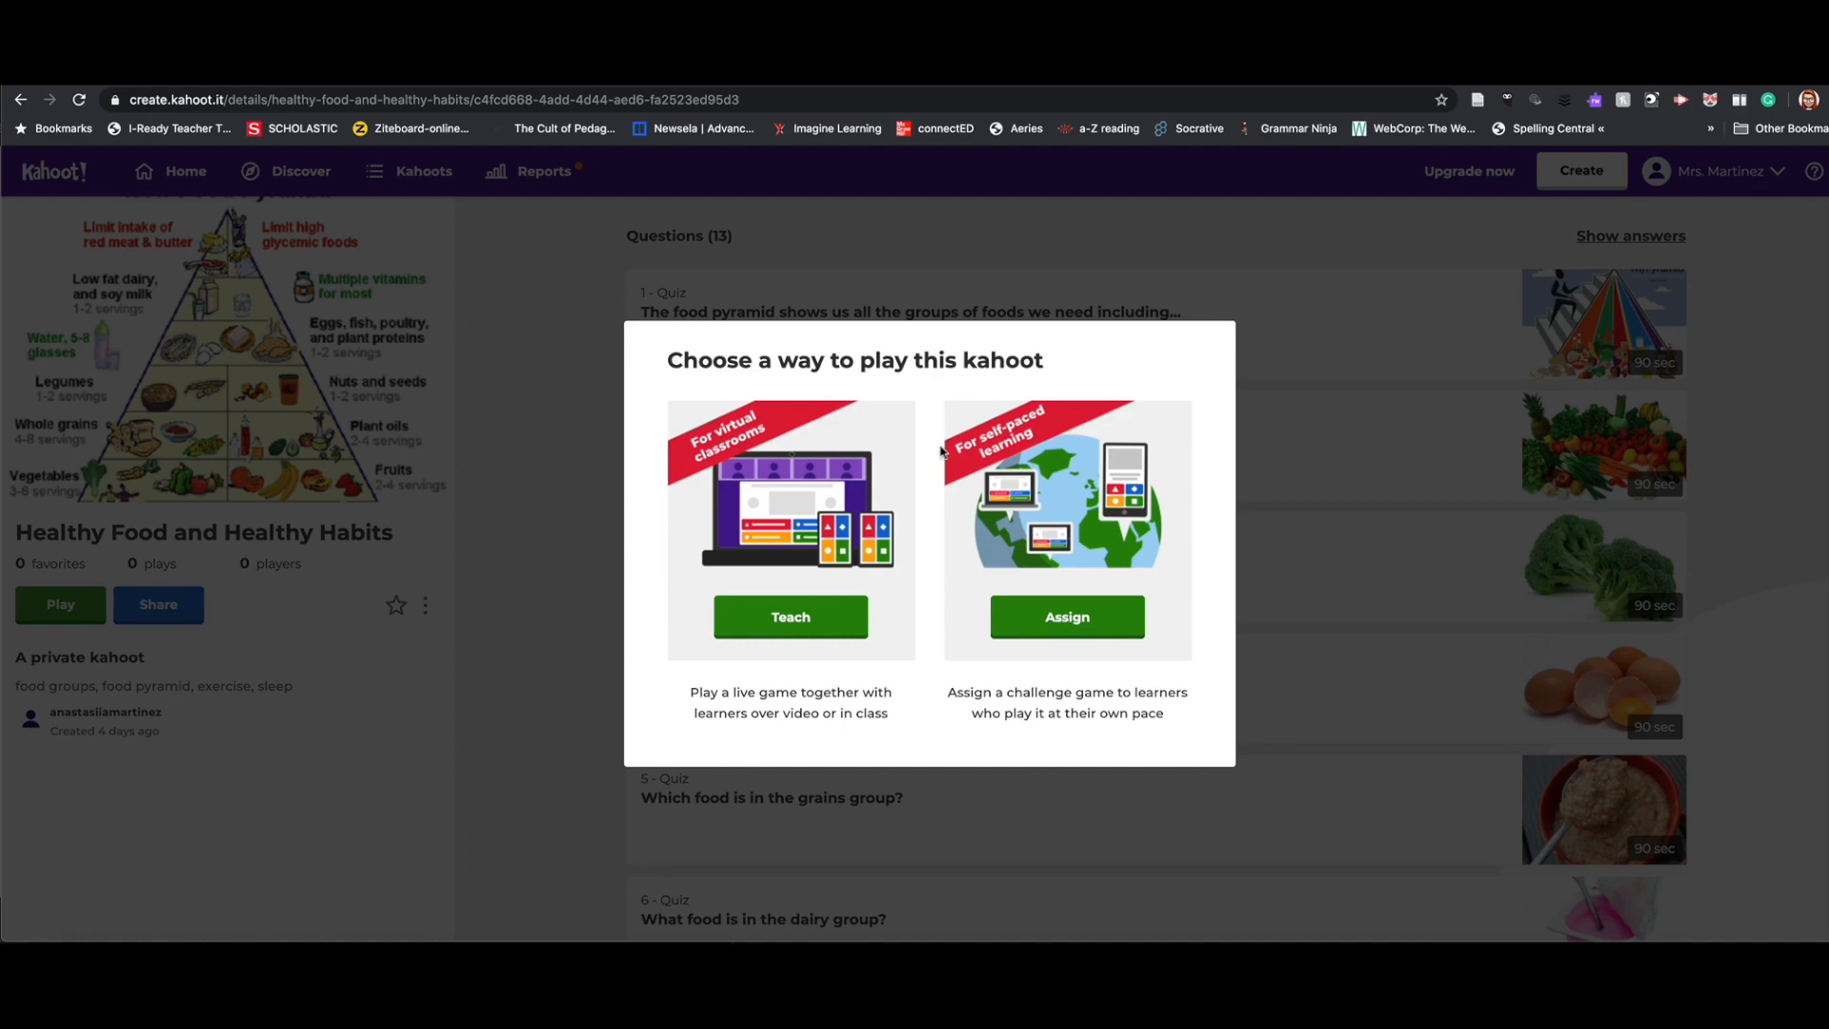
mouse_move(897, 492)
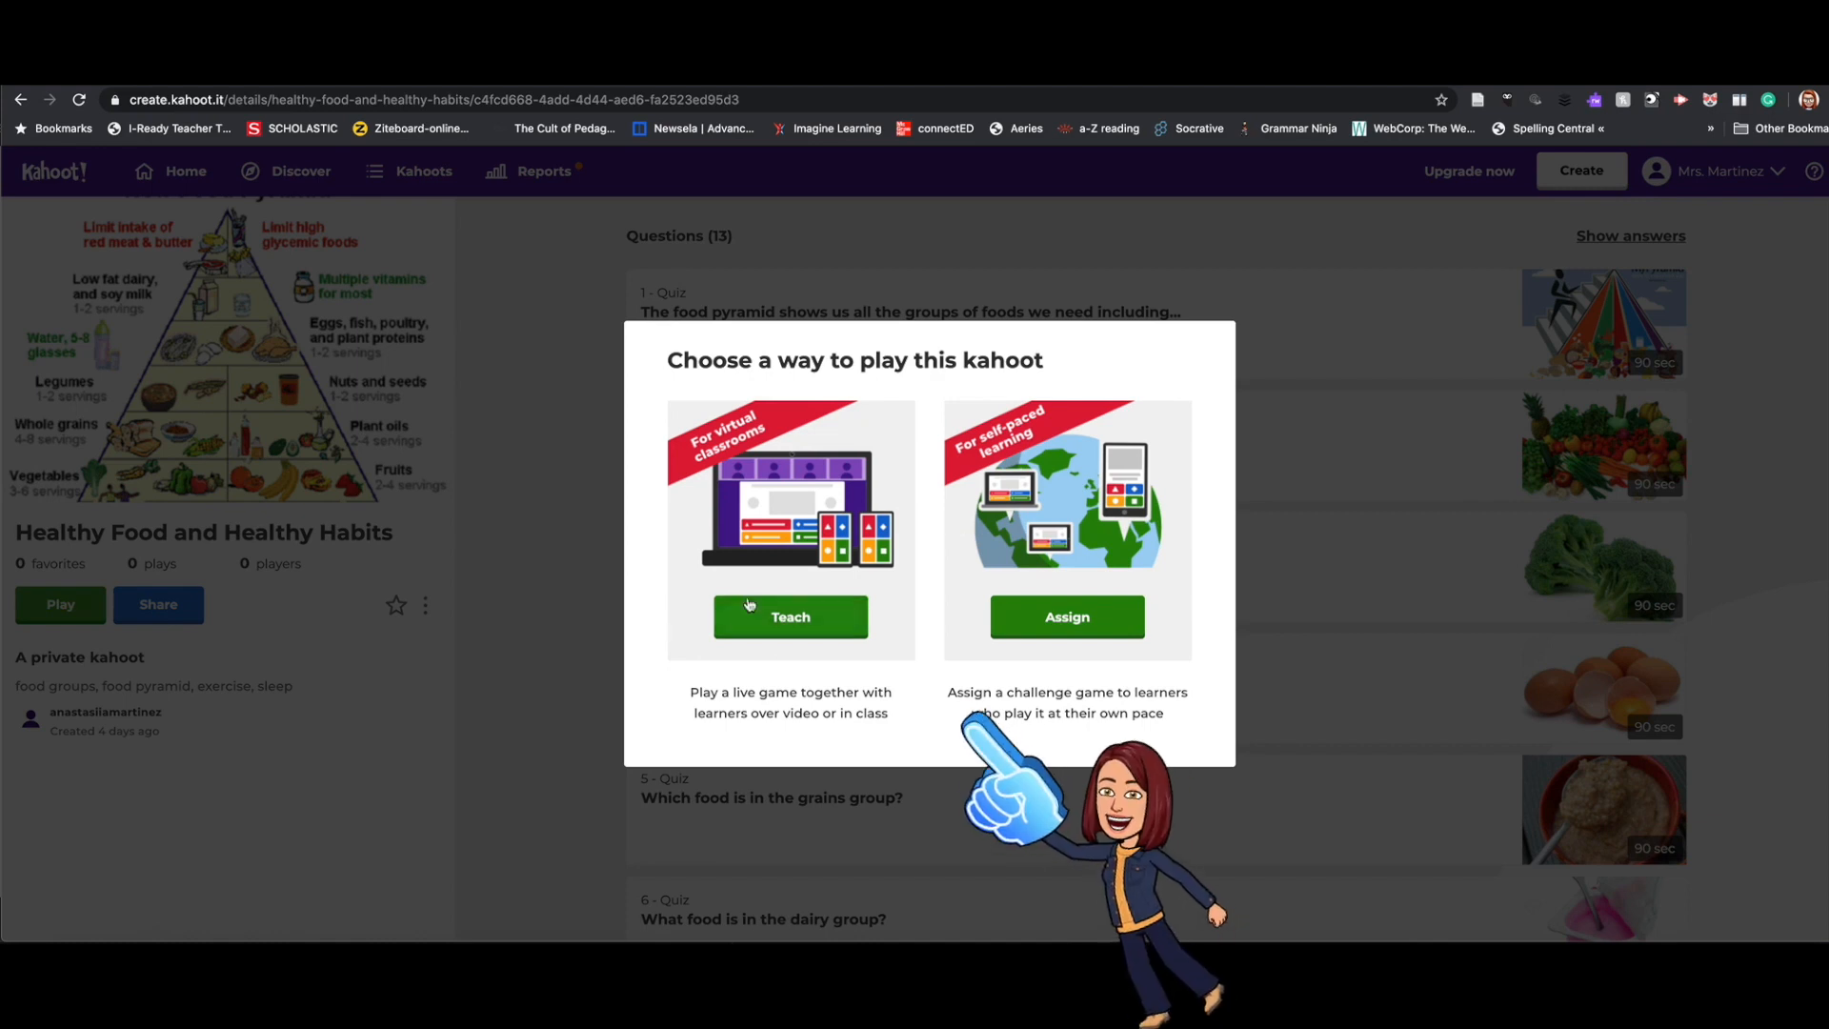
left_click(789, 616)
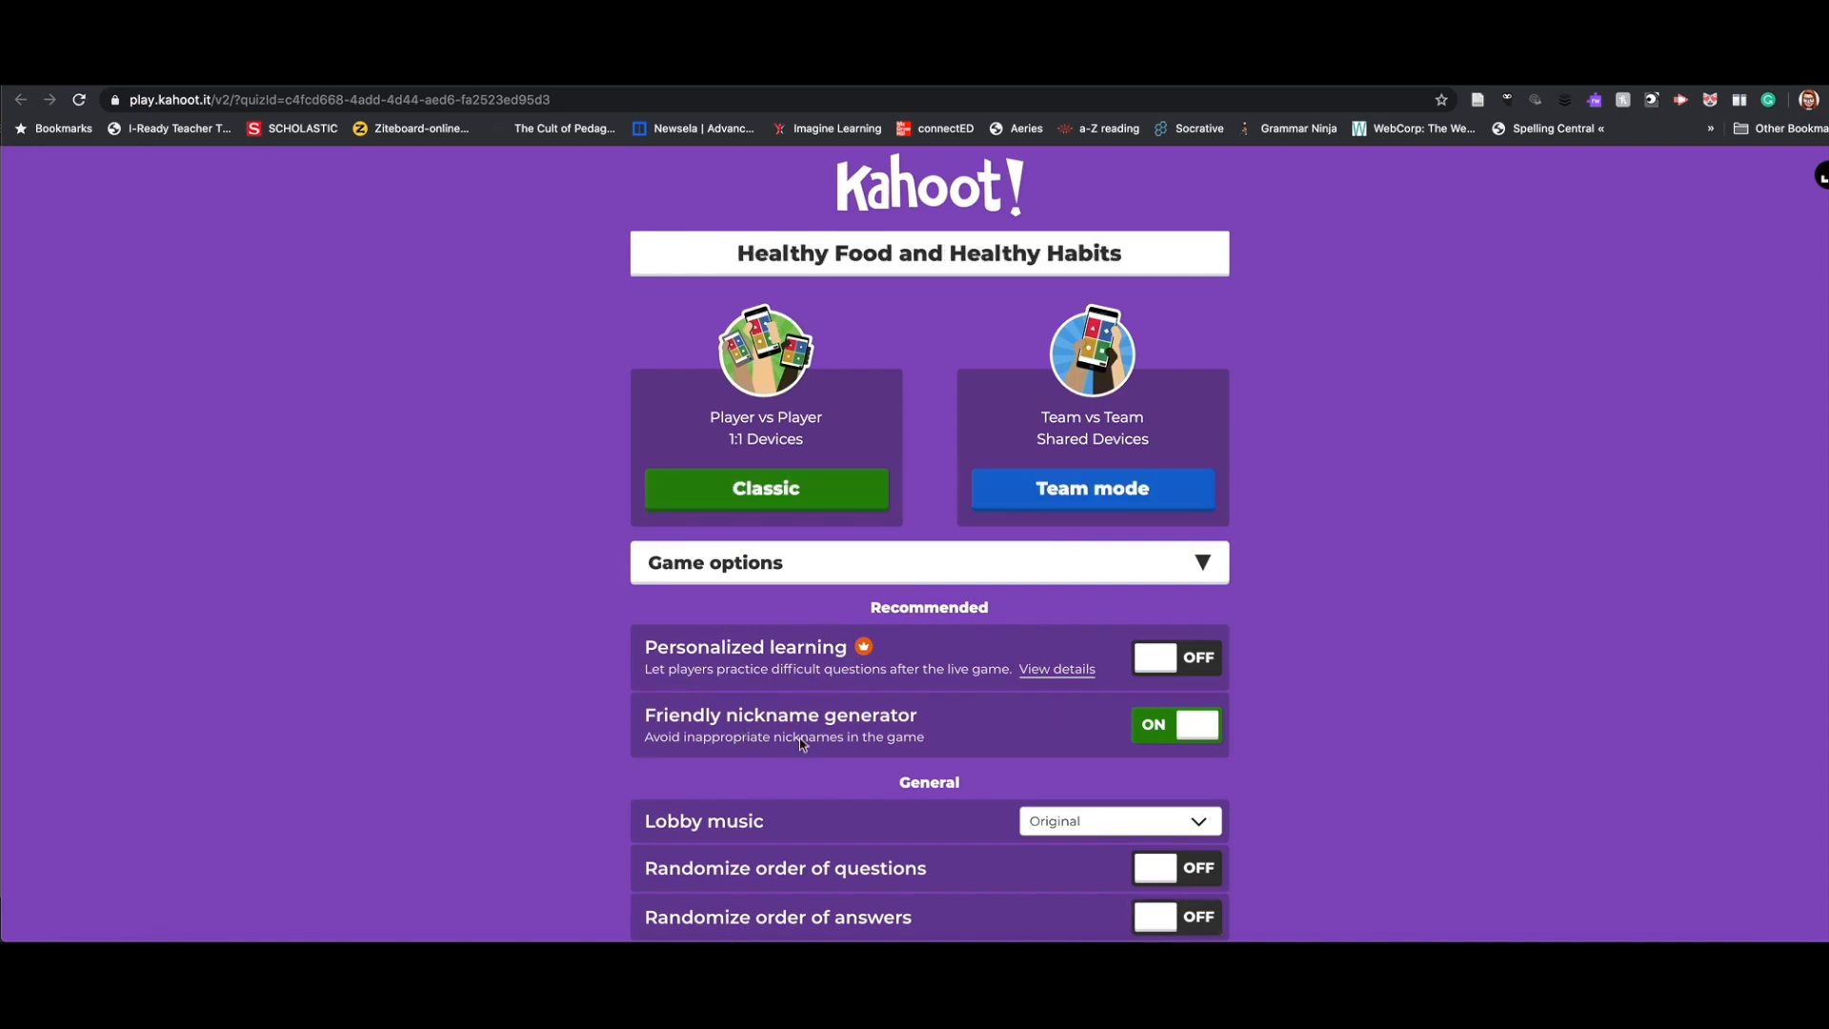
mouse_move(731, 709)
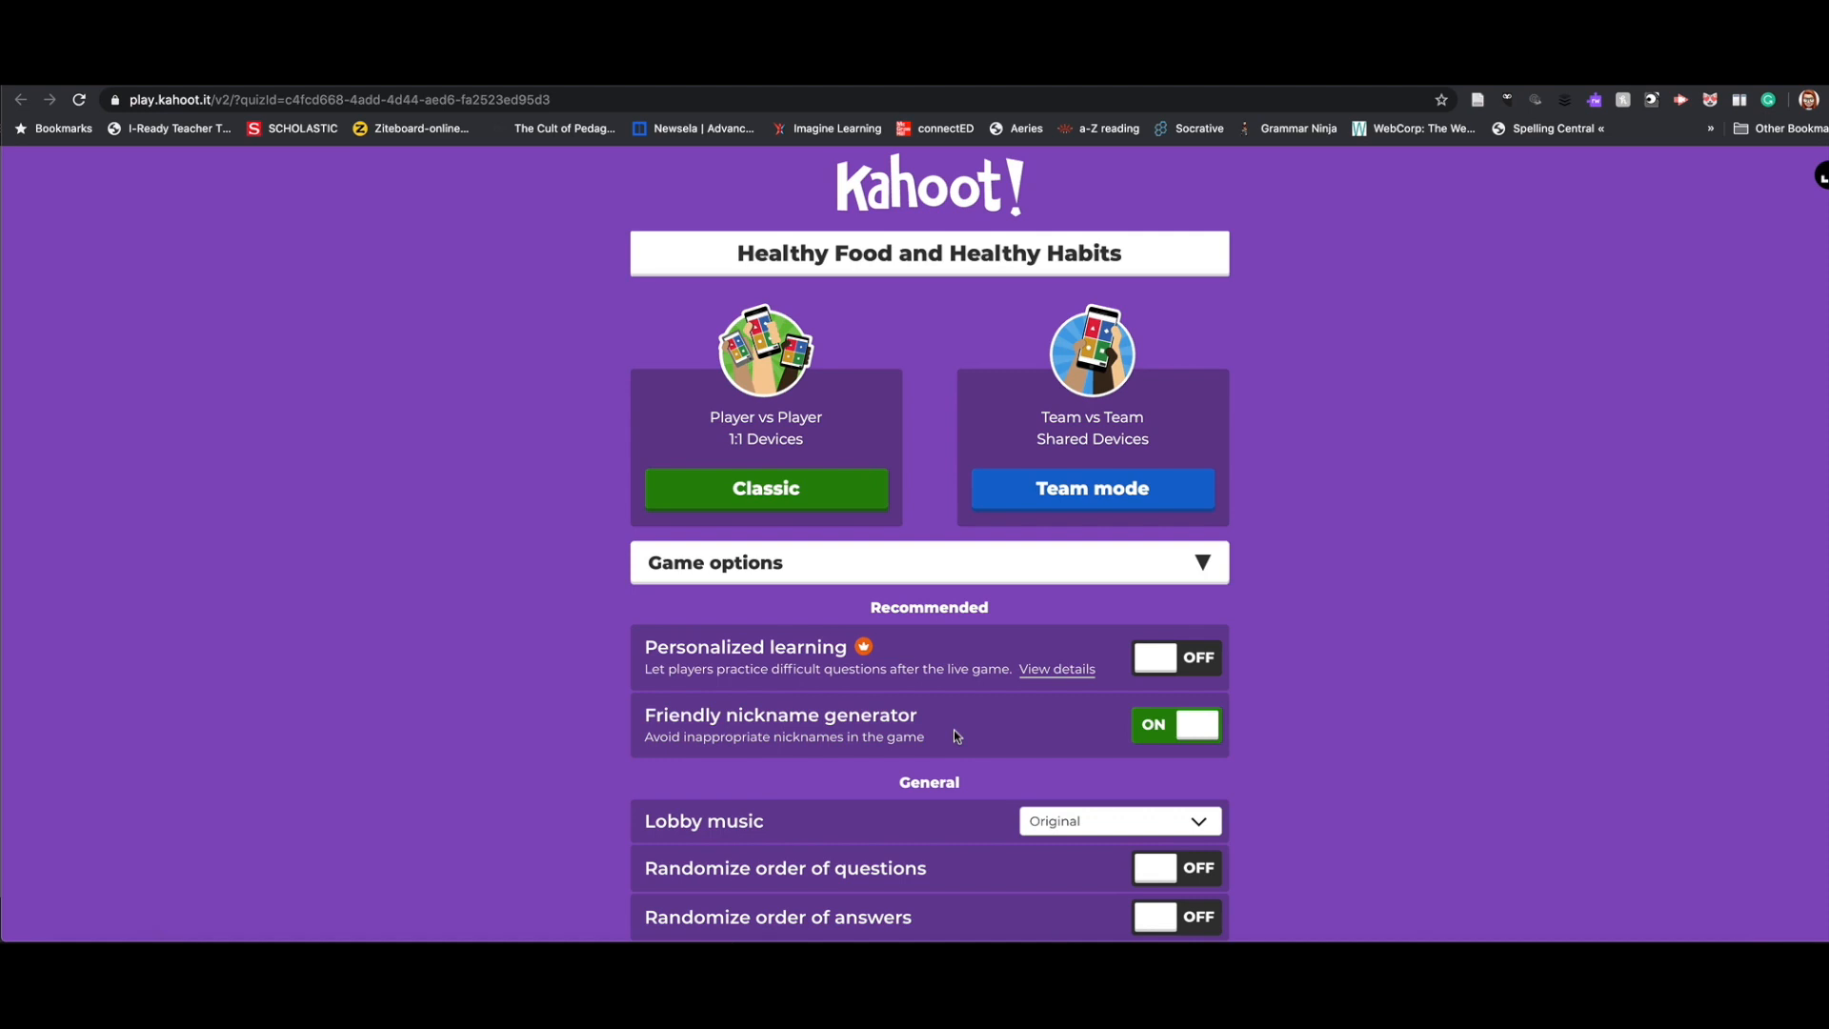
Step: Launch the kahoot in Classic player-versus-player mode, reaching the PIN lobby
scroll("down", 3)
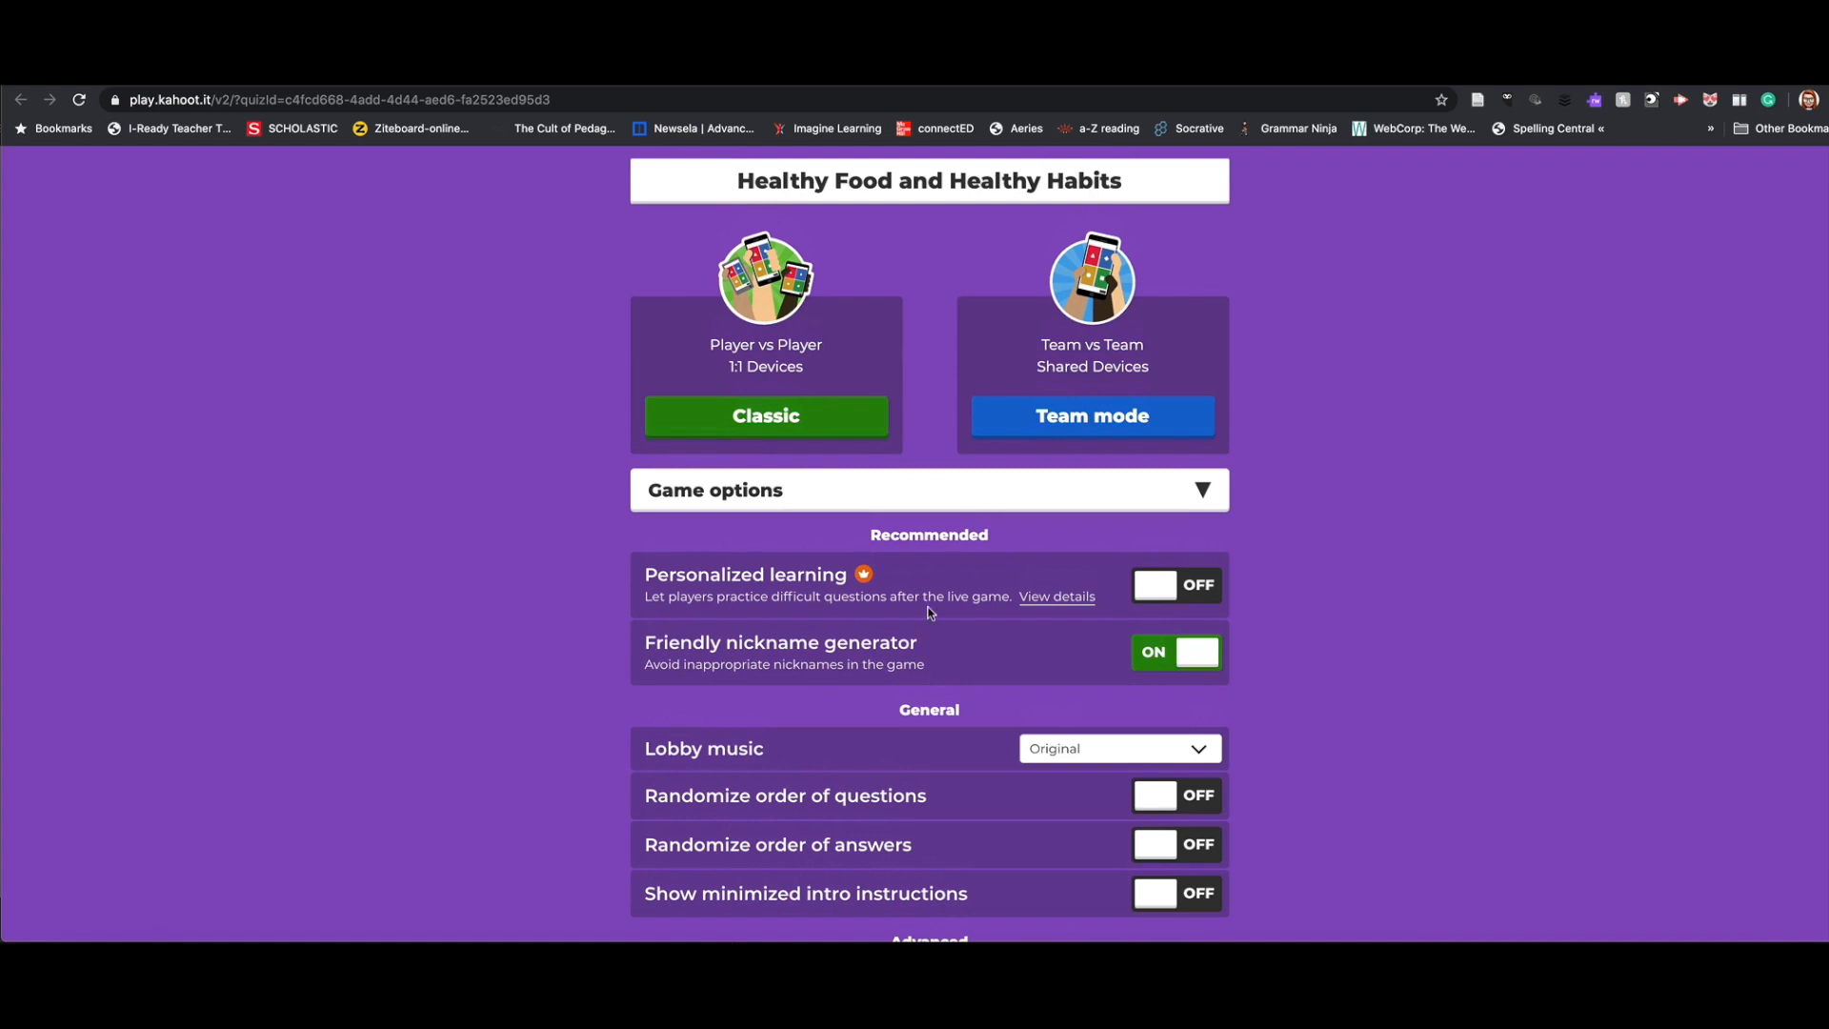
mouse_move(913, 581)
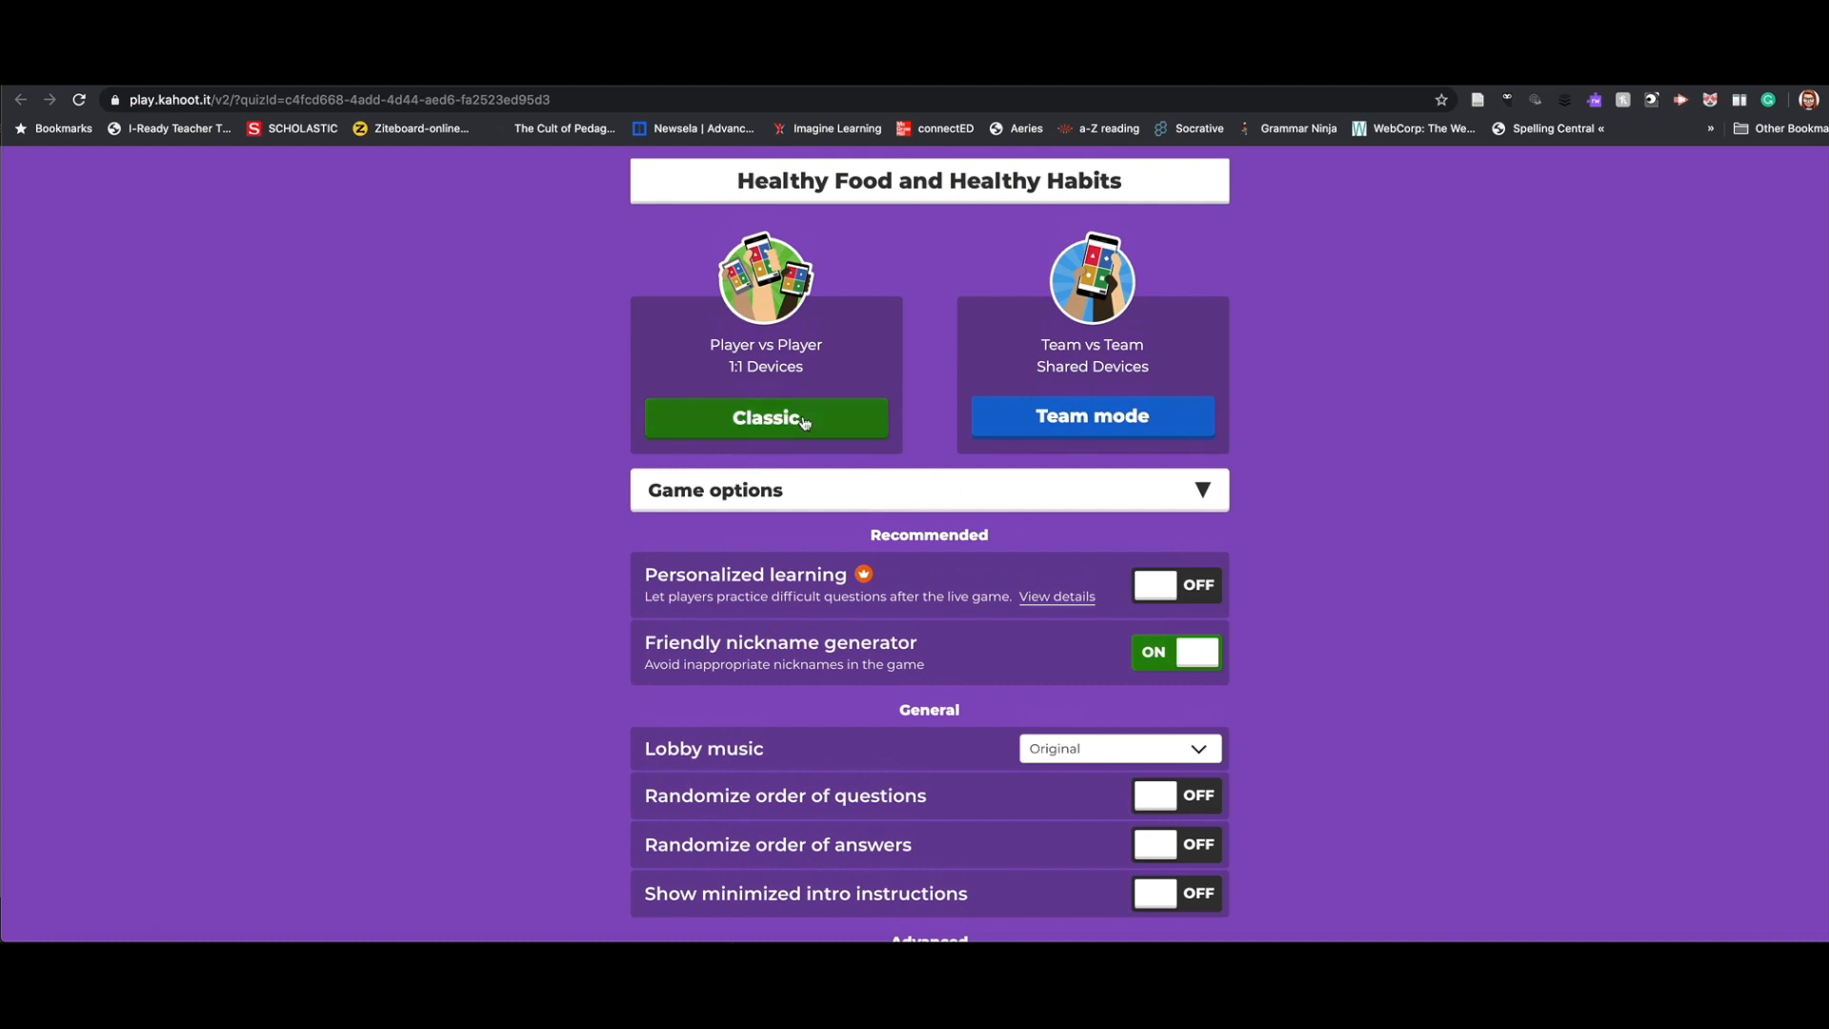
left_click(766, 417)
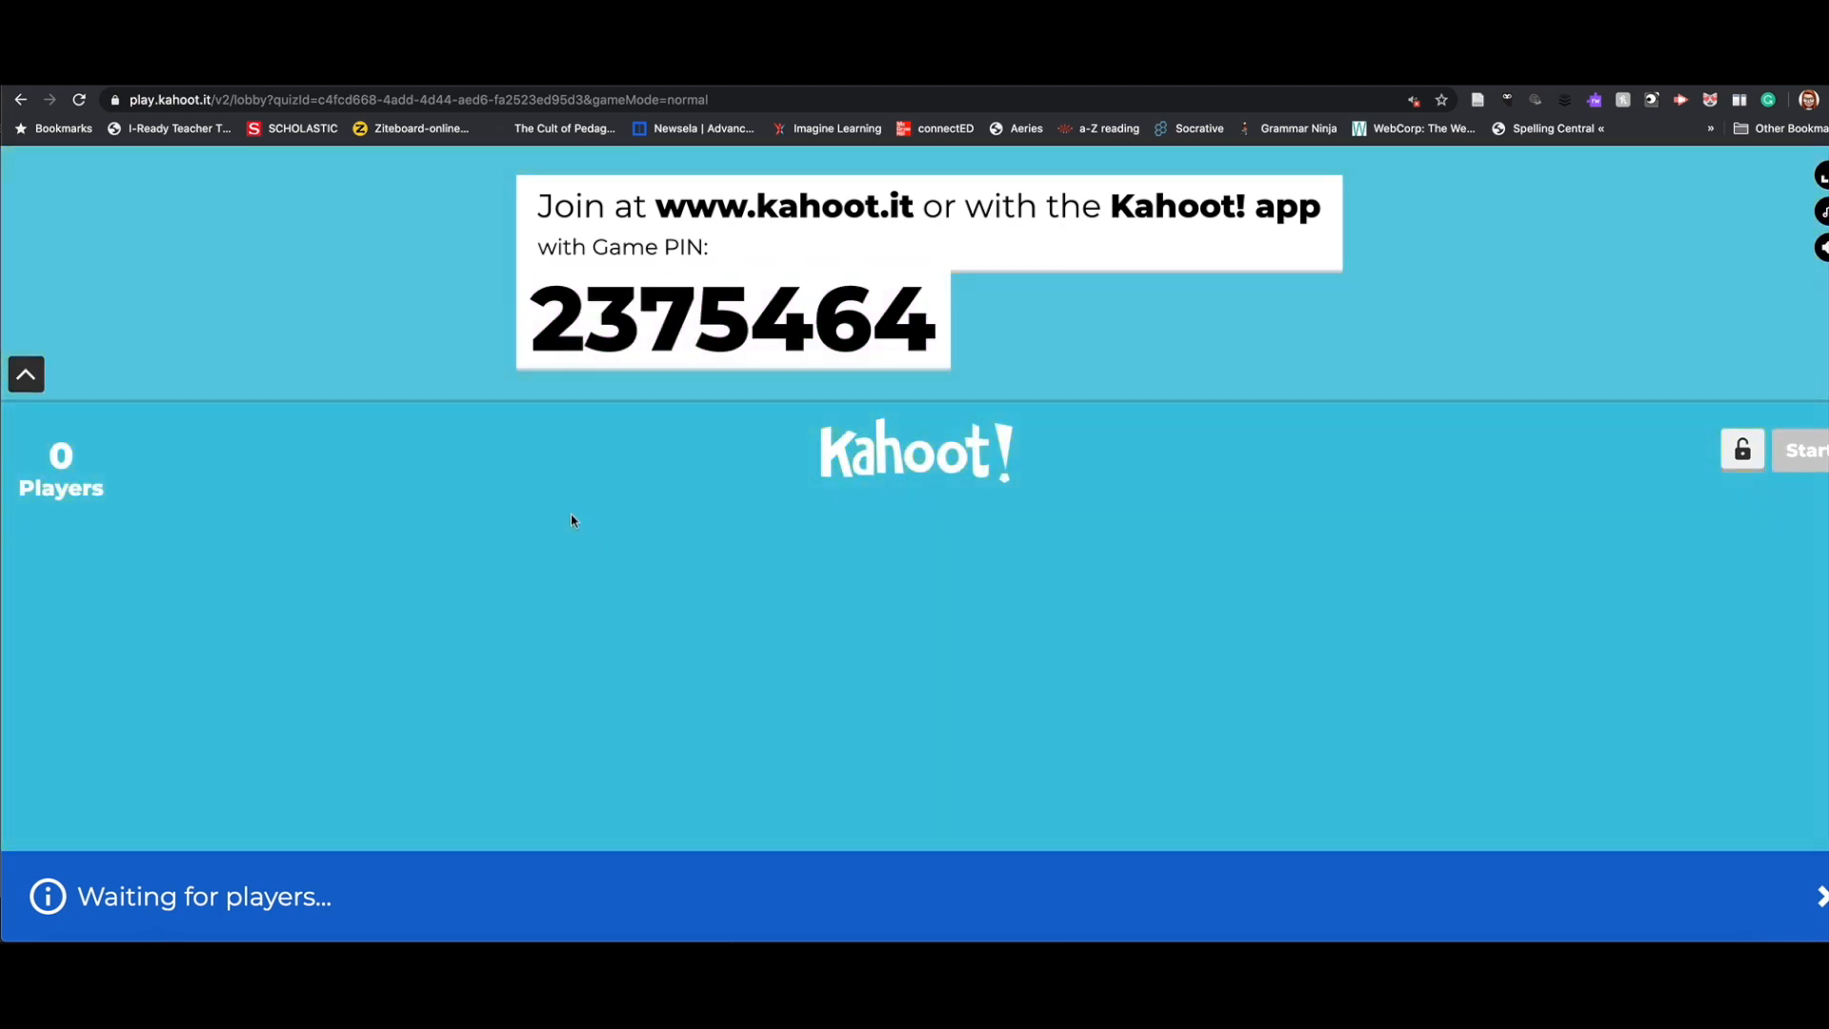
mouse_move(476, 526)
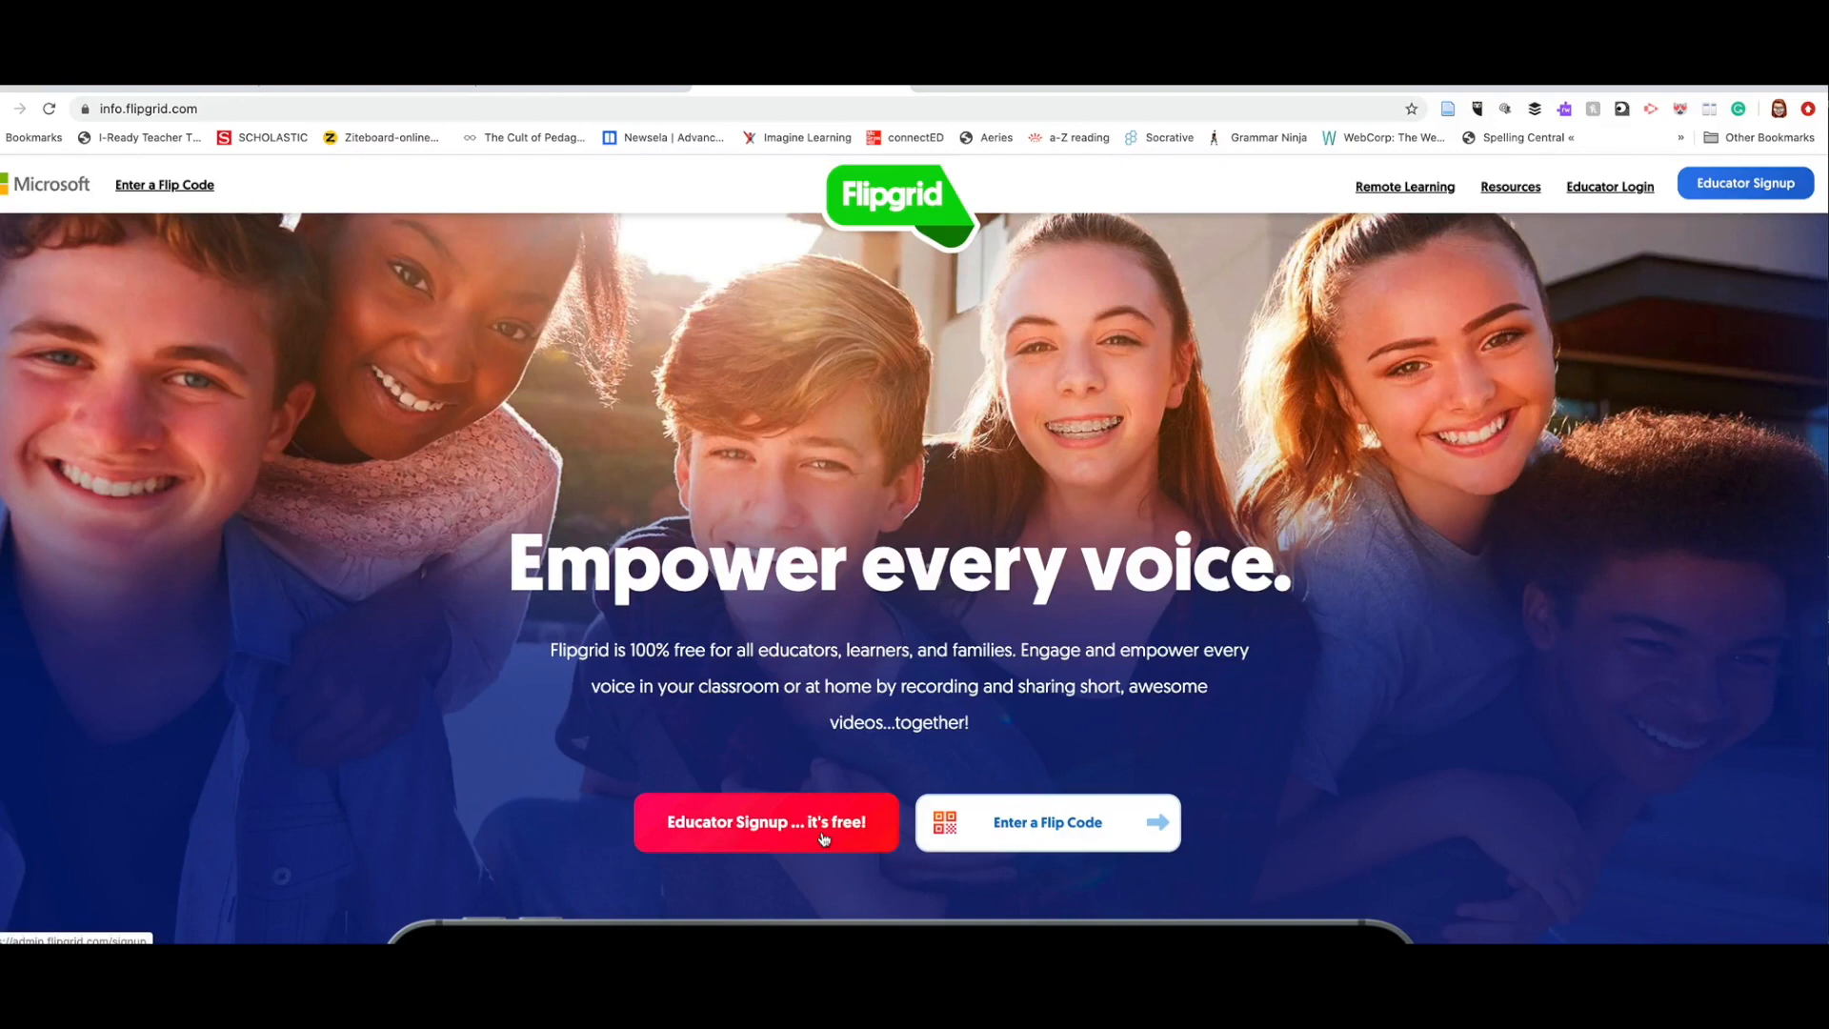
mouse_move(356, 226)
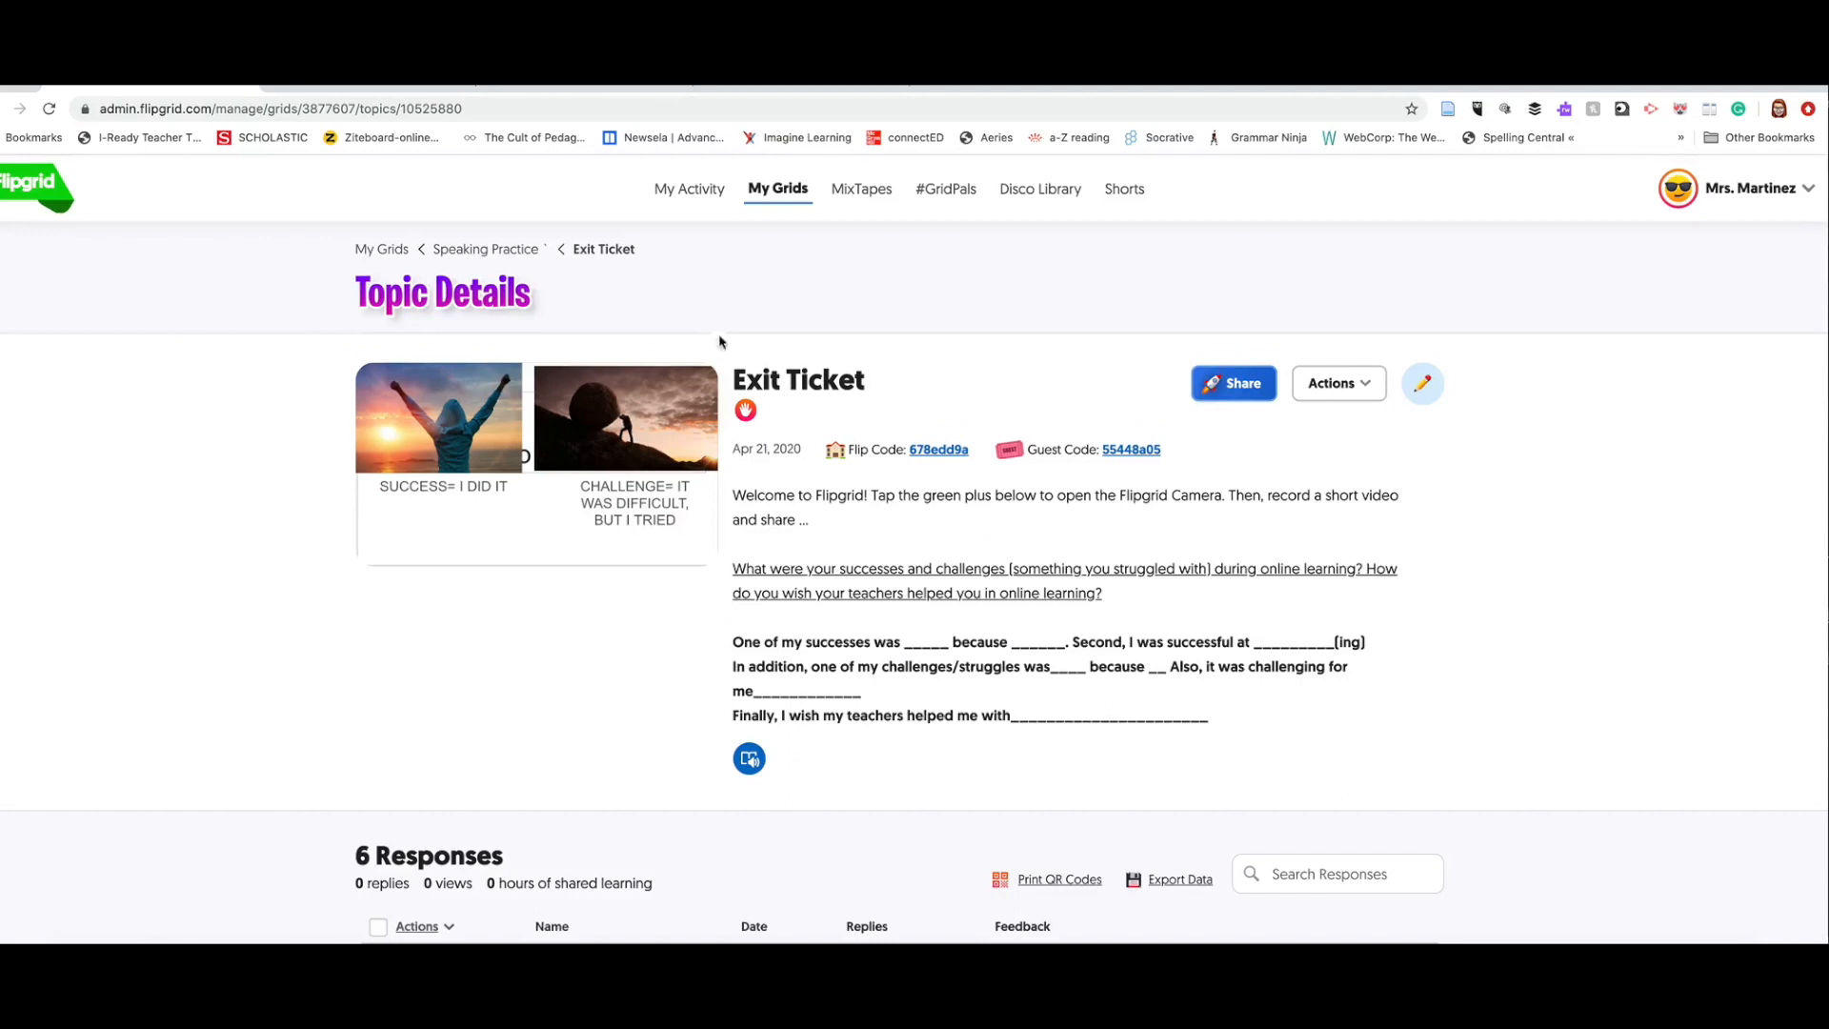
Step: Bring up the Exit Ticket topic's update form from Topic Details
double_click(798, 379)
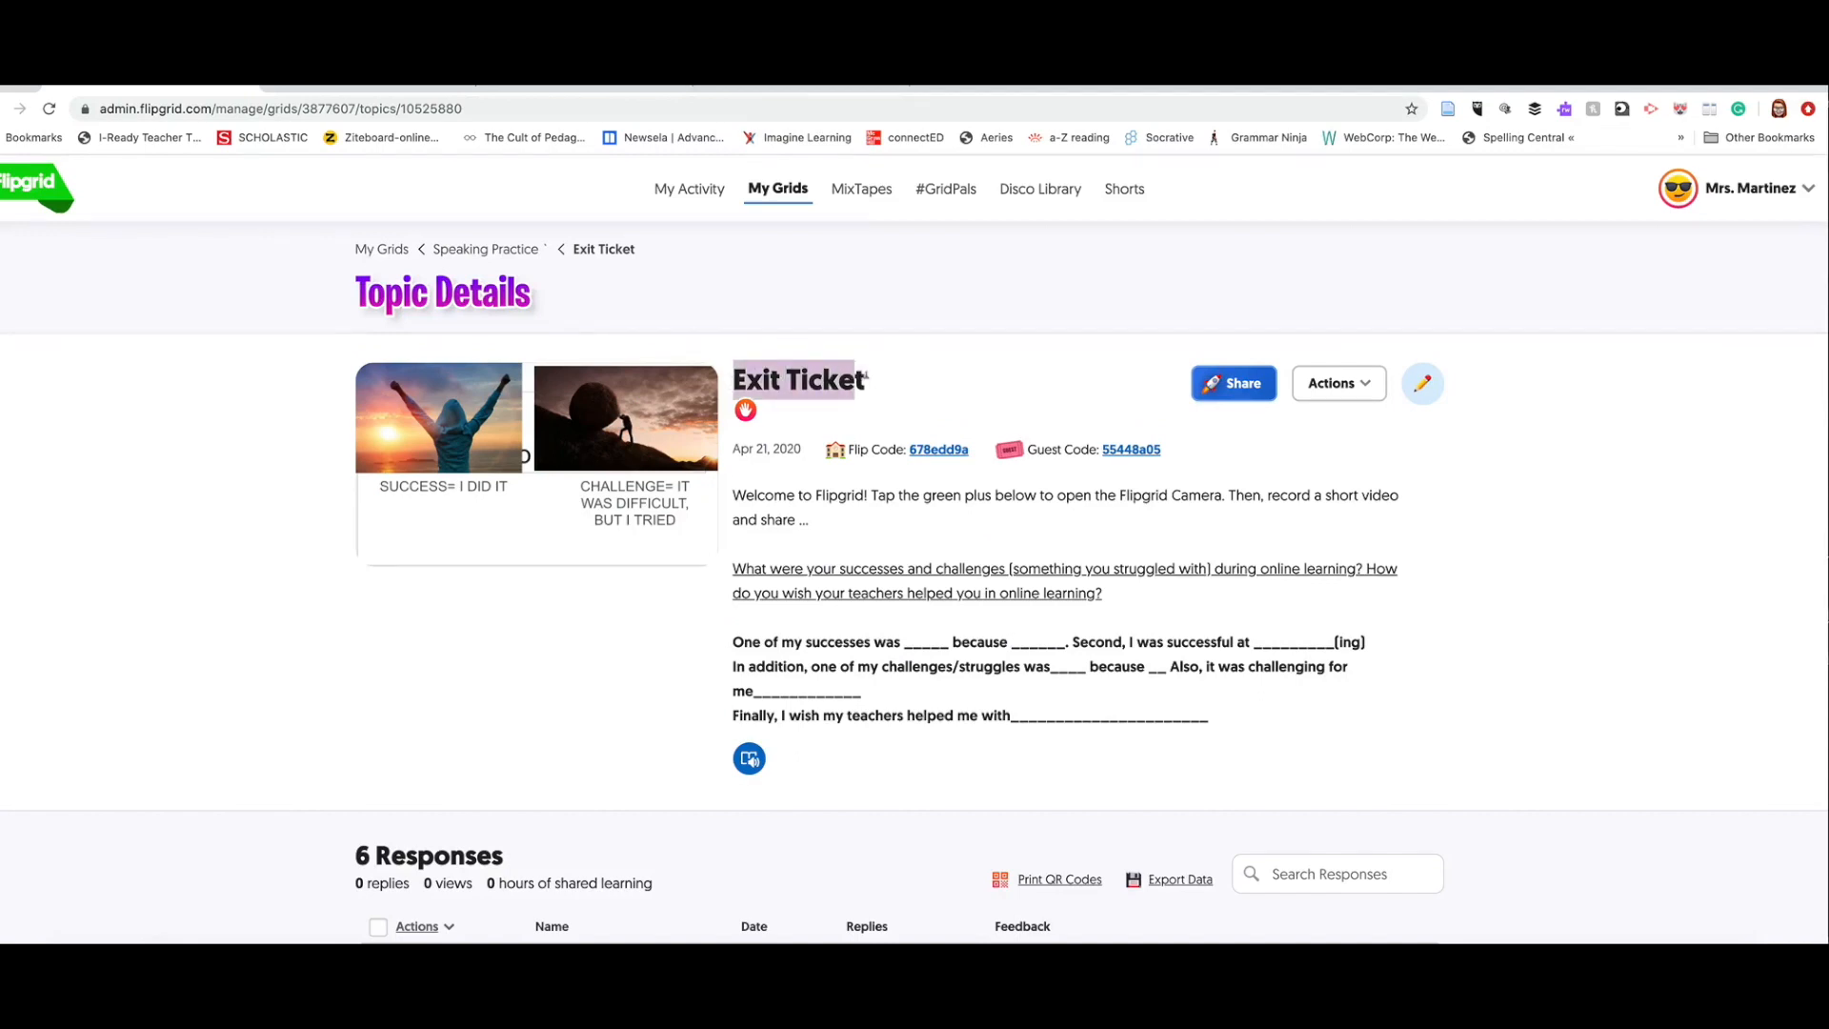
mouse_move(804, 754)
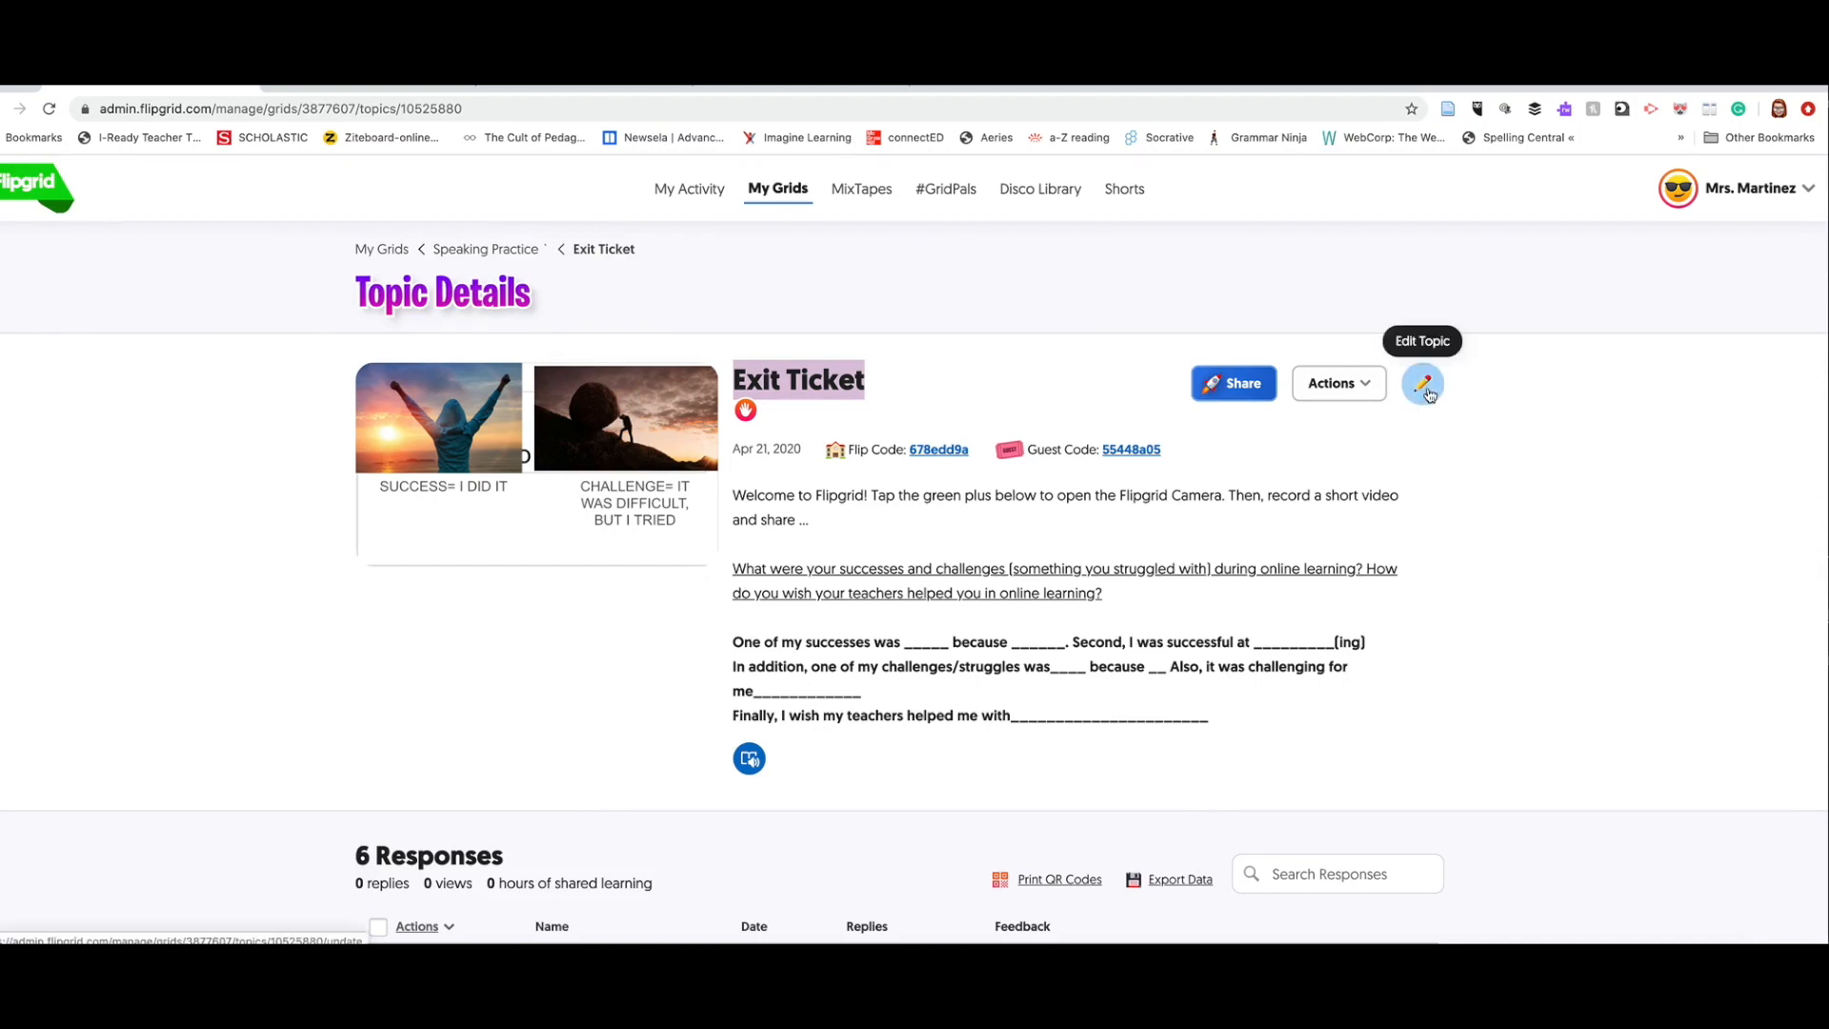
left_click(1421, 383)
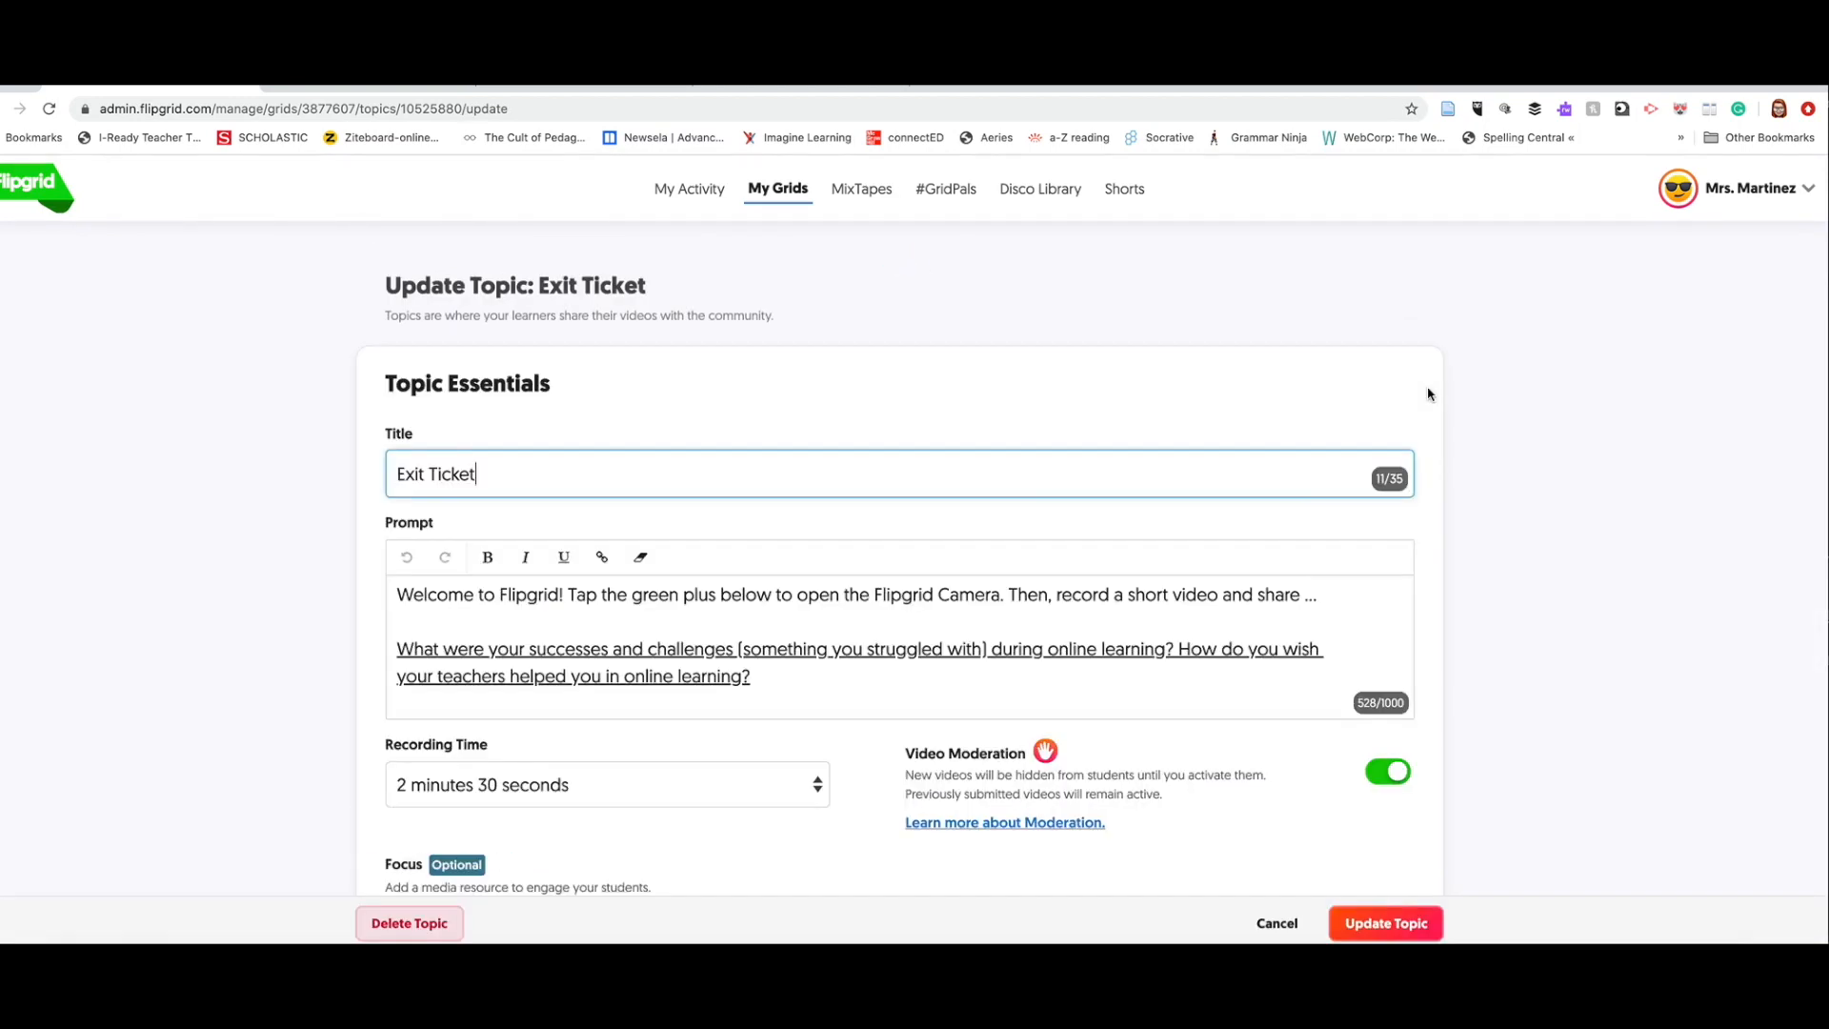
double_click(453, 474)
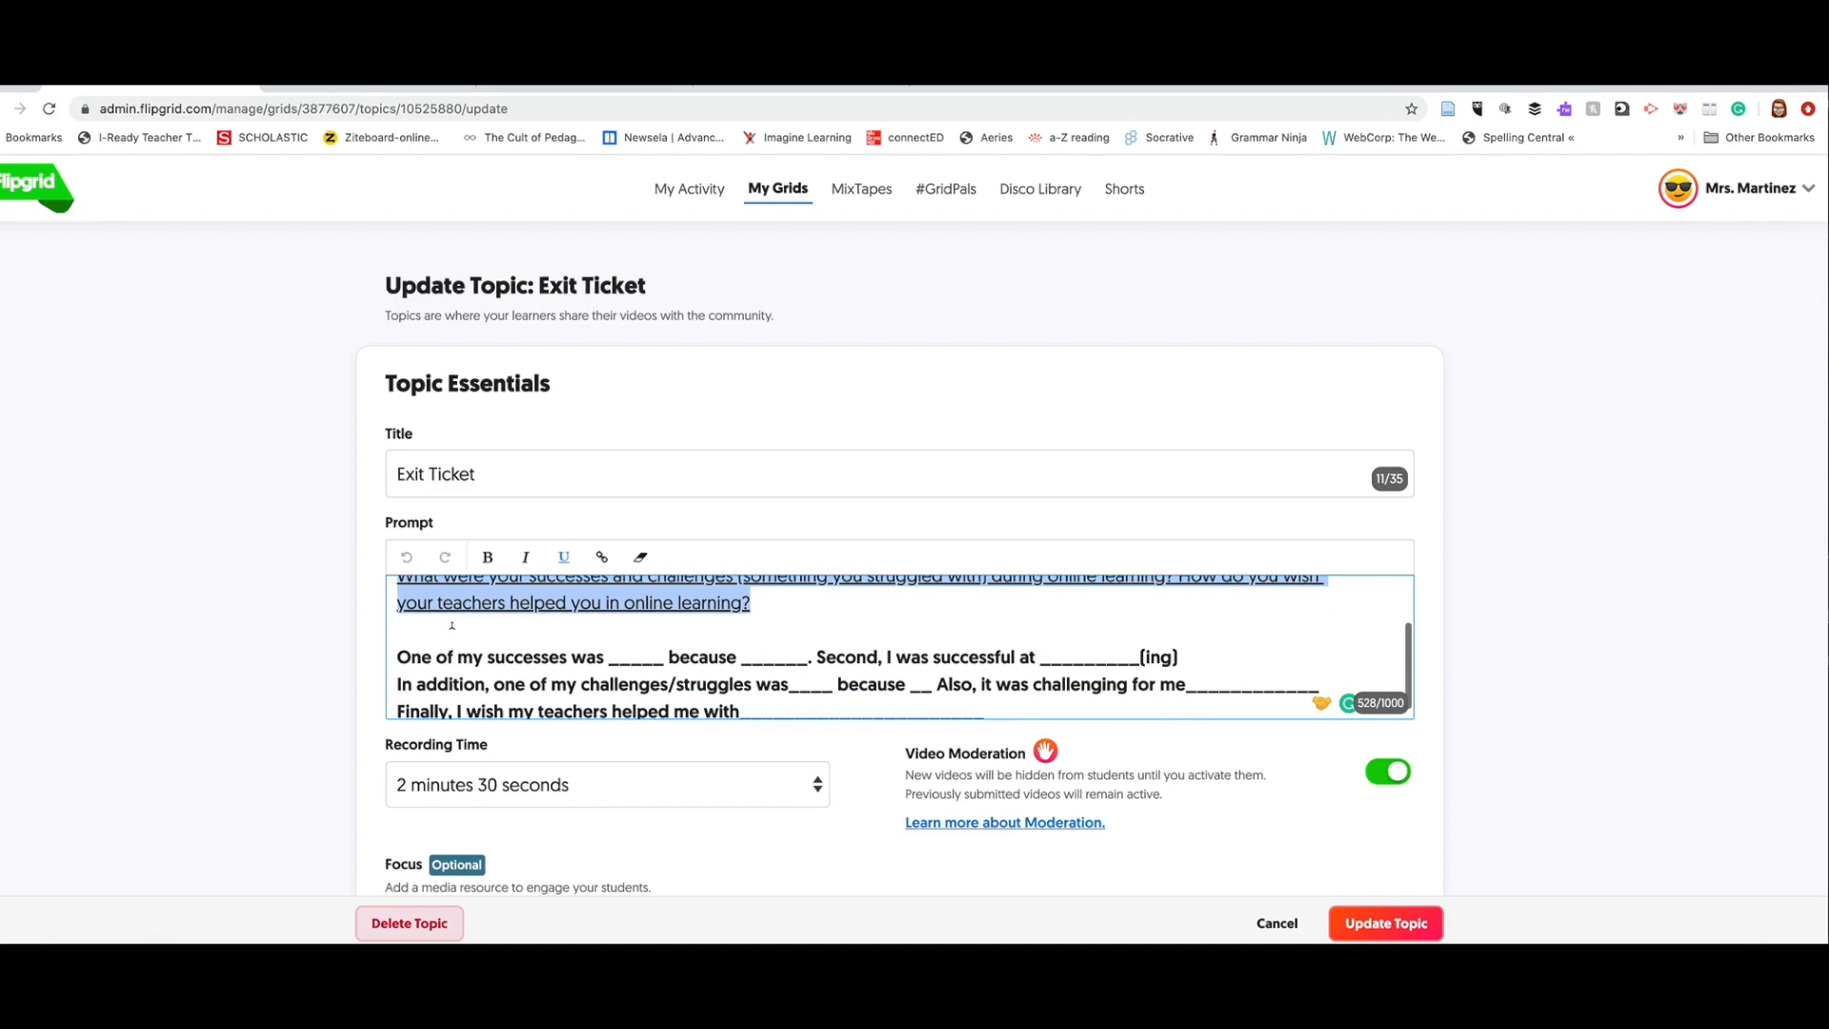
scroll("down", 3)
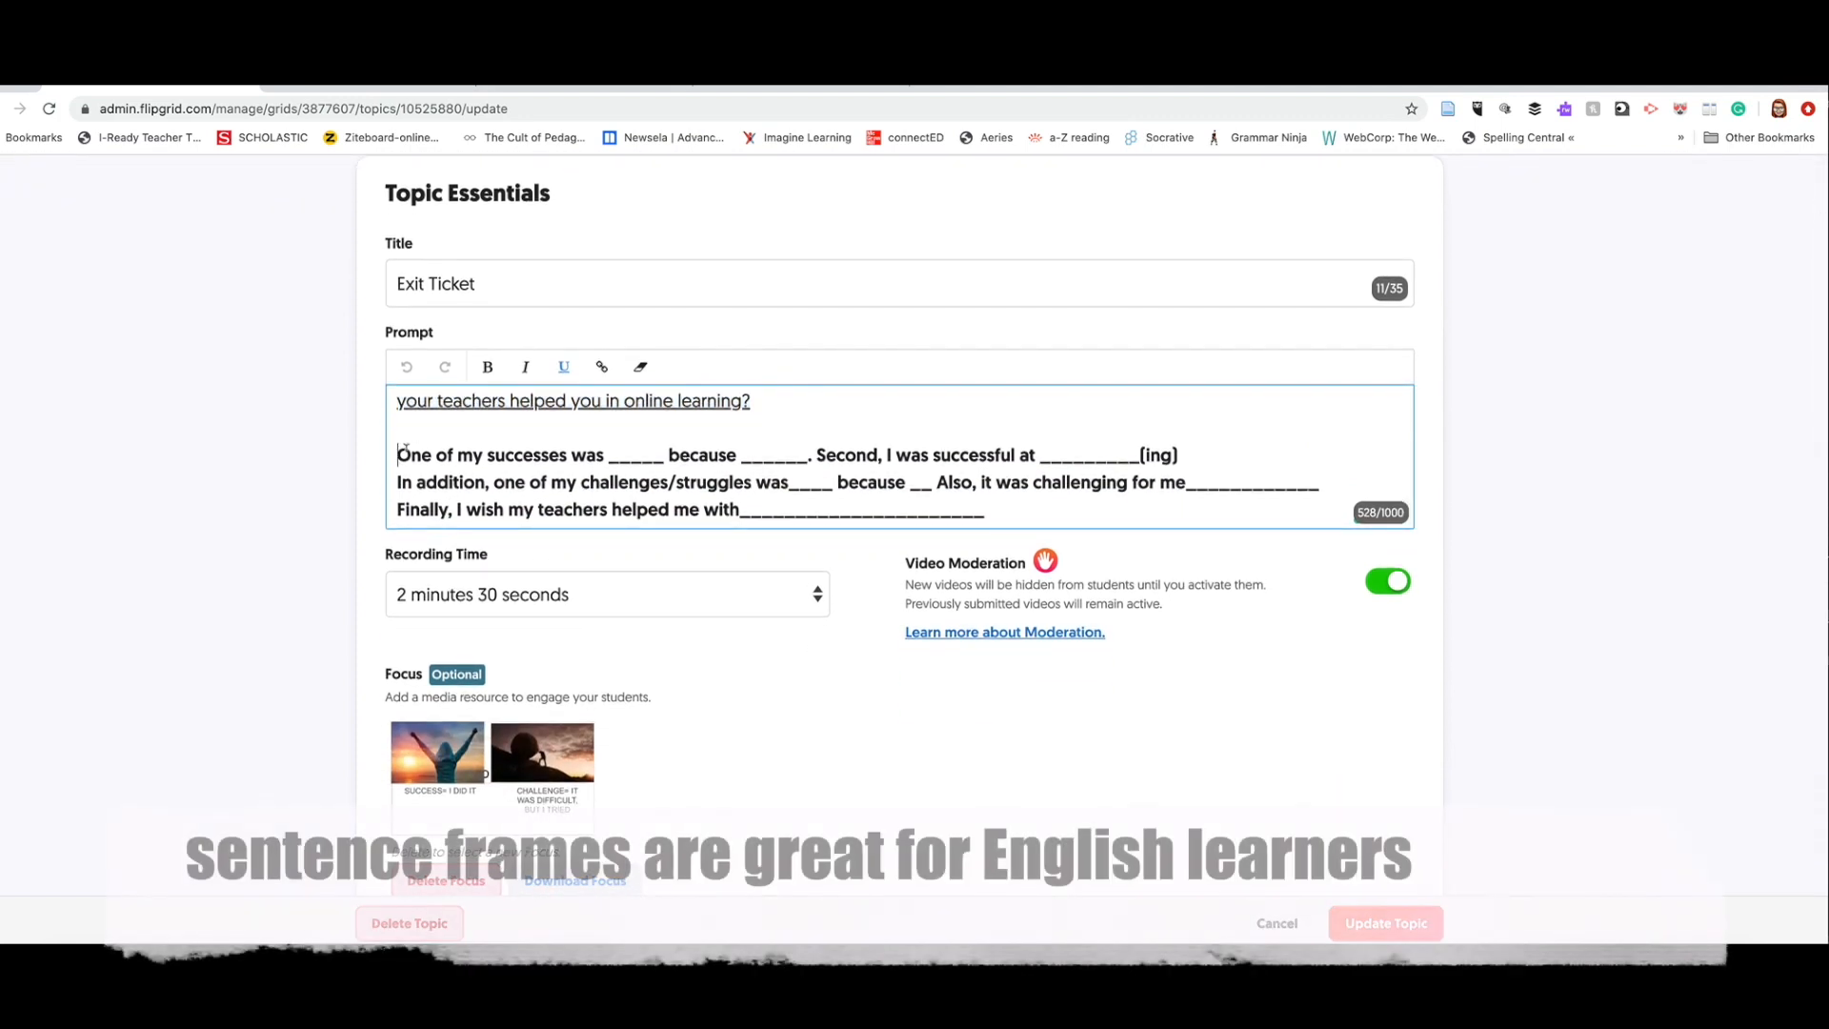
left_click_drag(399, 456, 983, 510)
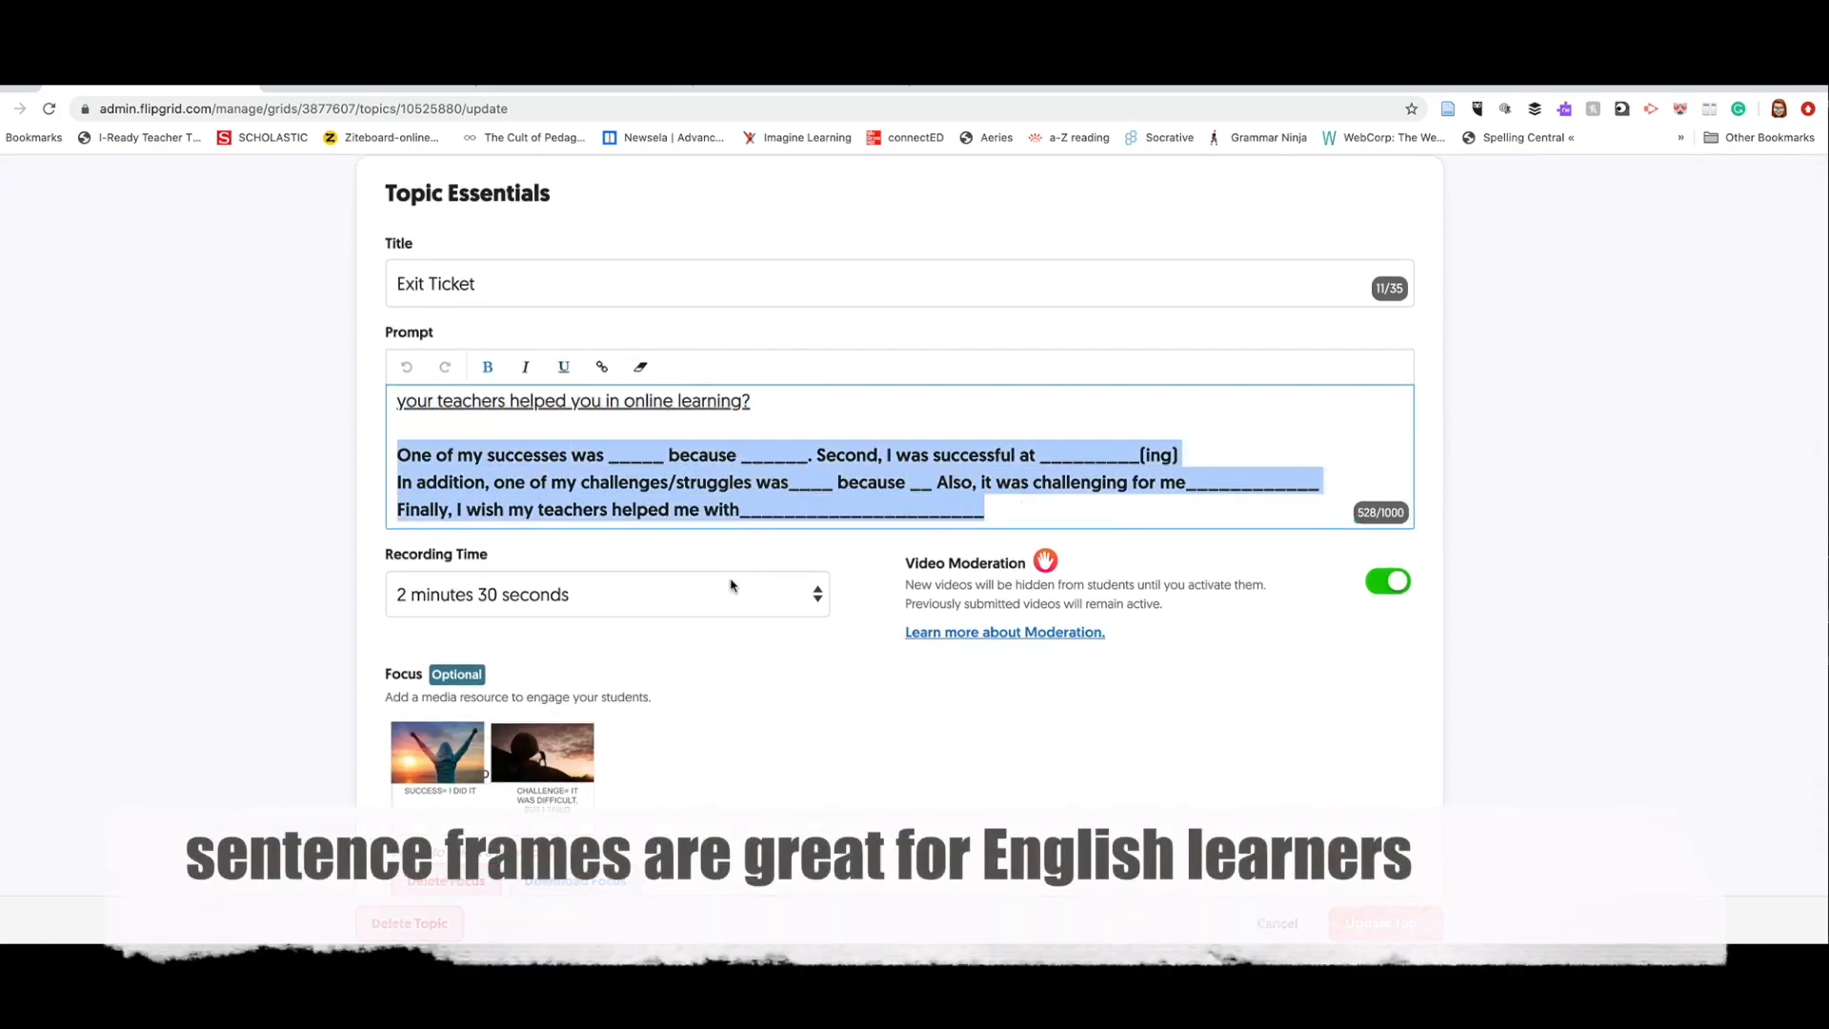
left_click(606, 595)
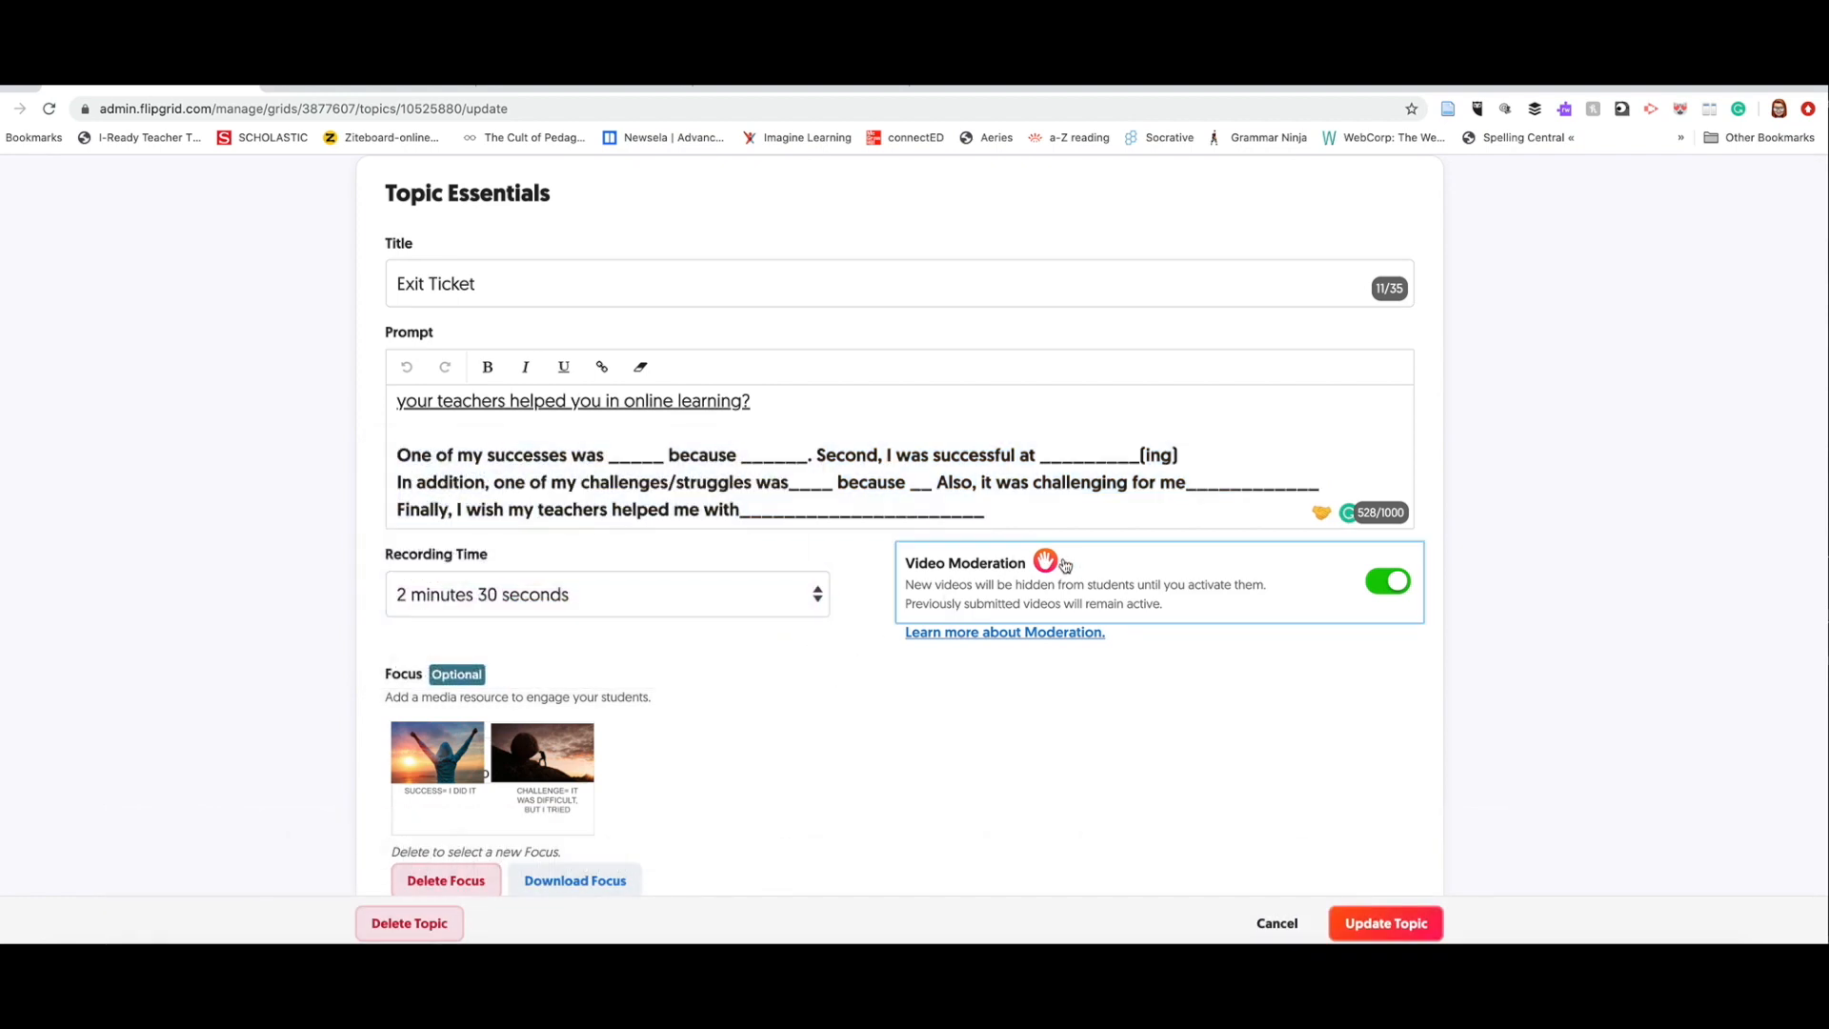
mouse_move(1118, 598)
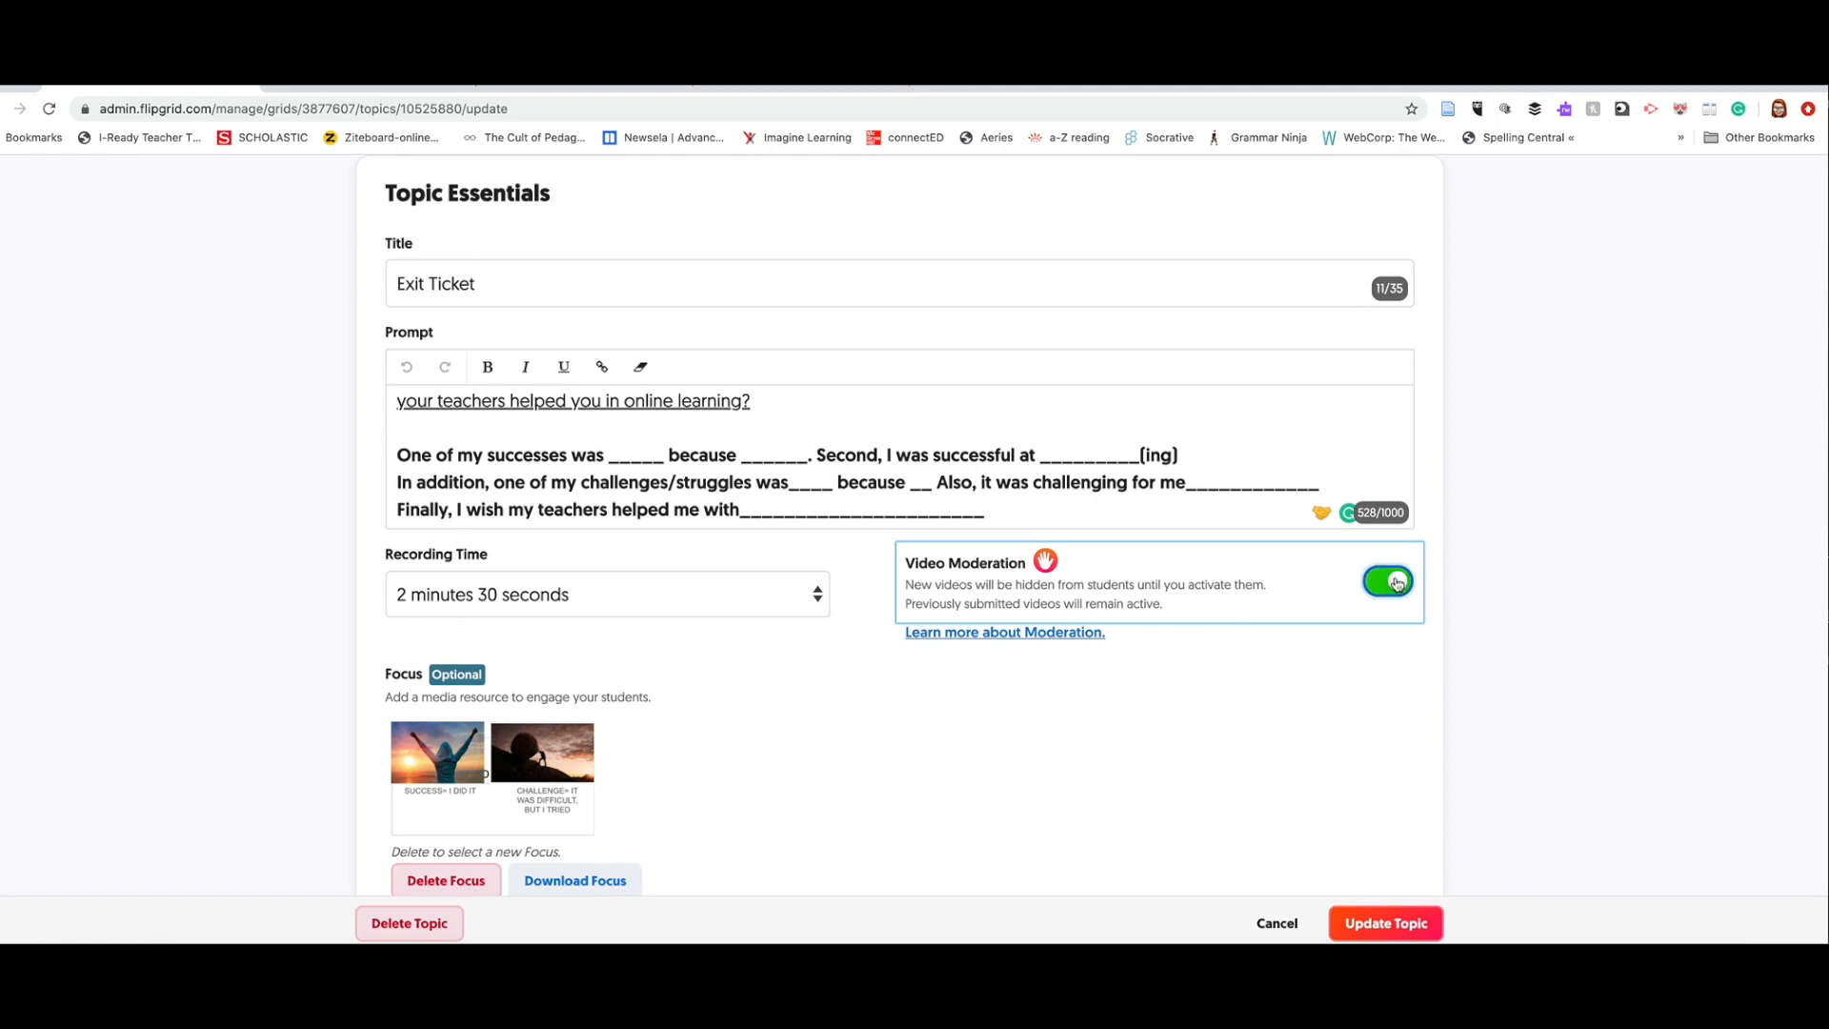
scroll("down", 3)
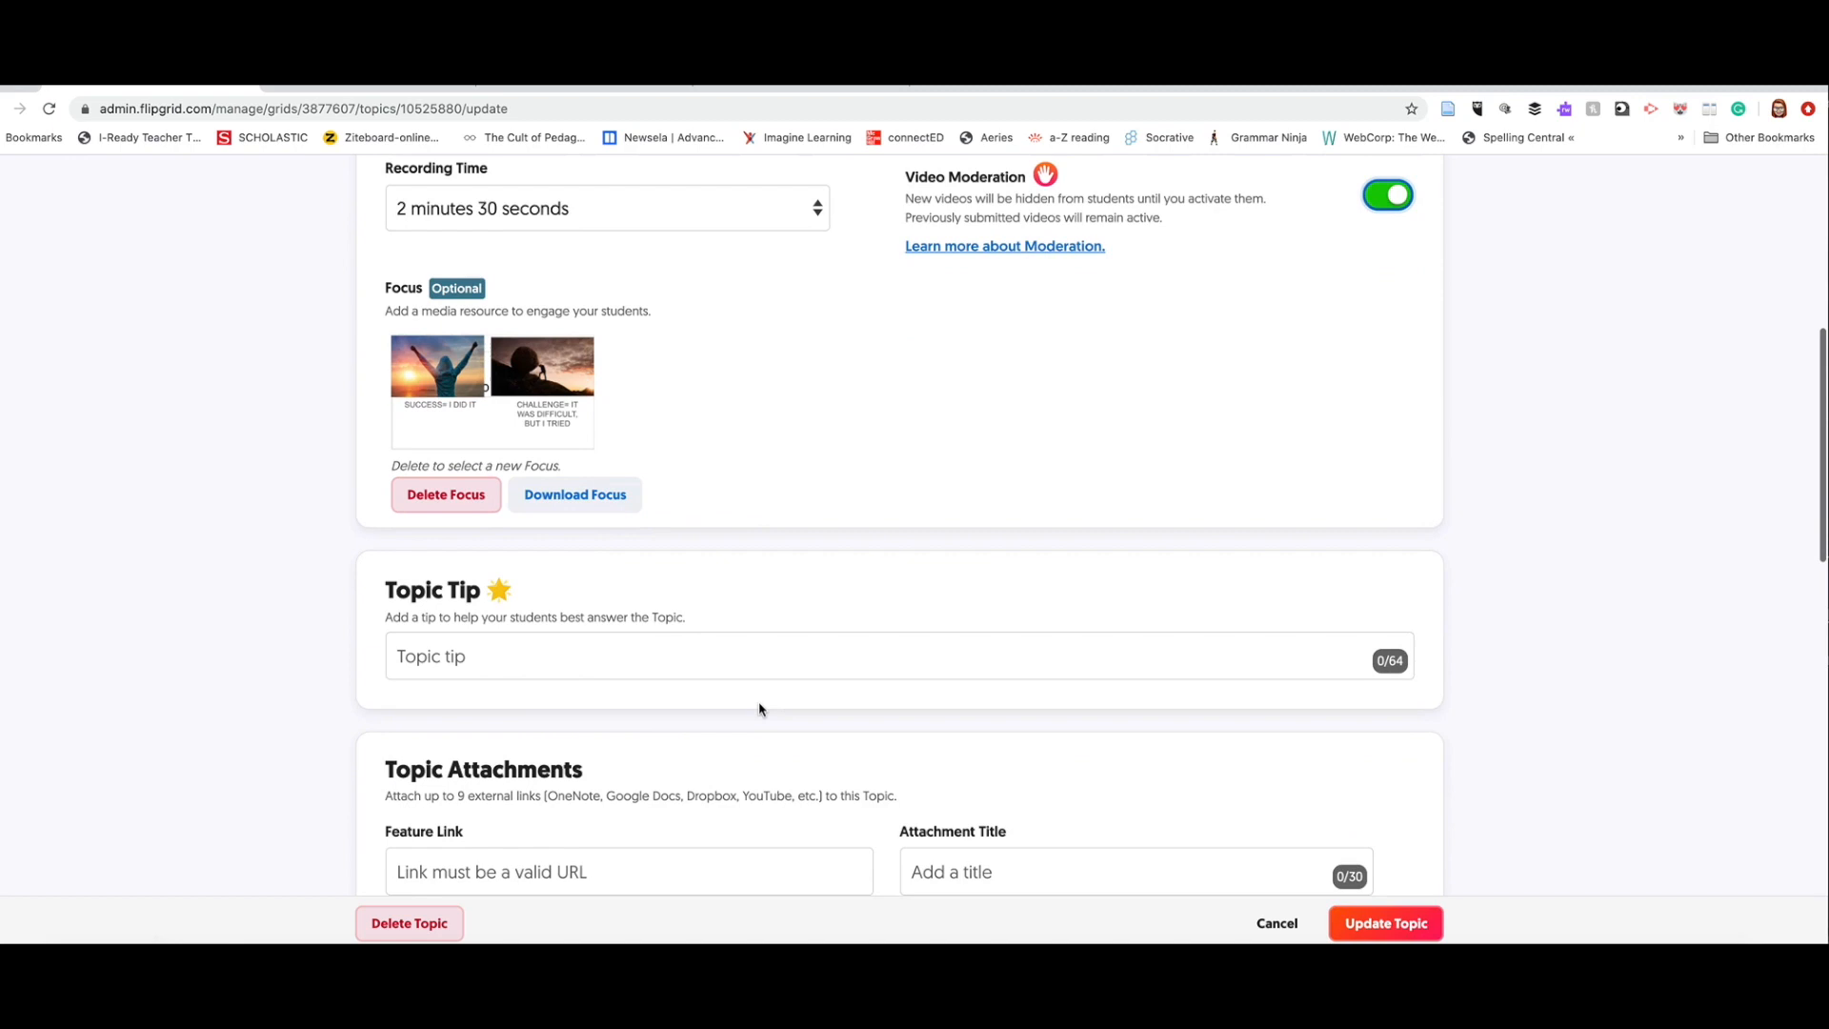
scroll("down", 3)
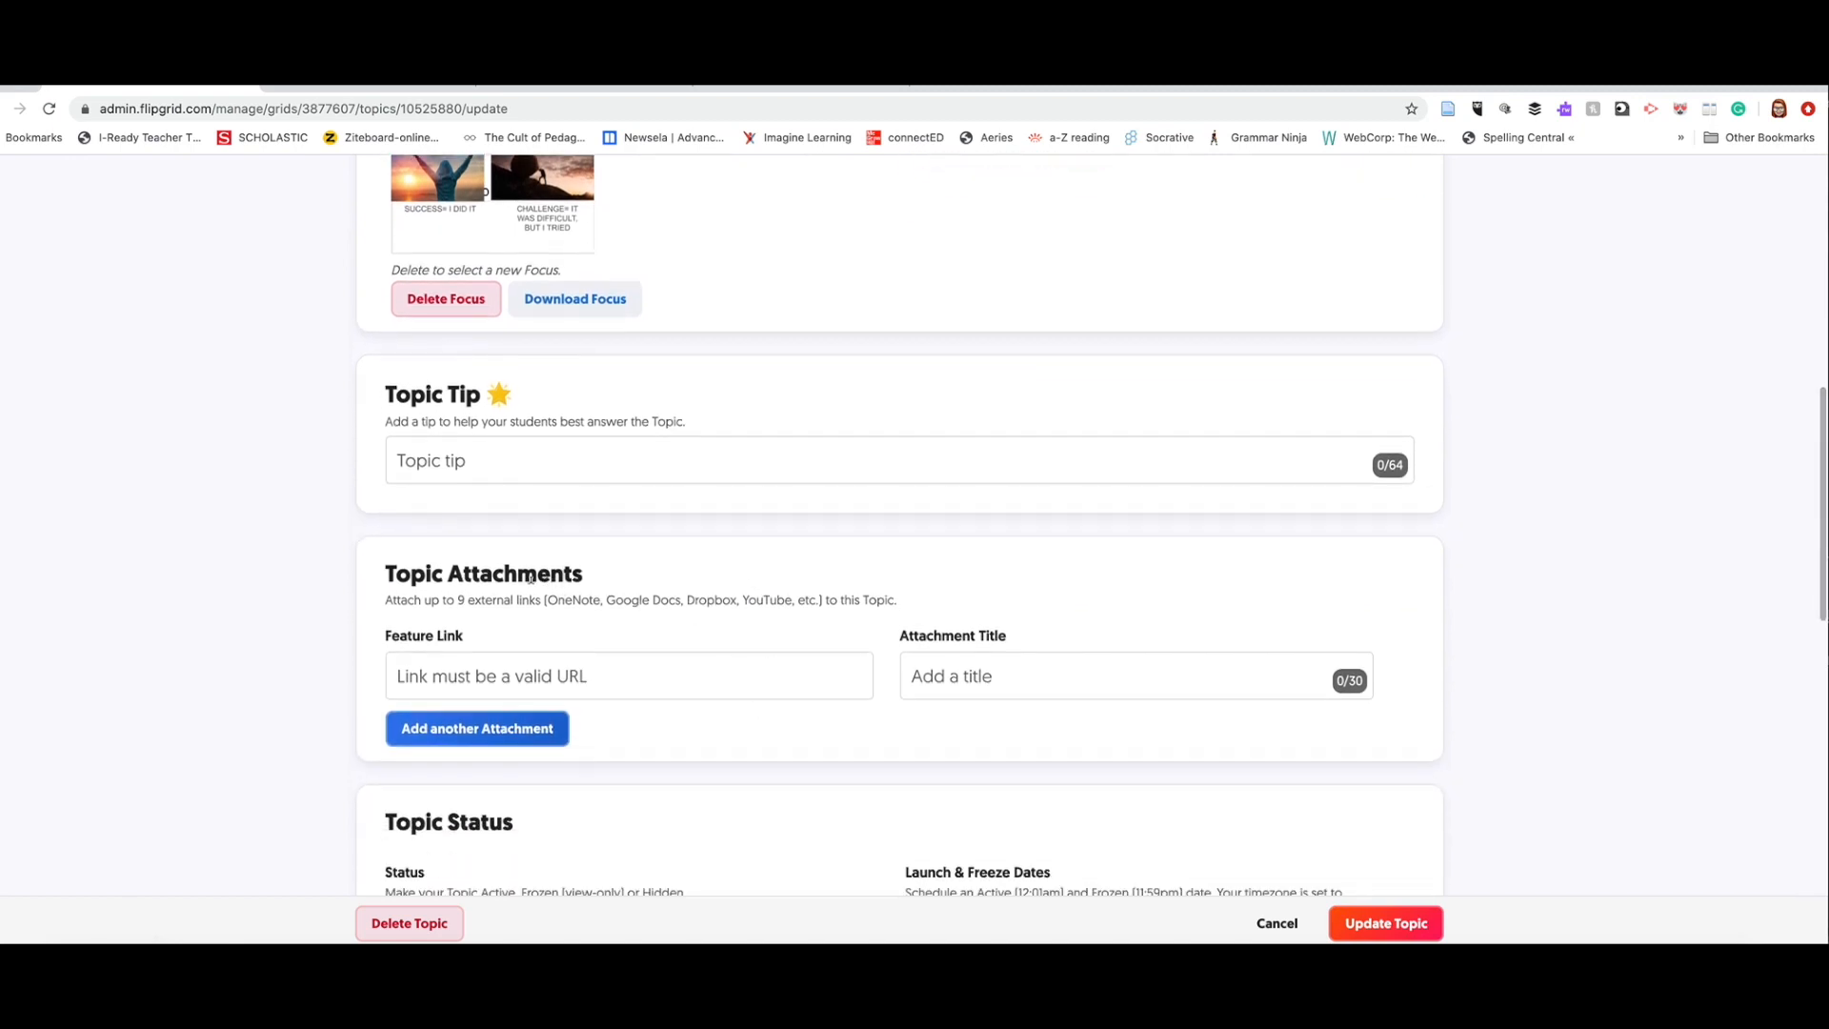
double_click(482, 573)
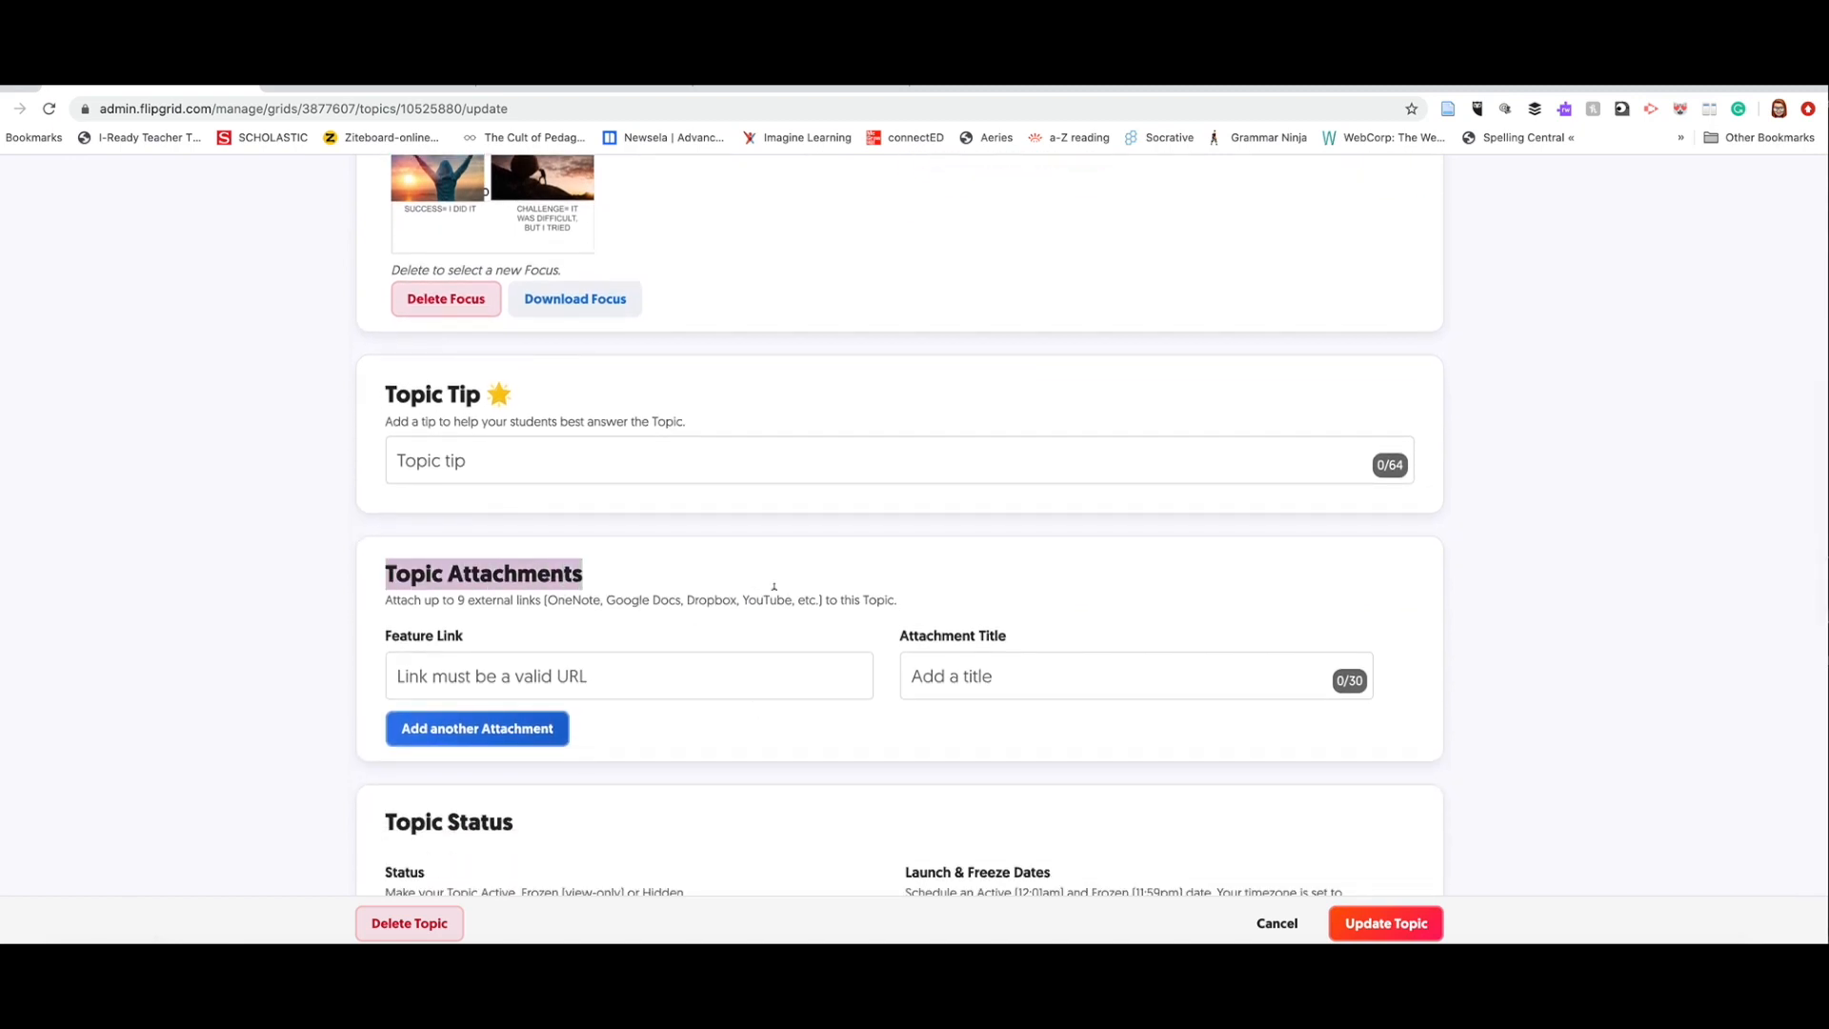
scroll("down", 3)
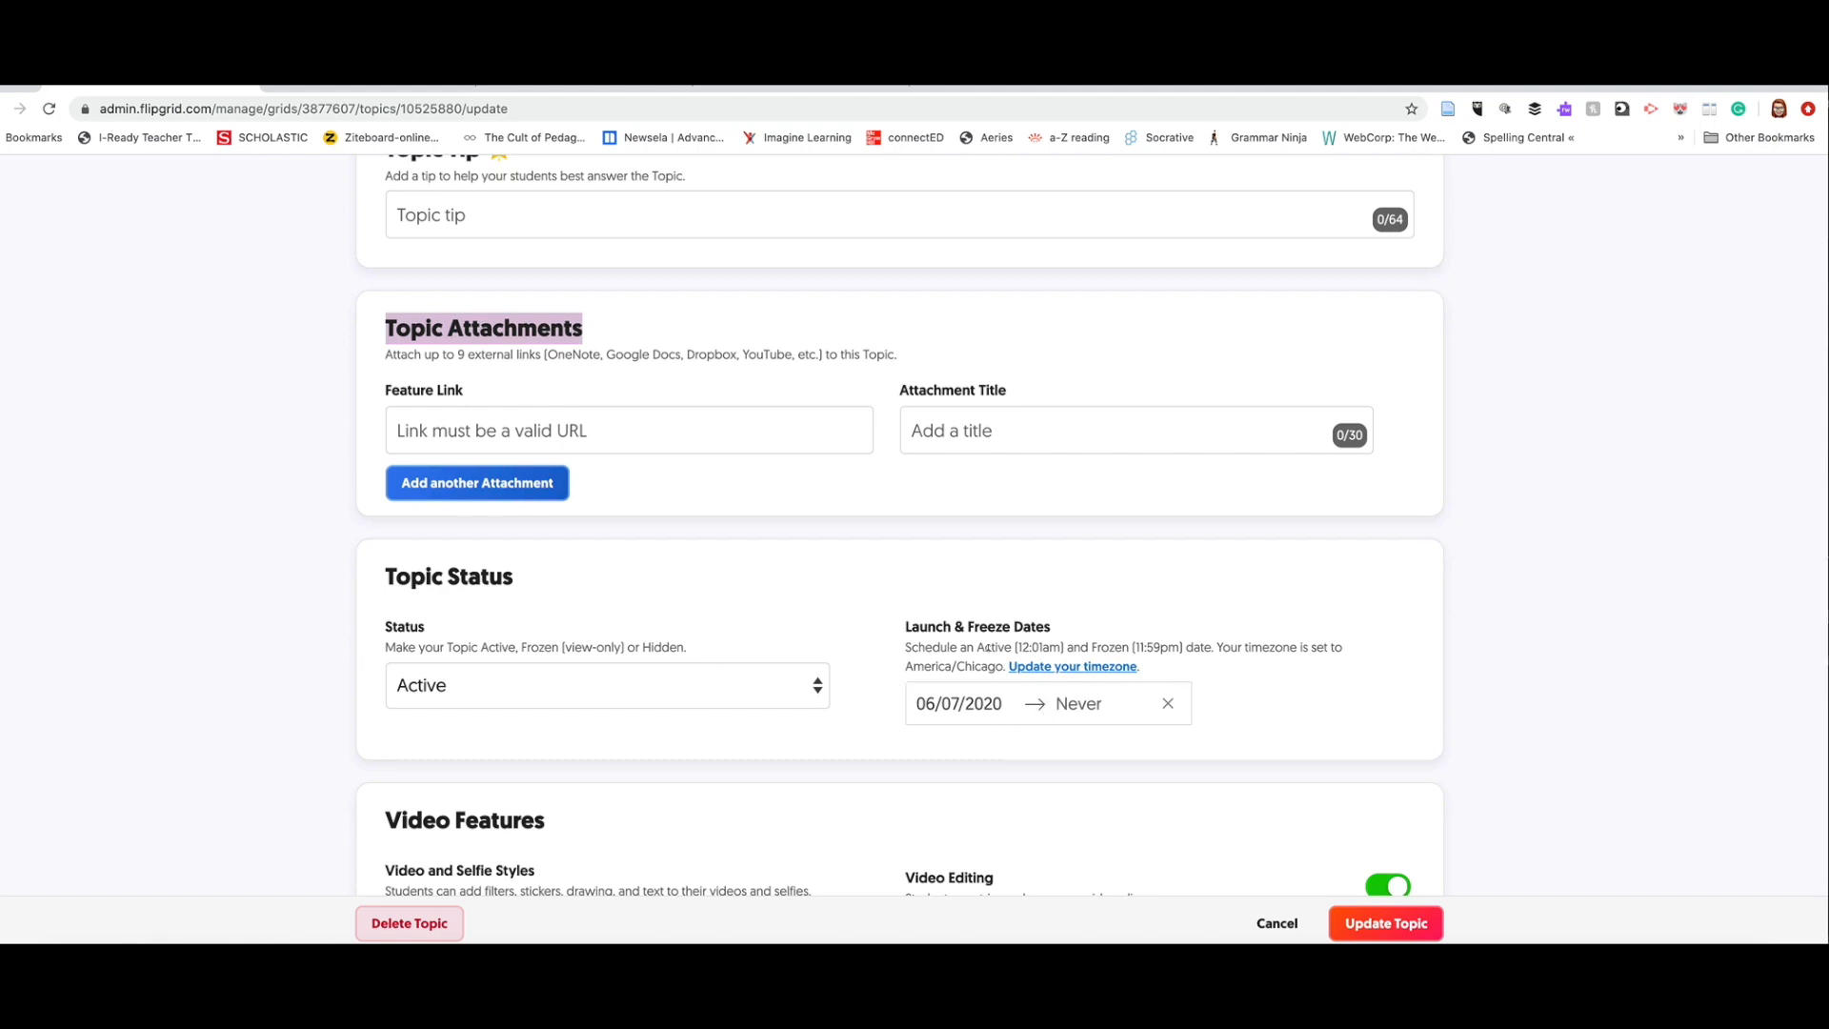
scroll("down", 3)
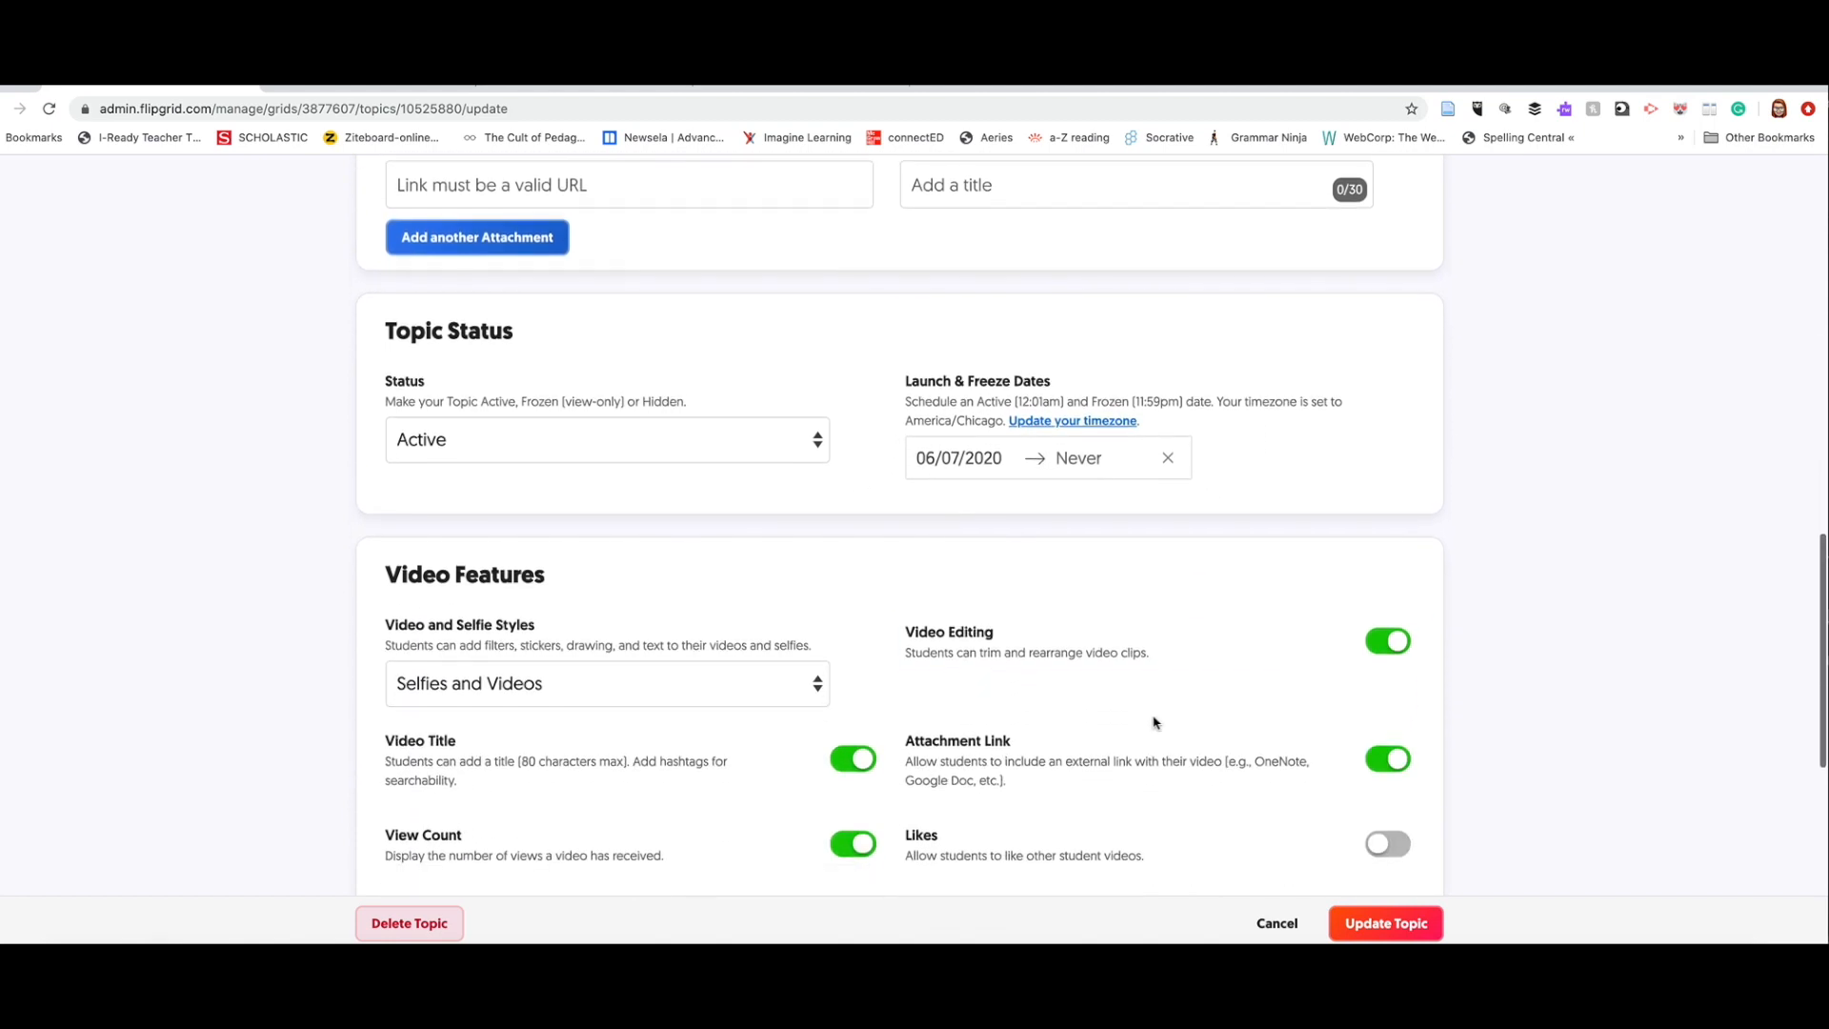
scroll("down", 3)
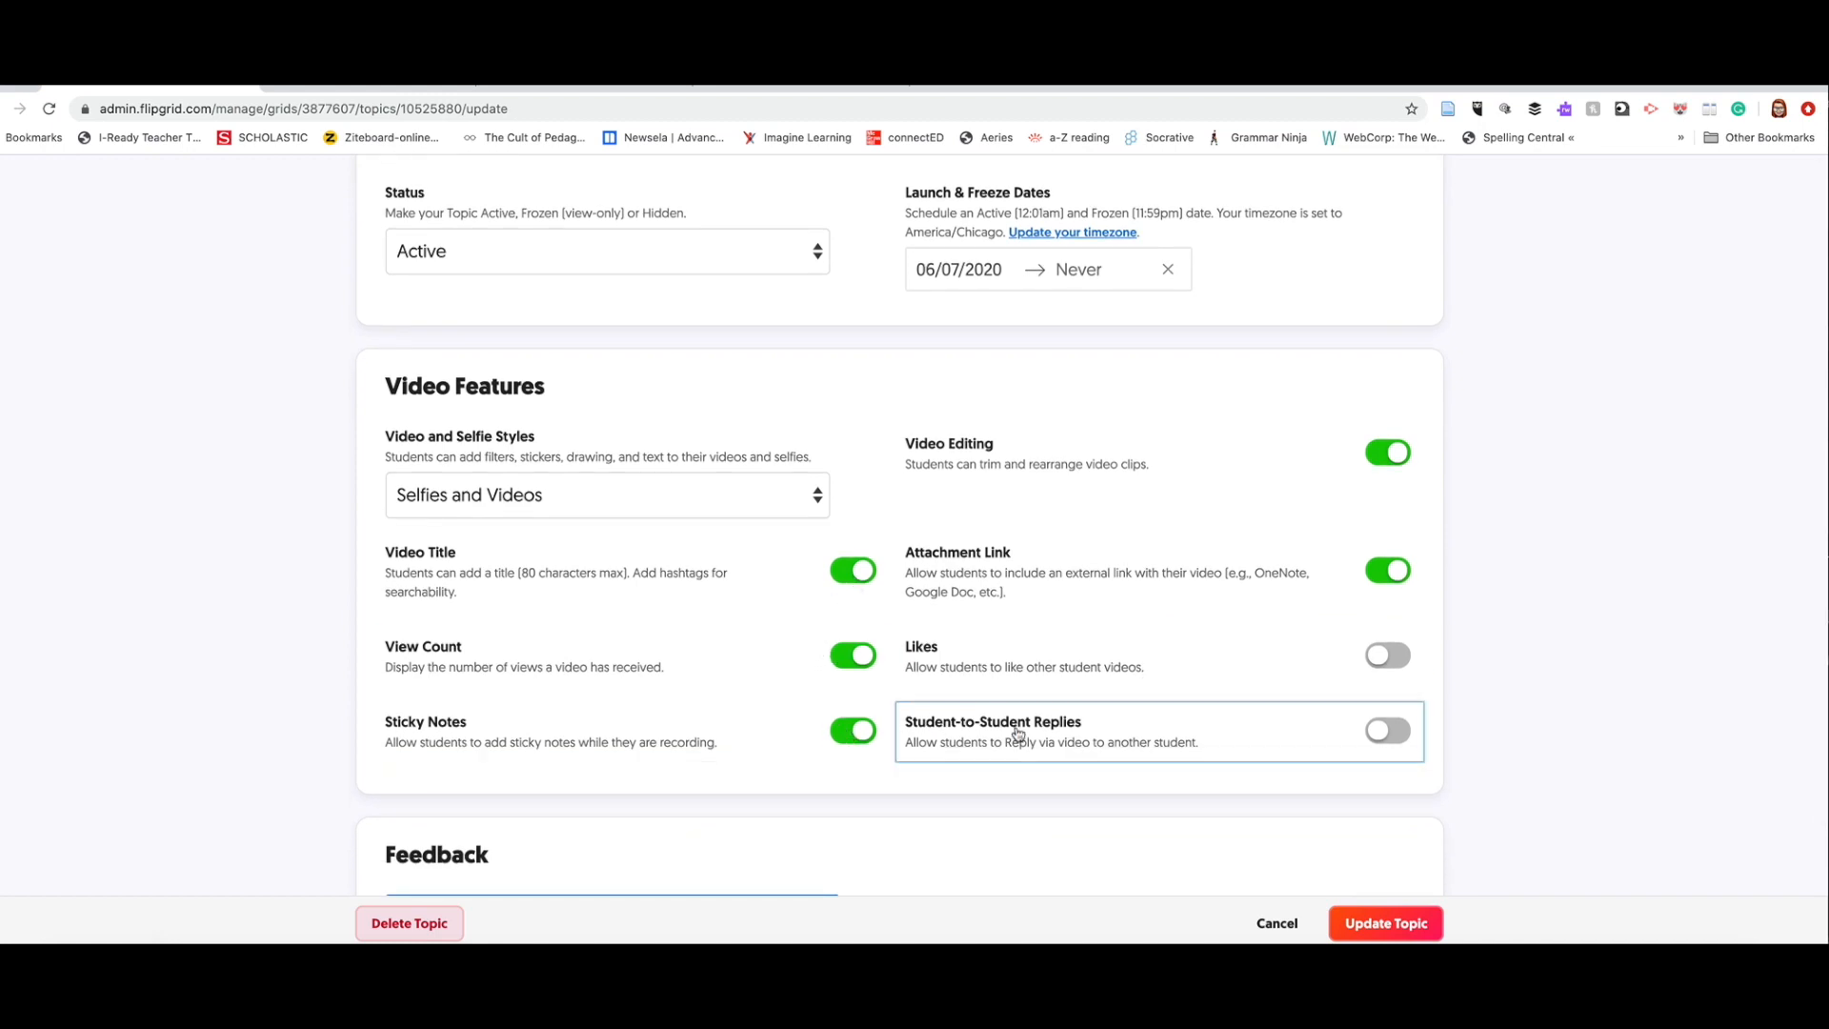
mouse_move(964, 700)
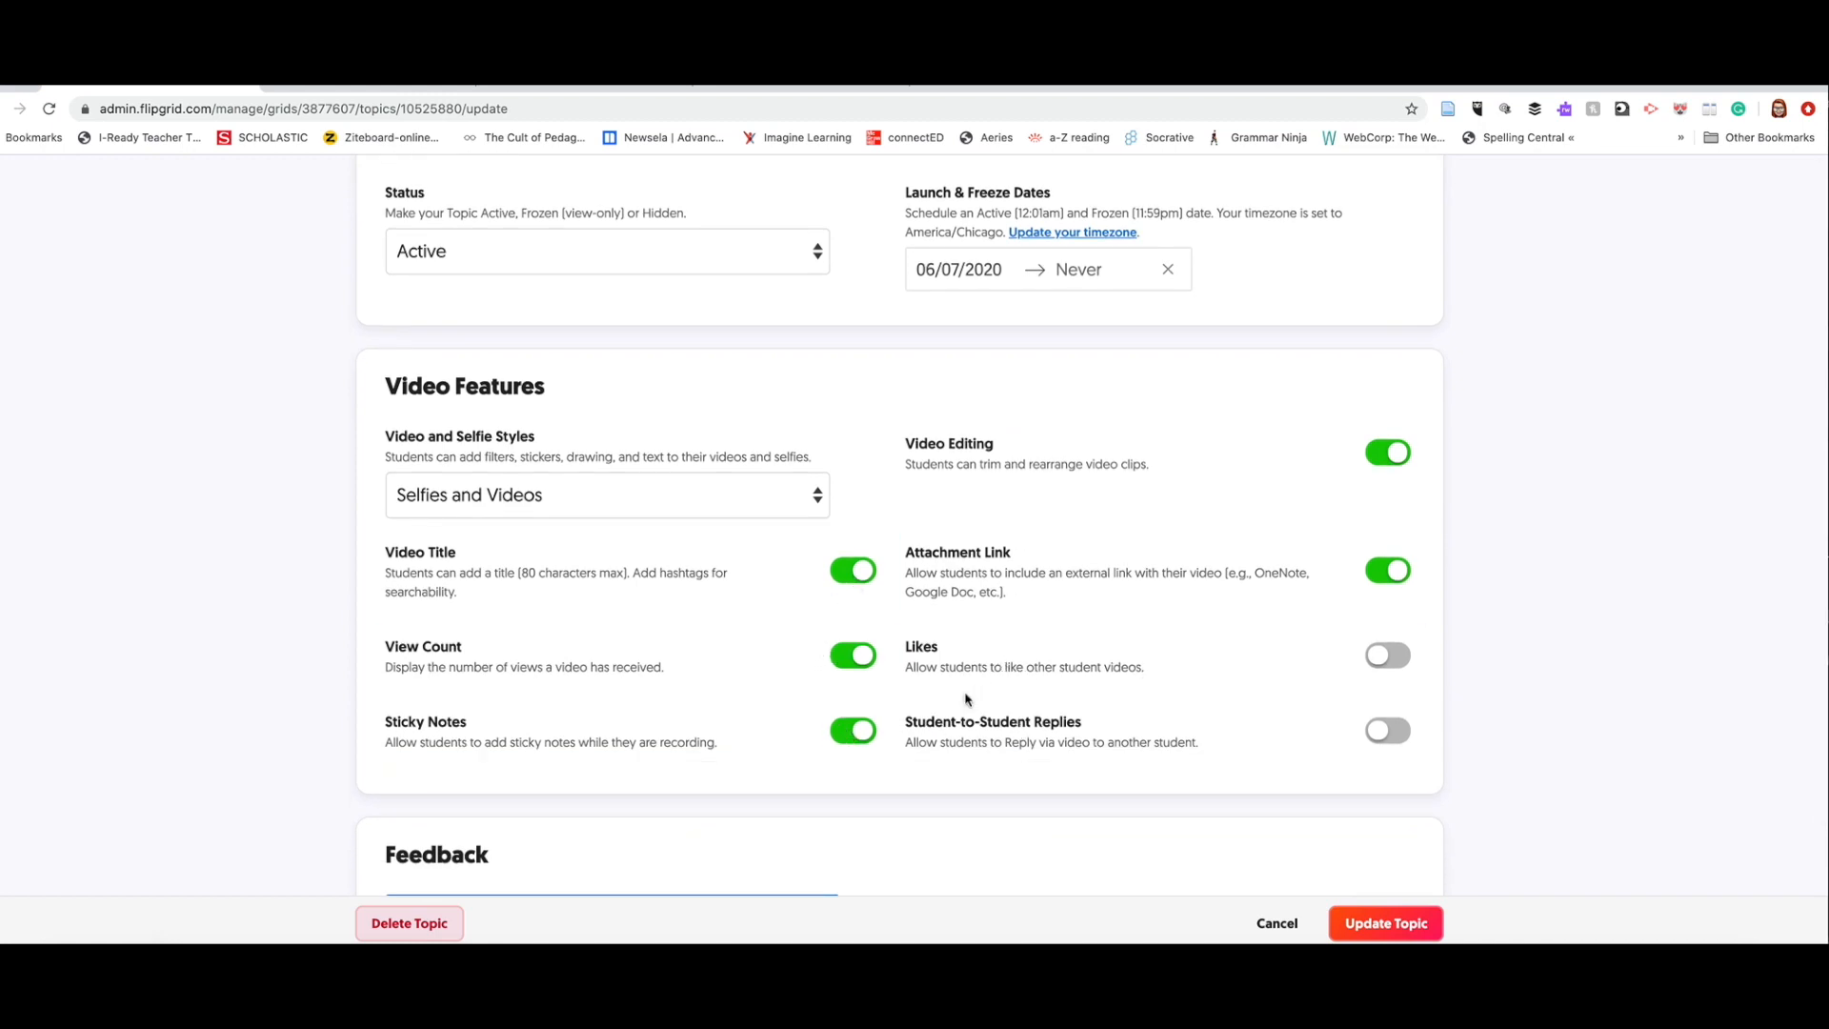
scroll("down", 3)
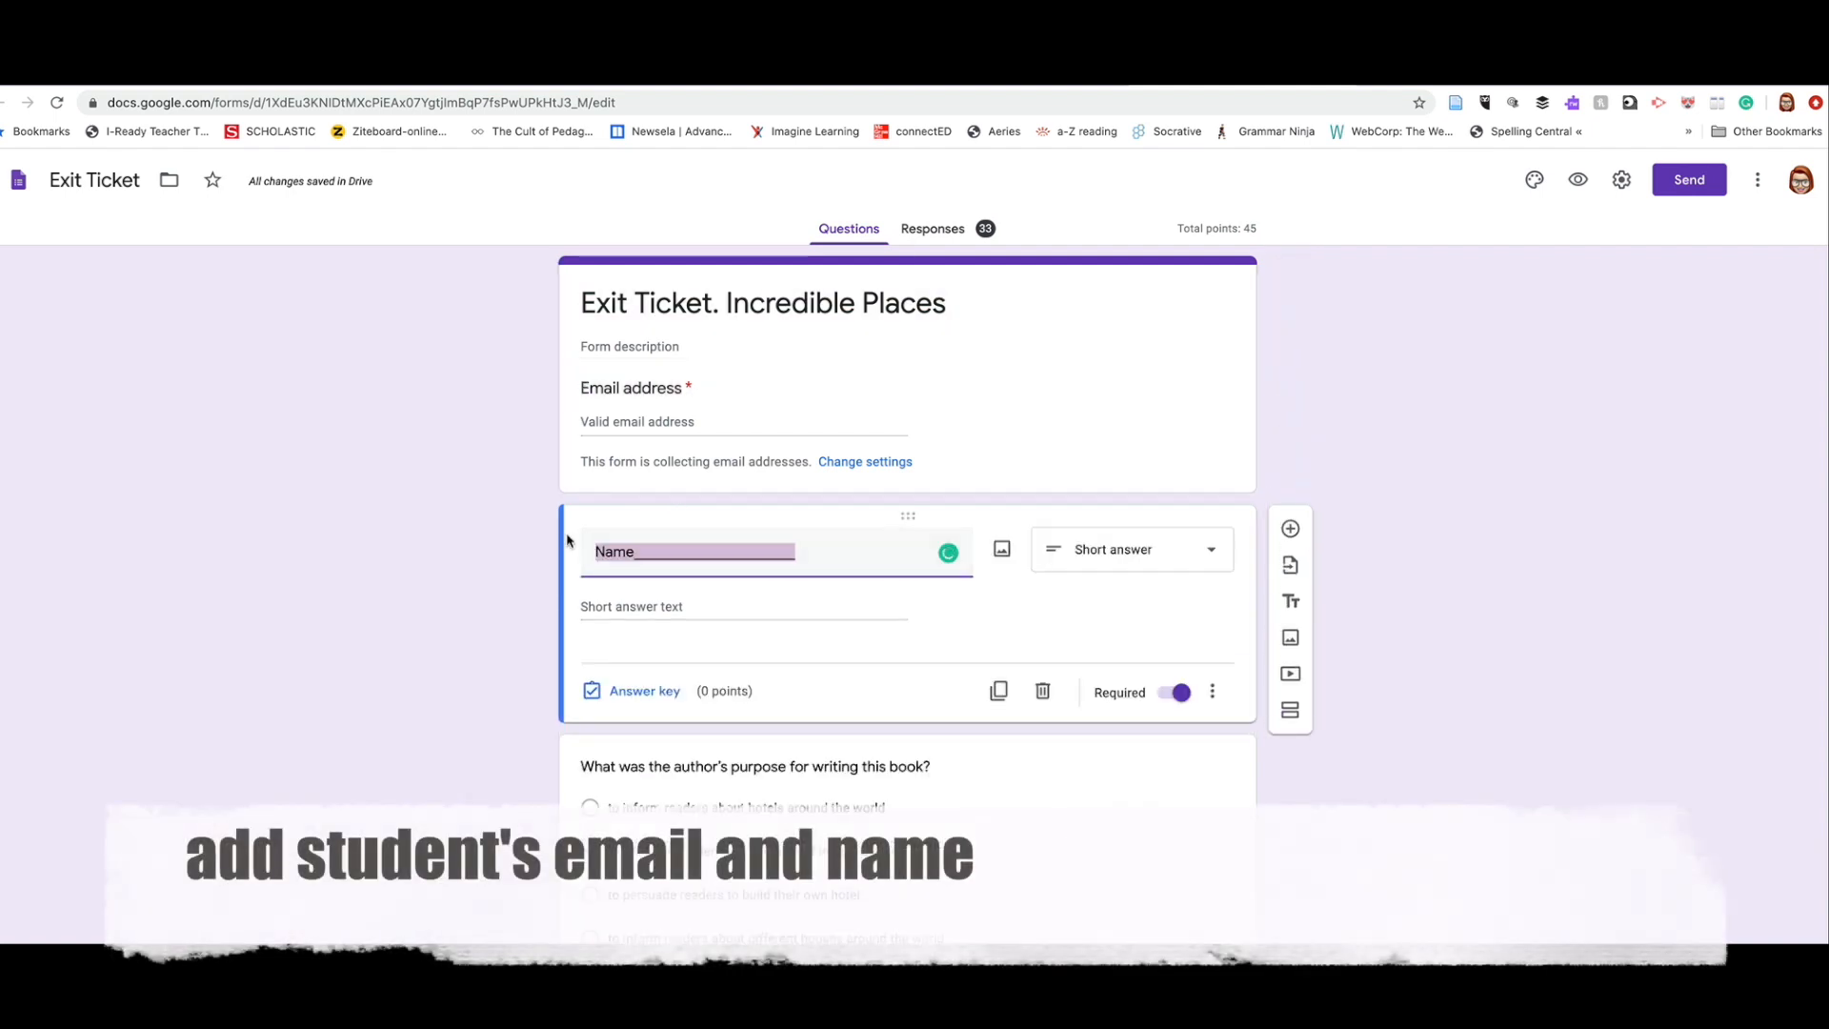
Step: Switch on Required for the author's purpose question and the Treehotel comparison question
scroll("down", 3)
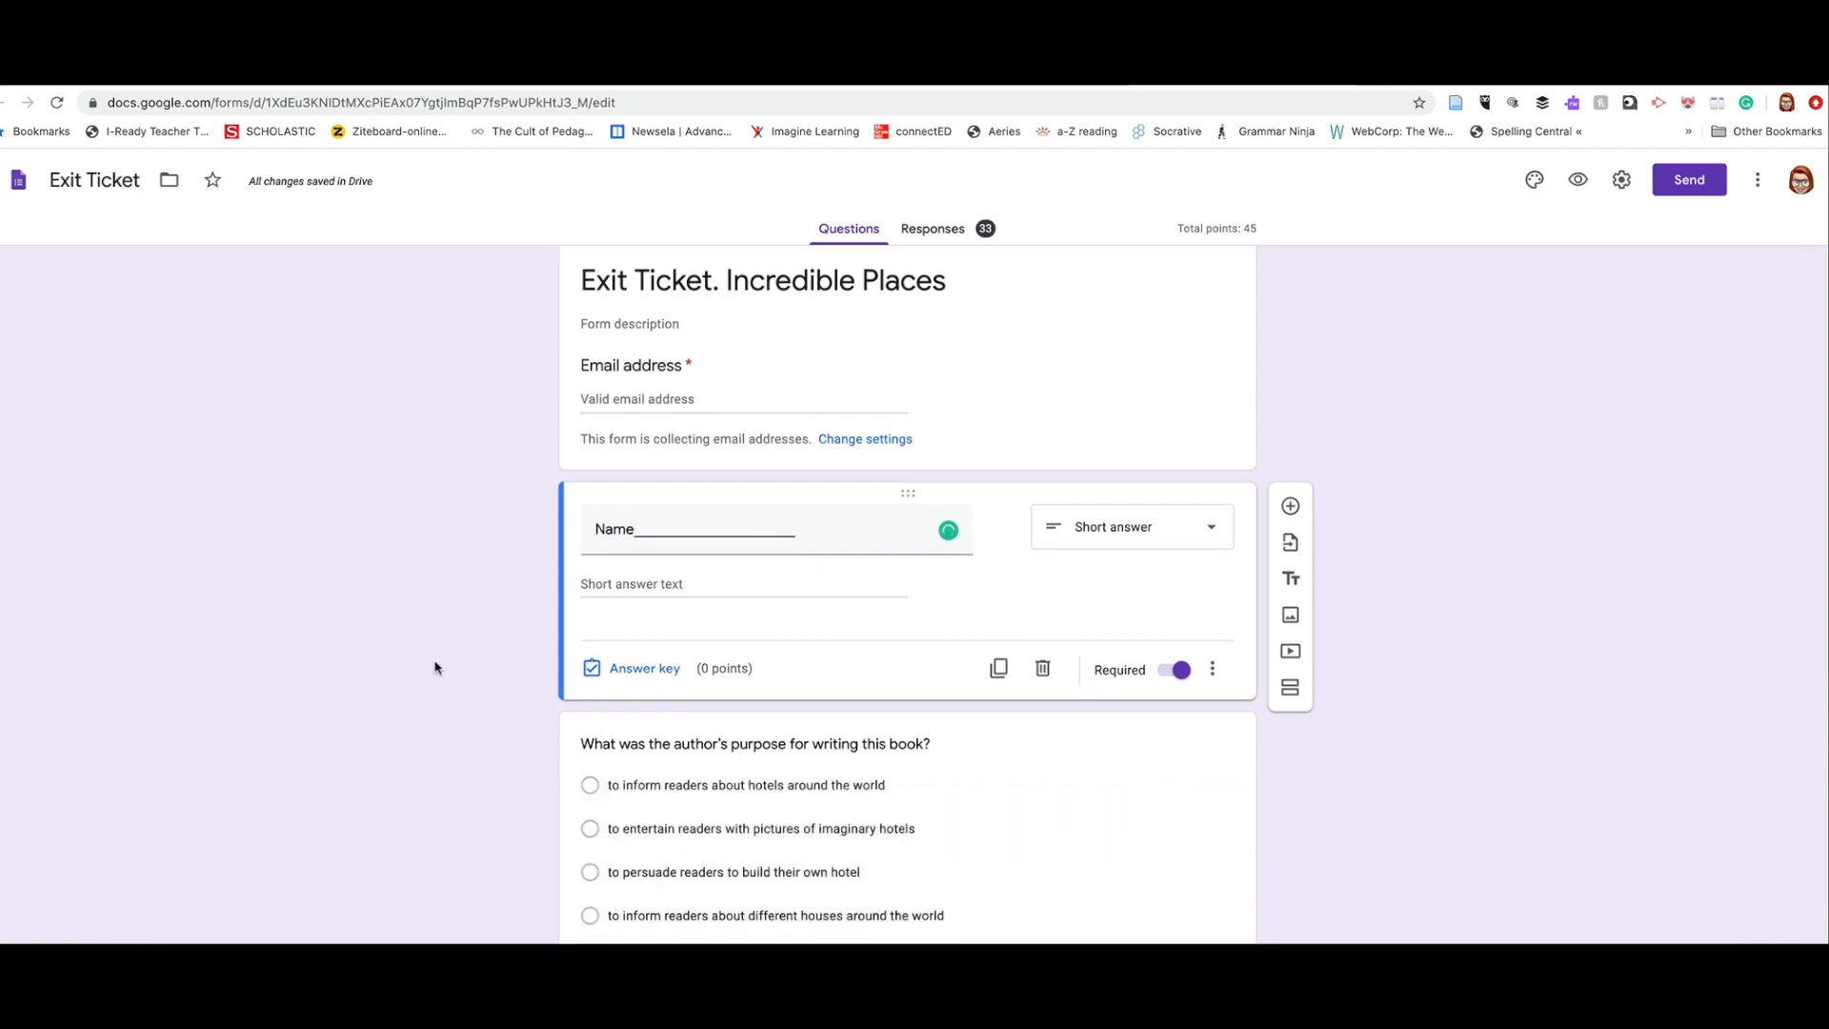
scroll("down", 3)
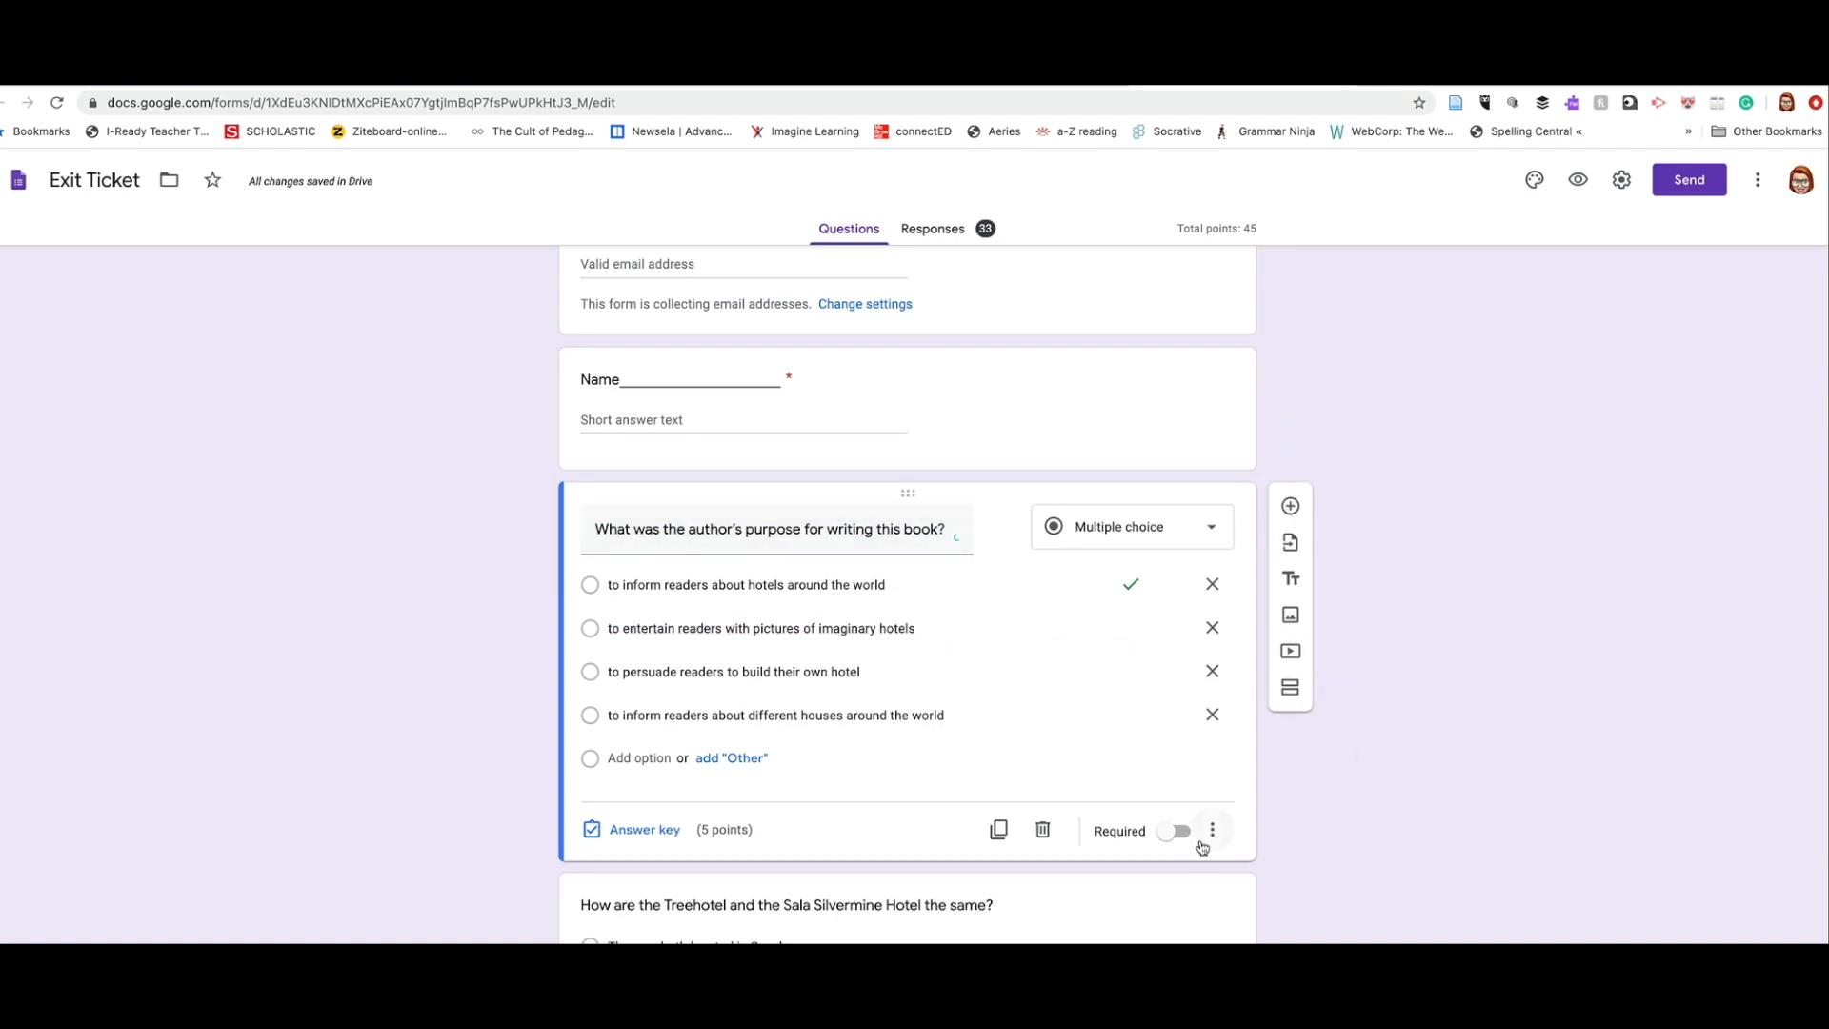
left_click(1175, 831)
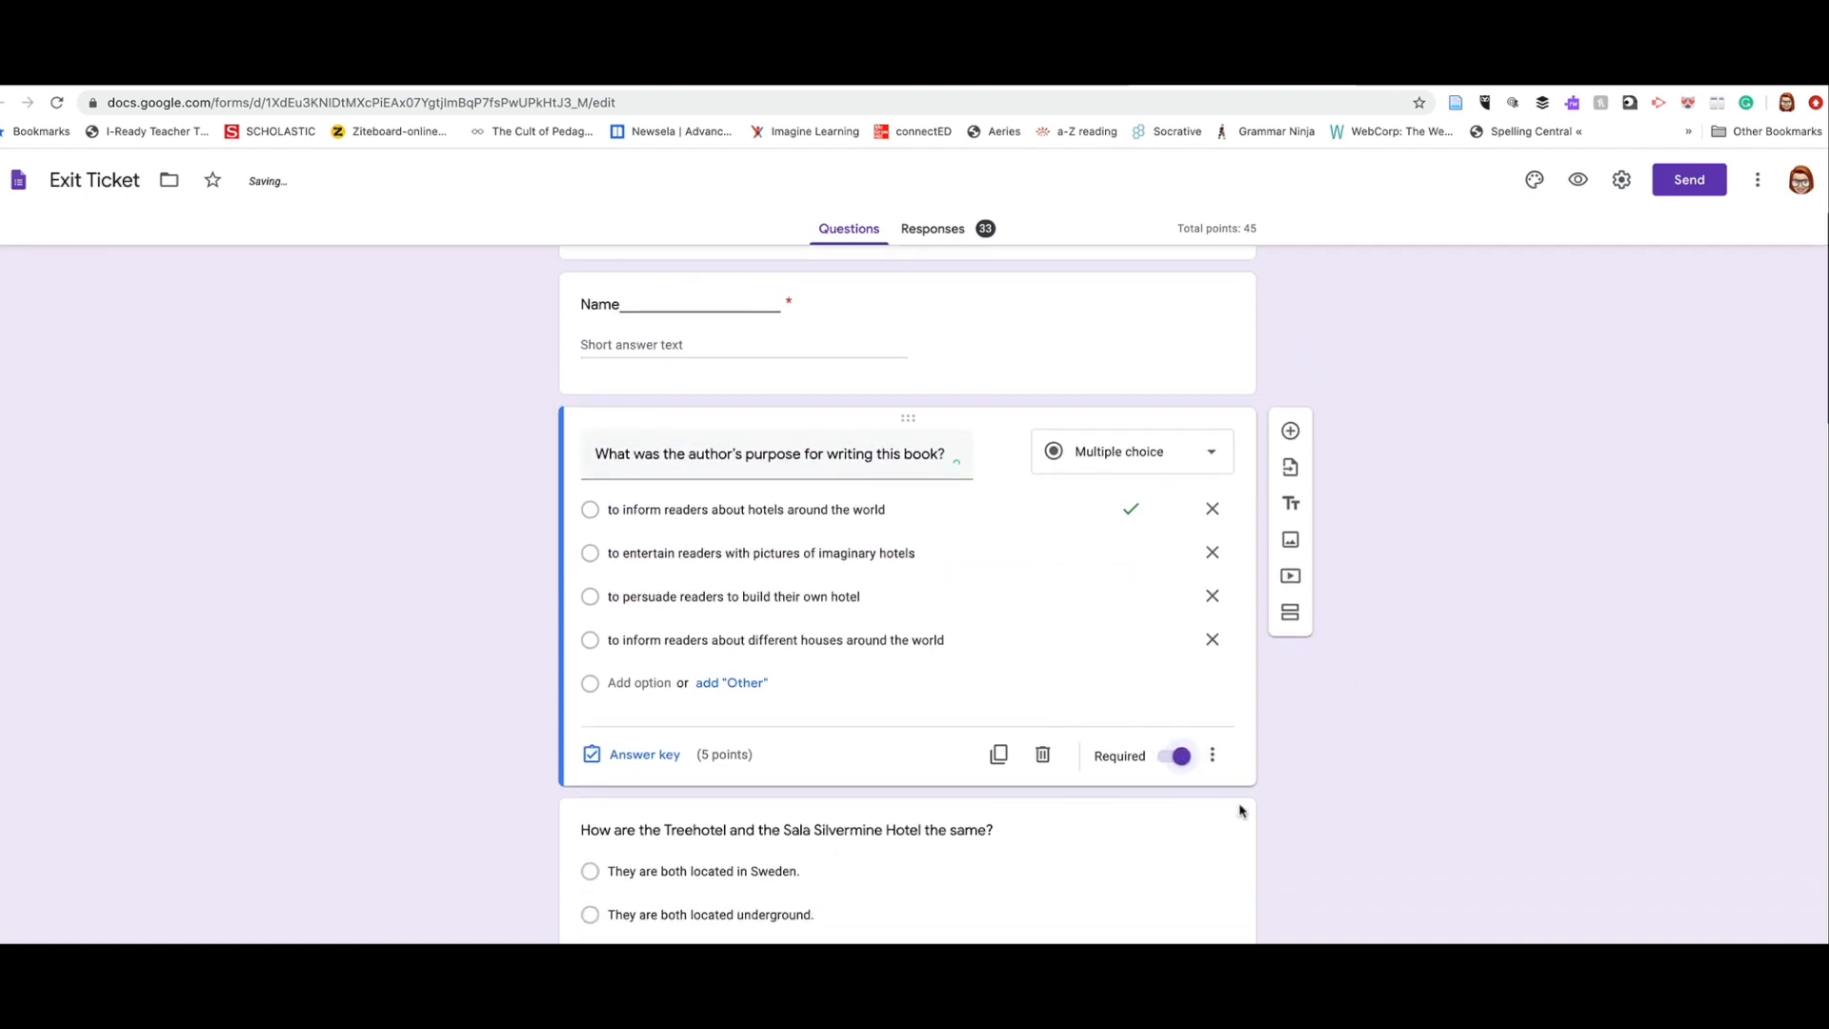
scroll("down", 3)
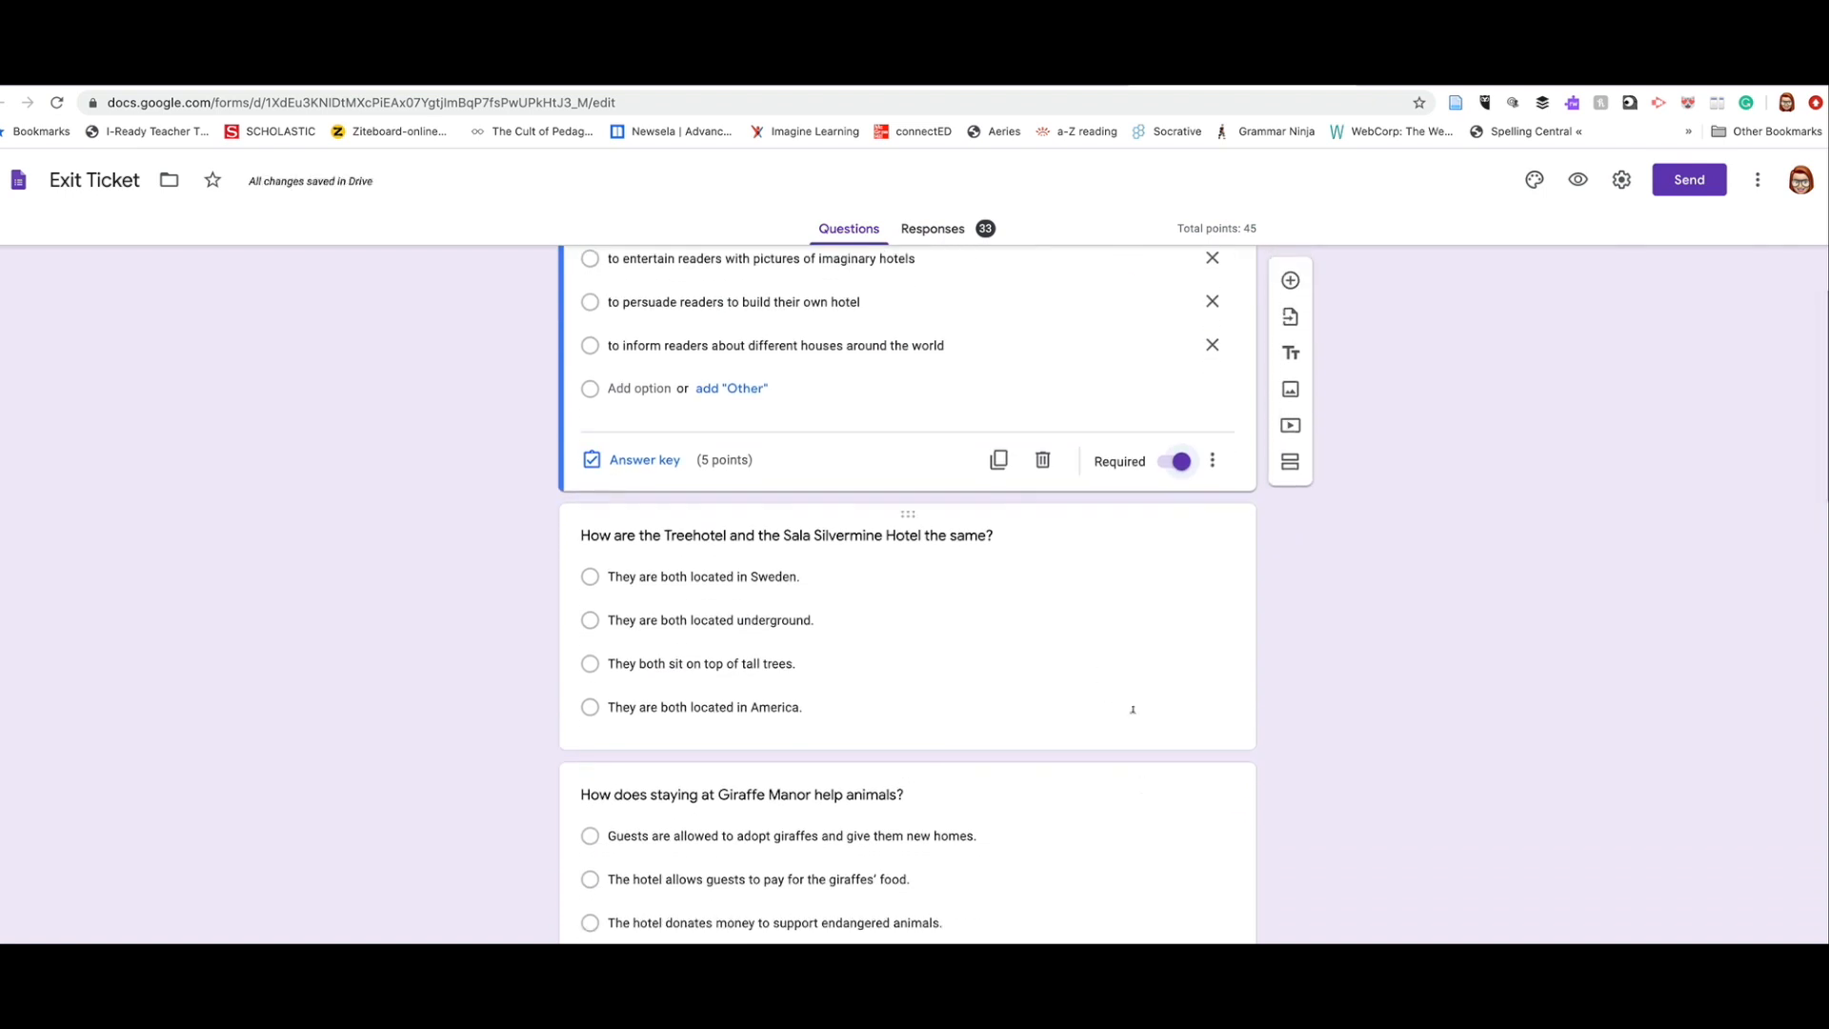
left_click(786, 535)
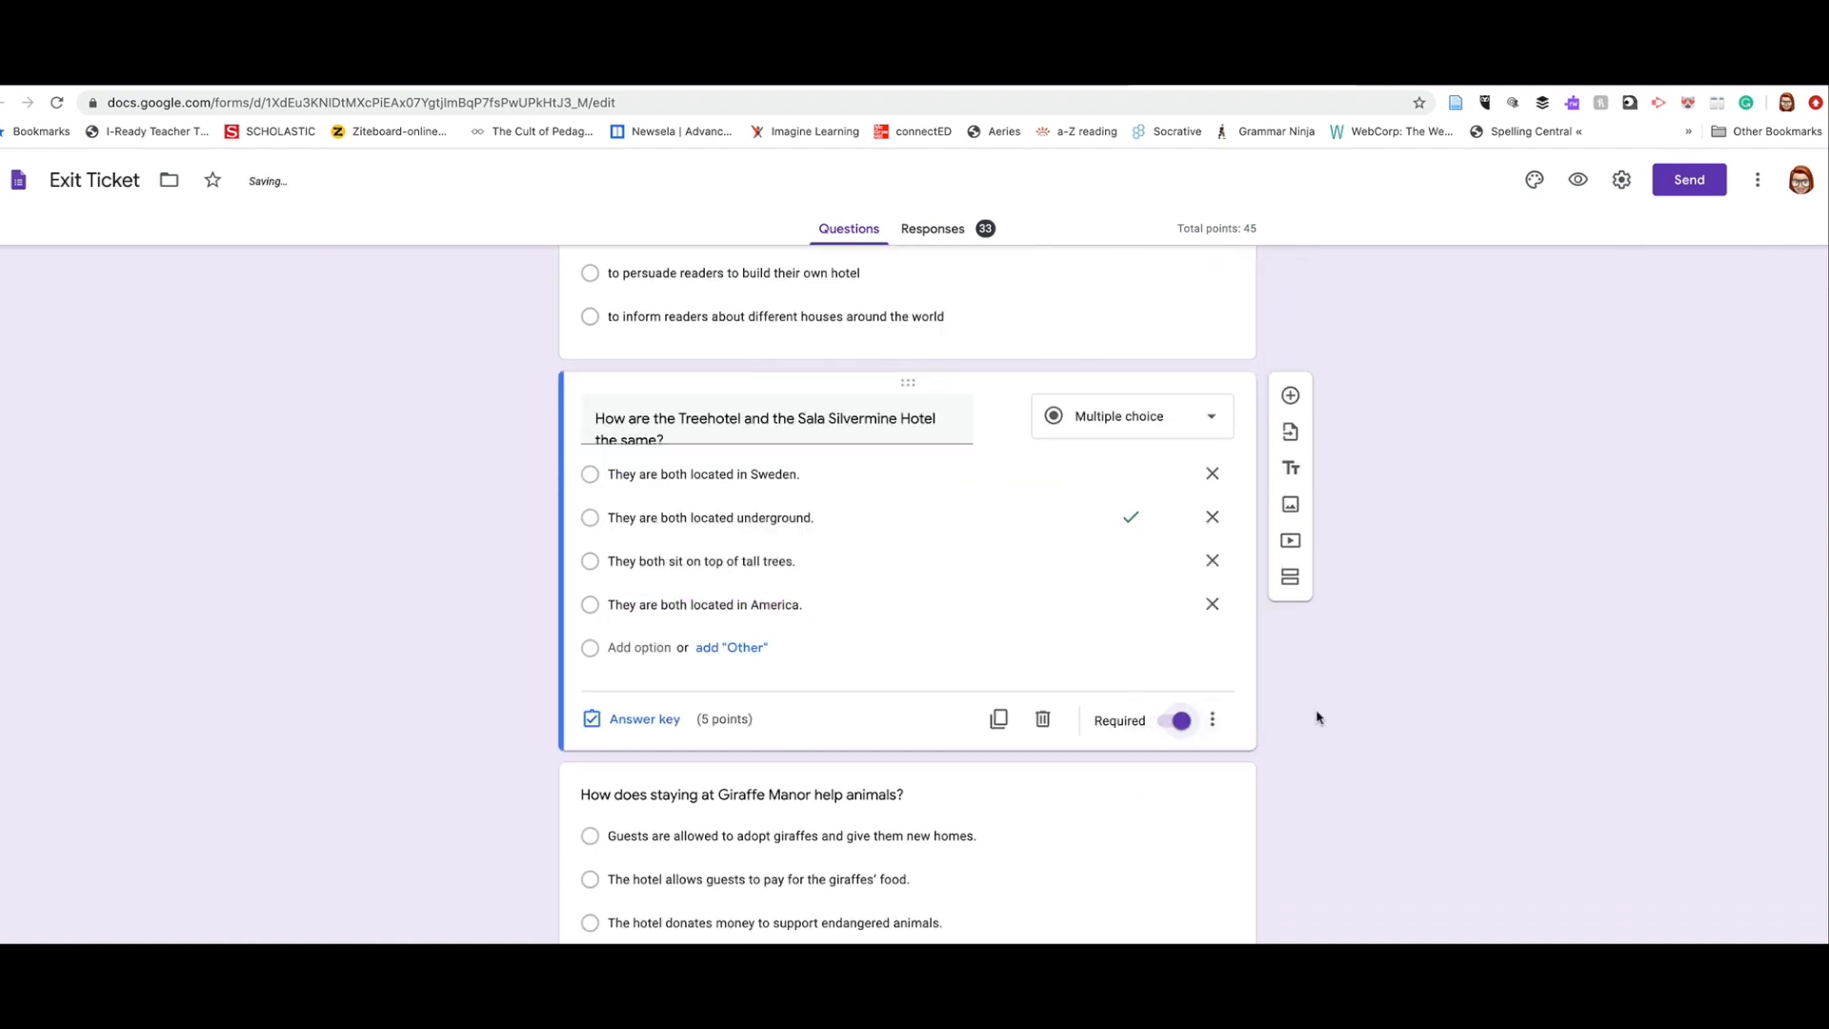
scroll("down", 3)
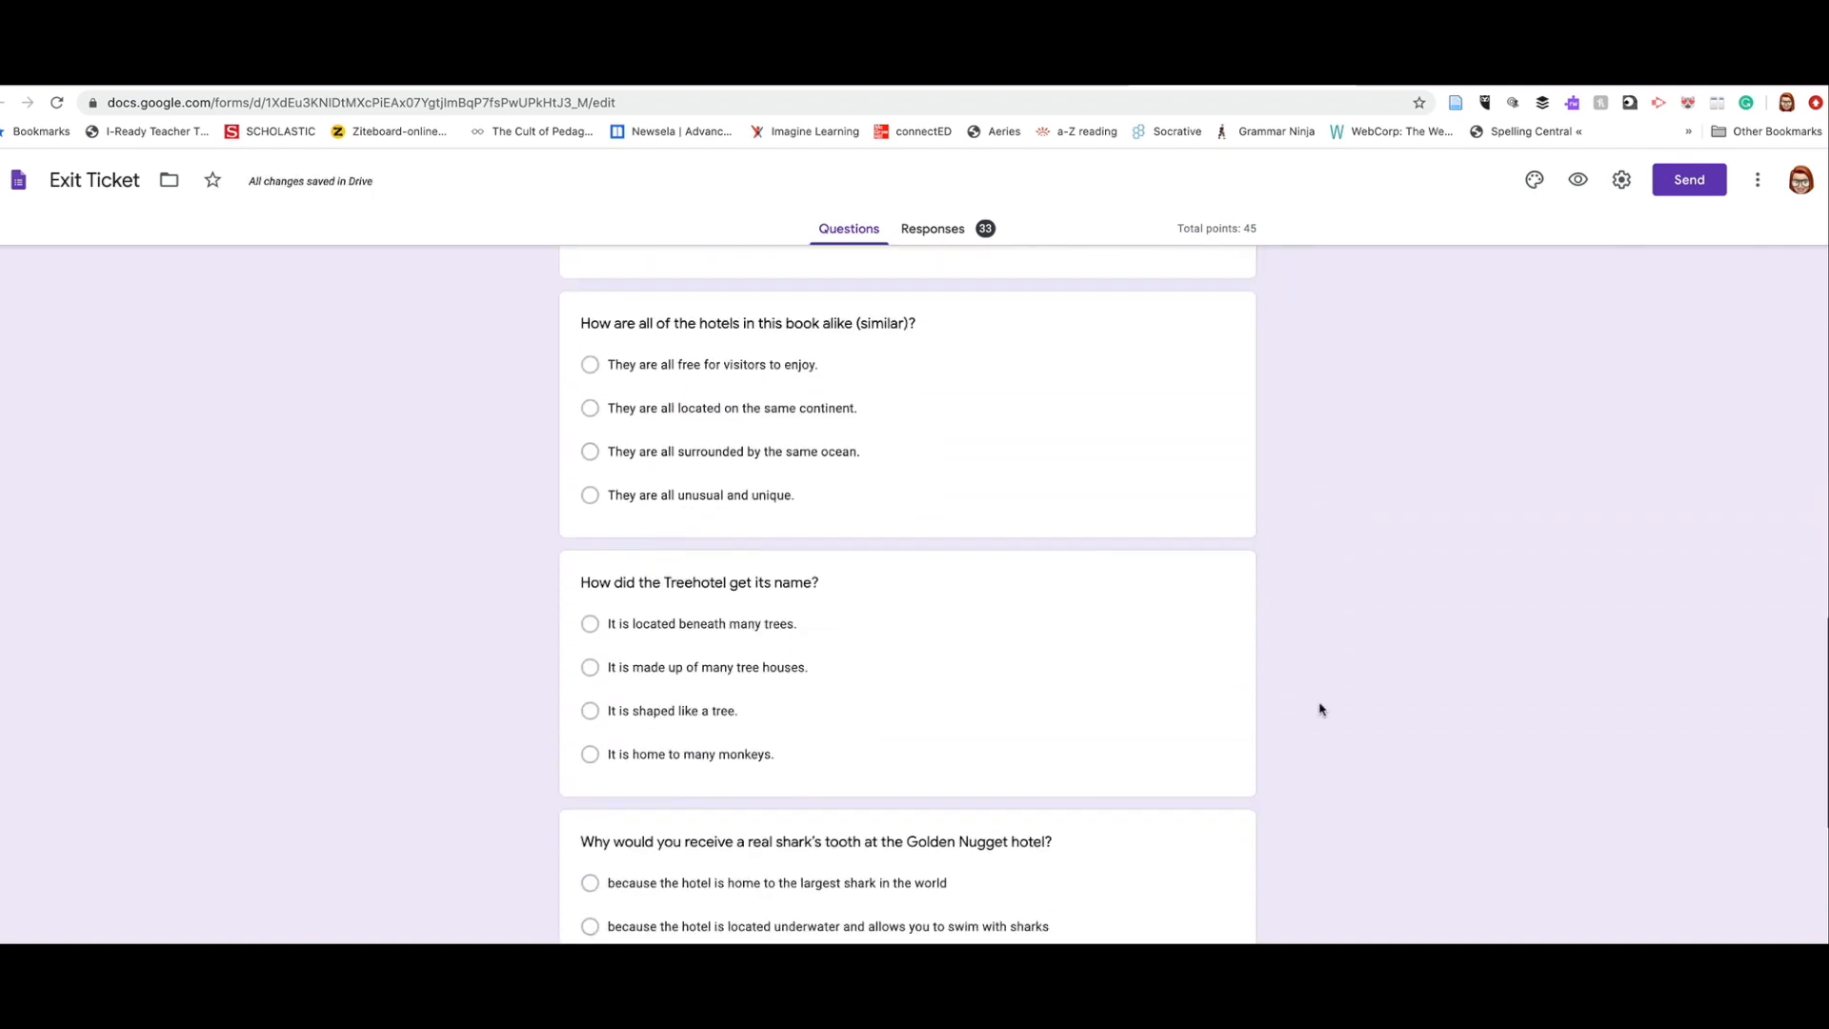
scroll("down", 3)
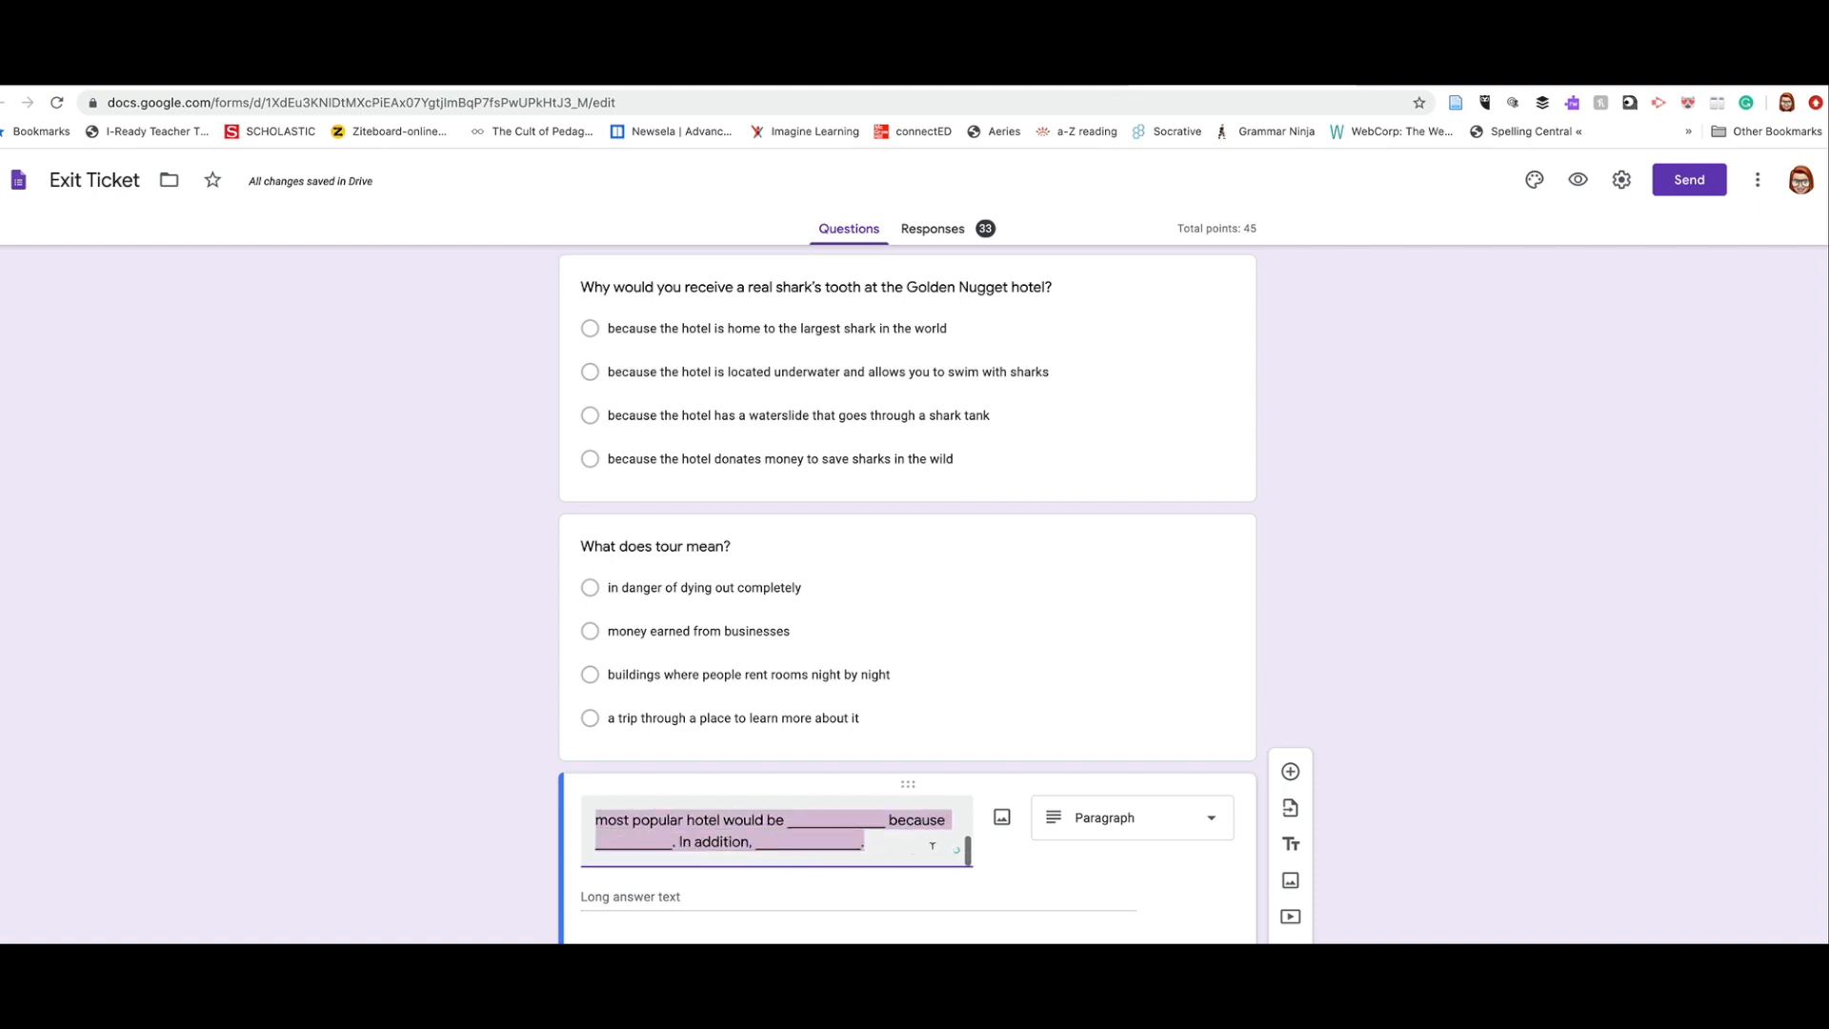
Step: Make the paragraph question required and add a minimum character count validation rule
scroll("down", 3)
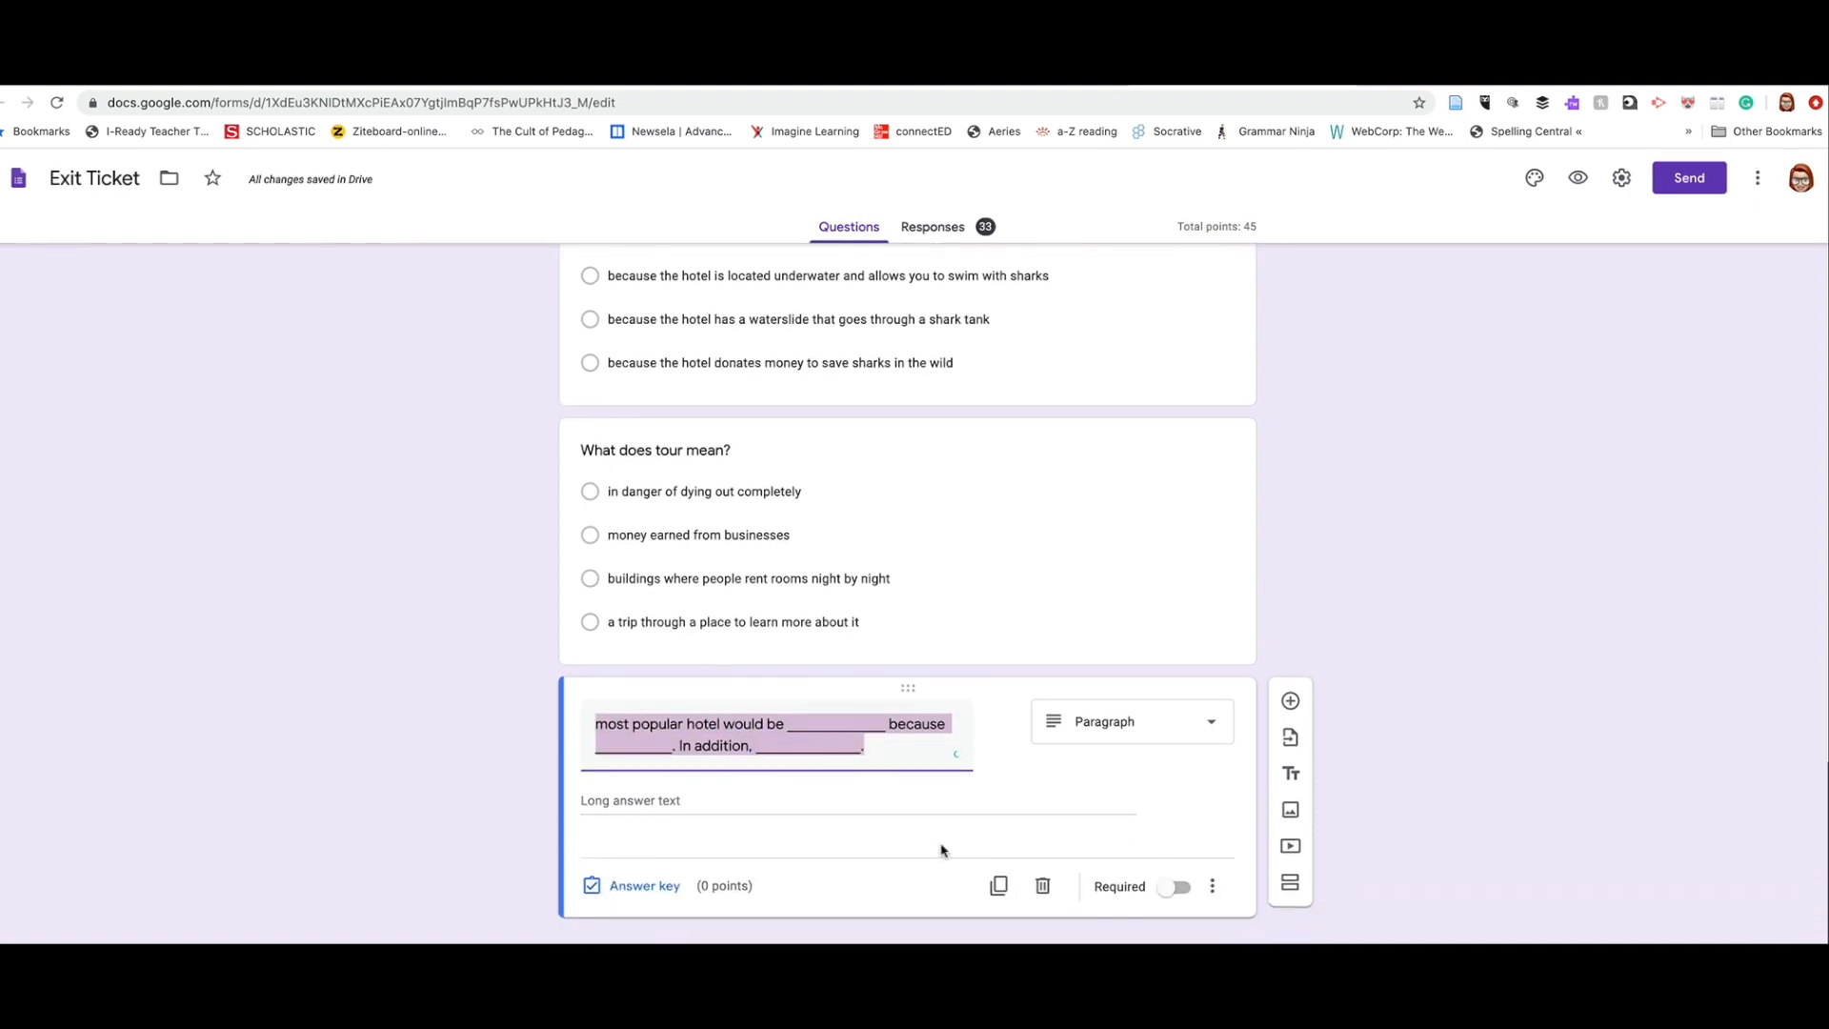
left_click(1176, 888)
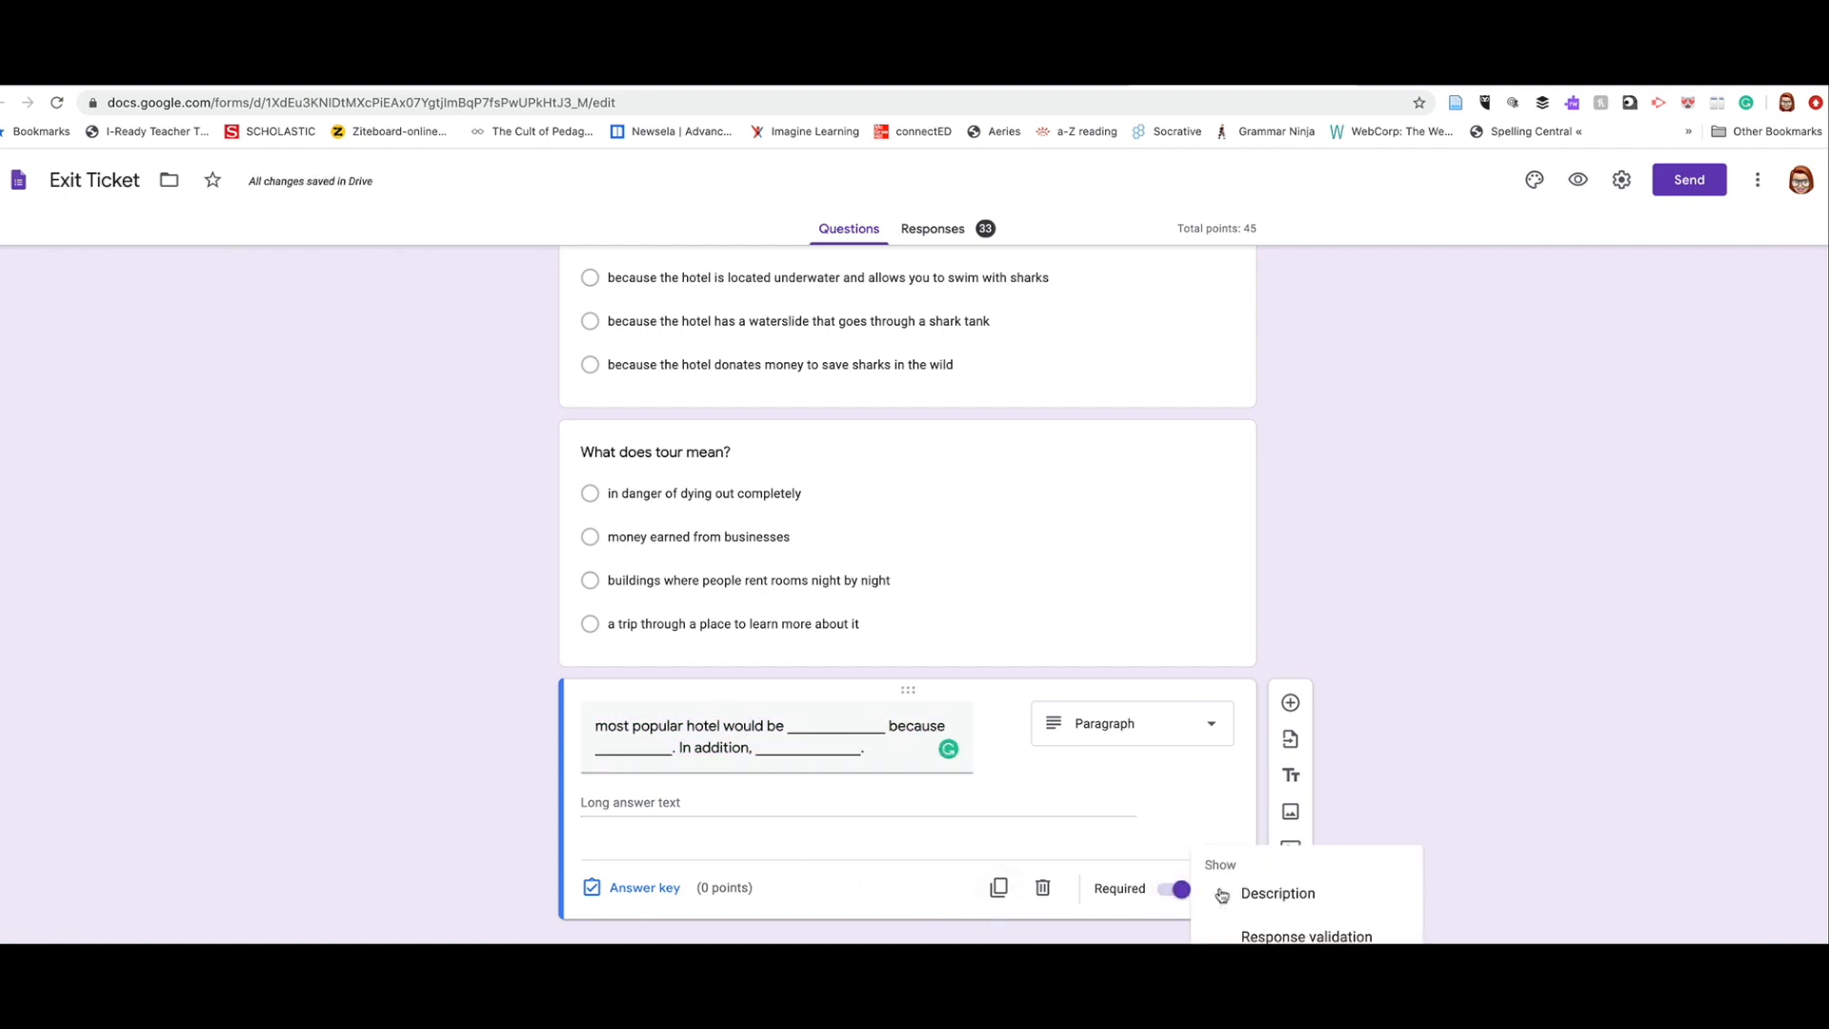
left_click(1306, 935)
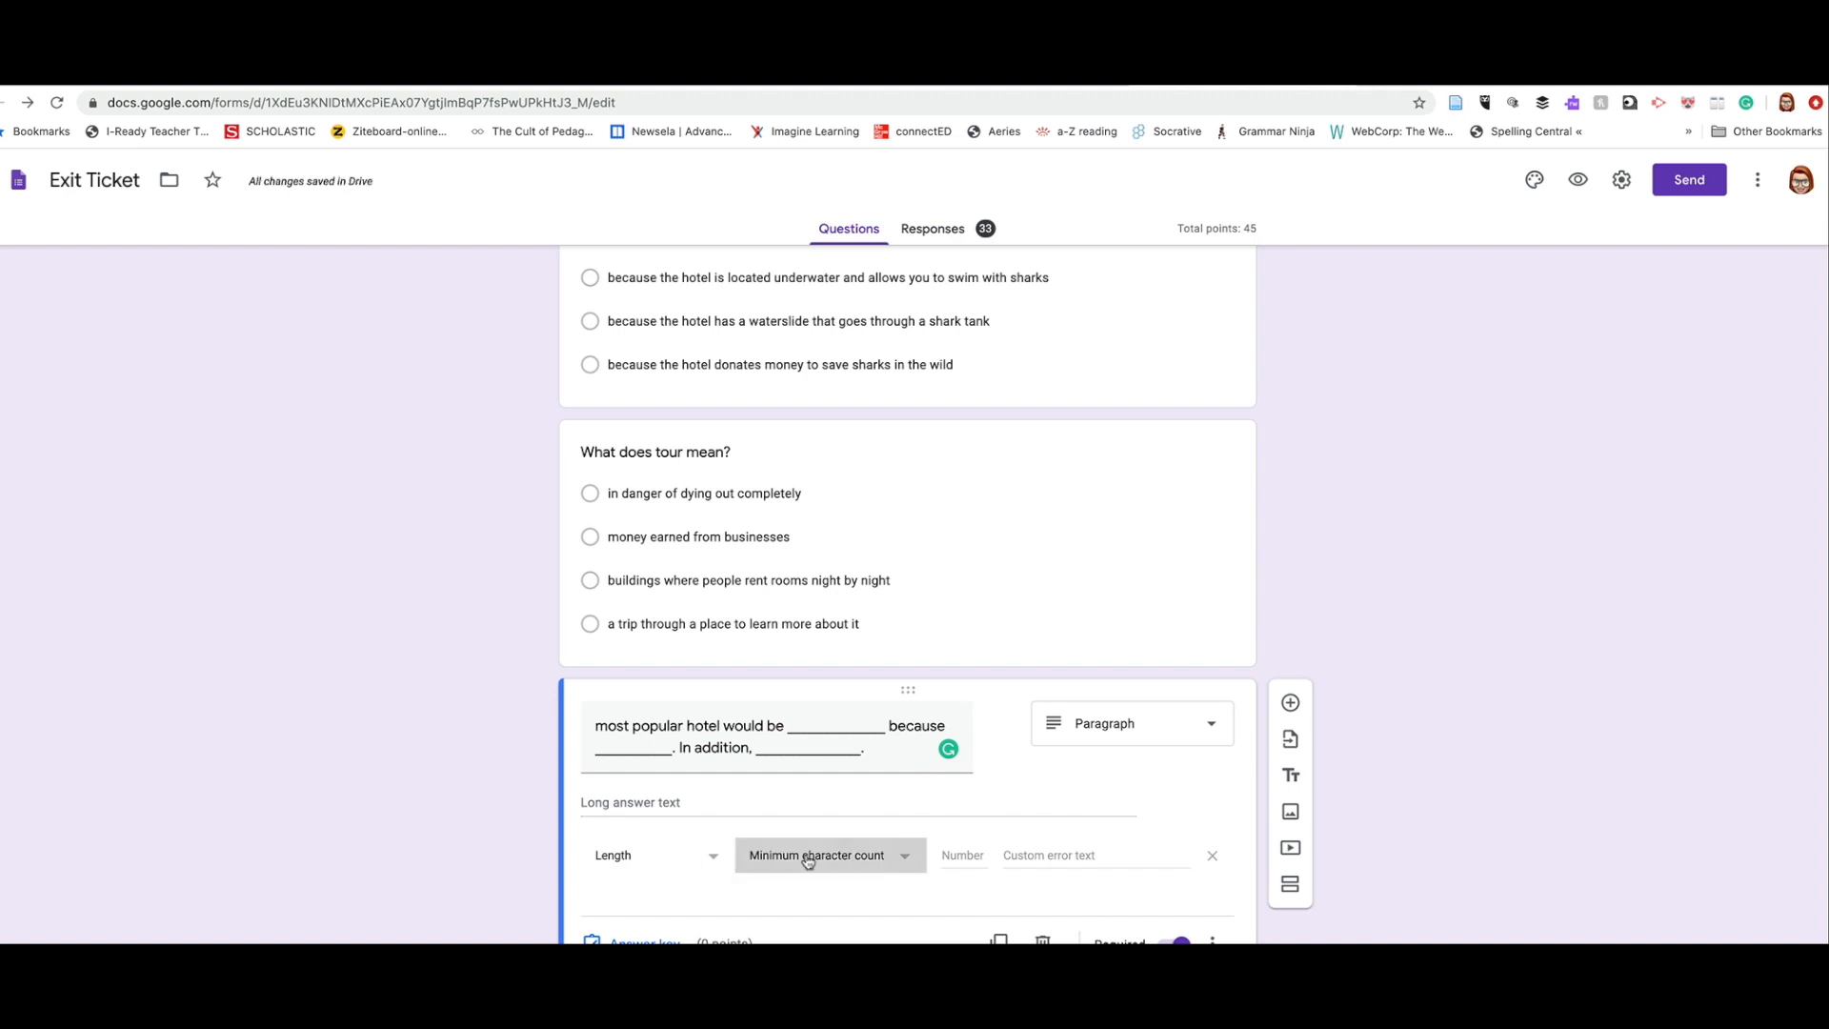
left_click(830, 855)
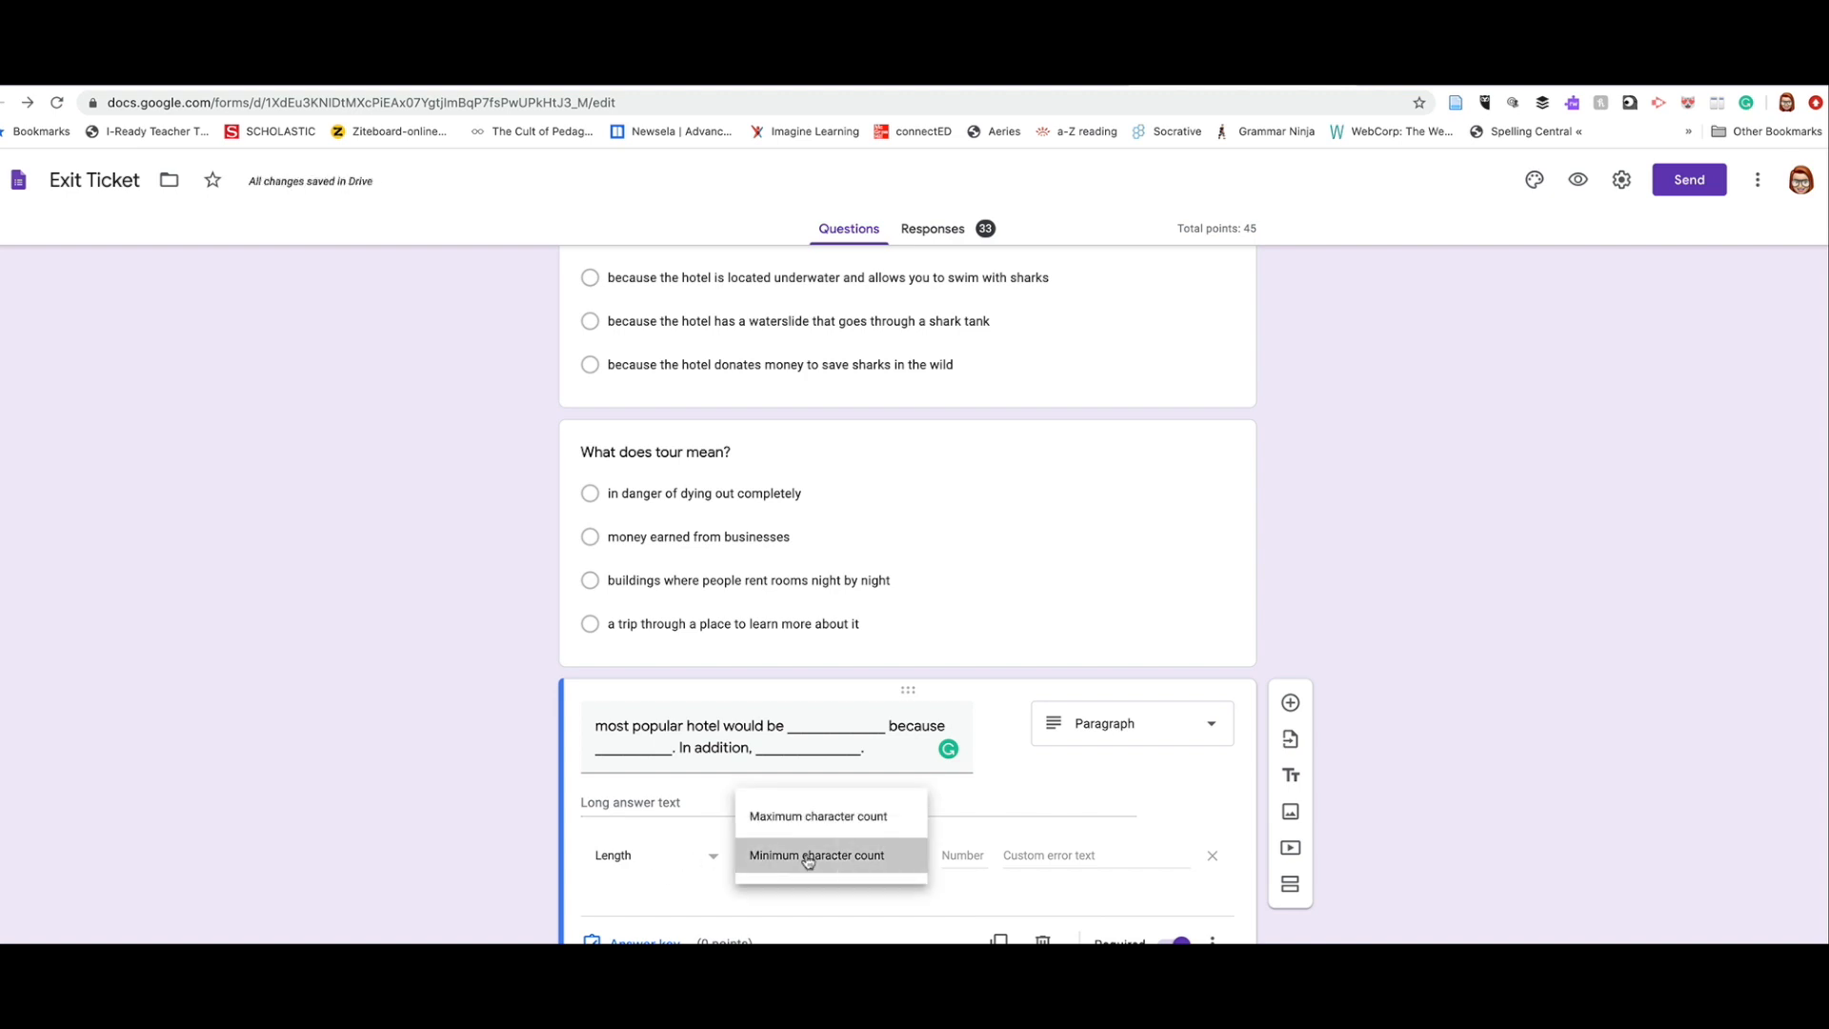
left_click(815, 855)
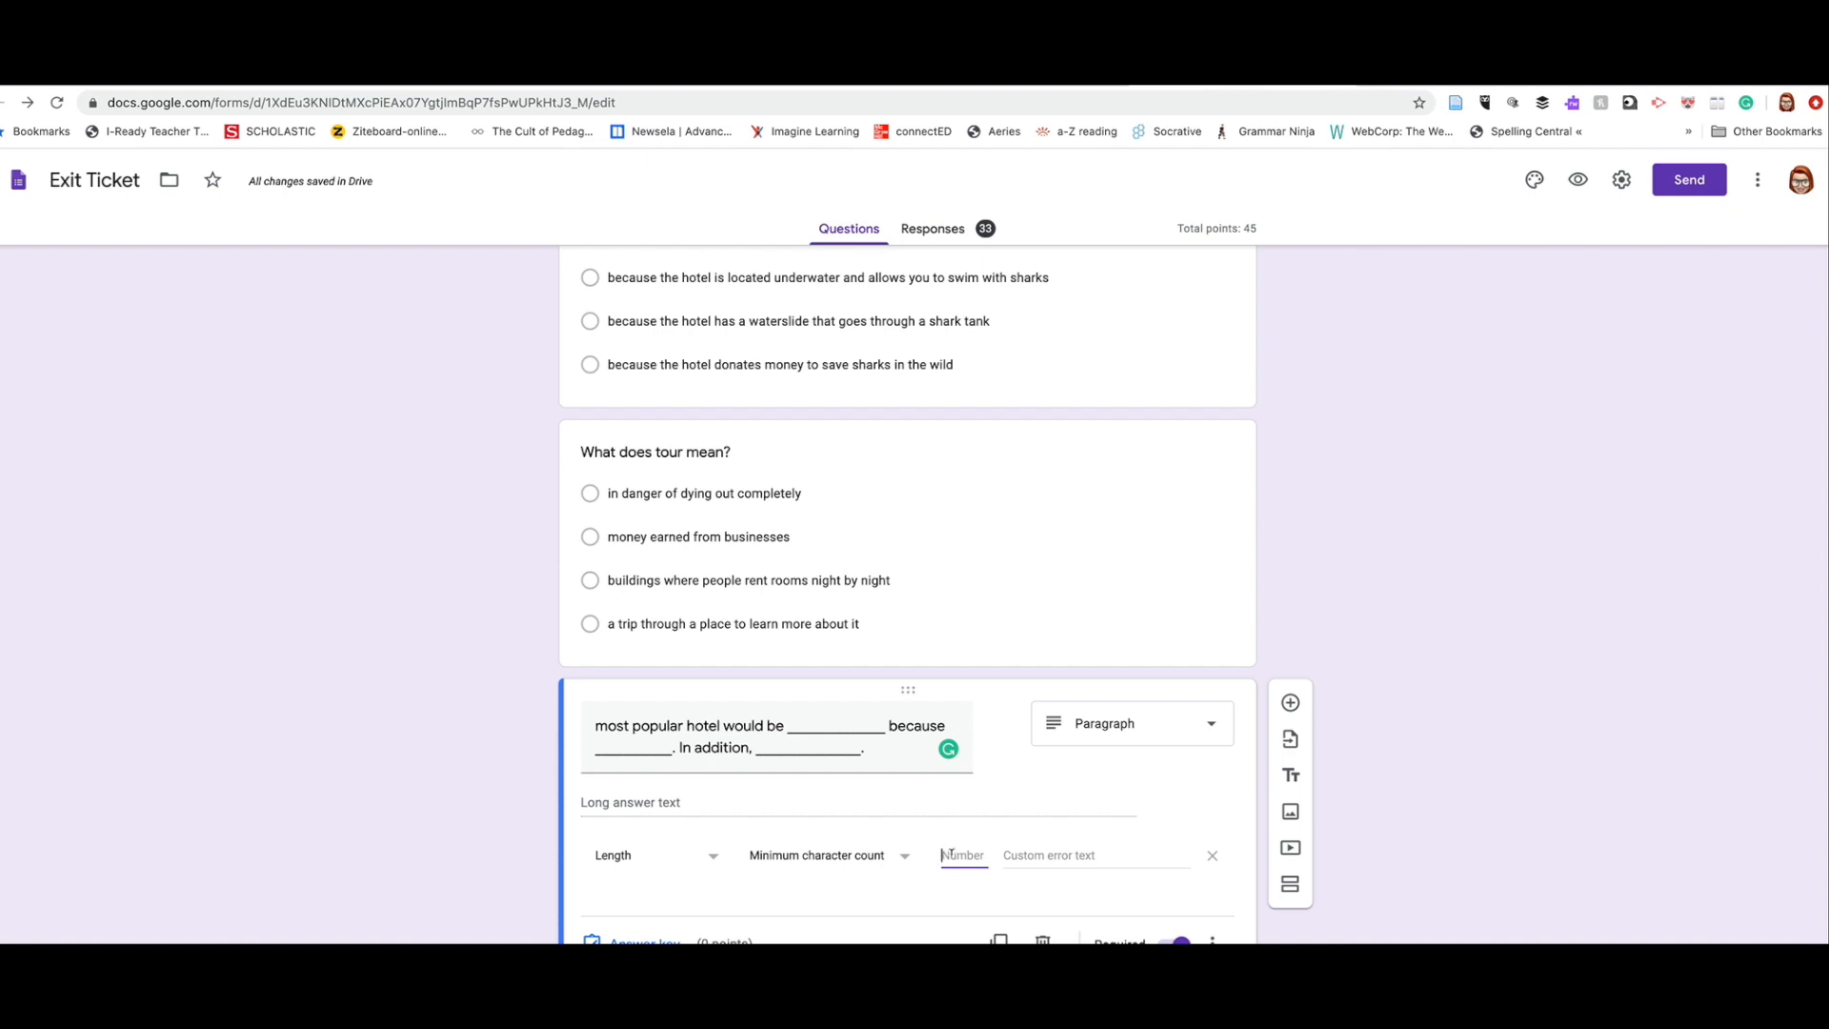
Step: Set the minimum to 50 characters with the error message "add more information"
type("50")
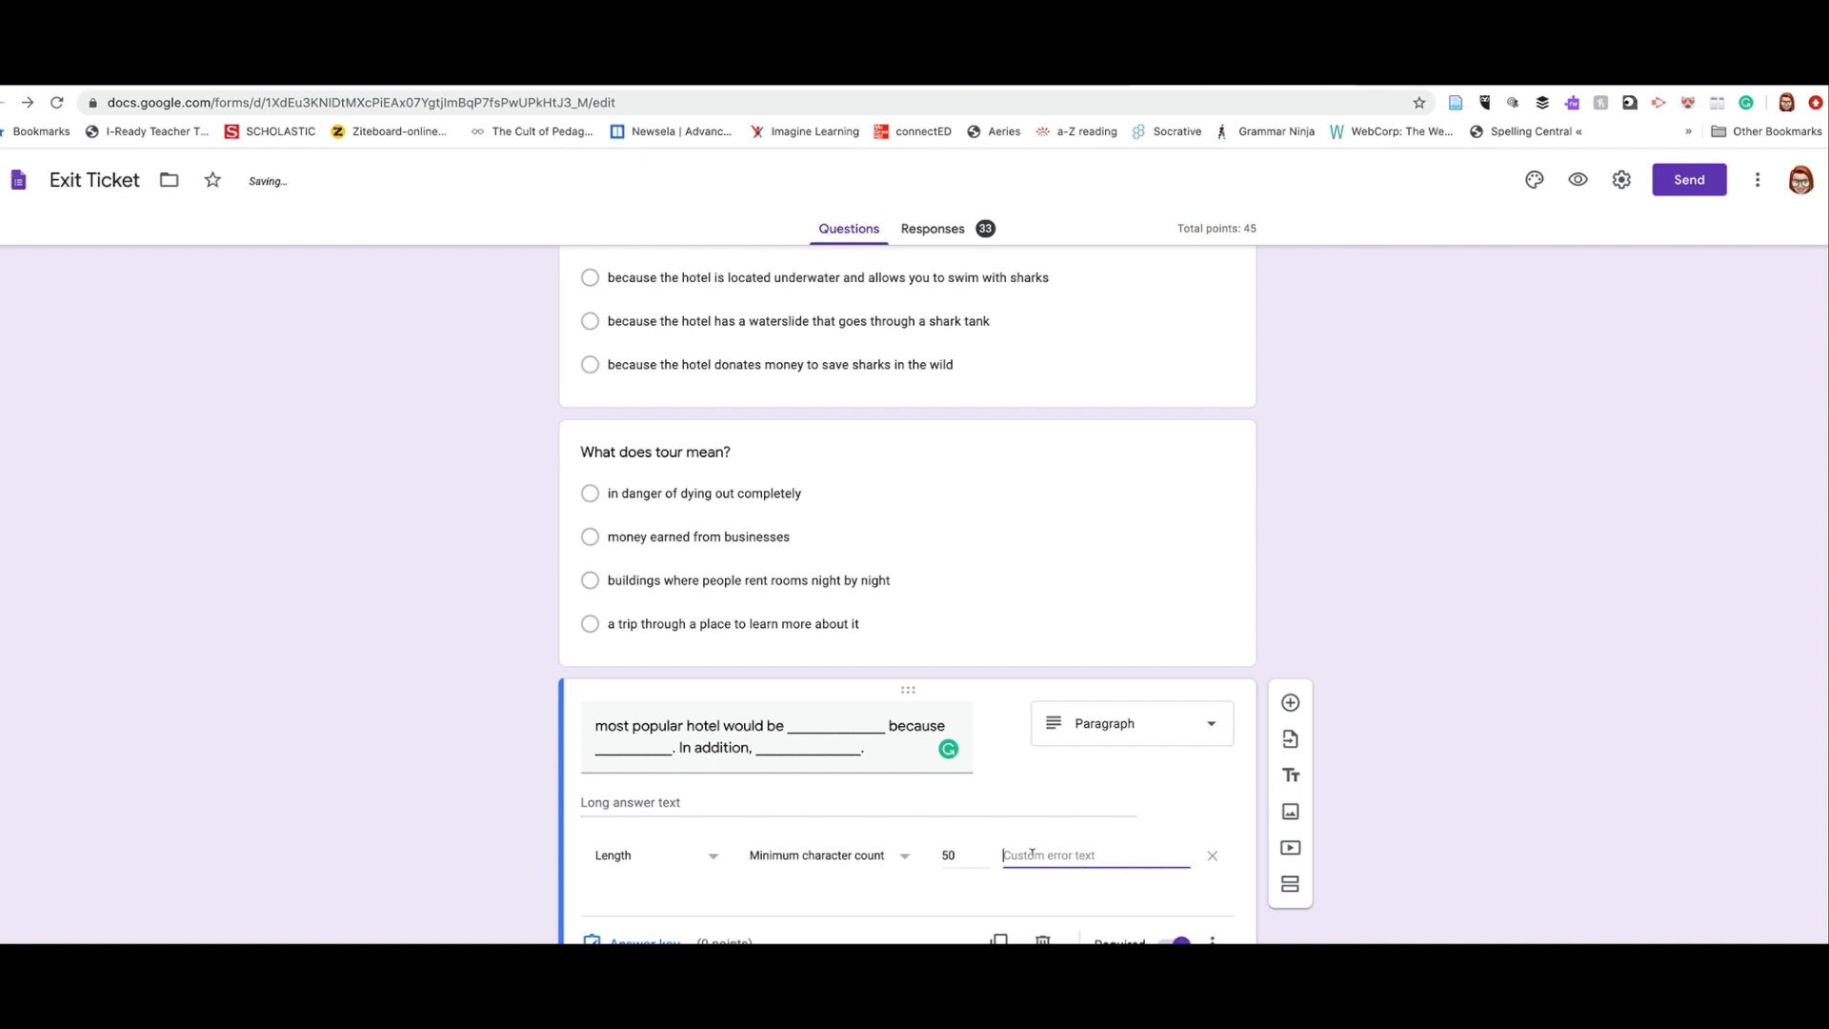
type("w")
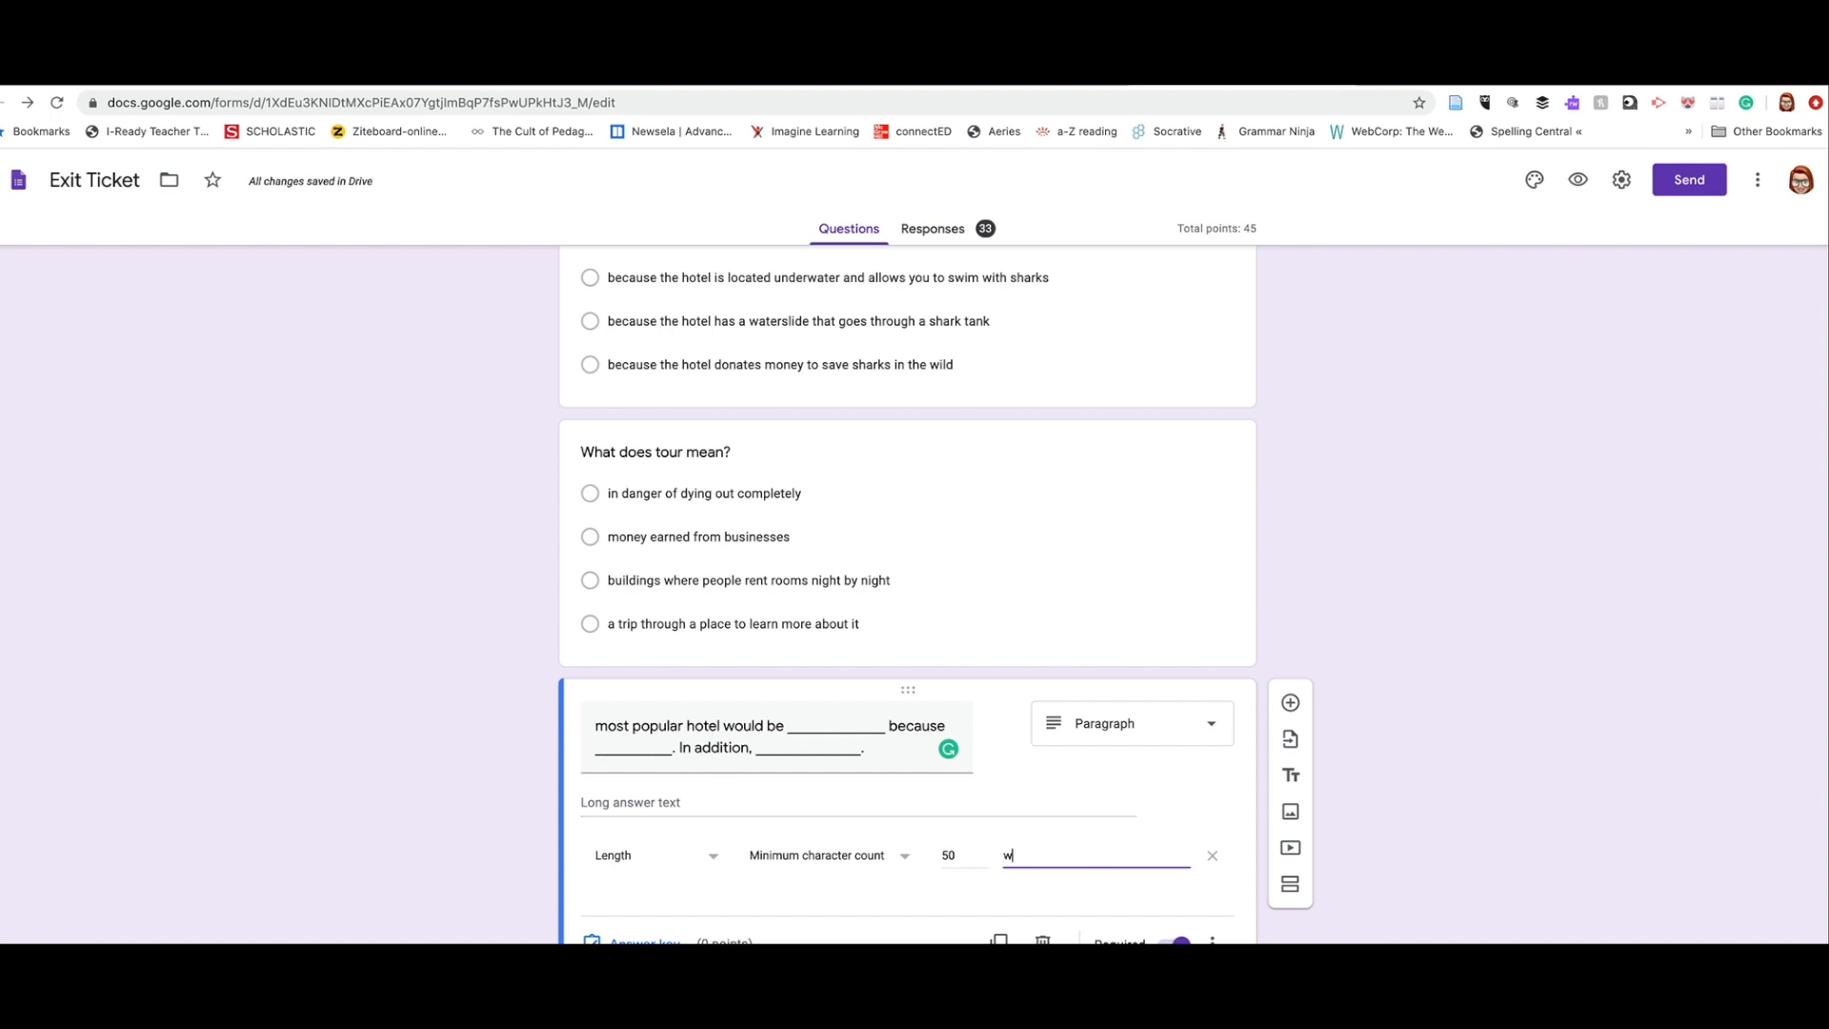
type("a")
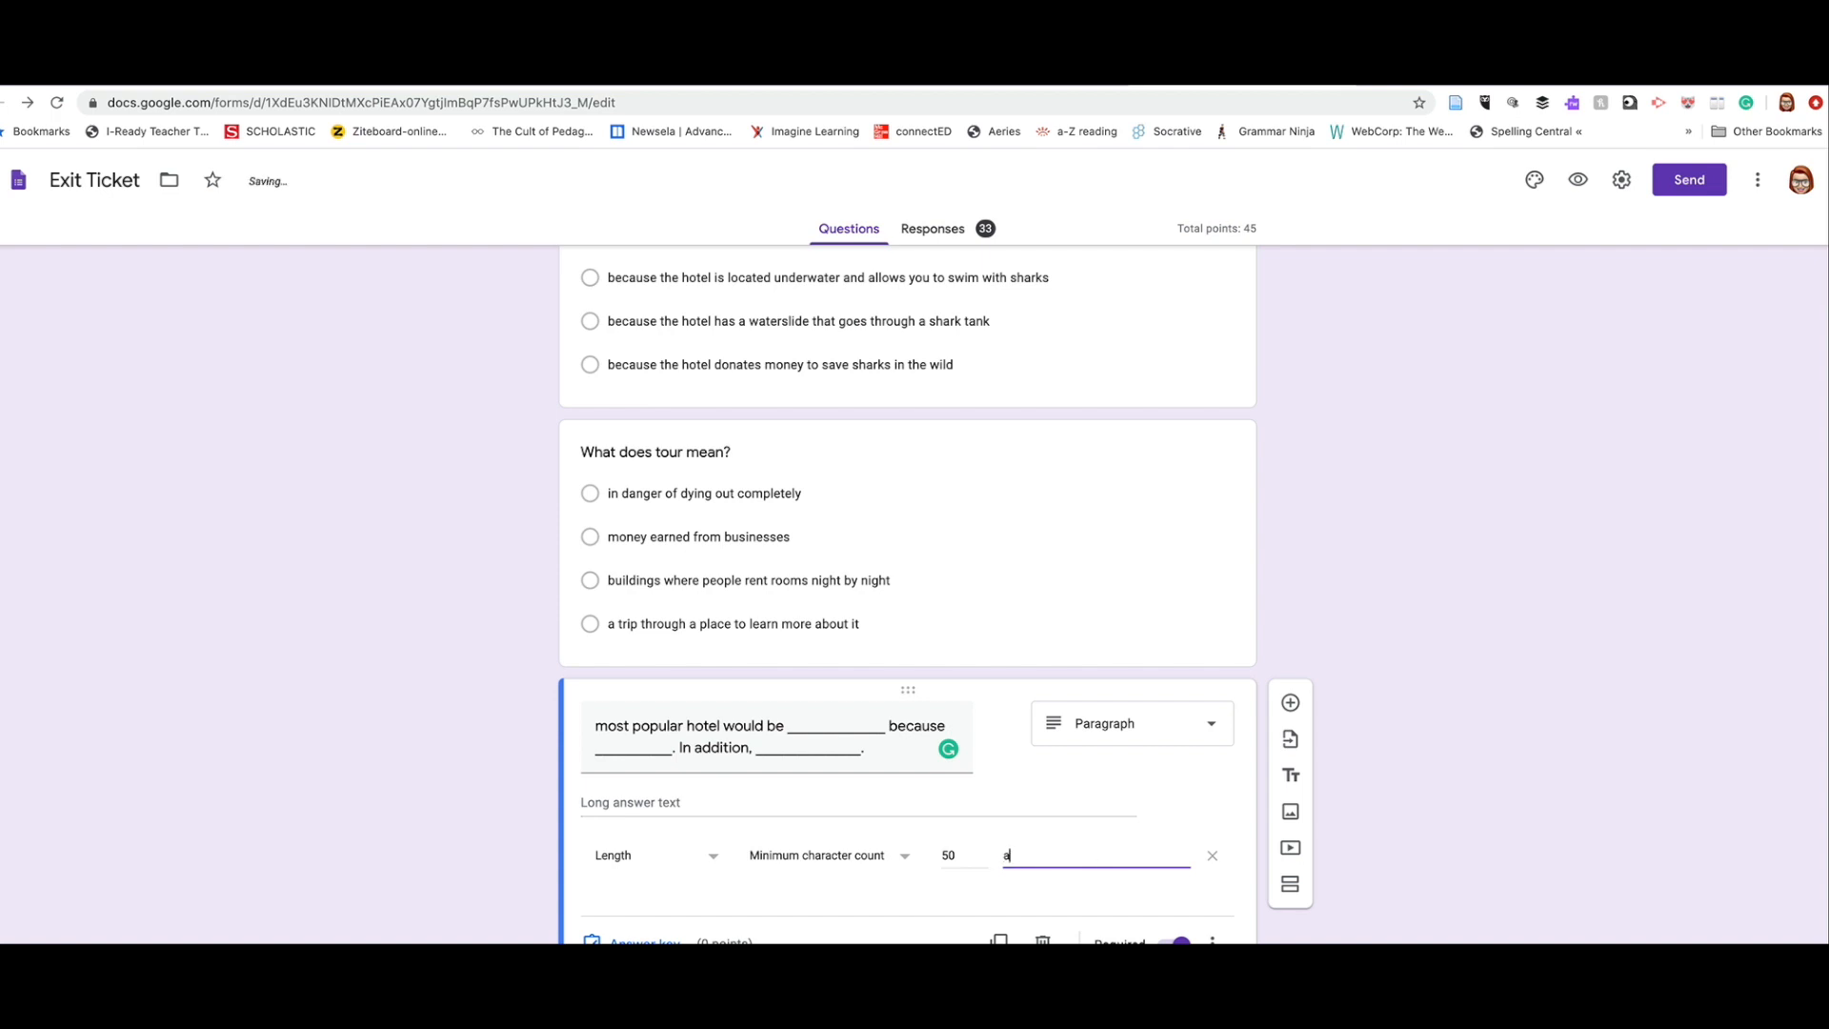
type("dd more")
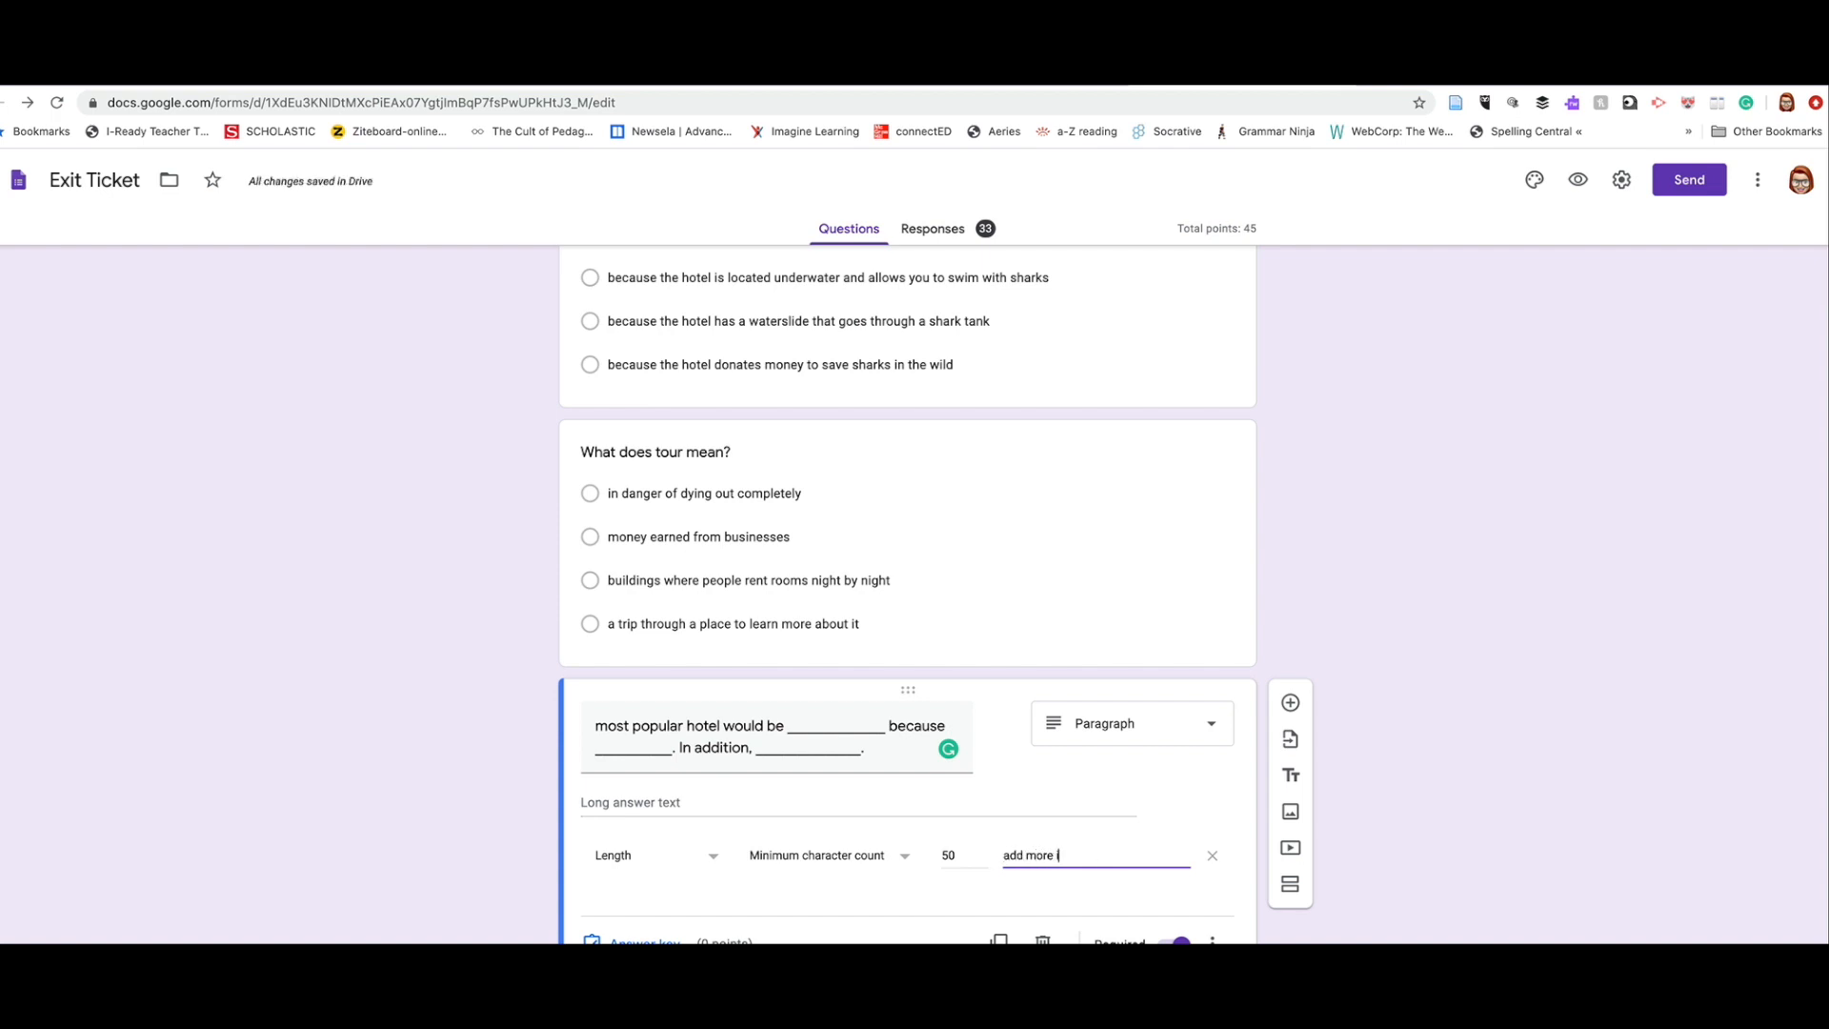
type("informat")
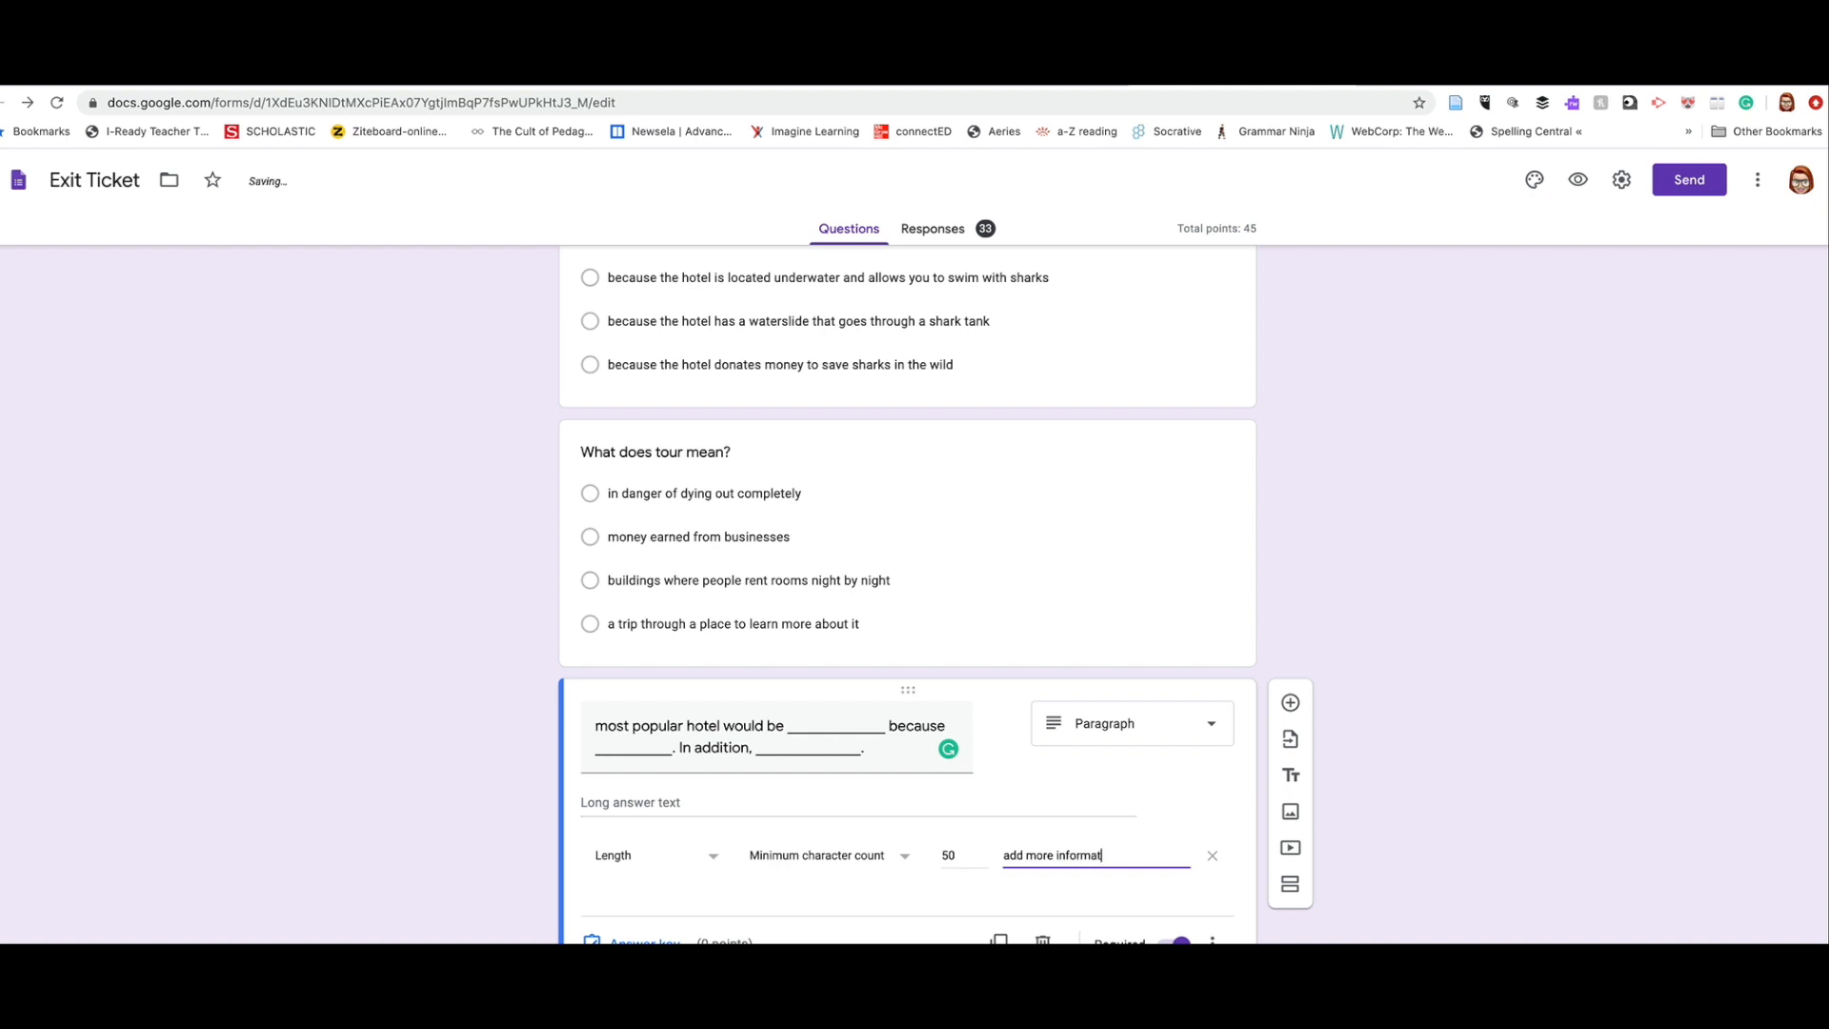
type("ion")
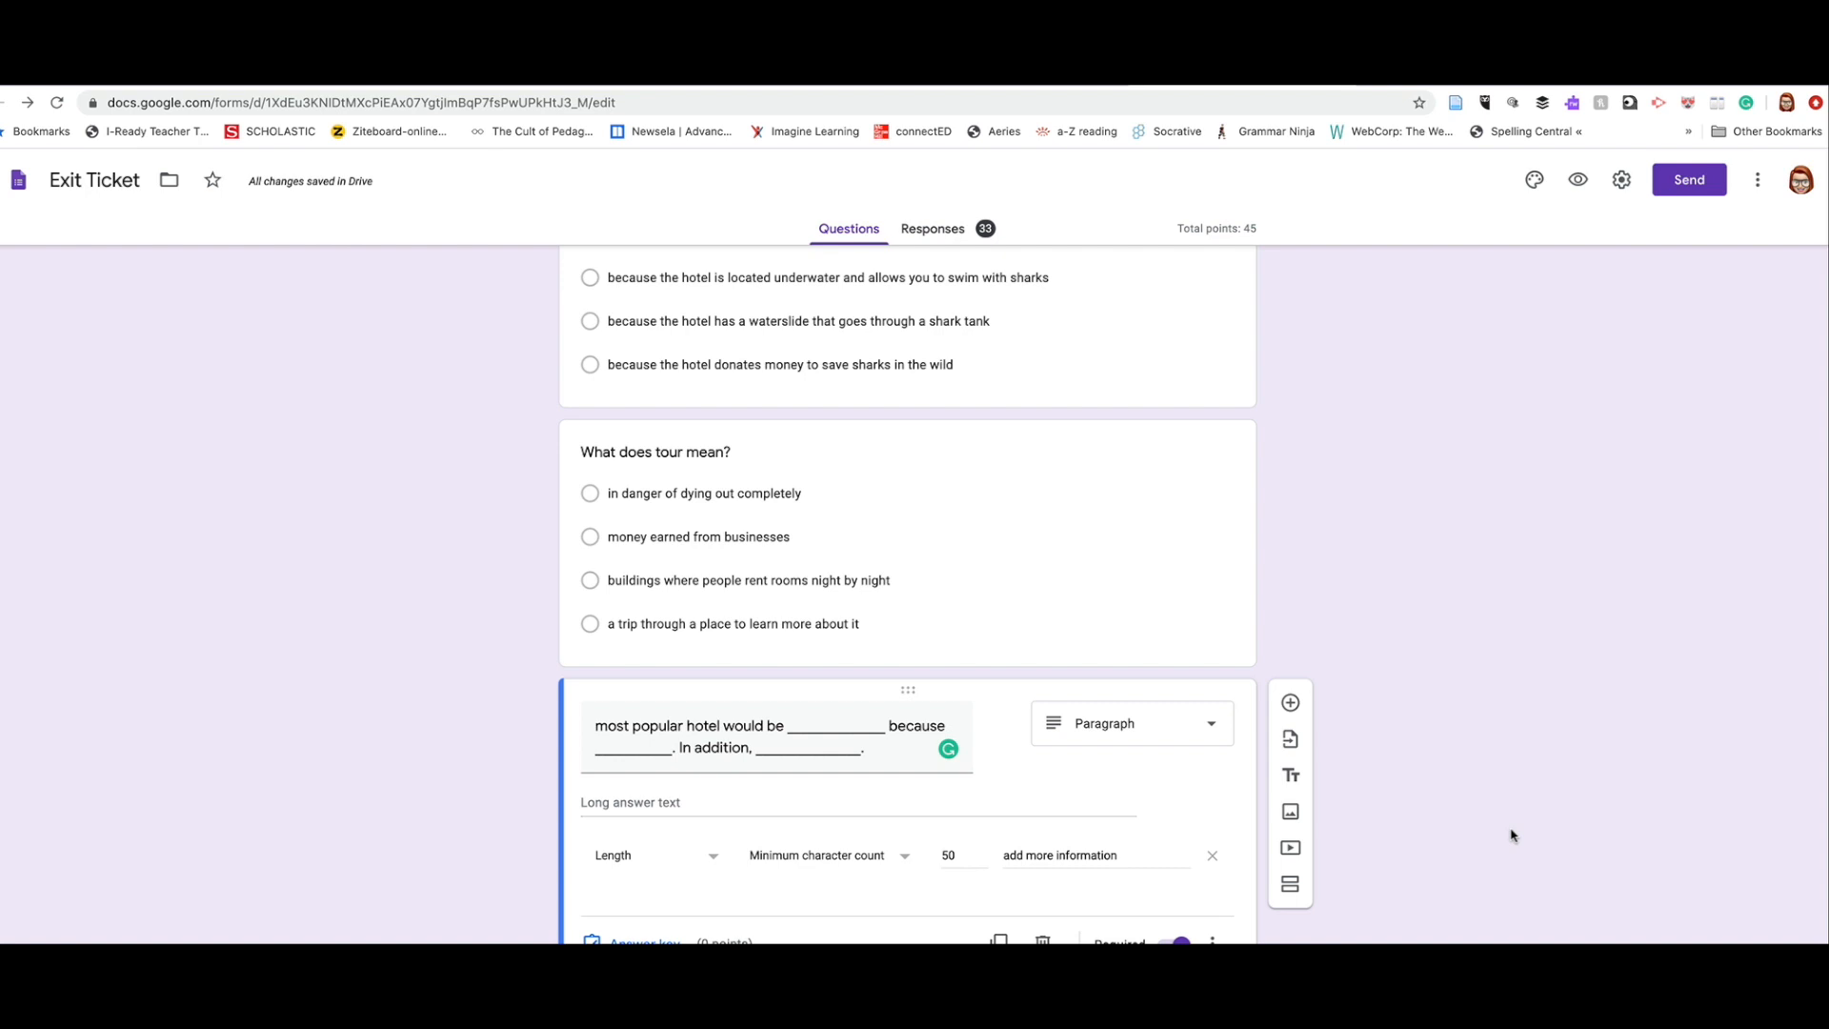
scroll("down", 3)
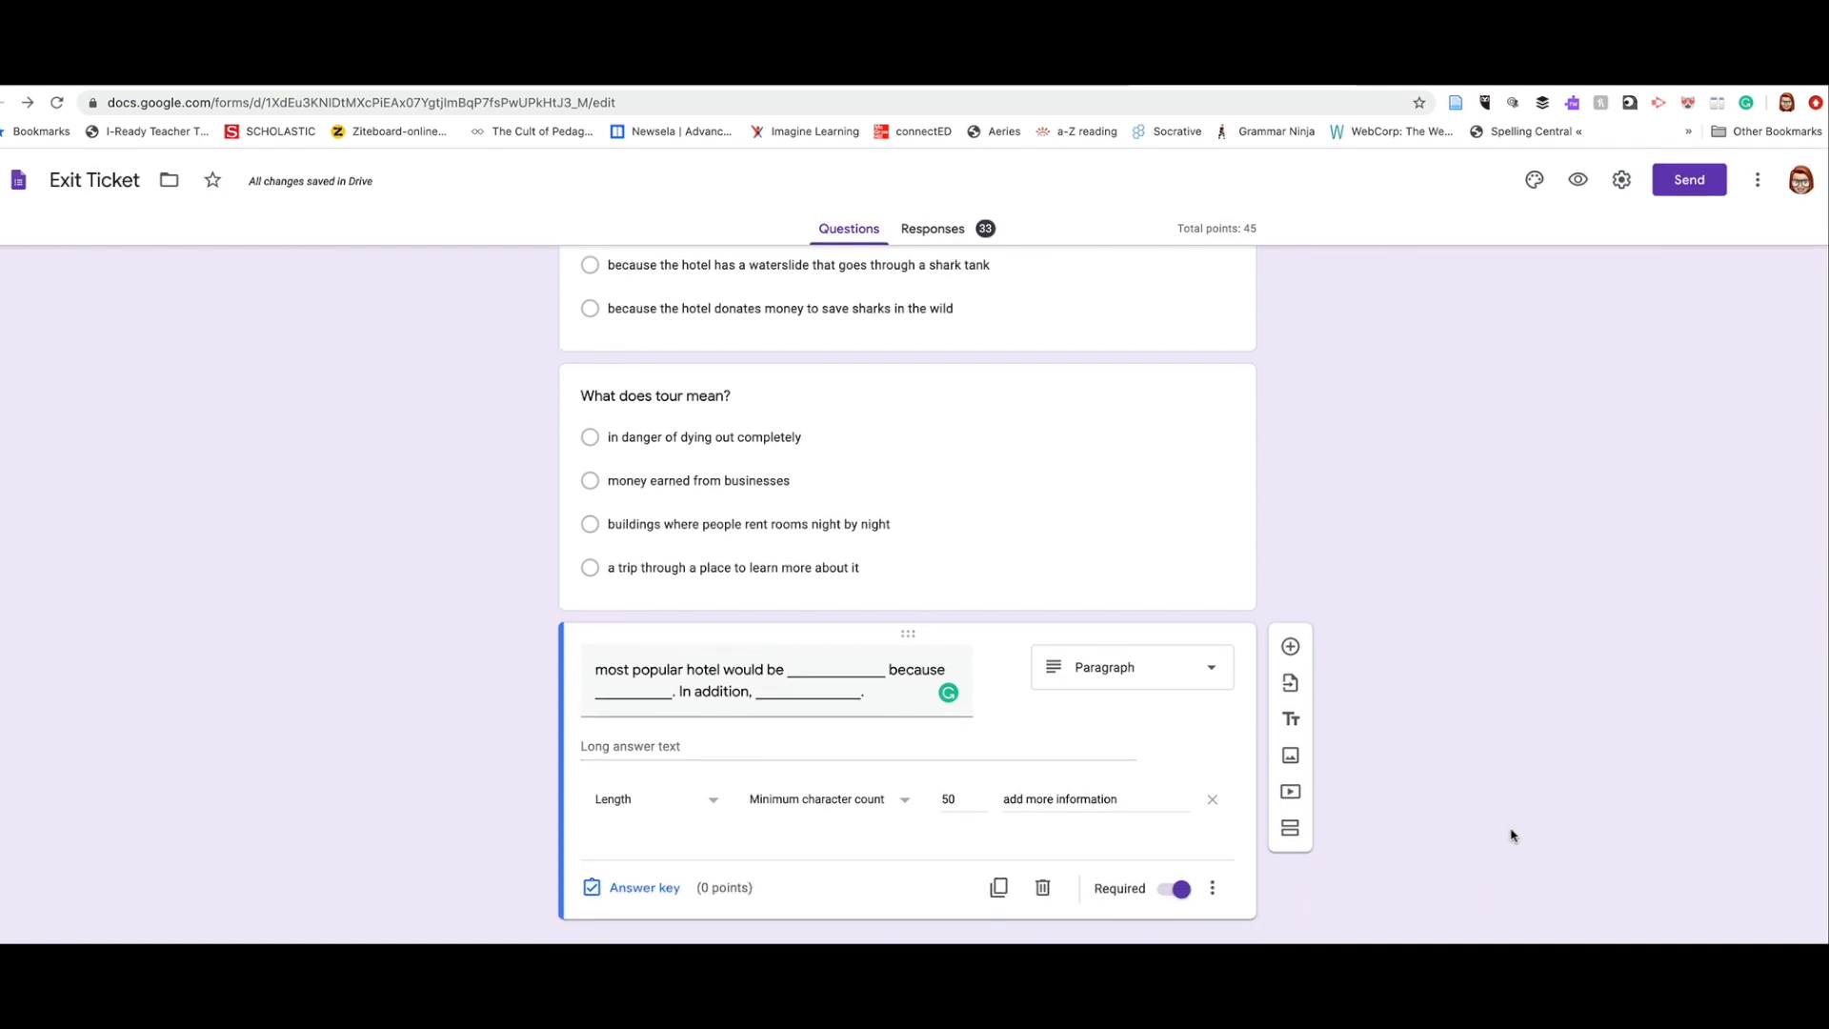
mouse_move(1596, 811)
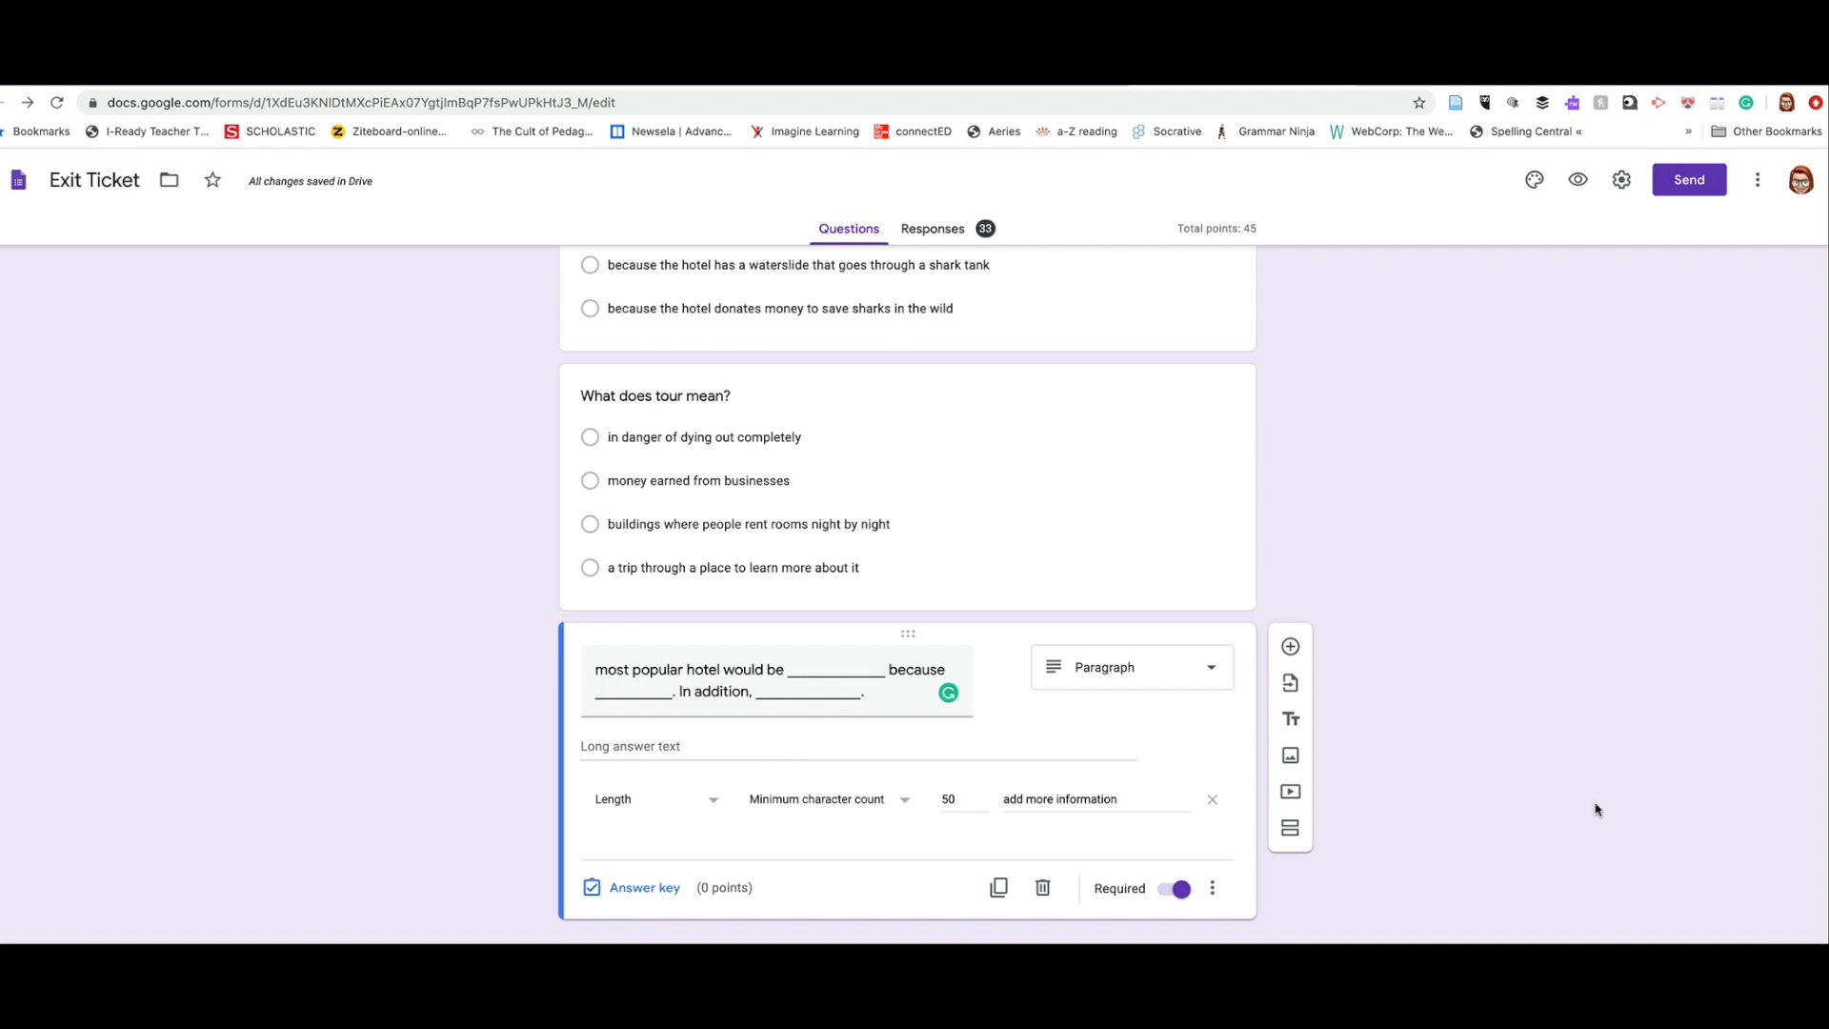
mouse_move(1687, 179)
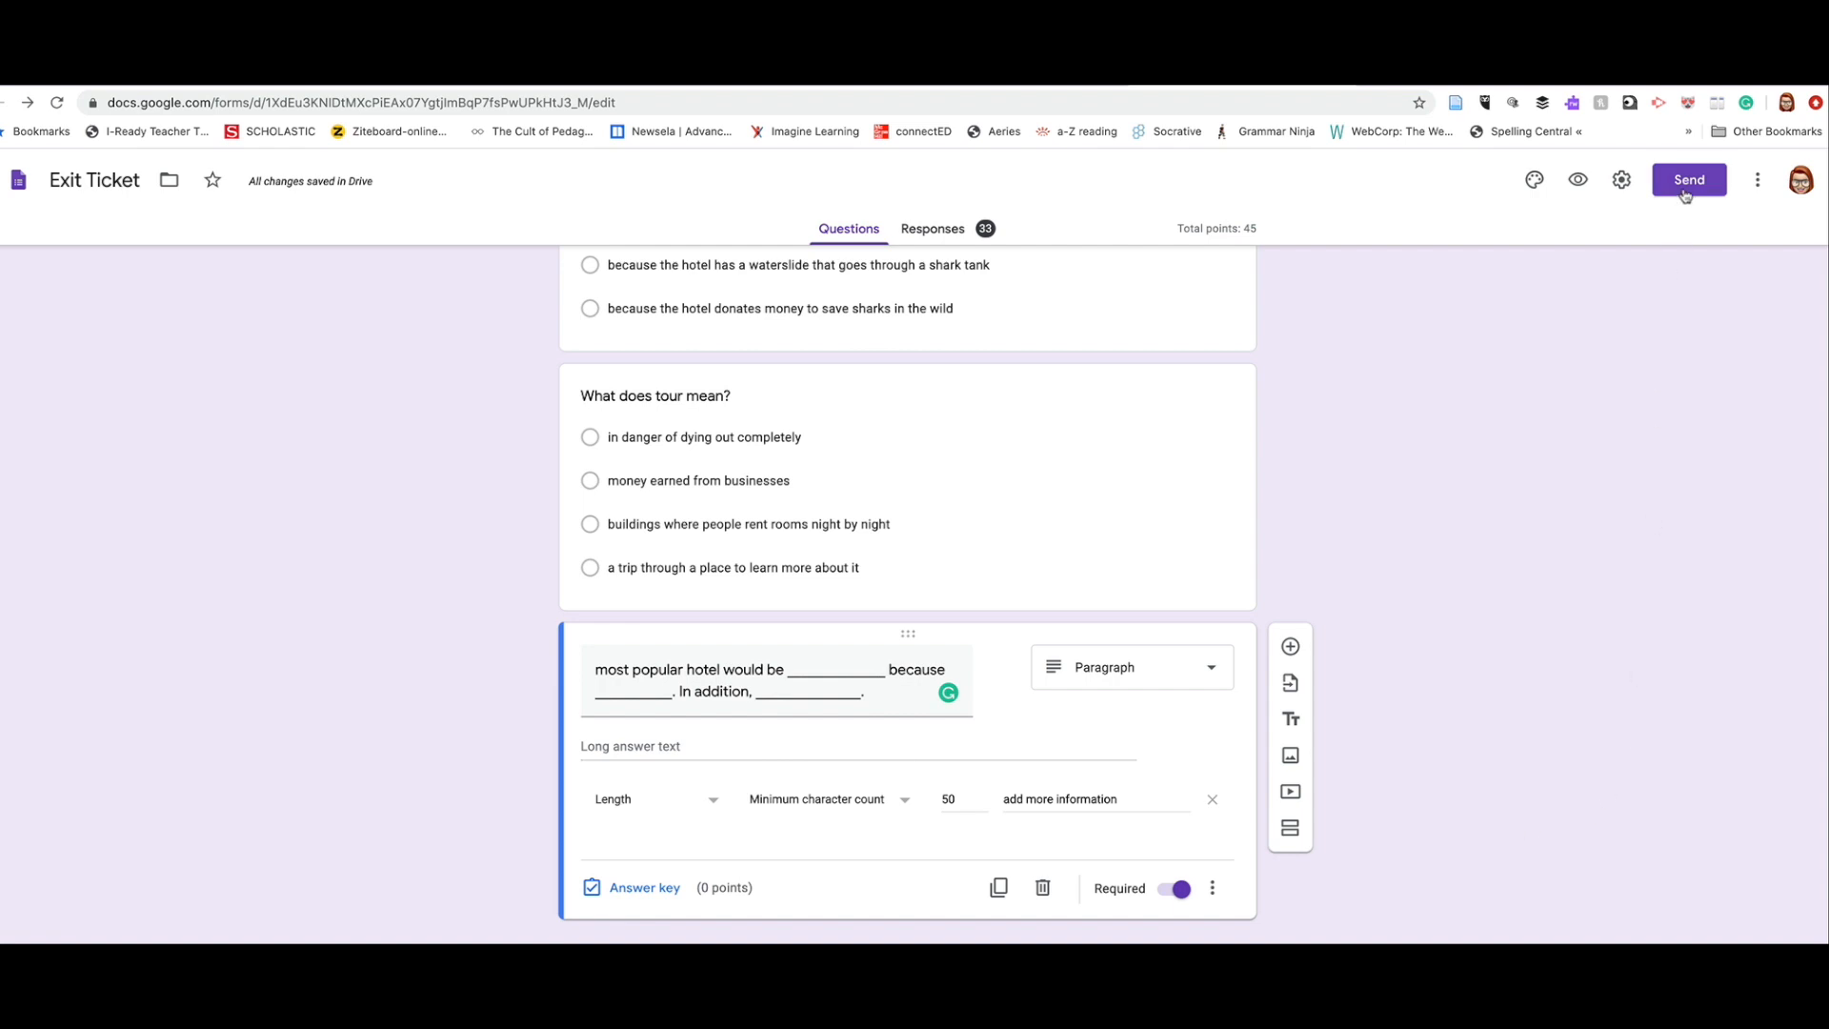
left_click(1687, 179)
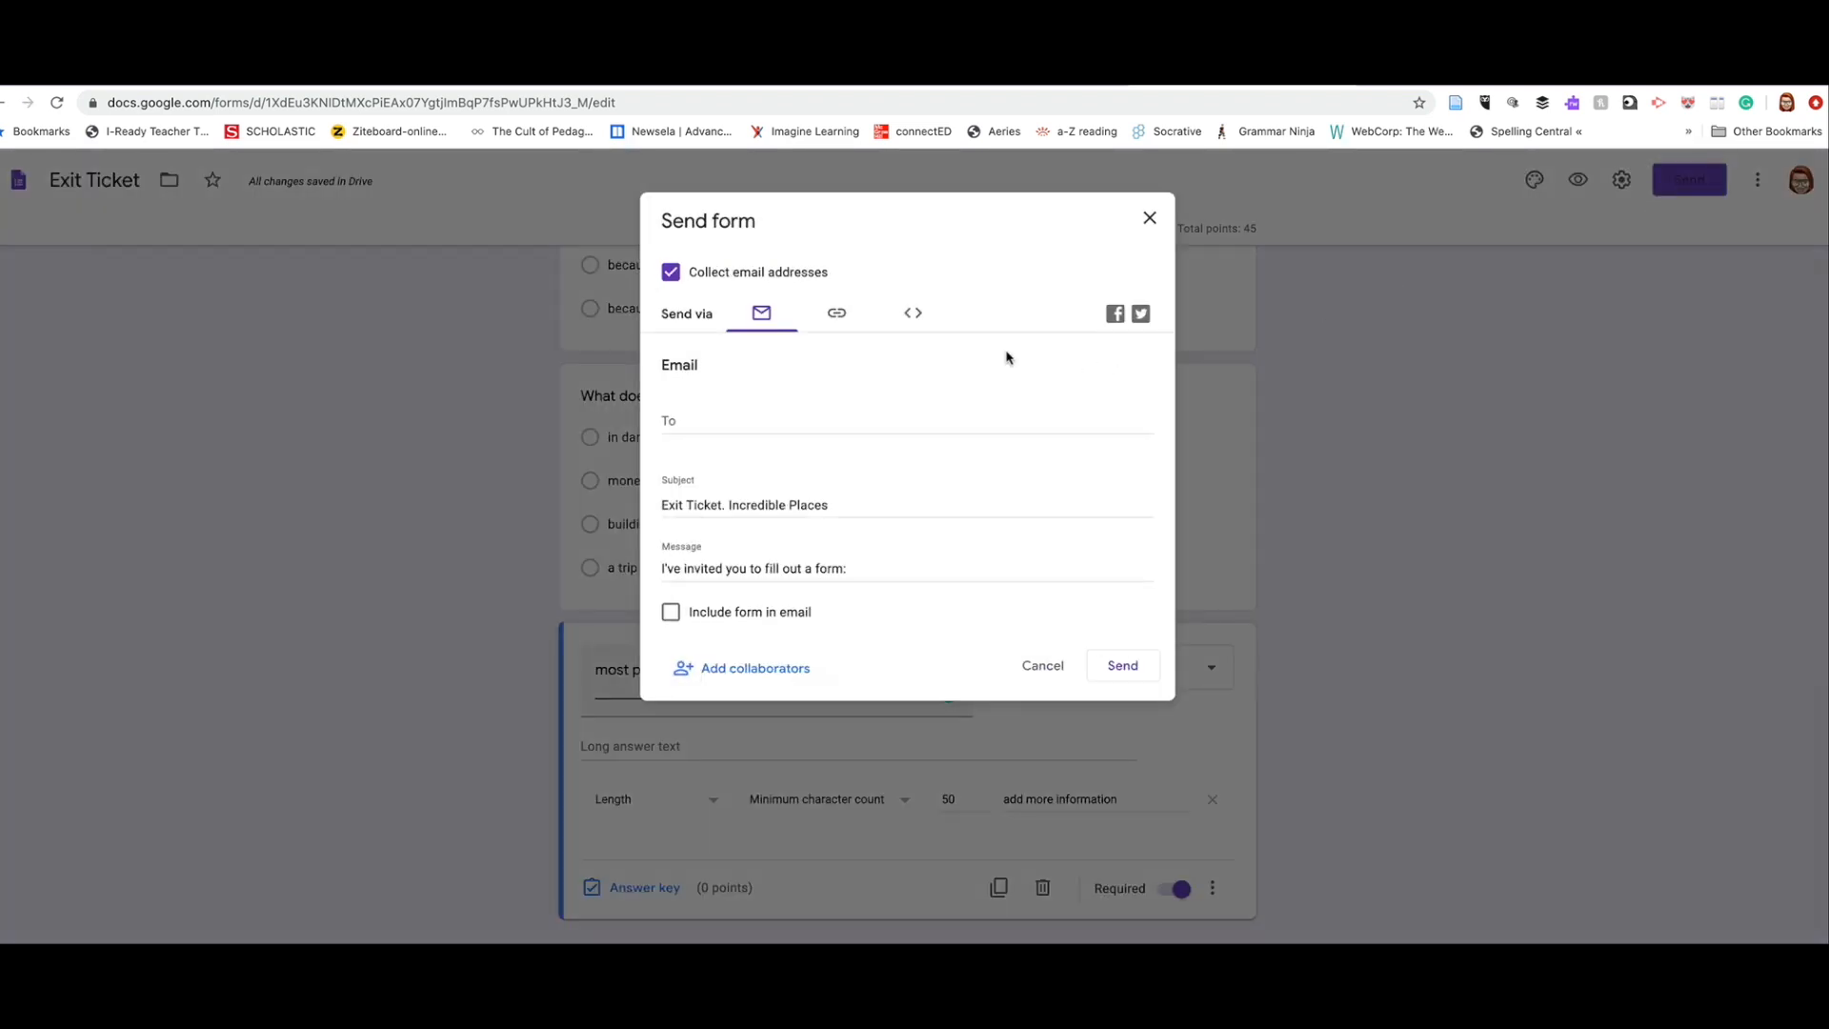
left_click(836, 313)
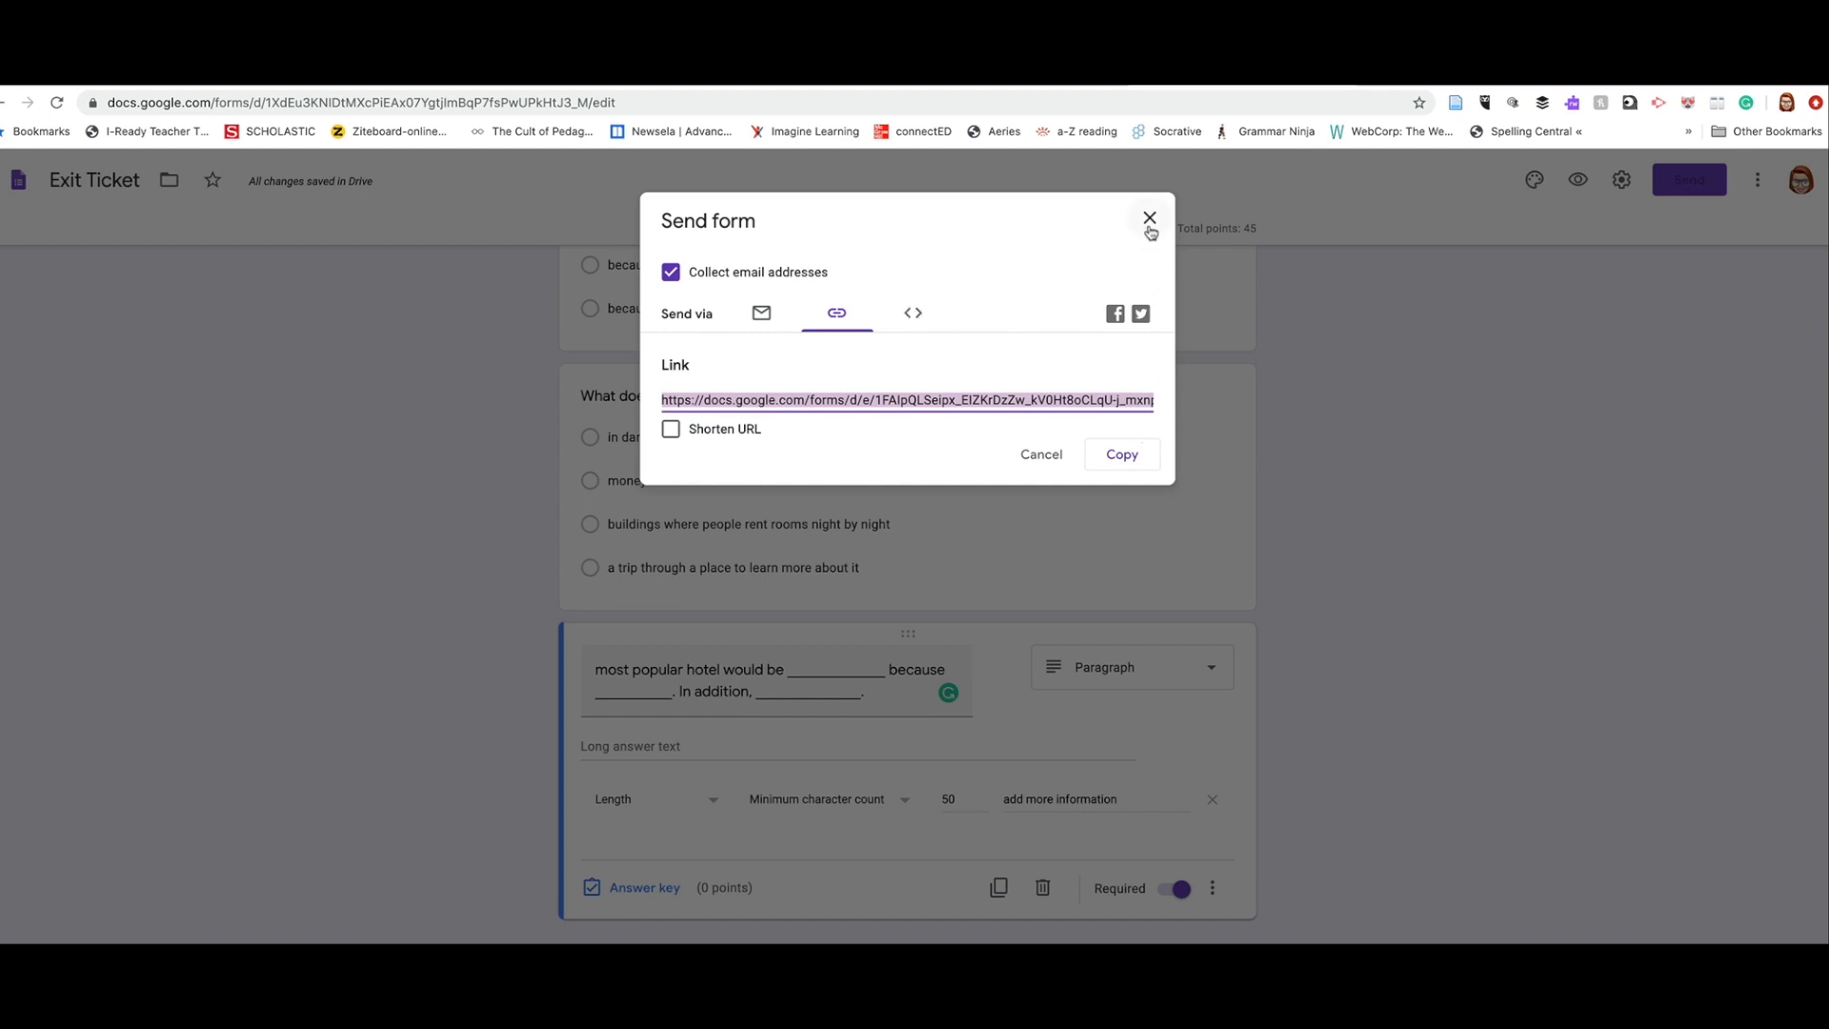
left_click(1149, 218)
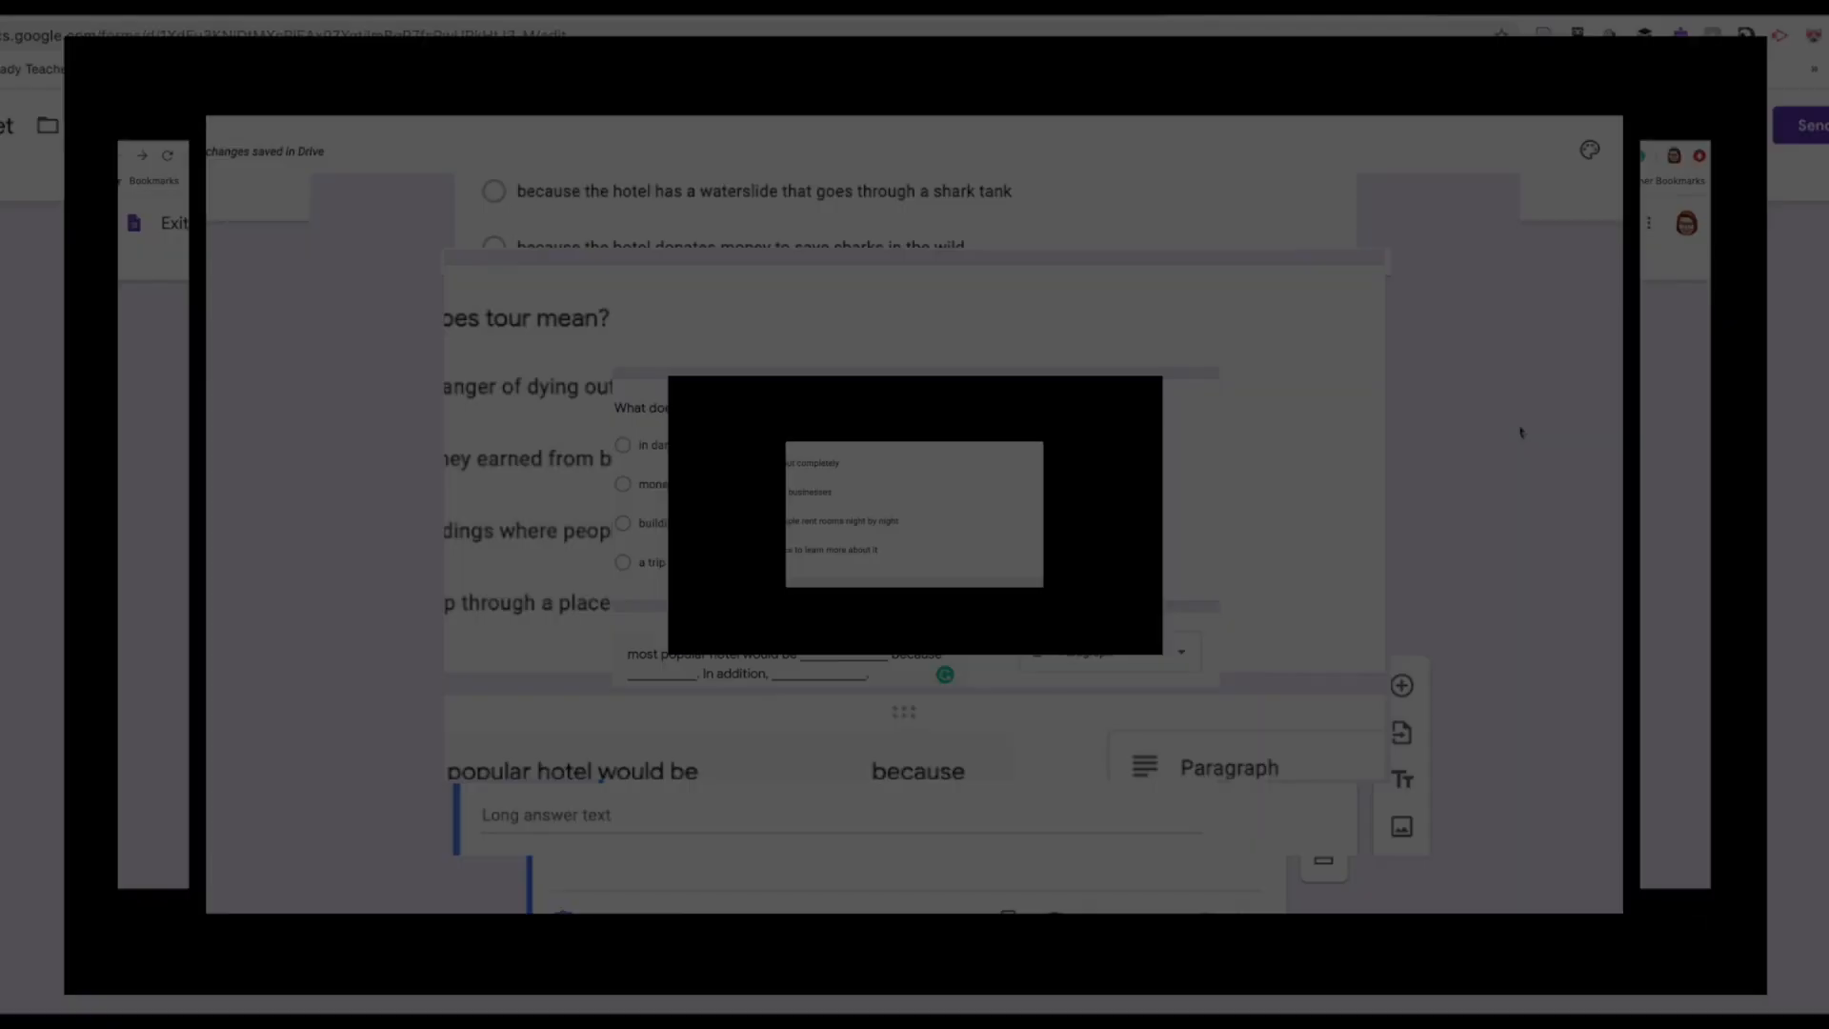